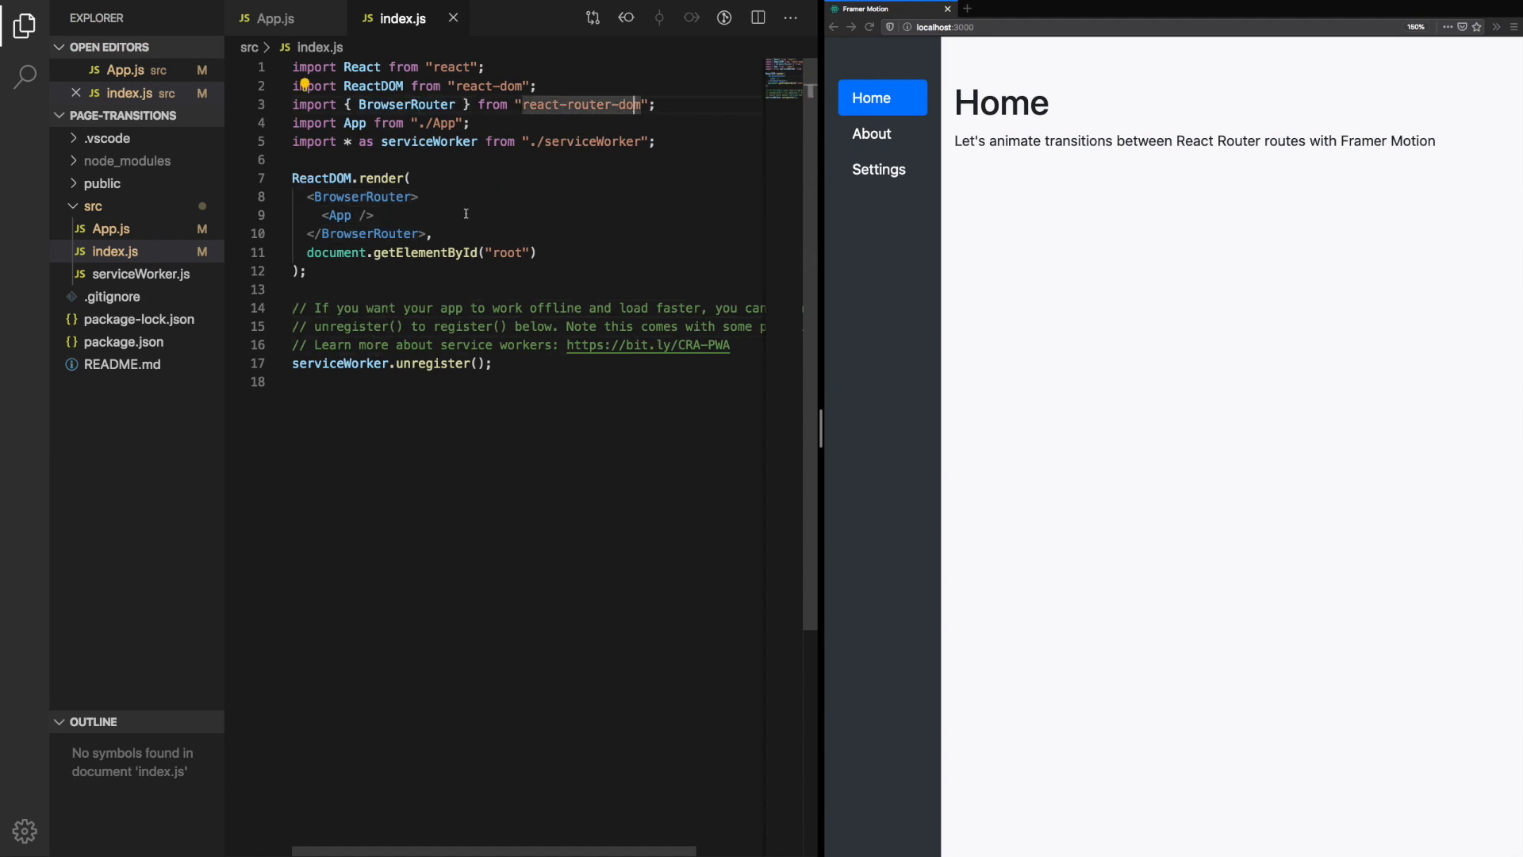
Step: Show App.js full-width and try the About and Home links in the running app
{"action": "left_click", "coordinate": [274, 19]}
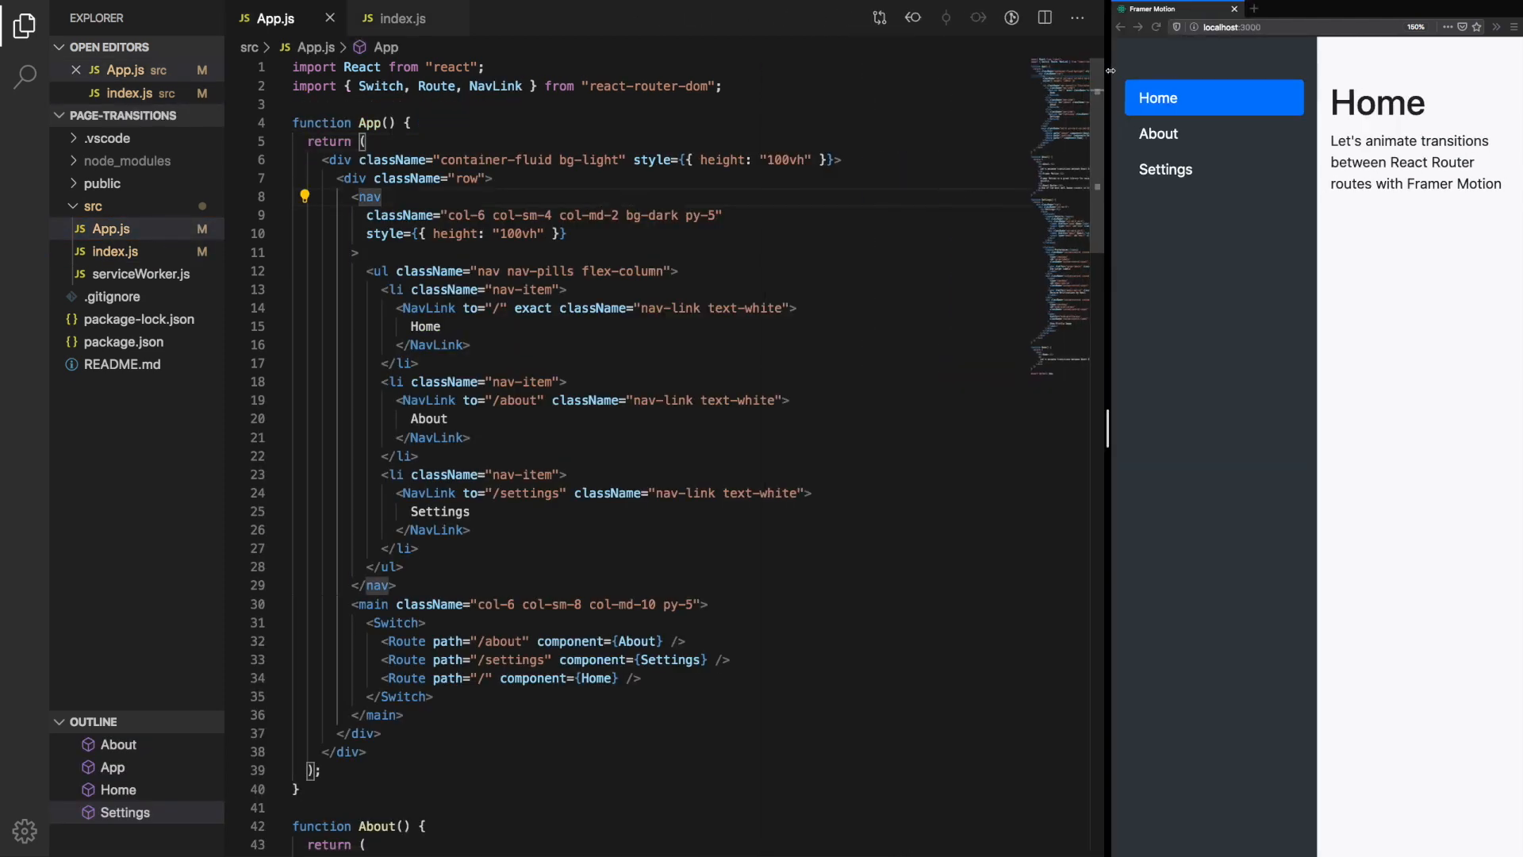
{"action": "left_click", "coordinate": [24, 27]}
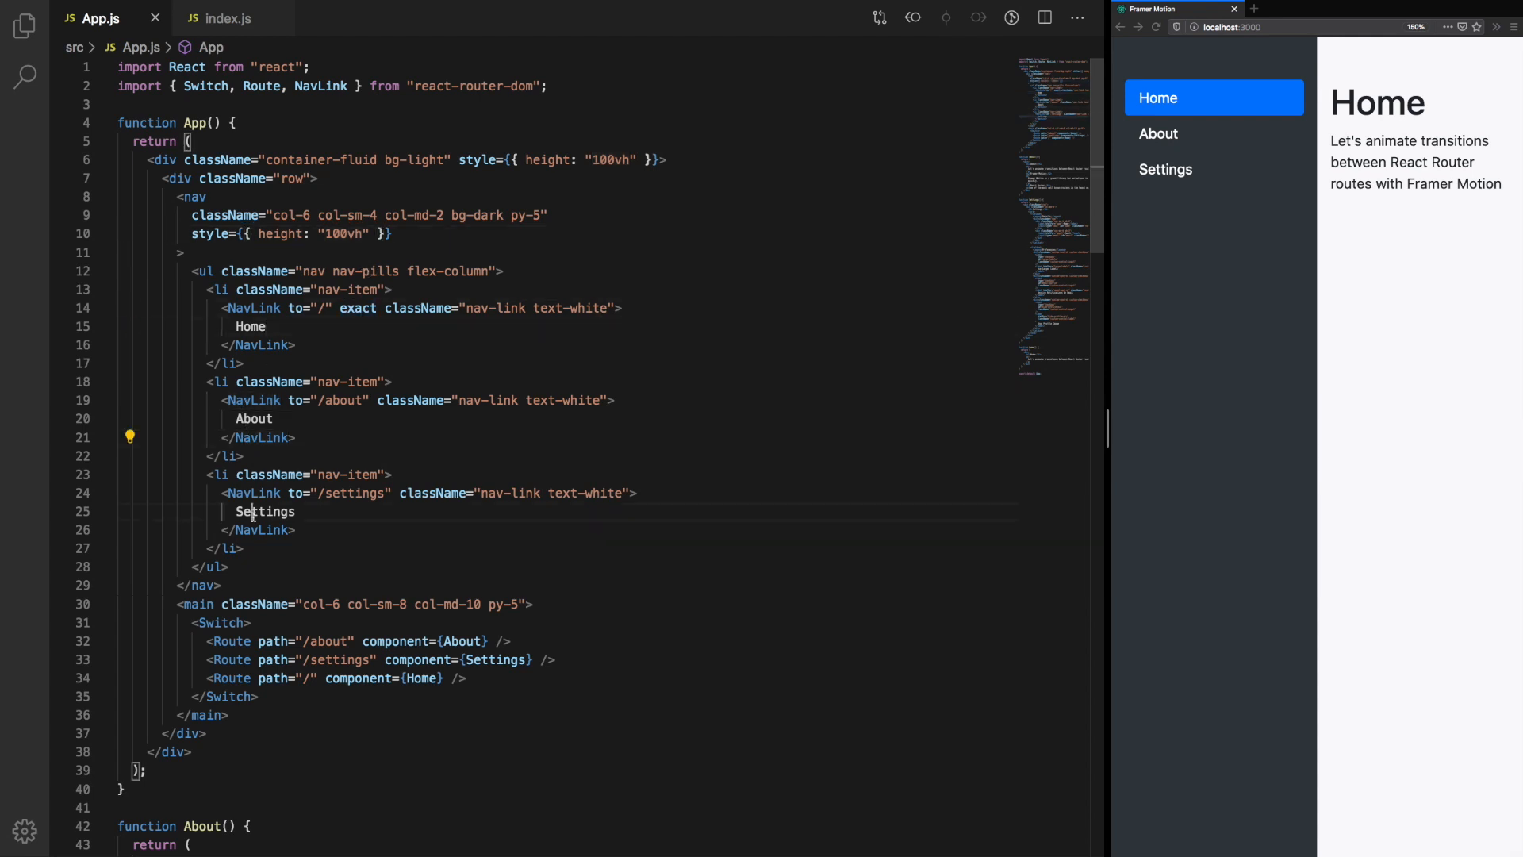
{"action": "left_click", "coordinate": [1158, 133]}
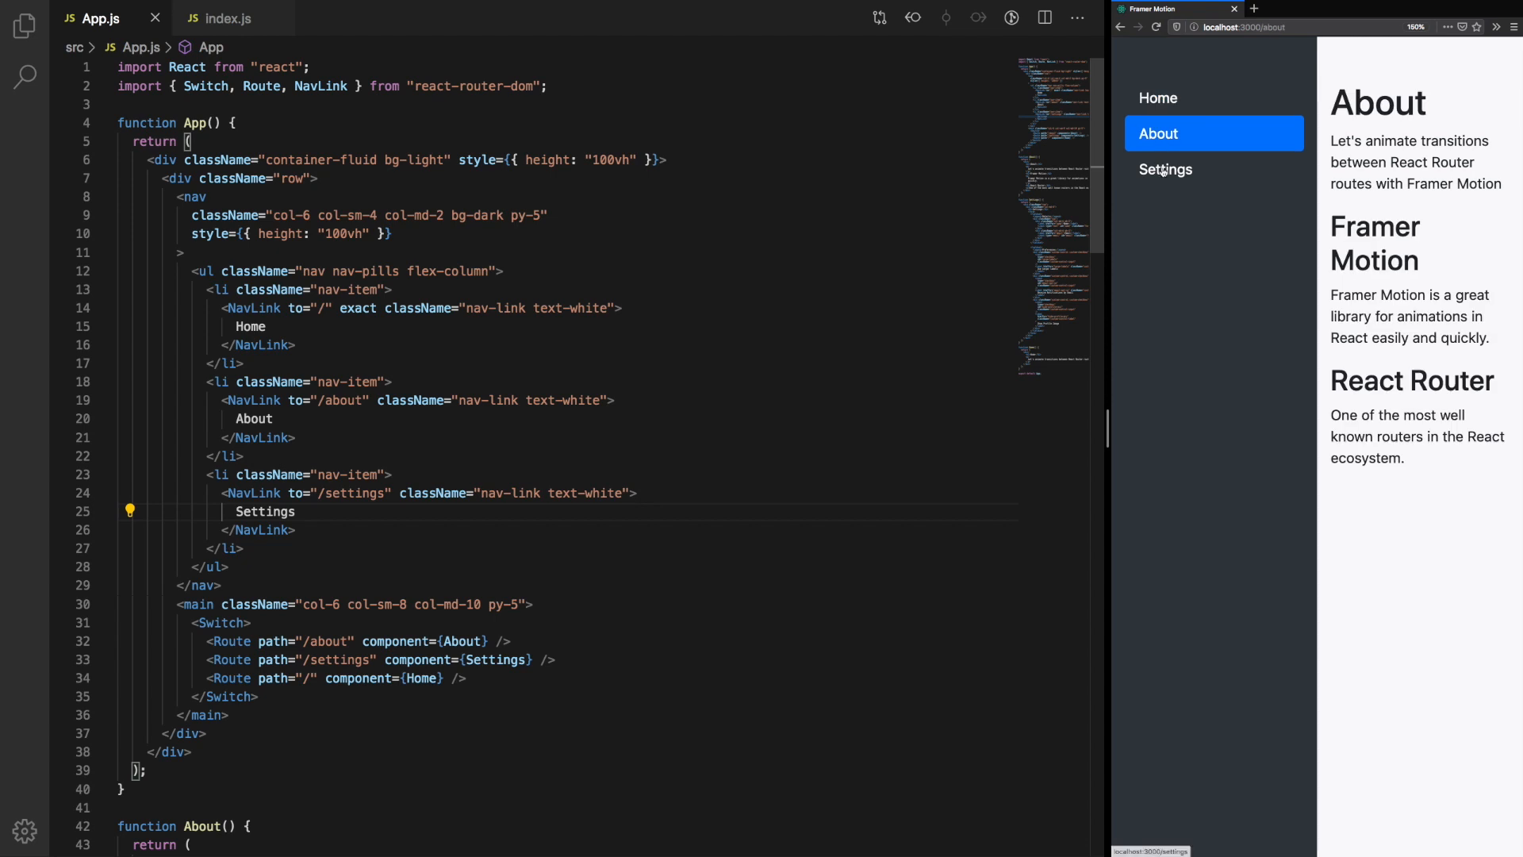
{"action": "left_click", "coordinate": [1158, 96]}
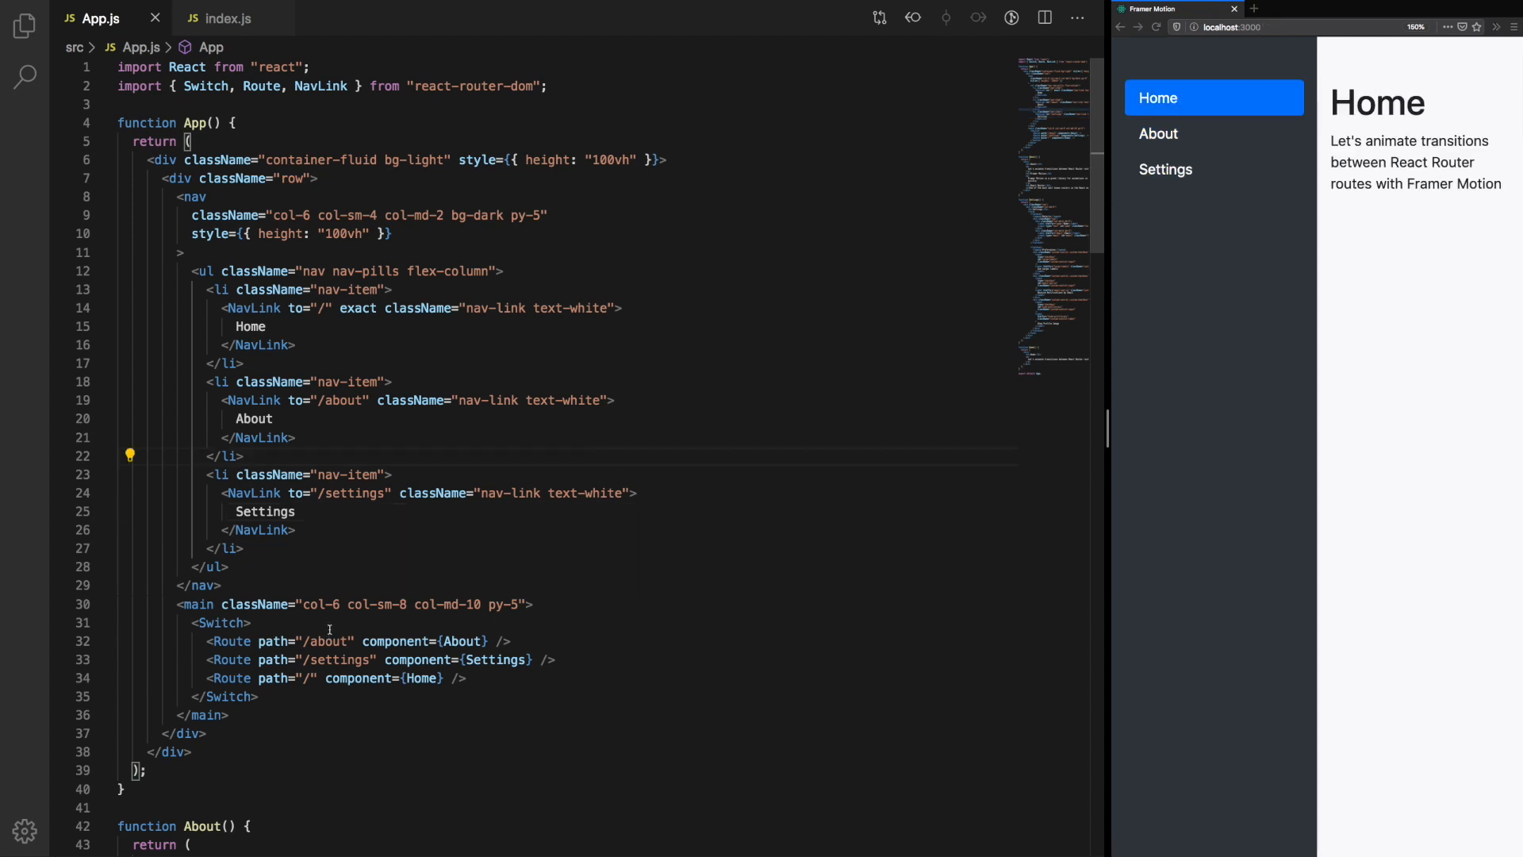
Step: Scroll to the About function and test the Home and Settings routes
{"action": "scroll", "scroll_direction": "down", "scroll_amount": 3}
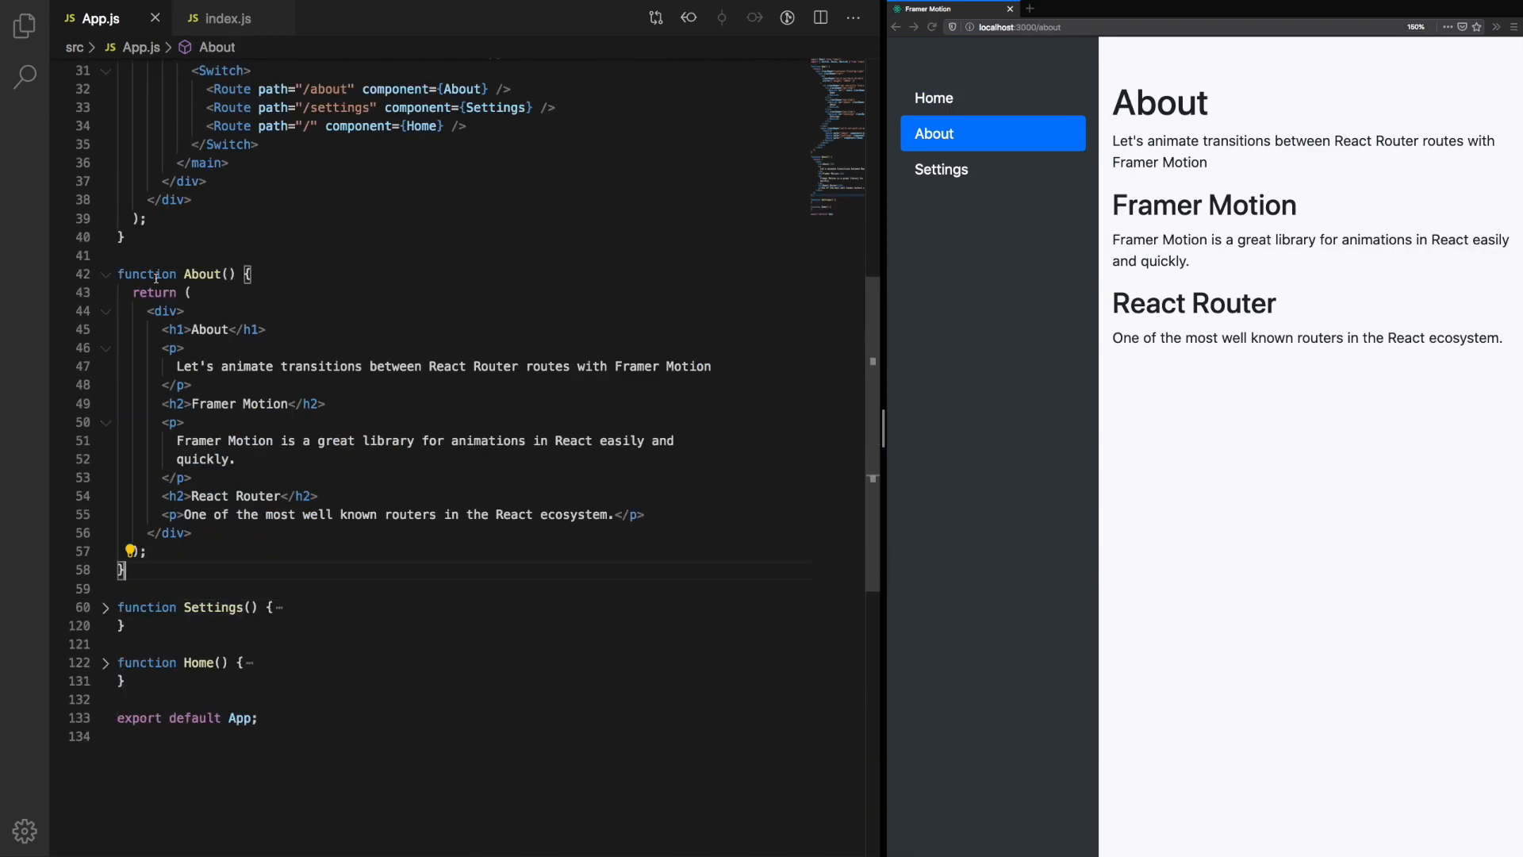
{"action": "left_click", "coordinate": [933, 97]}
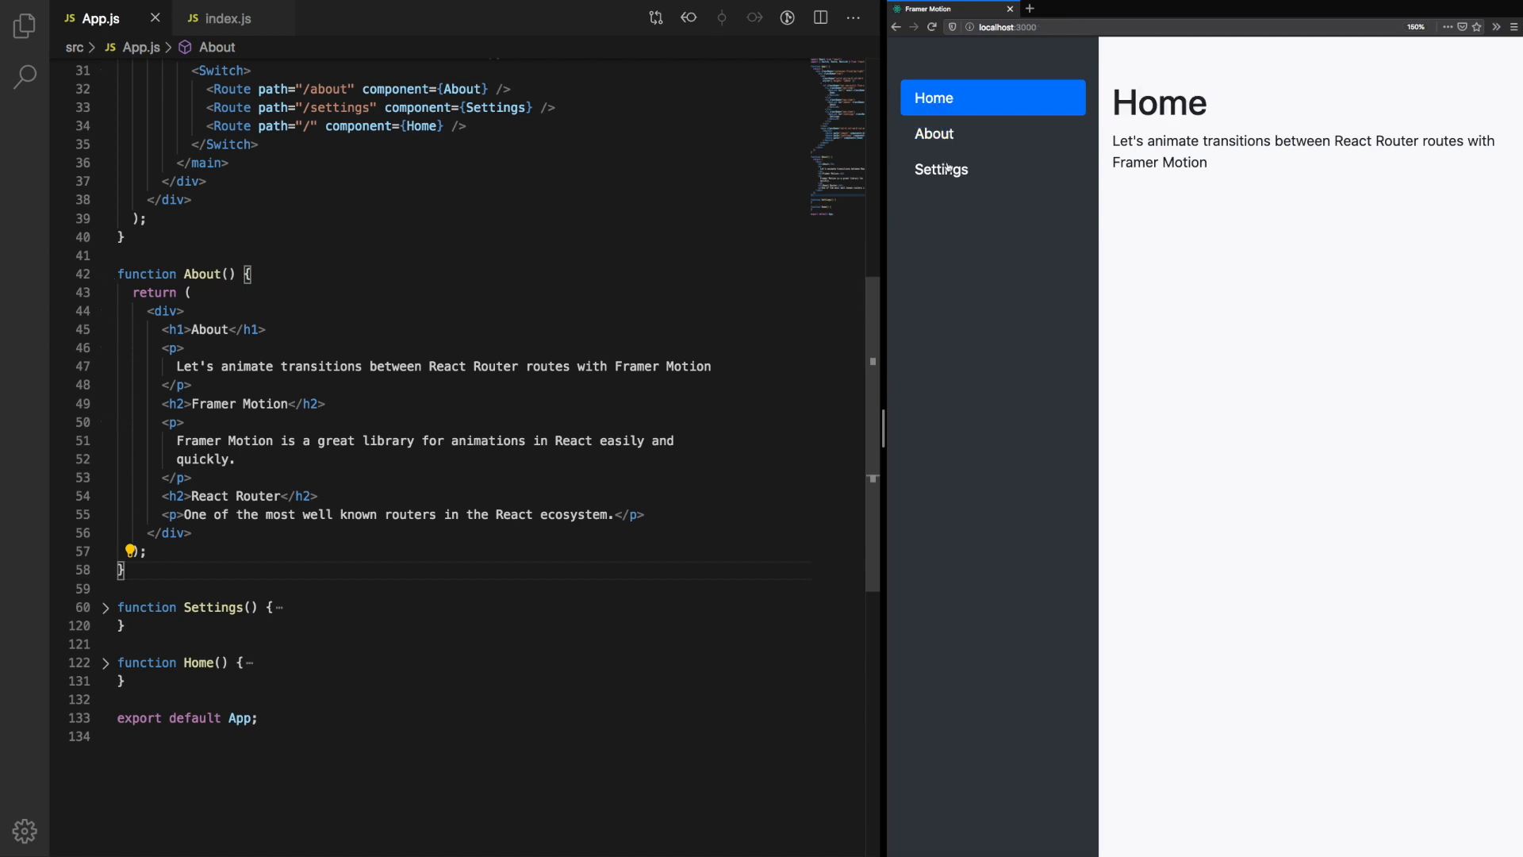
{"action": "left_click", "coordinate": [941, 169]}
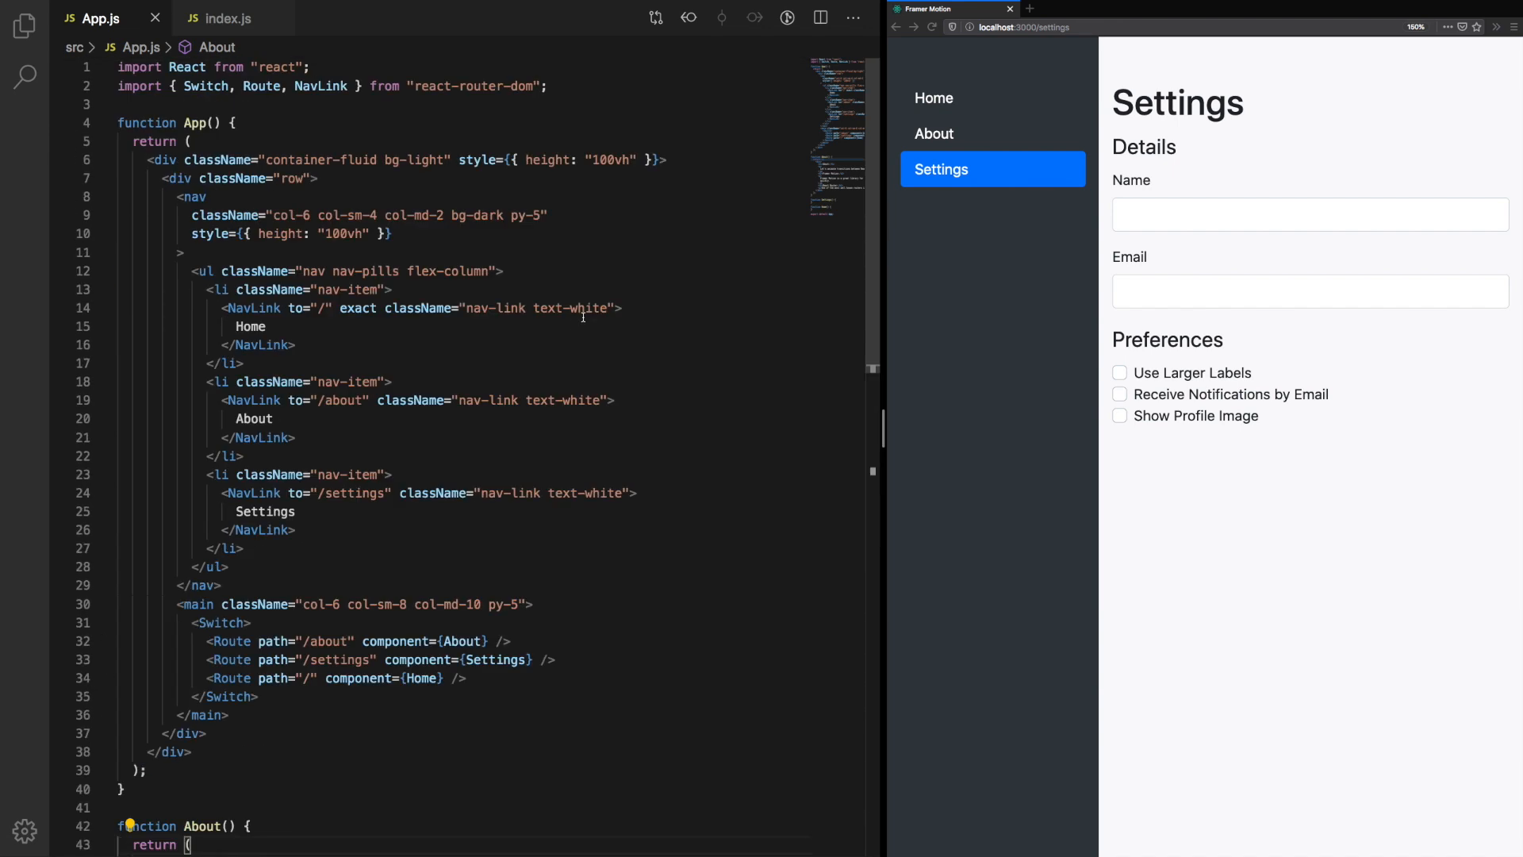
{"action": "mouse_move", "coordinate": [333, 63]}
{"action": "type", "text": "import {} from '"}
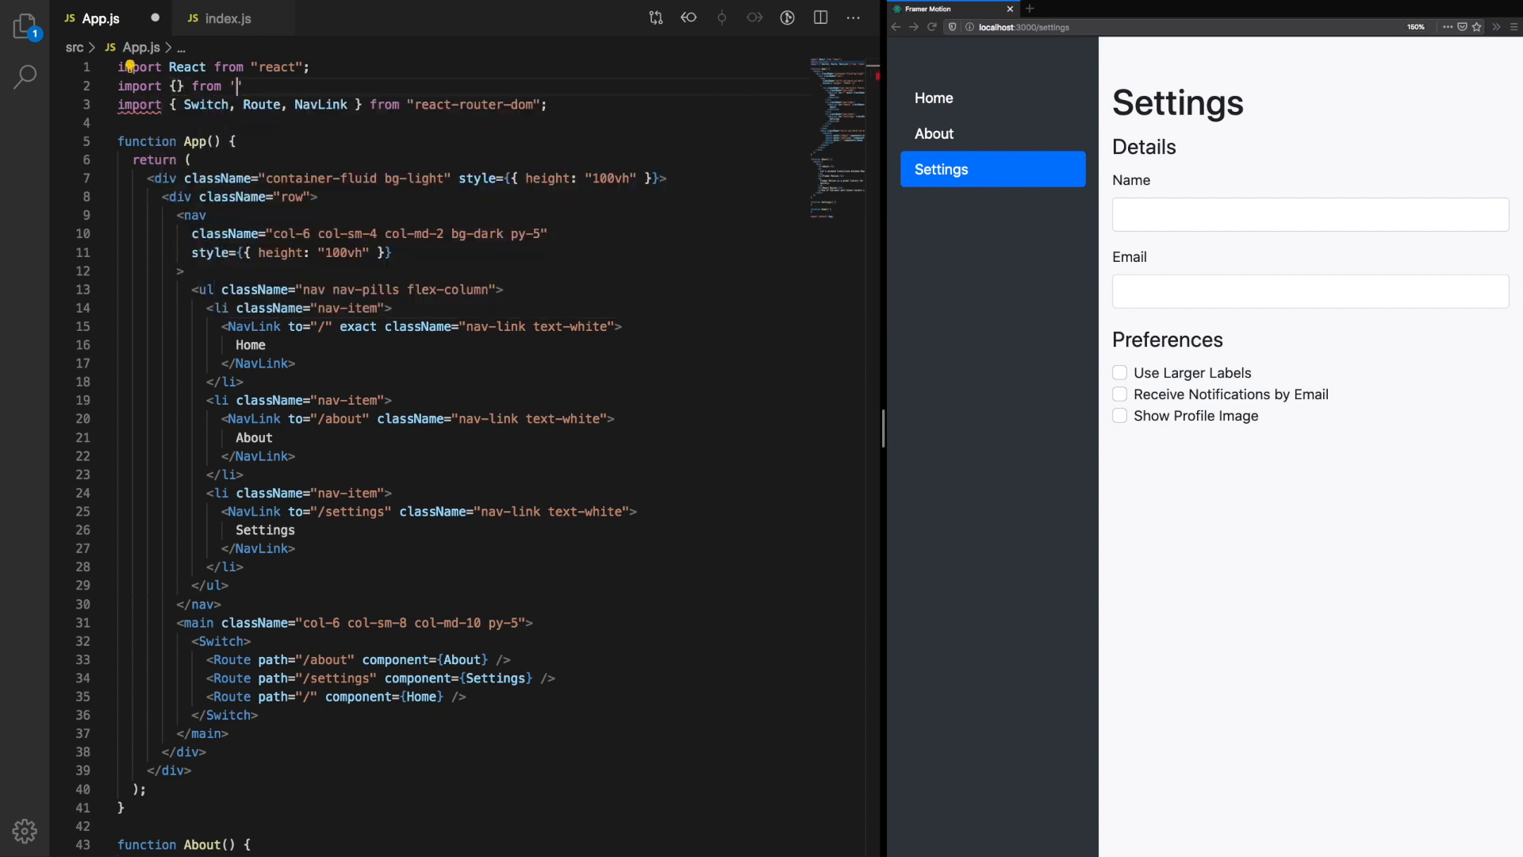
Step: Import AnimatePresence and motion from "framer-motion" at the top of App.js
{"action": "type", "text": "framer-m';"}
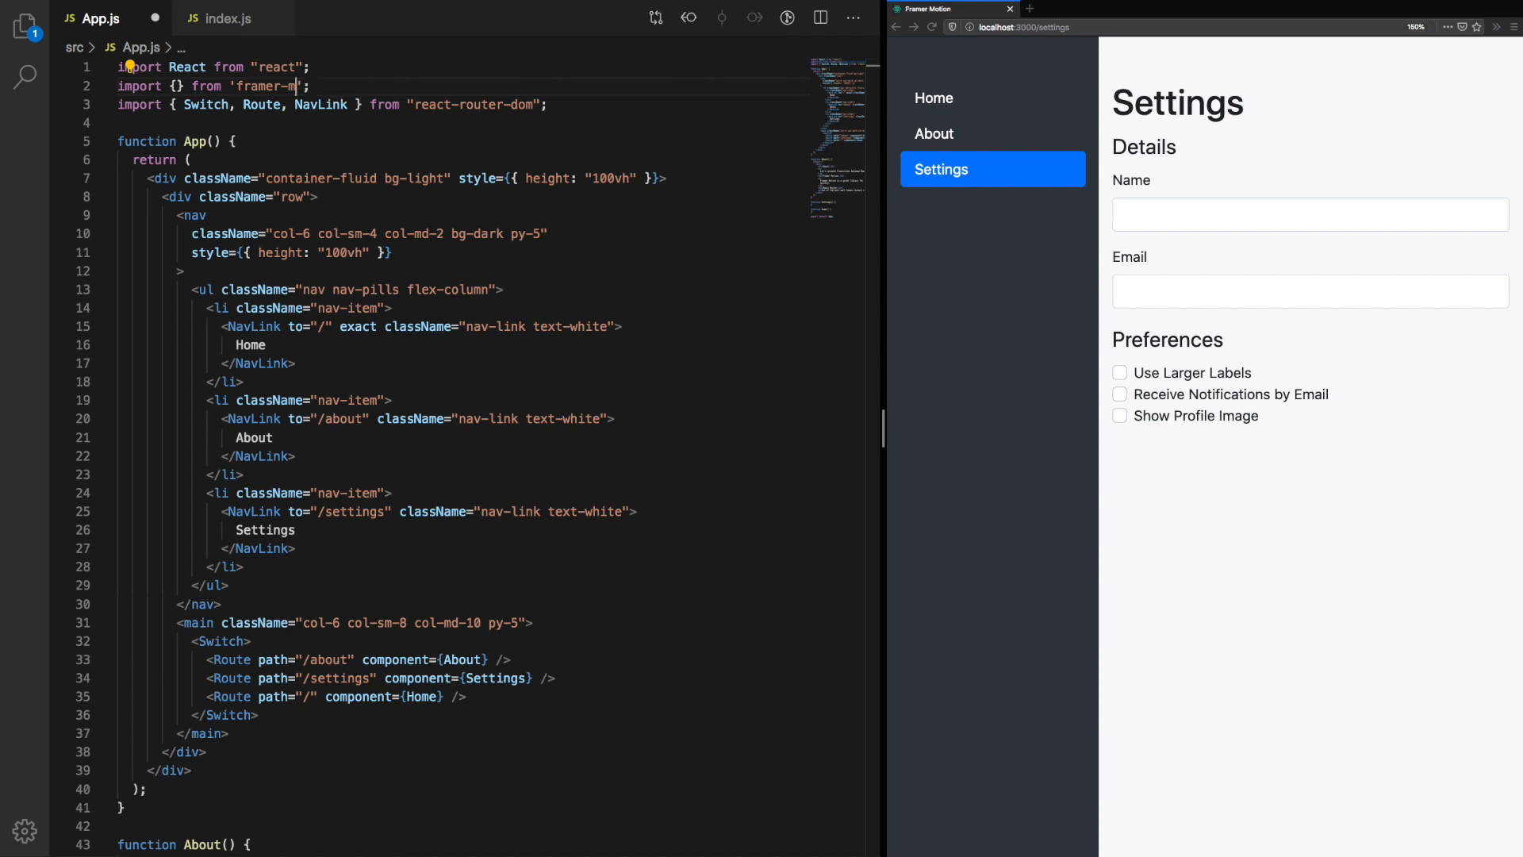
{"action": "type", "text": "otion"}
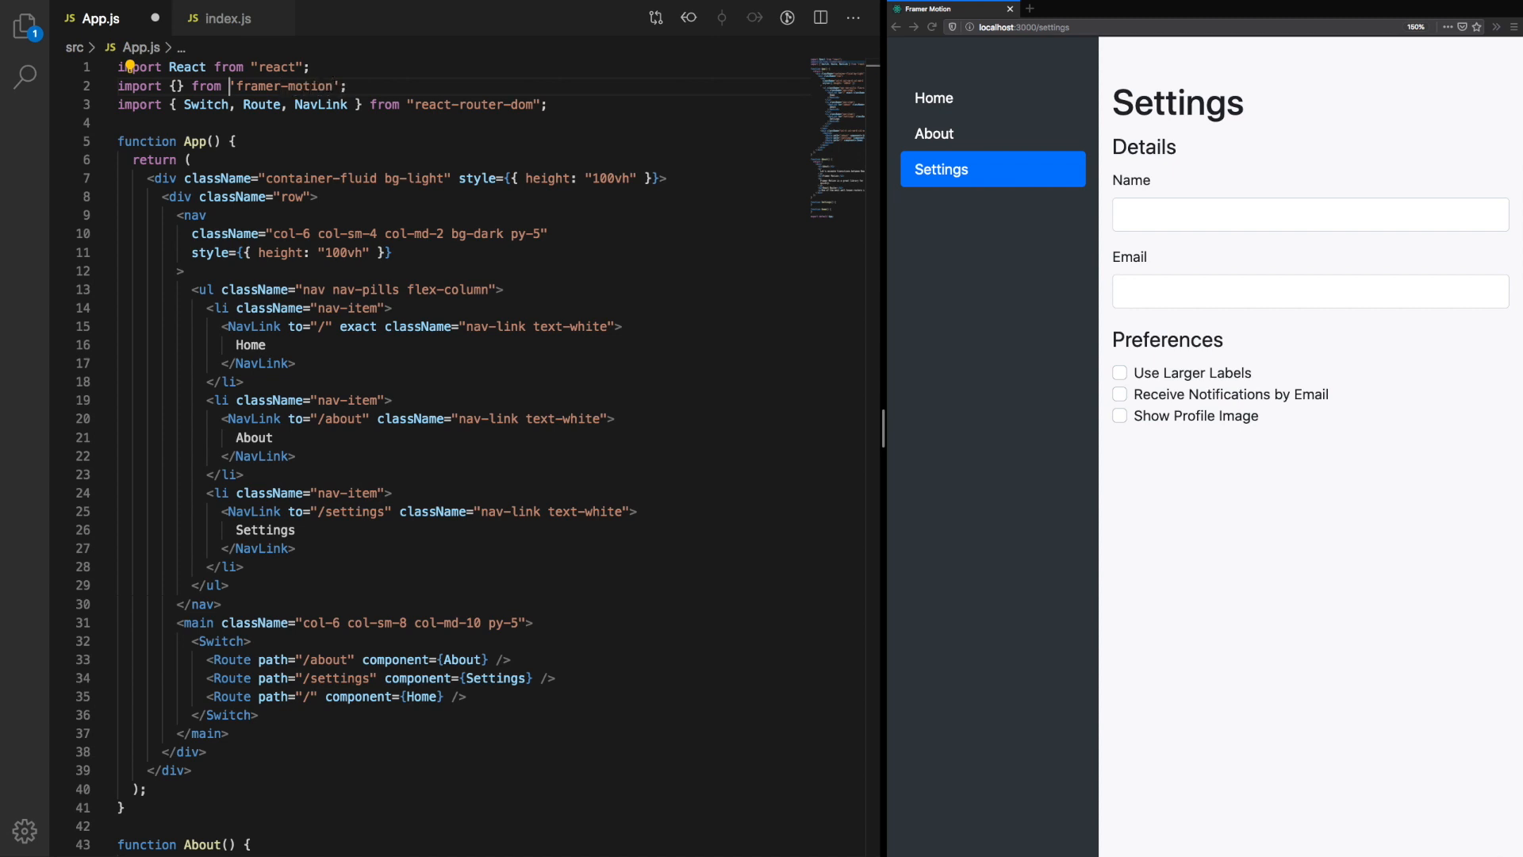
{"action": "type", "text": "AnimatePresence"}
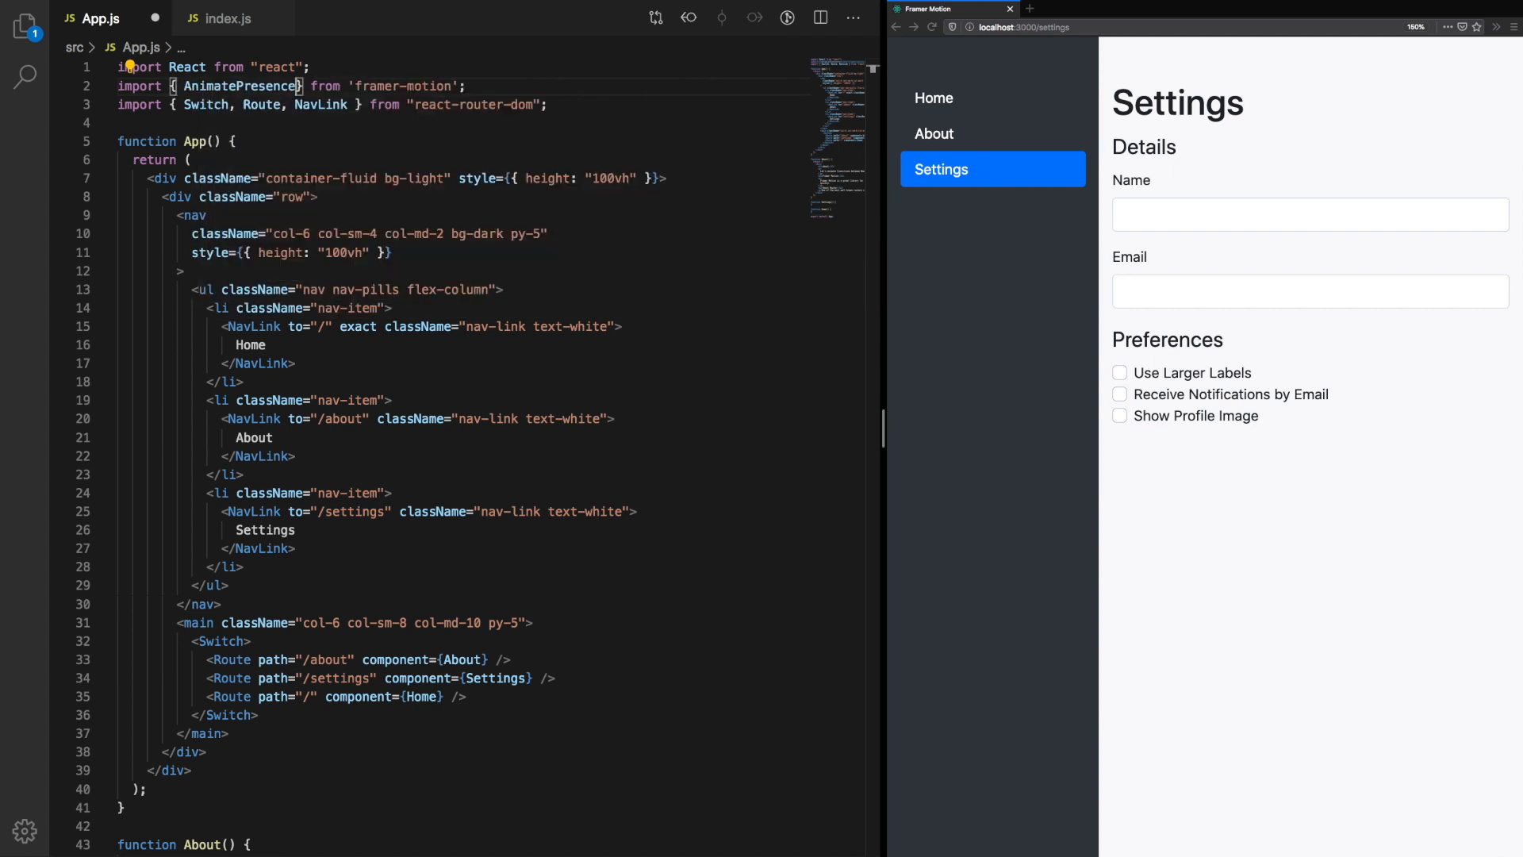
{"action": "type", "text": ", motion"}
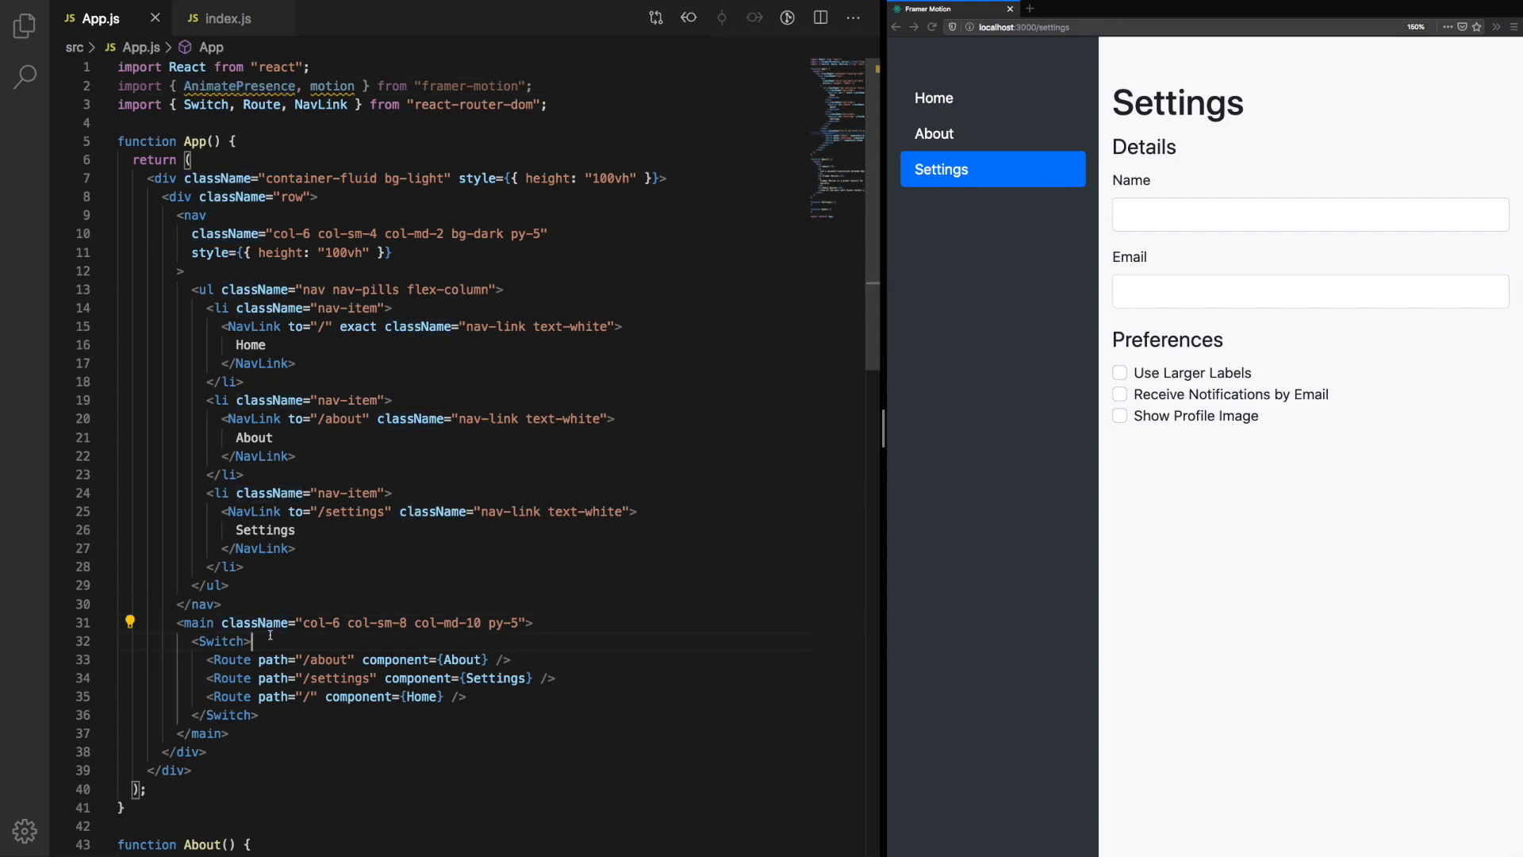
Step: Wrap the Switch of routes in <AnimatePresence> inside main and reload the Home page
{"action": "scroll", "scroll_direction": "down", "scroll_amount": 3}
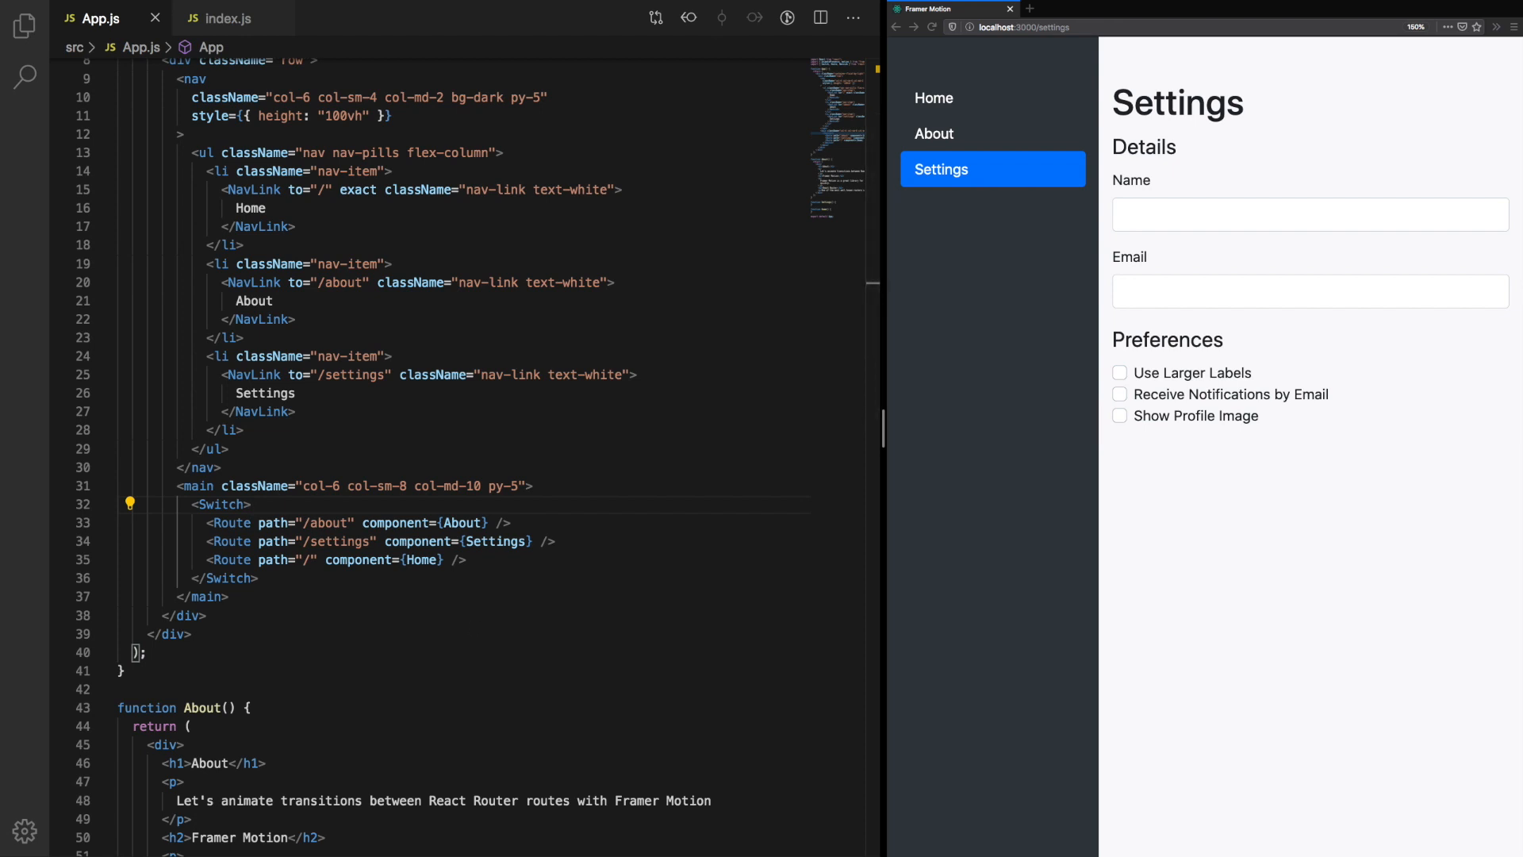
{"action": "mouse_move", "coordinate": [443, 516]}
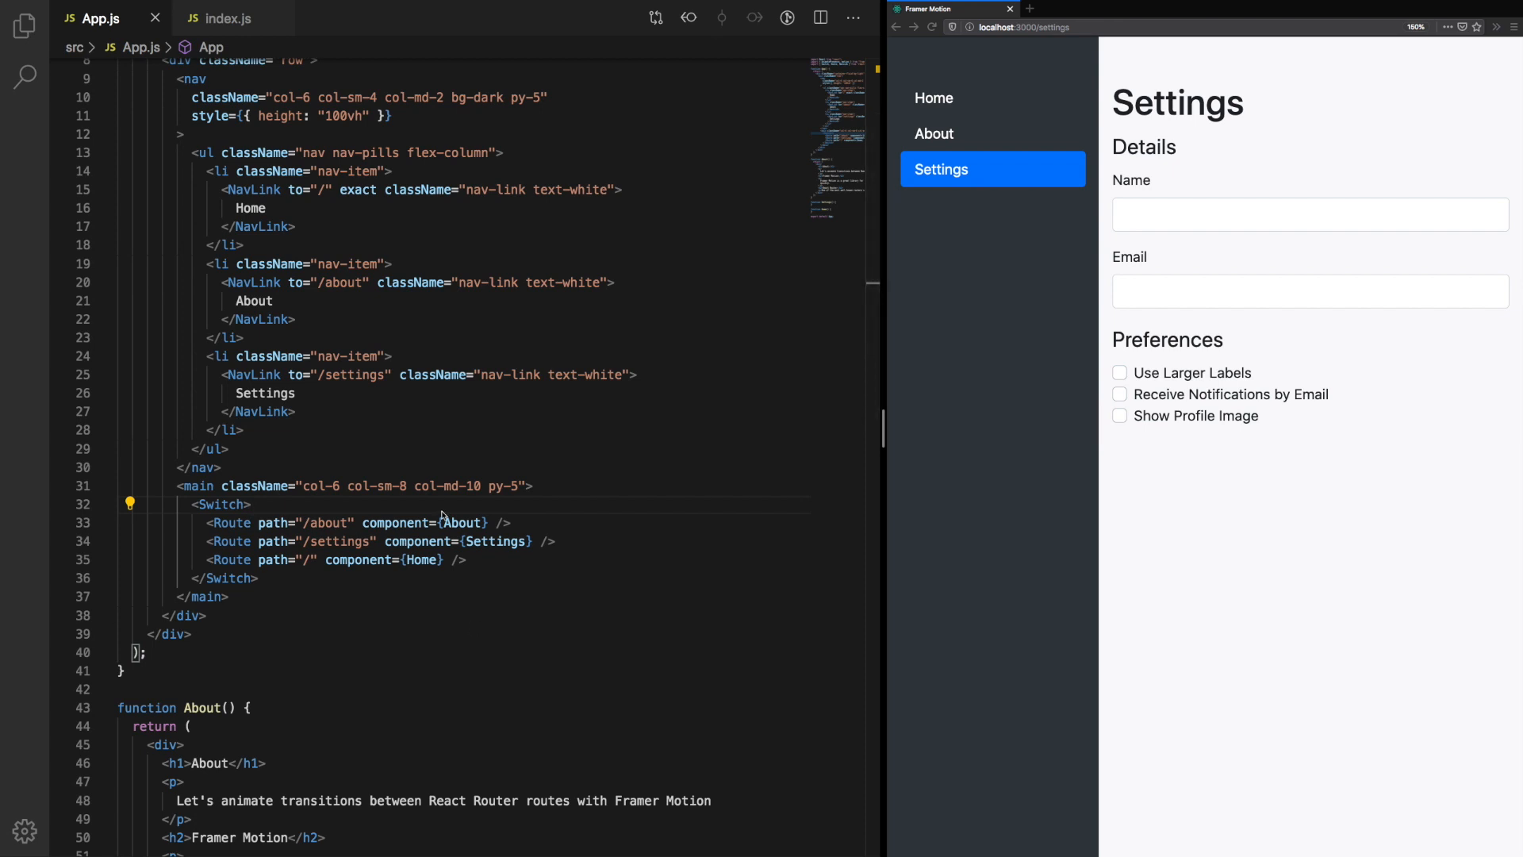
{"action": "type", "text": "AnimatePresence"}
{"action": "key", "text": "Enter"}
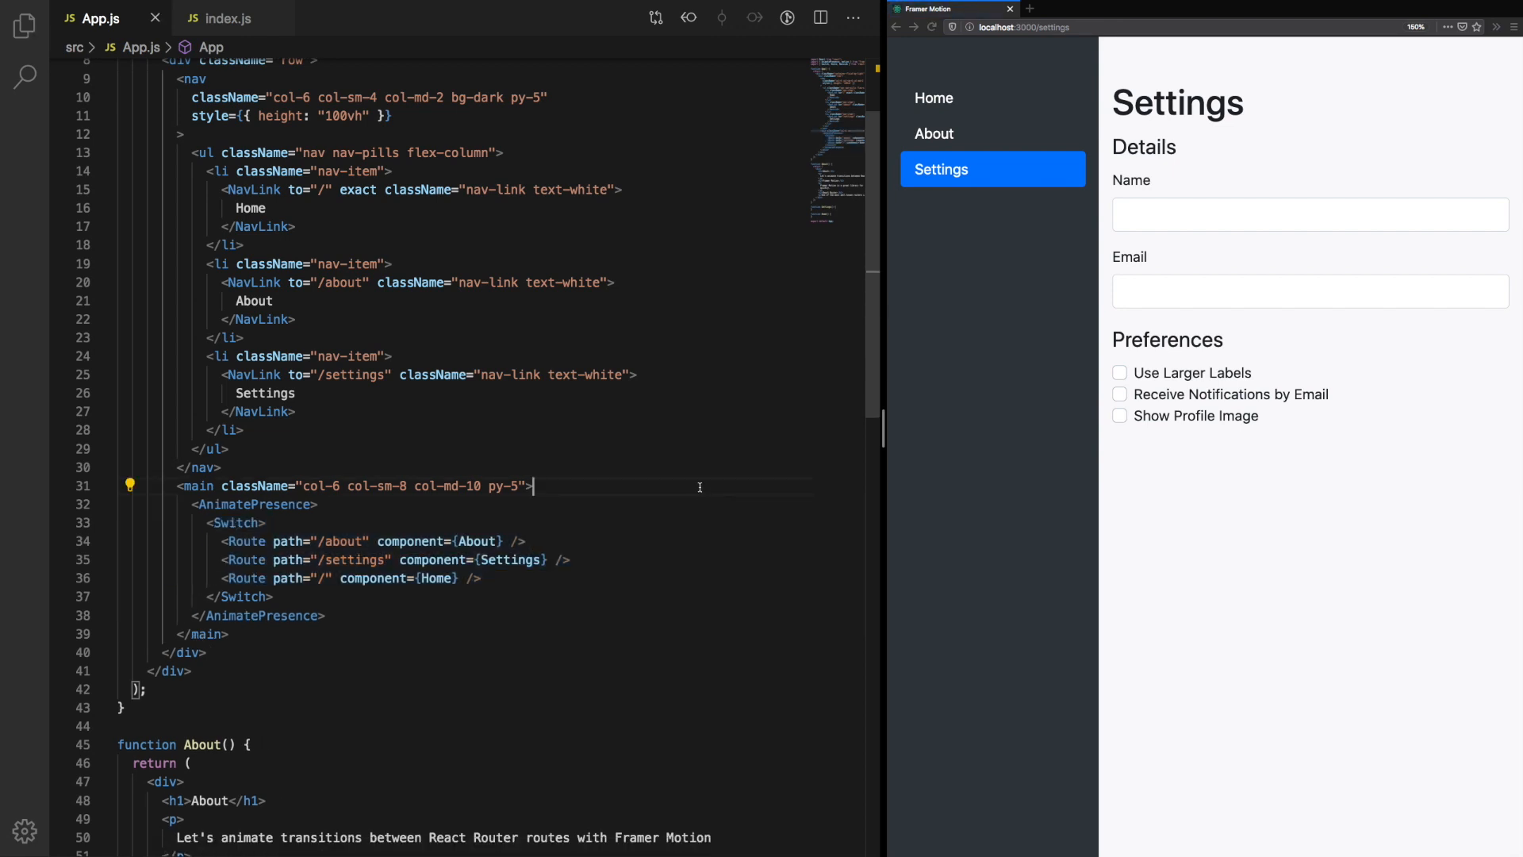
{"action": "left_click", "coordinate": [933, 133]}
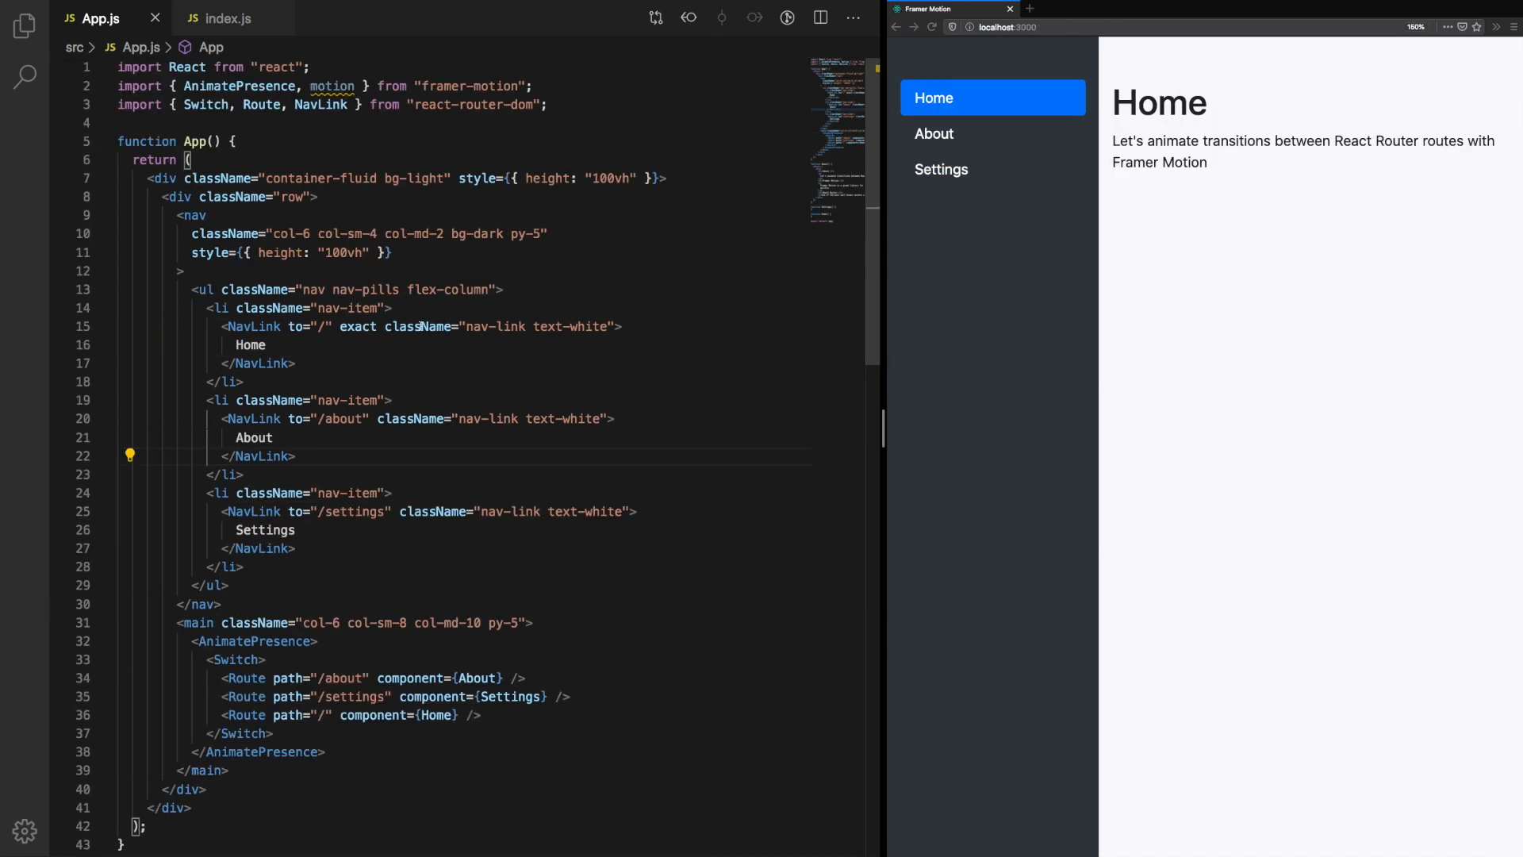
{"action": "scroll", "scroll_direction": "down", "scroll_amount": 3}
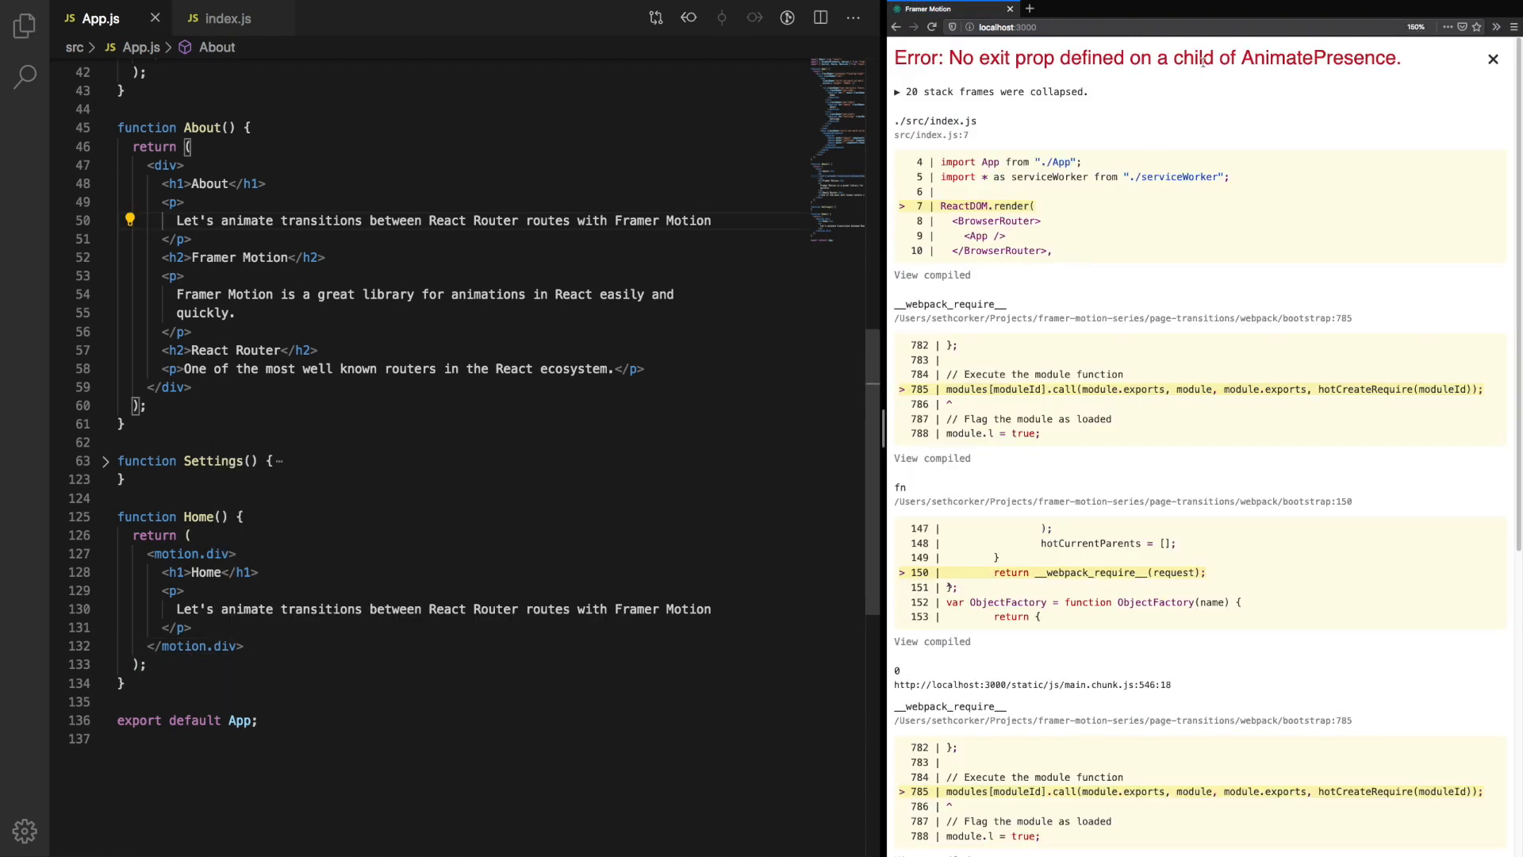
Step: Rename Home's outer div to motion.div, revealing the missing exit prop error
{"action": "left_click_drag", "start_coordinate": [979, 57], "coordinate": [1119, 57]}
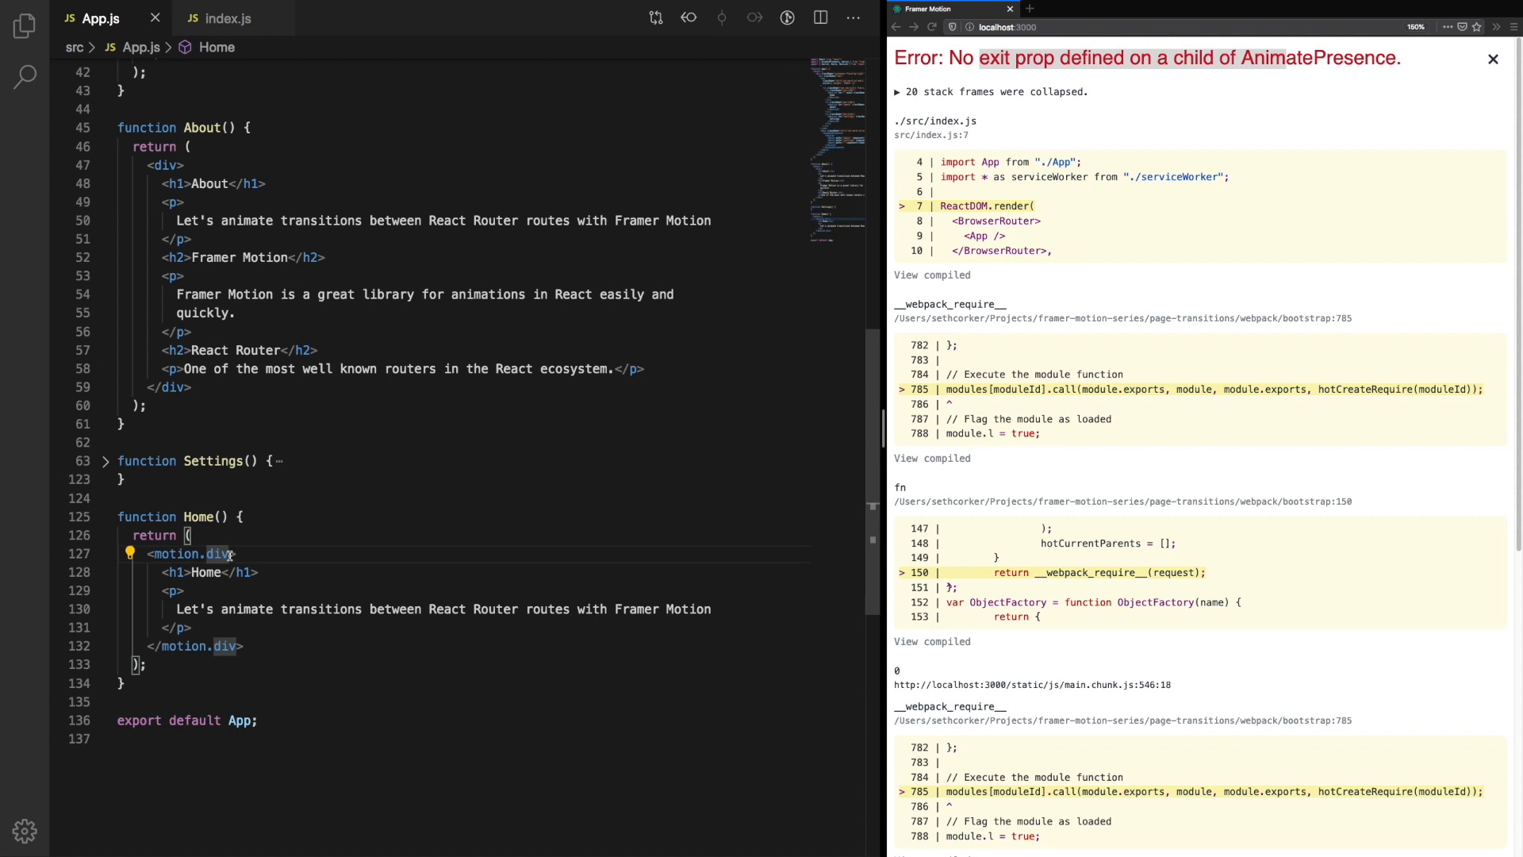
Step: Give Home's motion.div initial opacity 0, animate opacity 1, exit opacity 0 and check Home and Settings
{"action": "type", "text": "exity"}
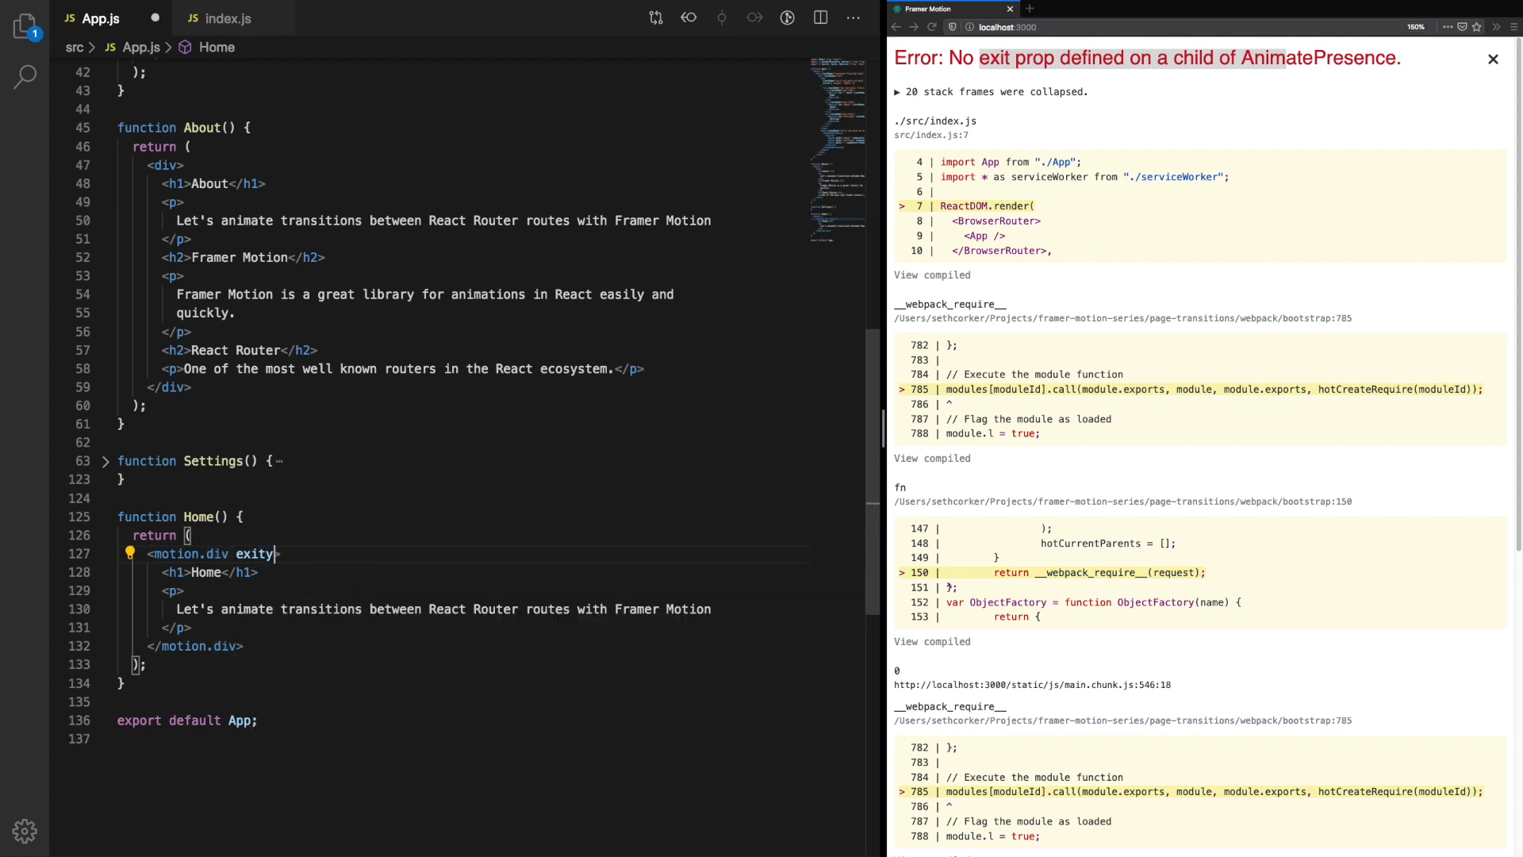
{"action": "type", "text": "={}"}
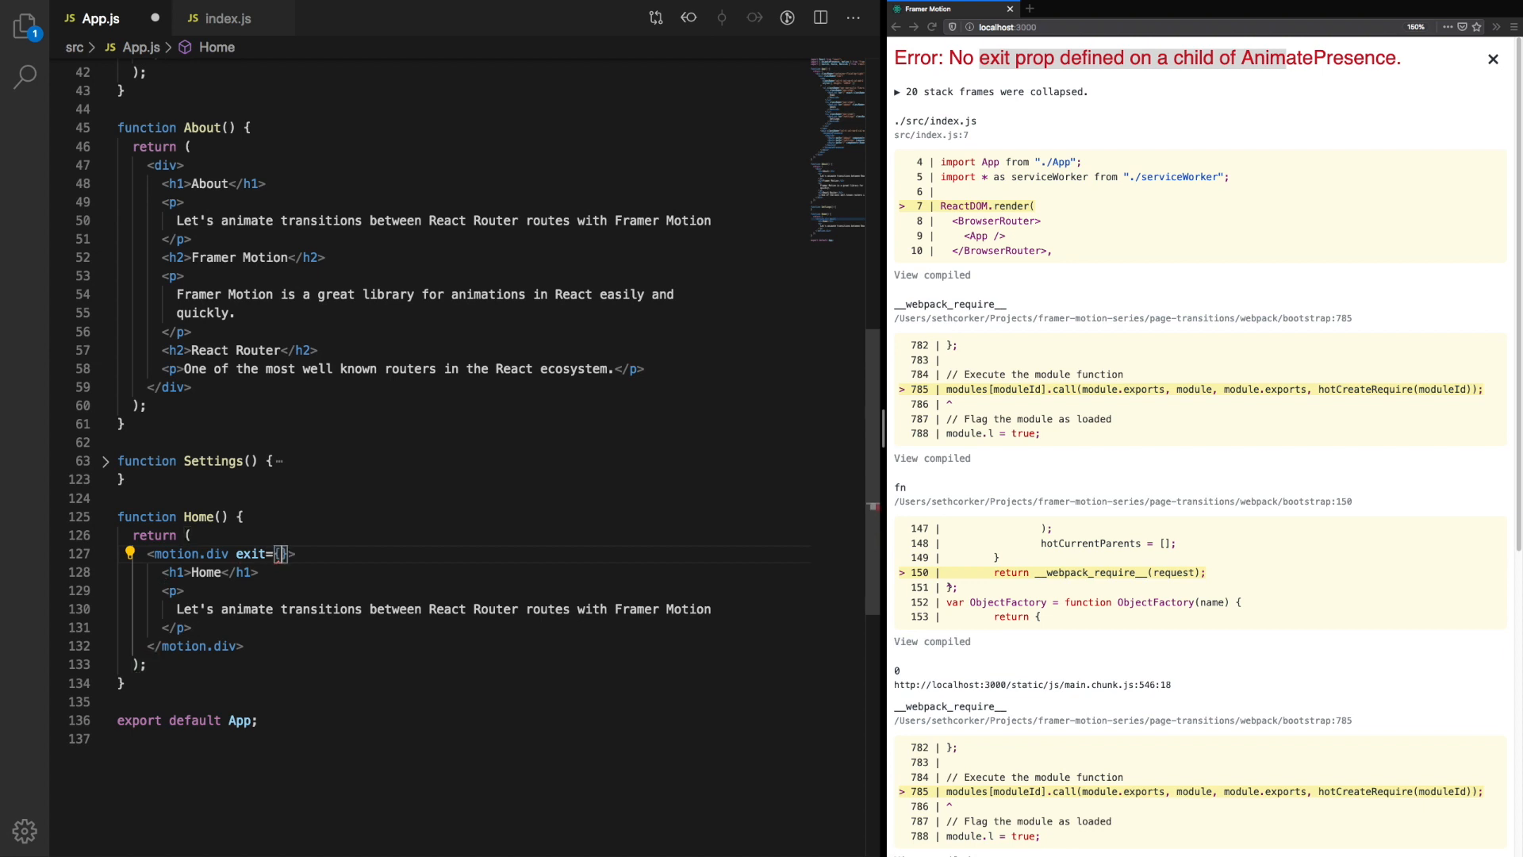
{"action": "type", "text": "opacity: 0"}
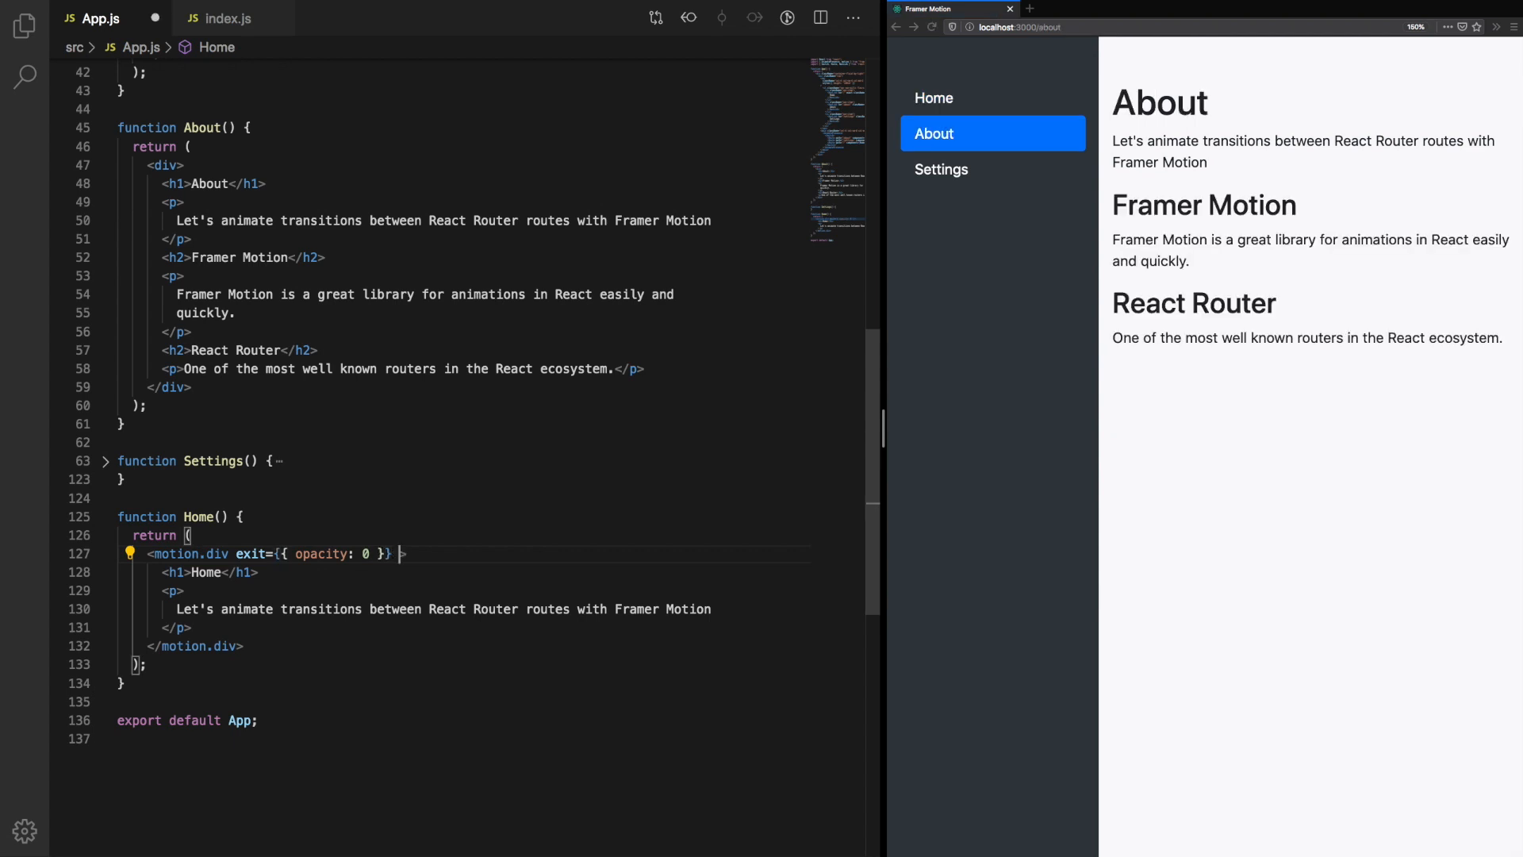
{"action": "type", "text": "animate={{ opacity: 1}}"}
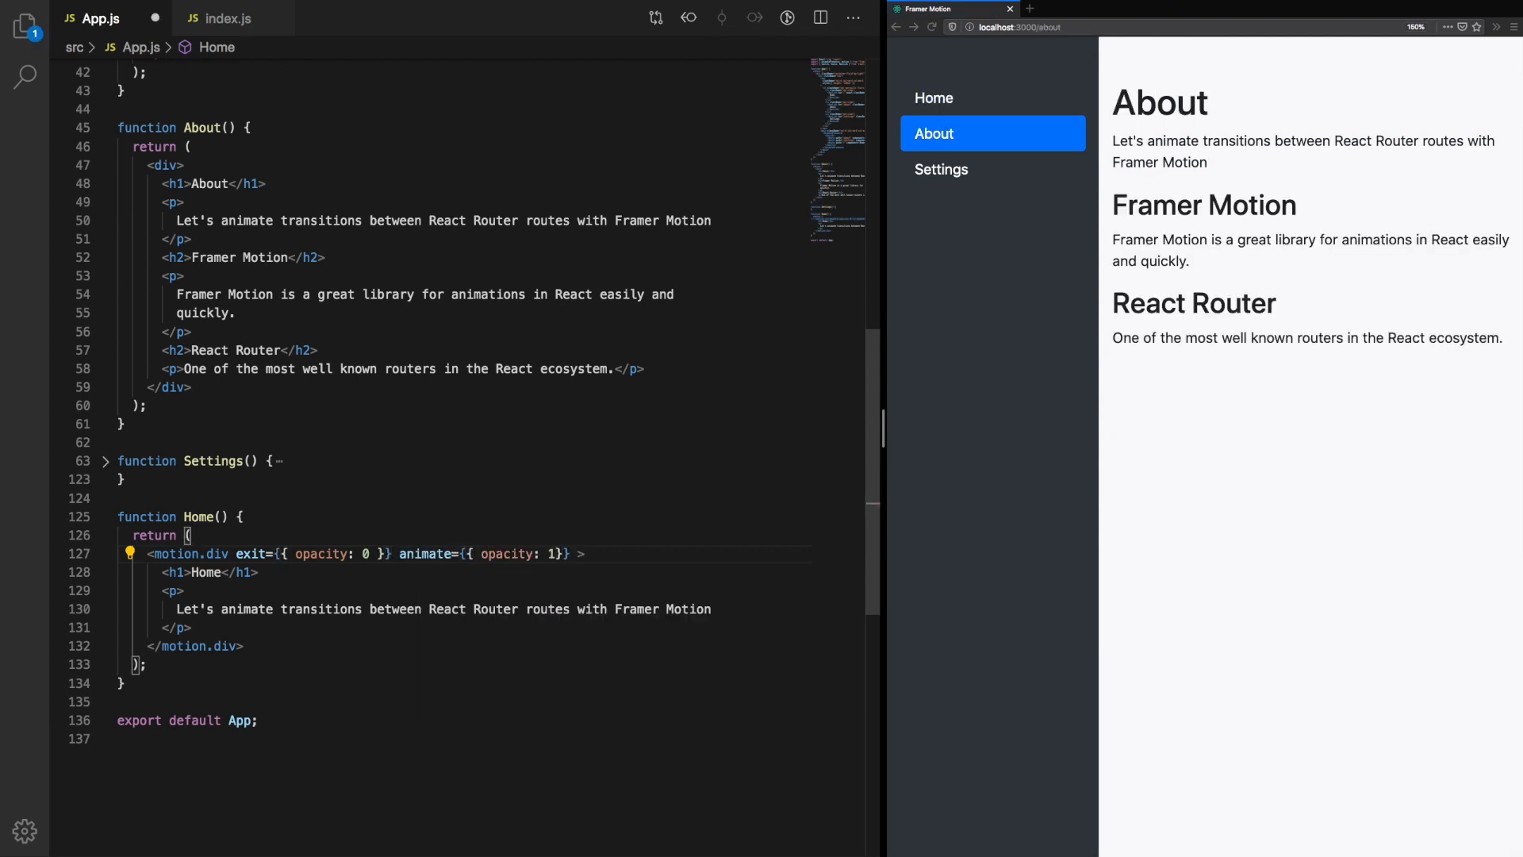
{"action": "type", "text": "initial={{ opacity: 0 }}"}
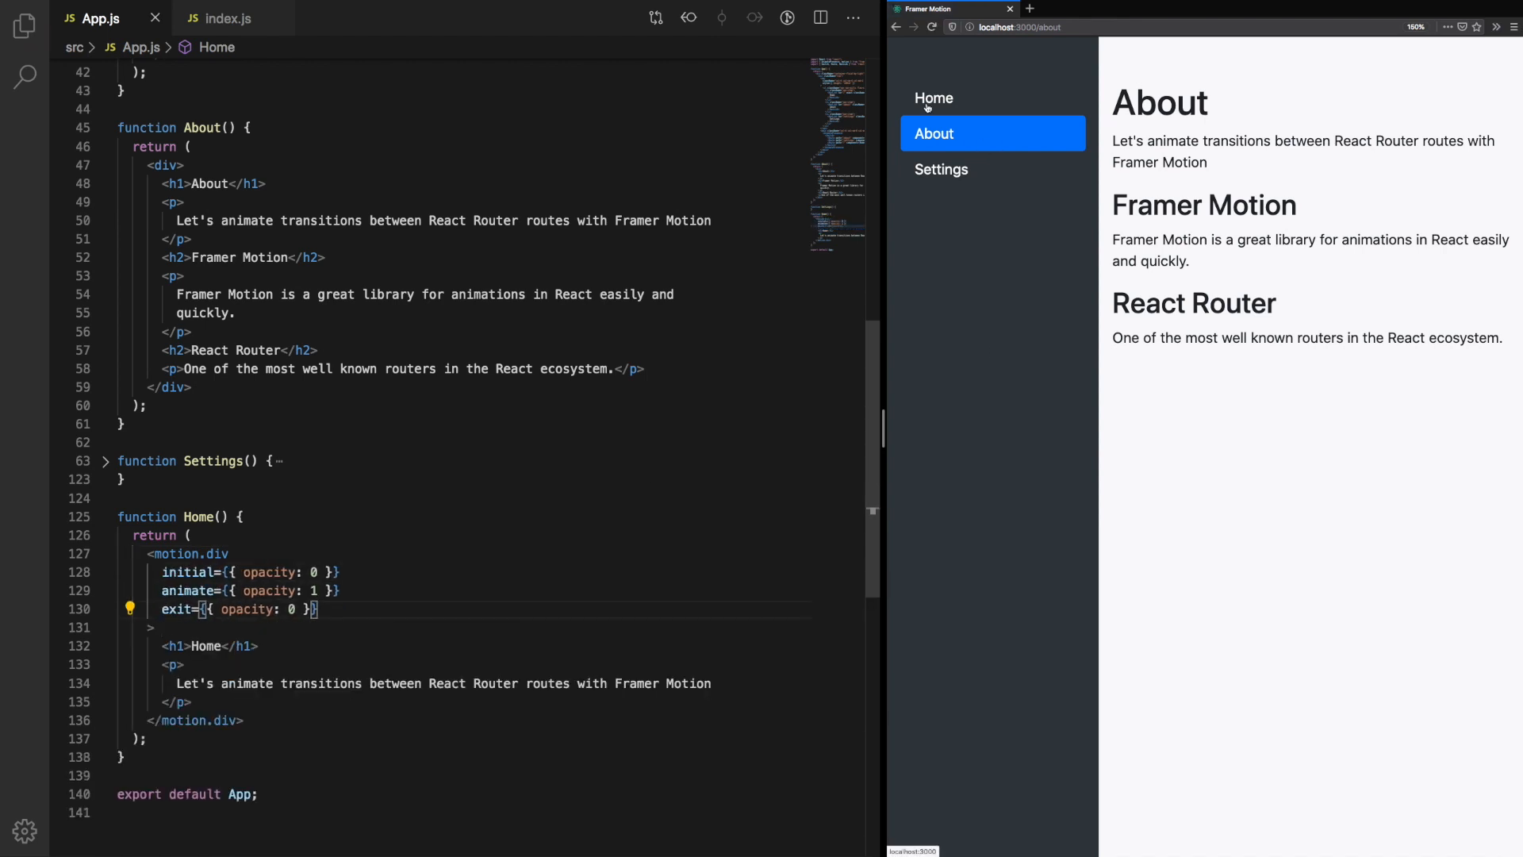
{"action": "left_click", "coordinate": [933, 99]}
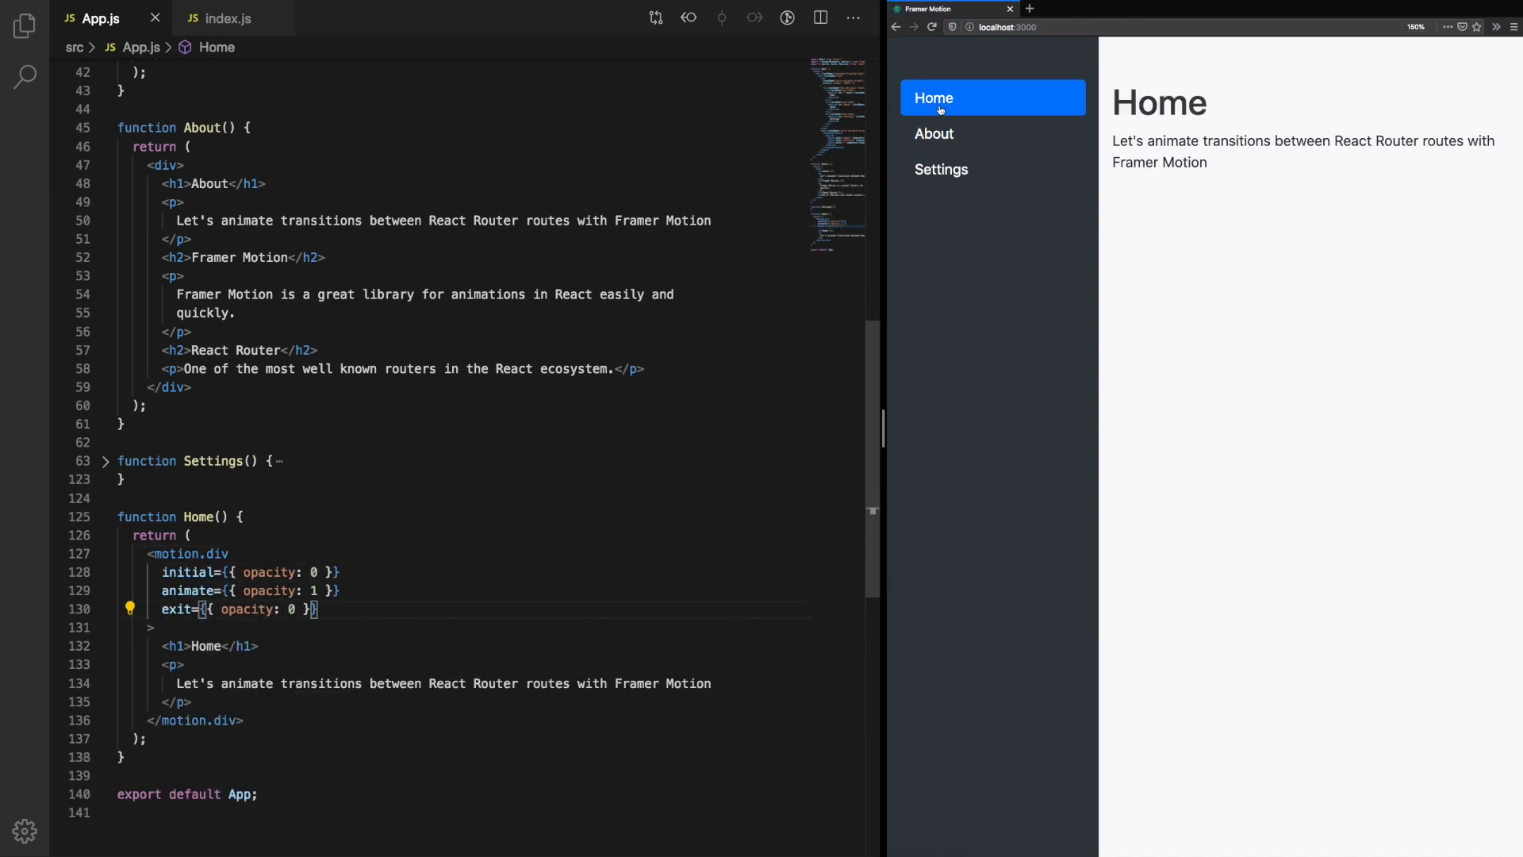
{"action": "left_click", "coordinate": [941, 170]}
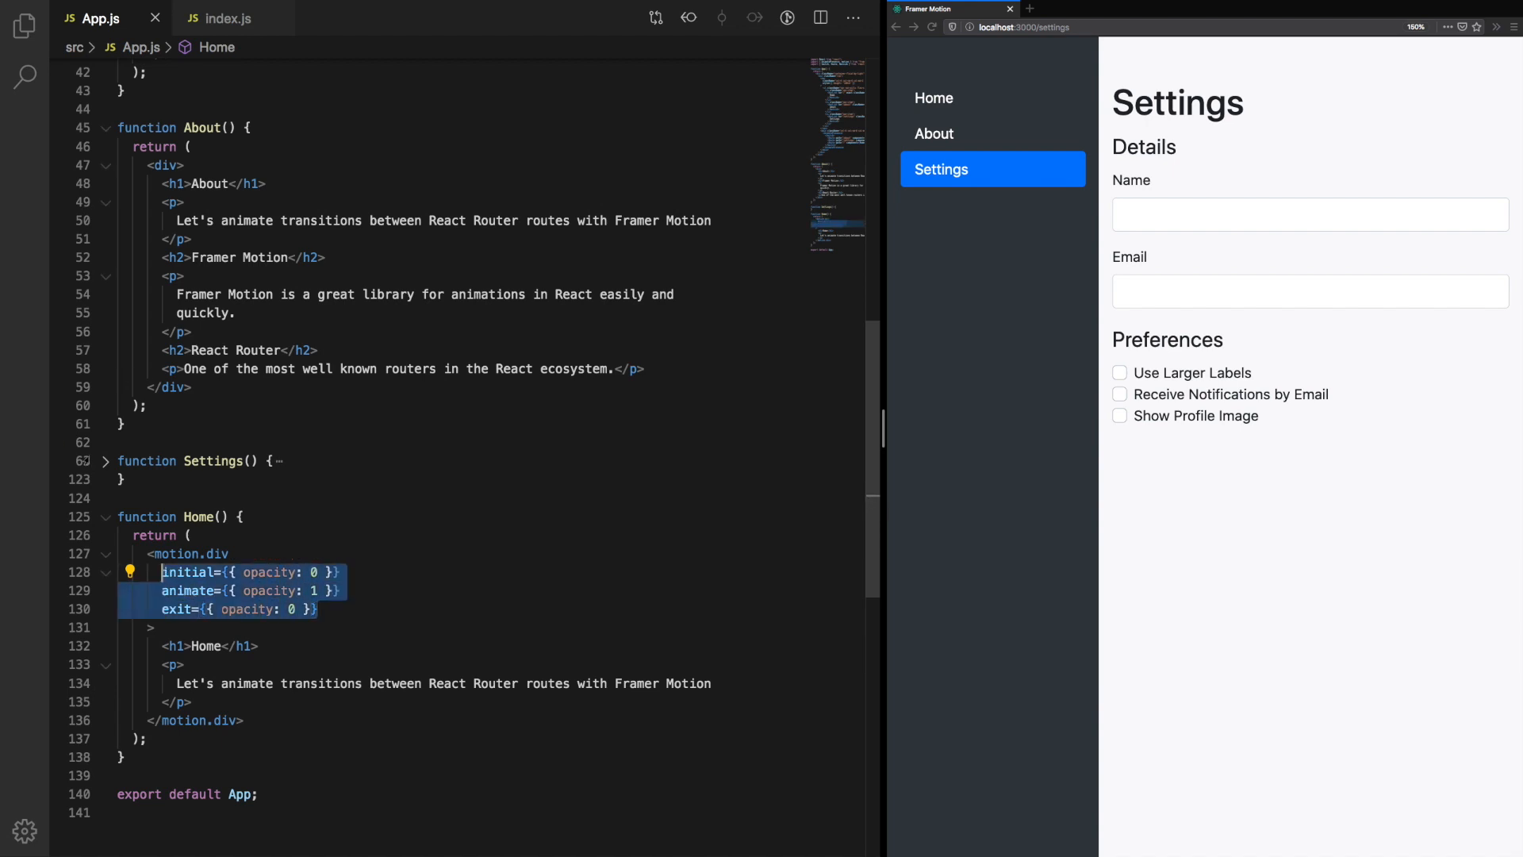
{"action": "left_click", "coordinate": [104, 461]}
{"action": "type", "text": "motion."}
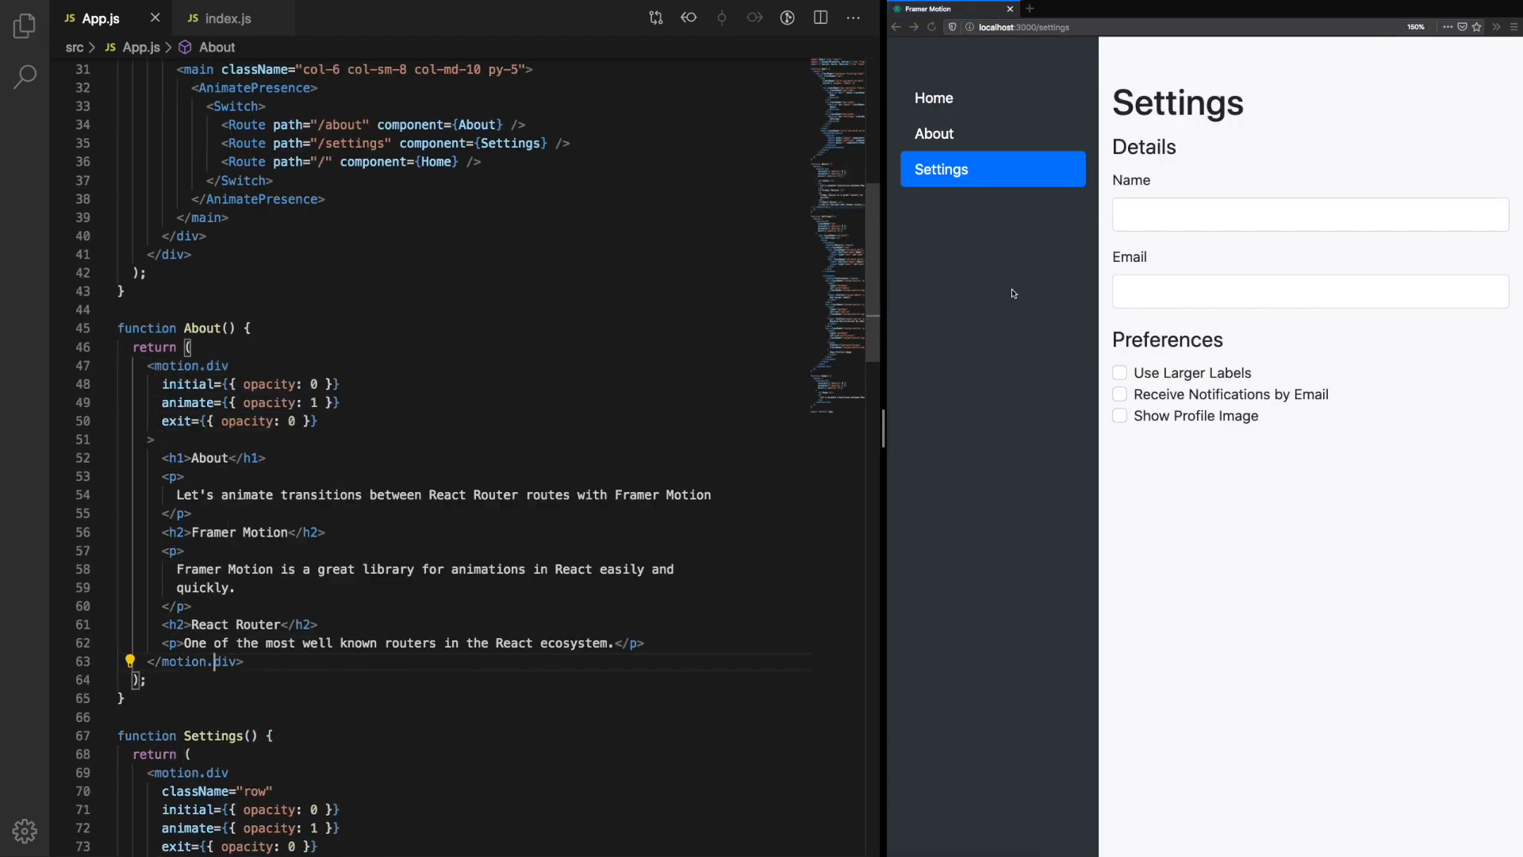
{"action": "left_click", "coordinate": [933, 133]}
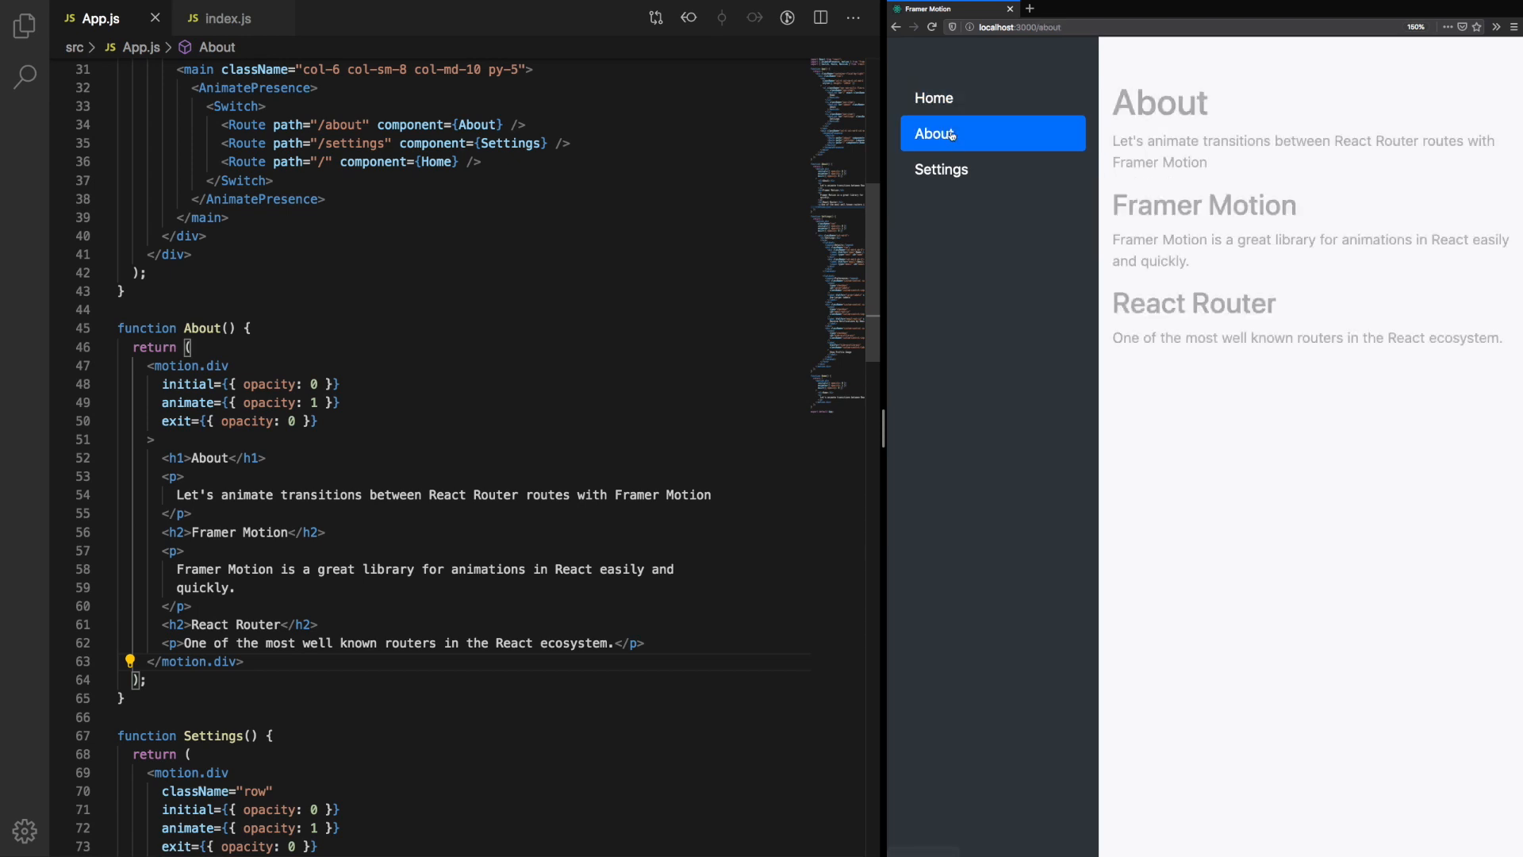
{"action": "left_click", "coordinate": [933, 97]}
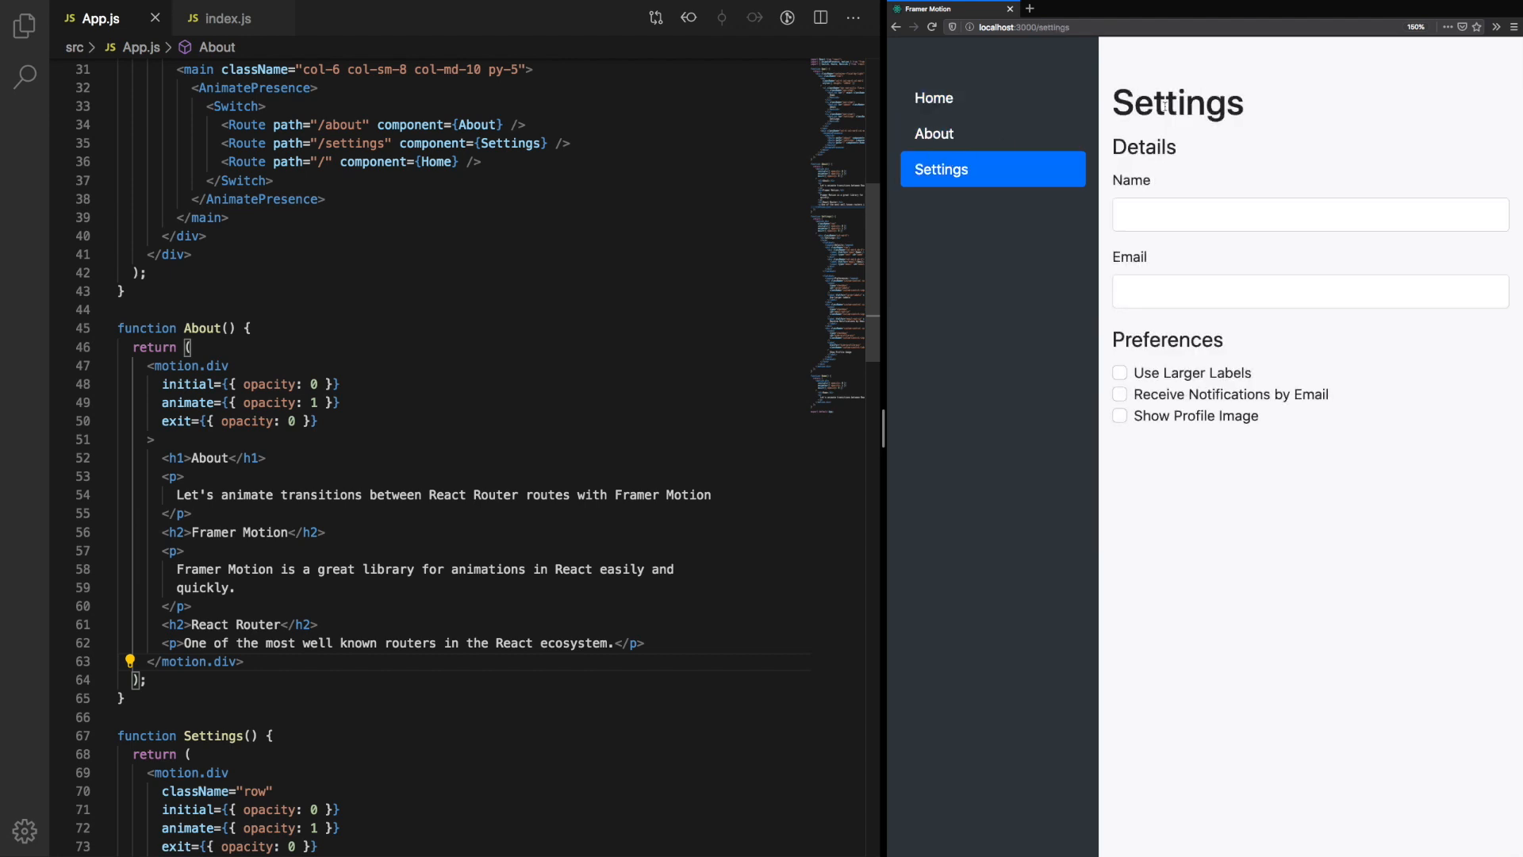
{"action": "left_click", "coordinate": [933, 97]}
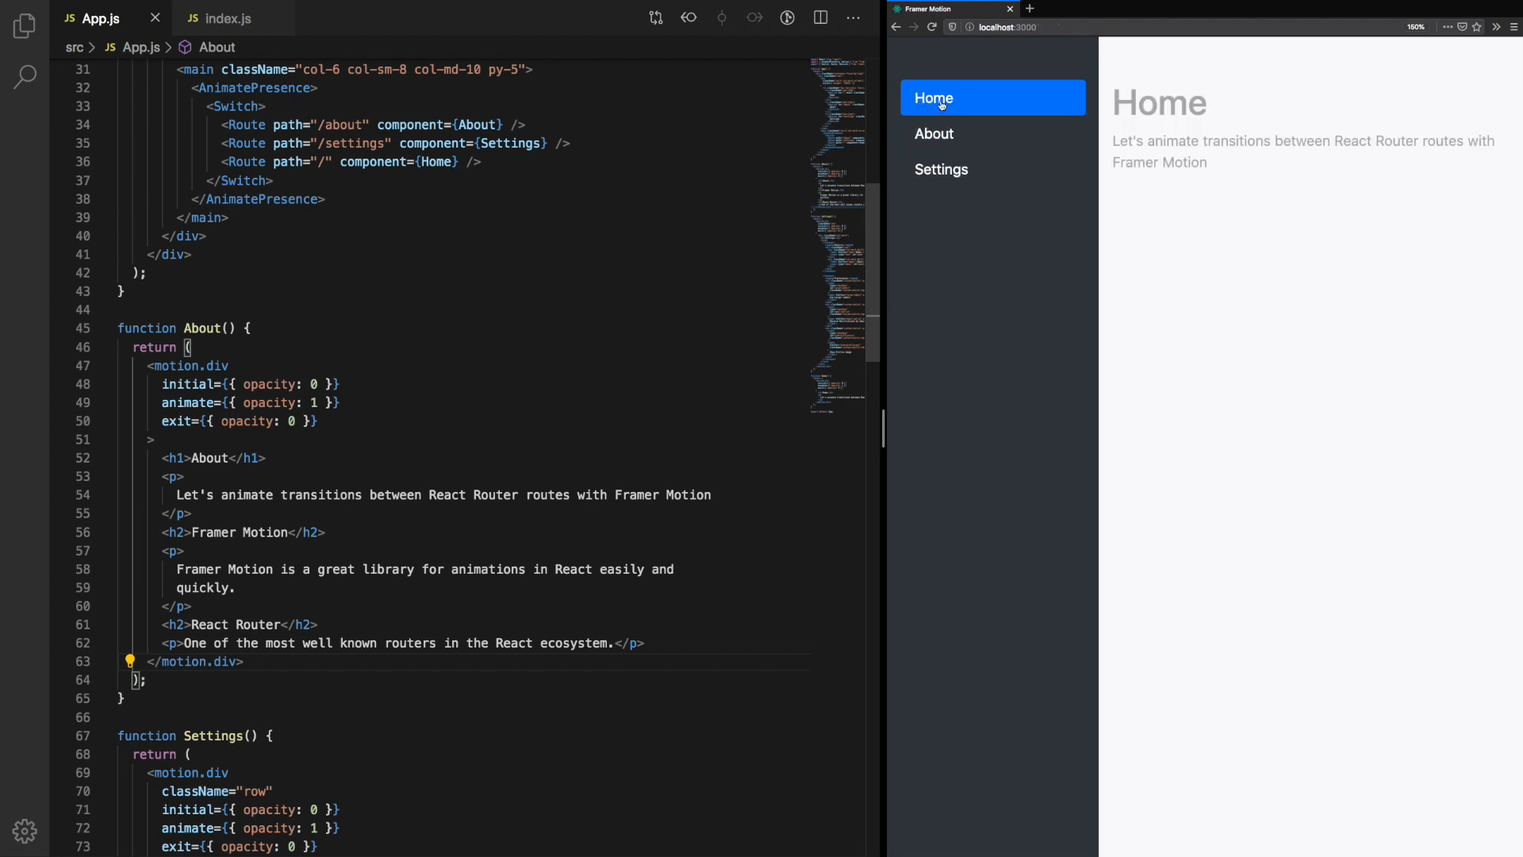
{"action": "left_click", "coordinate": [941, 170]}
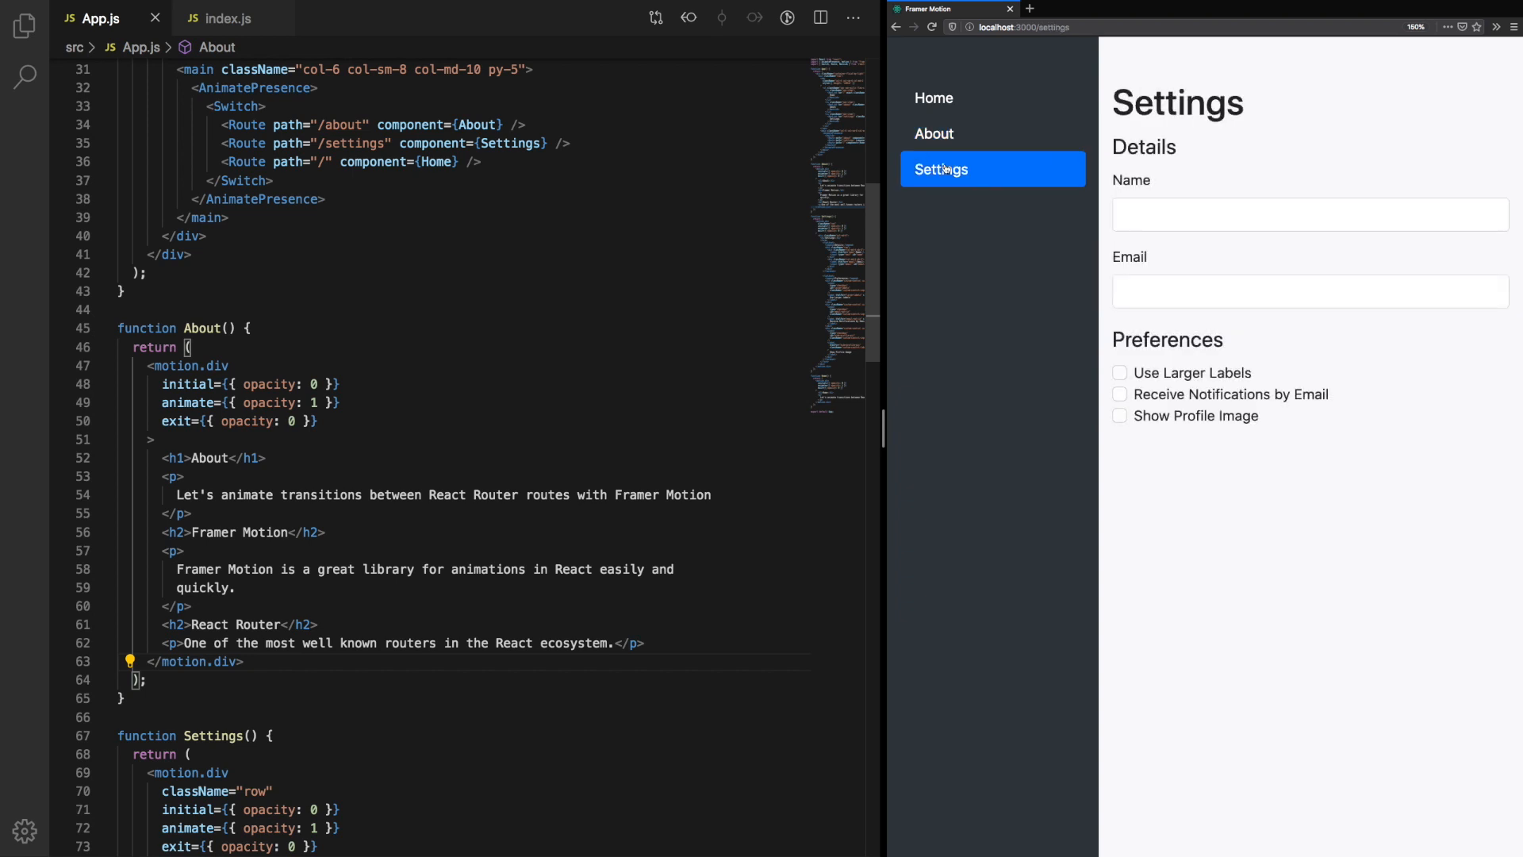
{"action": "left_click", "coordinate": [933, 98]}
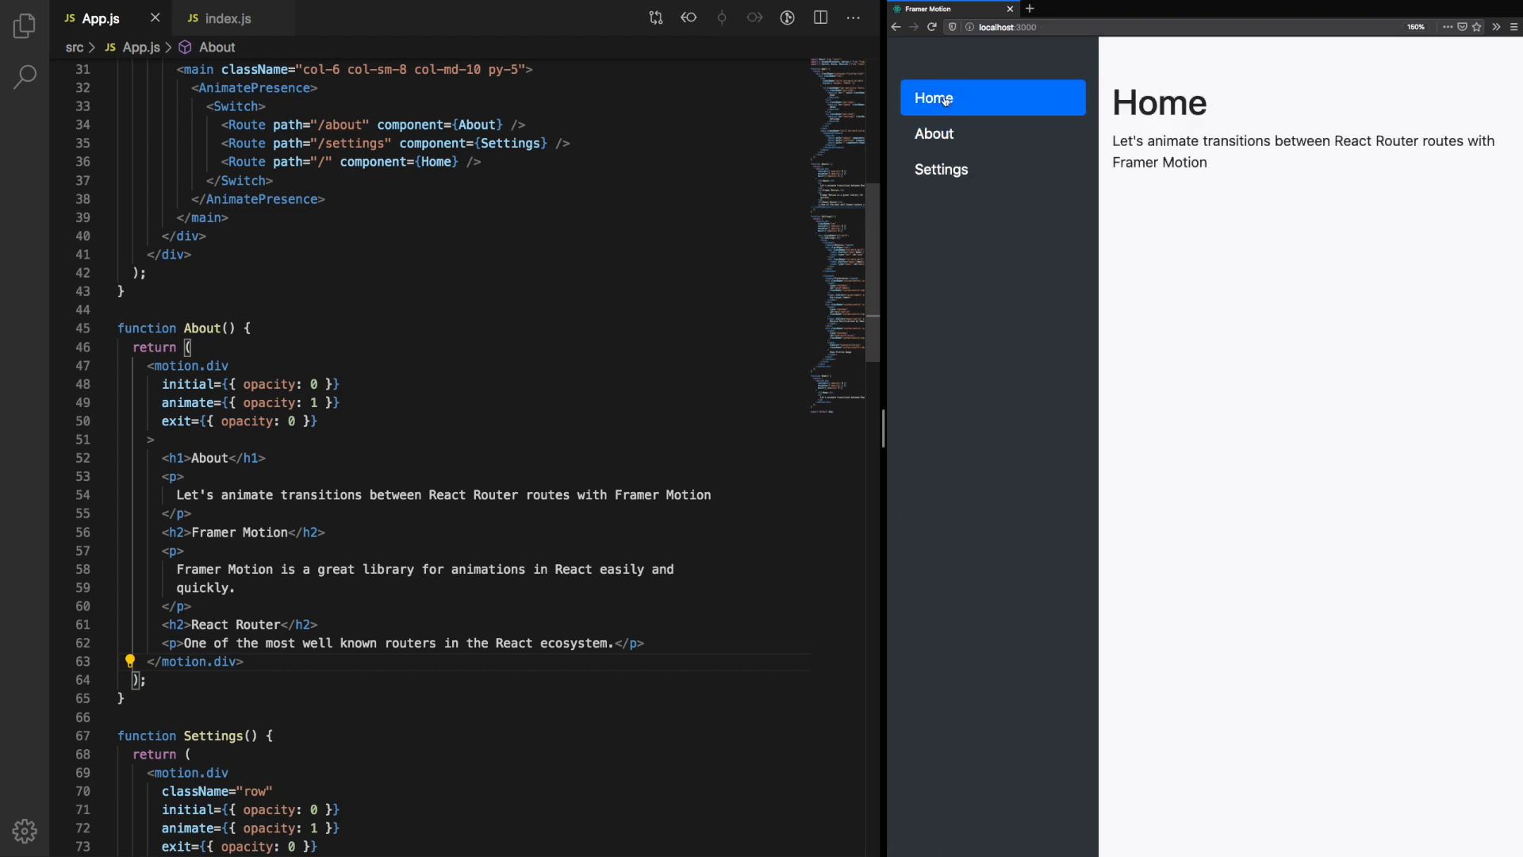
{"action": "left_click", "coordinate": [933, 133]}
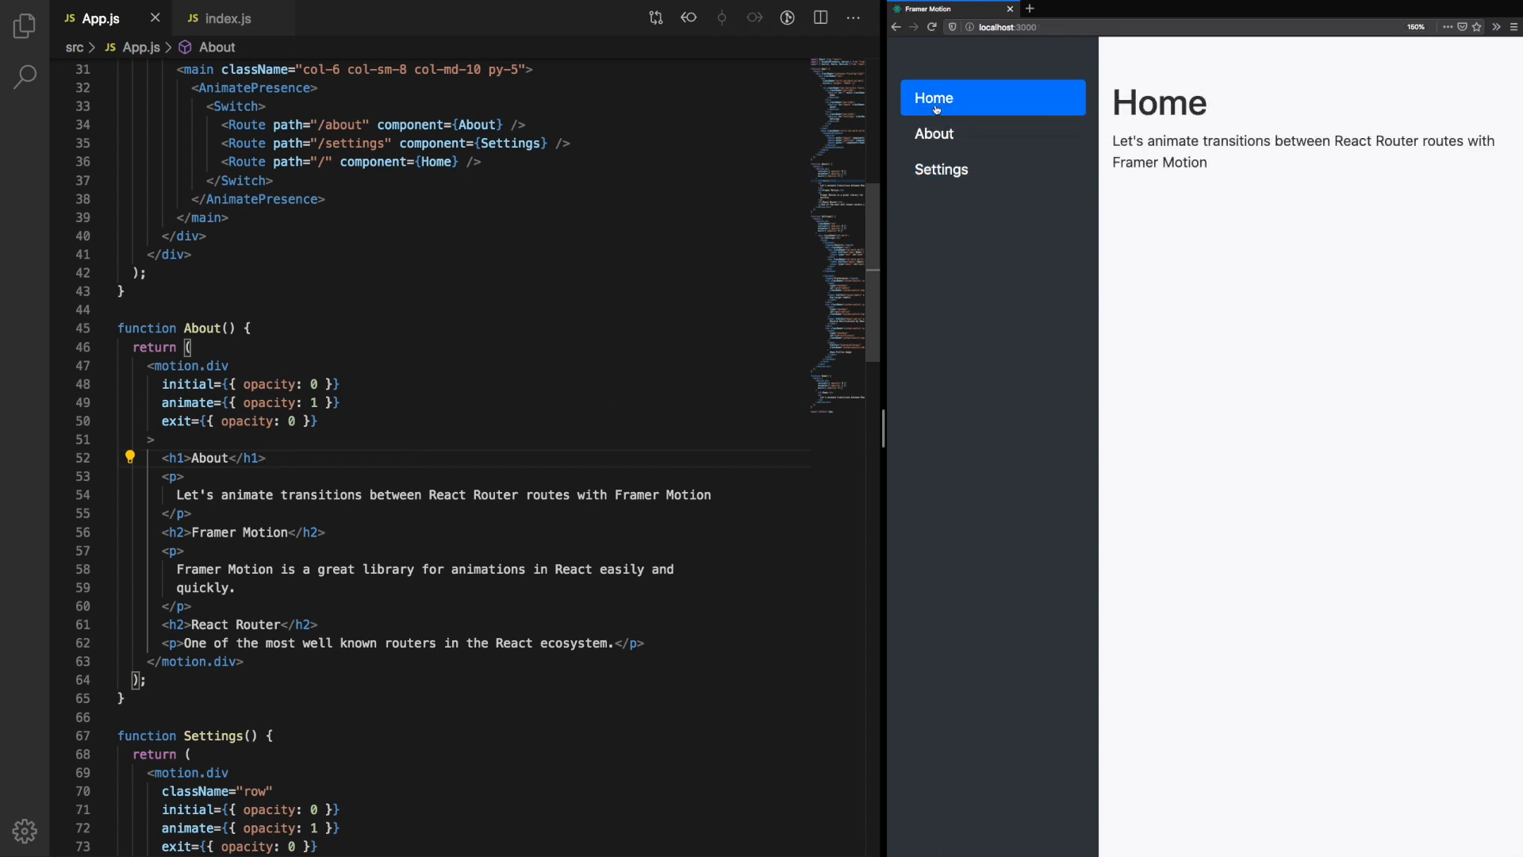
{"action": "left_click", "coordinate": [941, 169]}
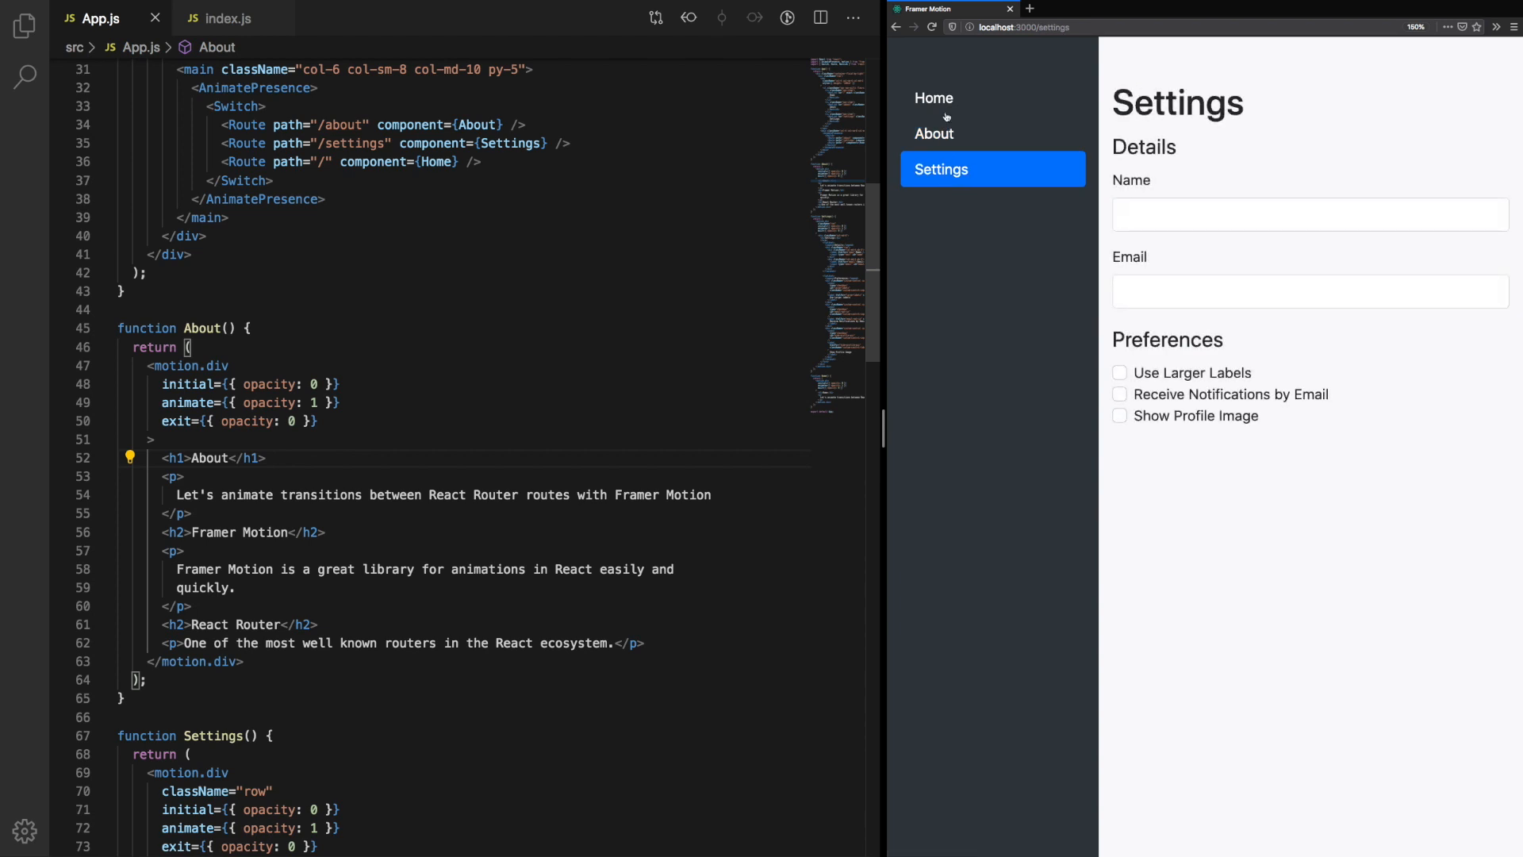
{"action": "left_click", "coordinate": [933, 97]}
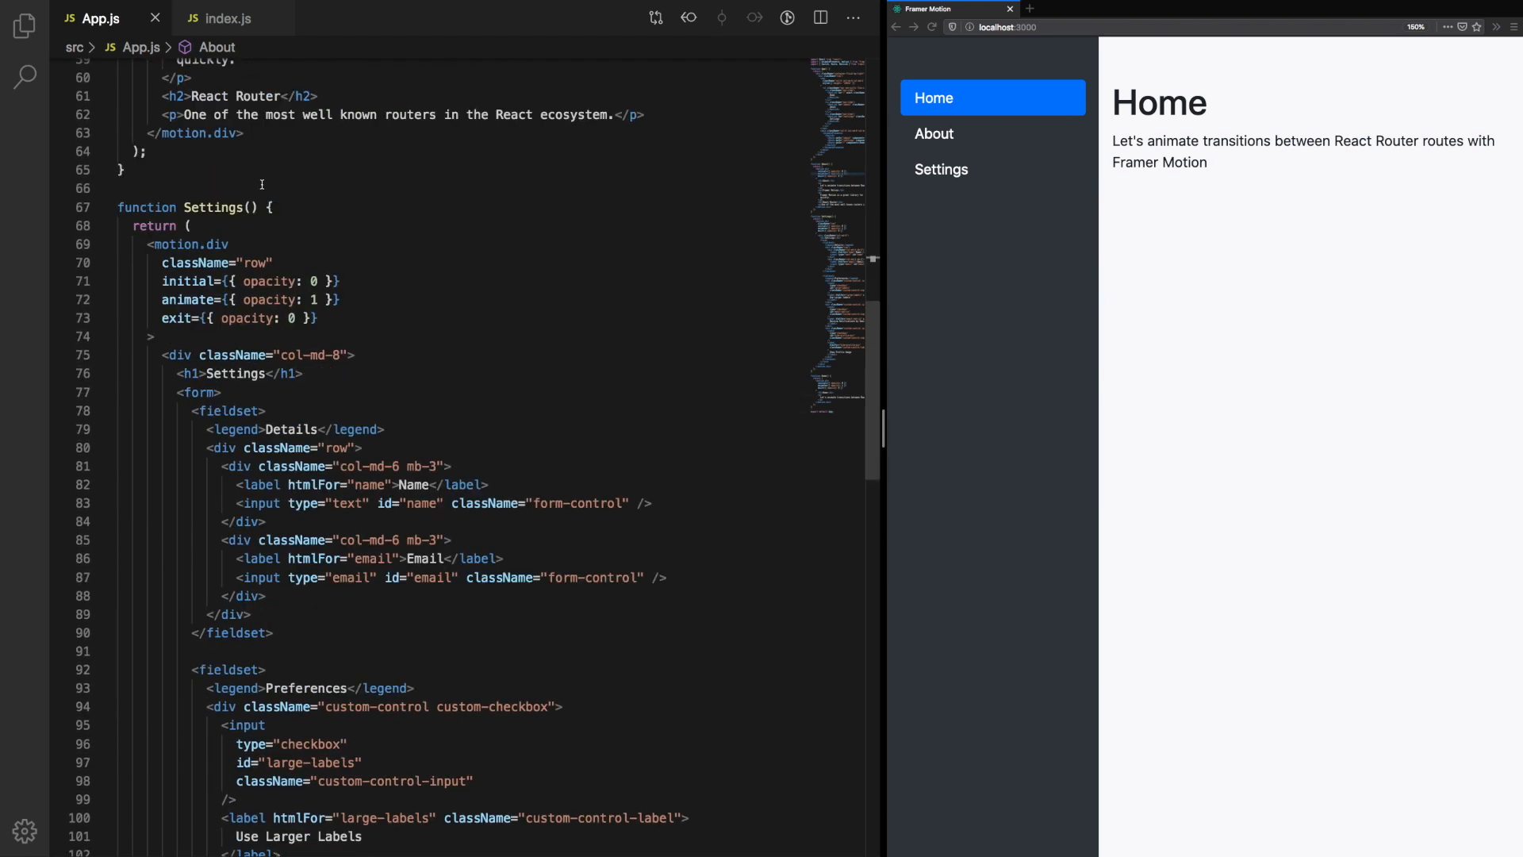
Step: Fold the Settings form div and About's first paragraph, then start a const declaration below App
{"action": "left_click", "coordinate": [106, 354]}
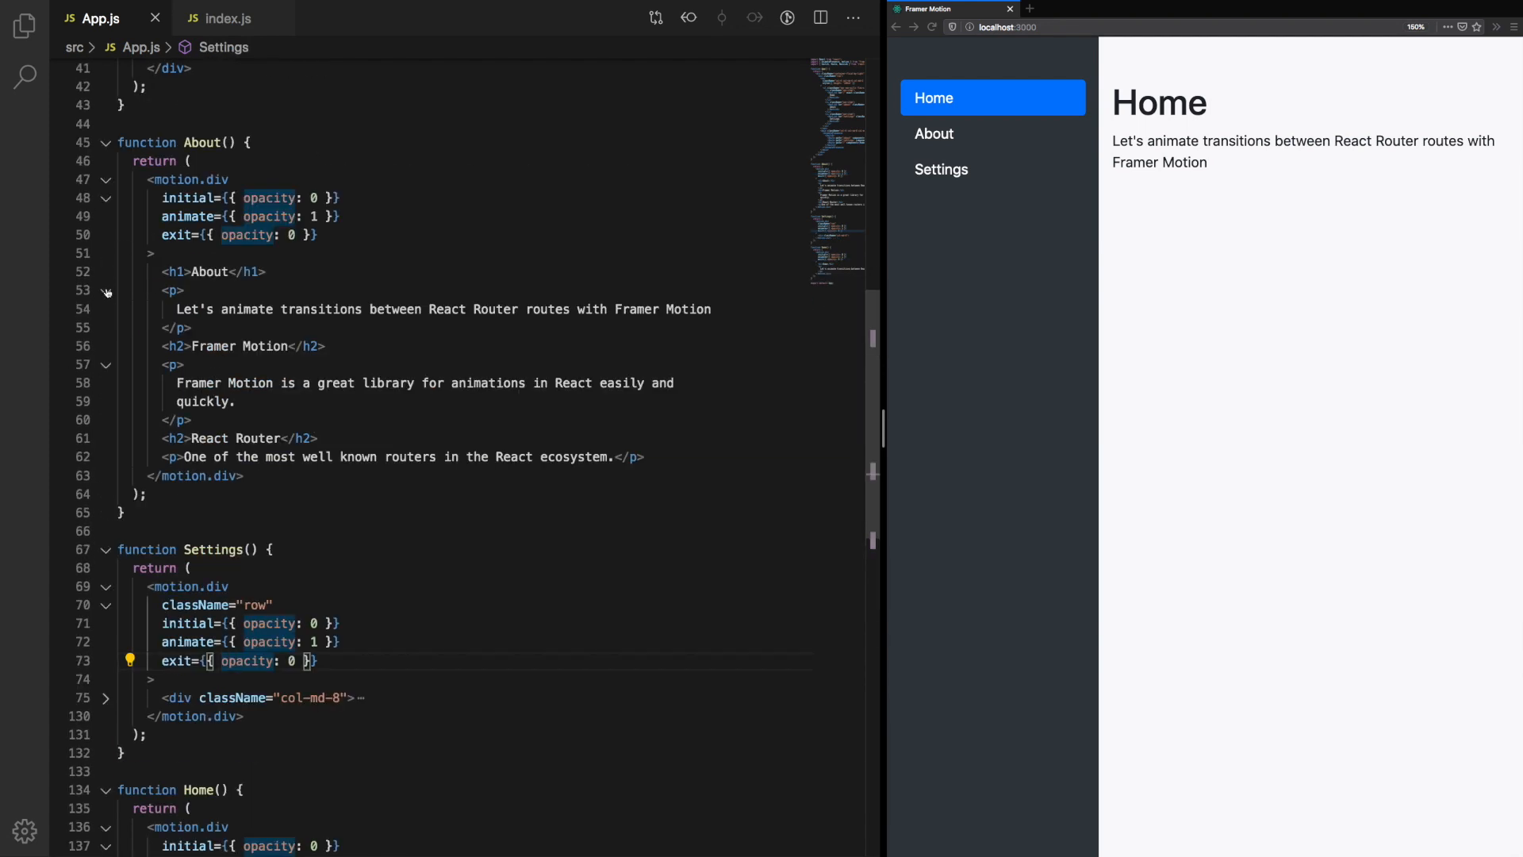
{"action": "left_click", "coordinate": [107, 290]}
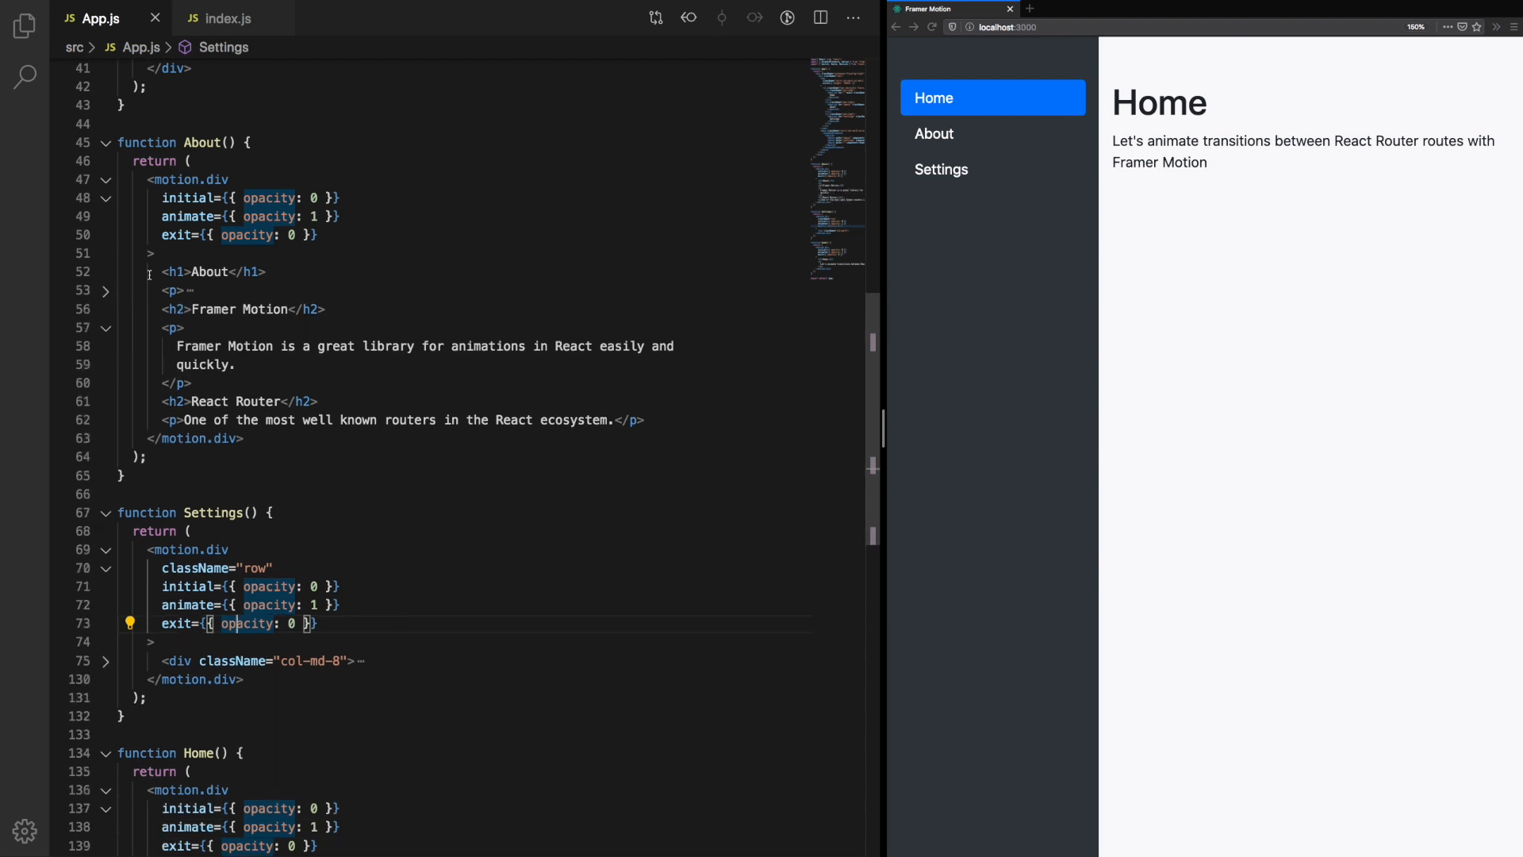
{"action": "scroll", "scroll_direction": "down", "scroll_amount": 3}
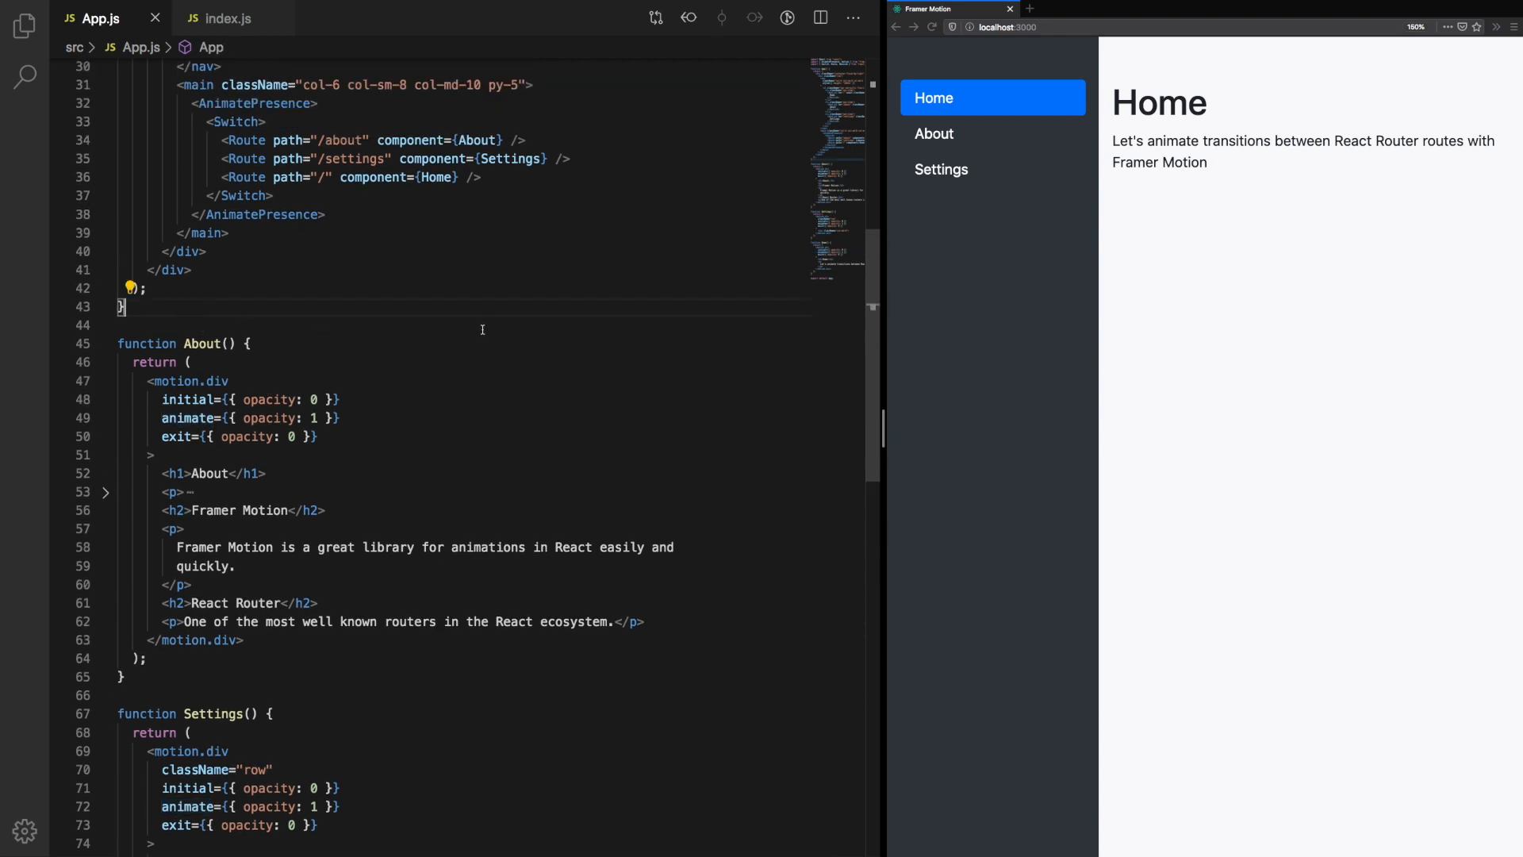
{"action": "type", "text": "const ="}
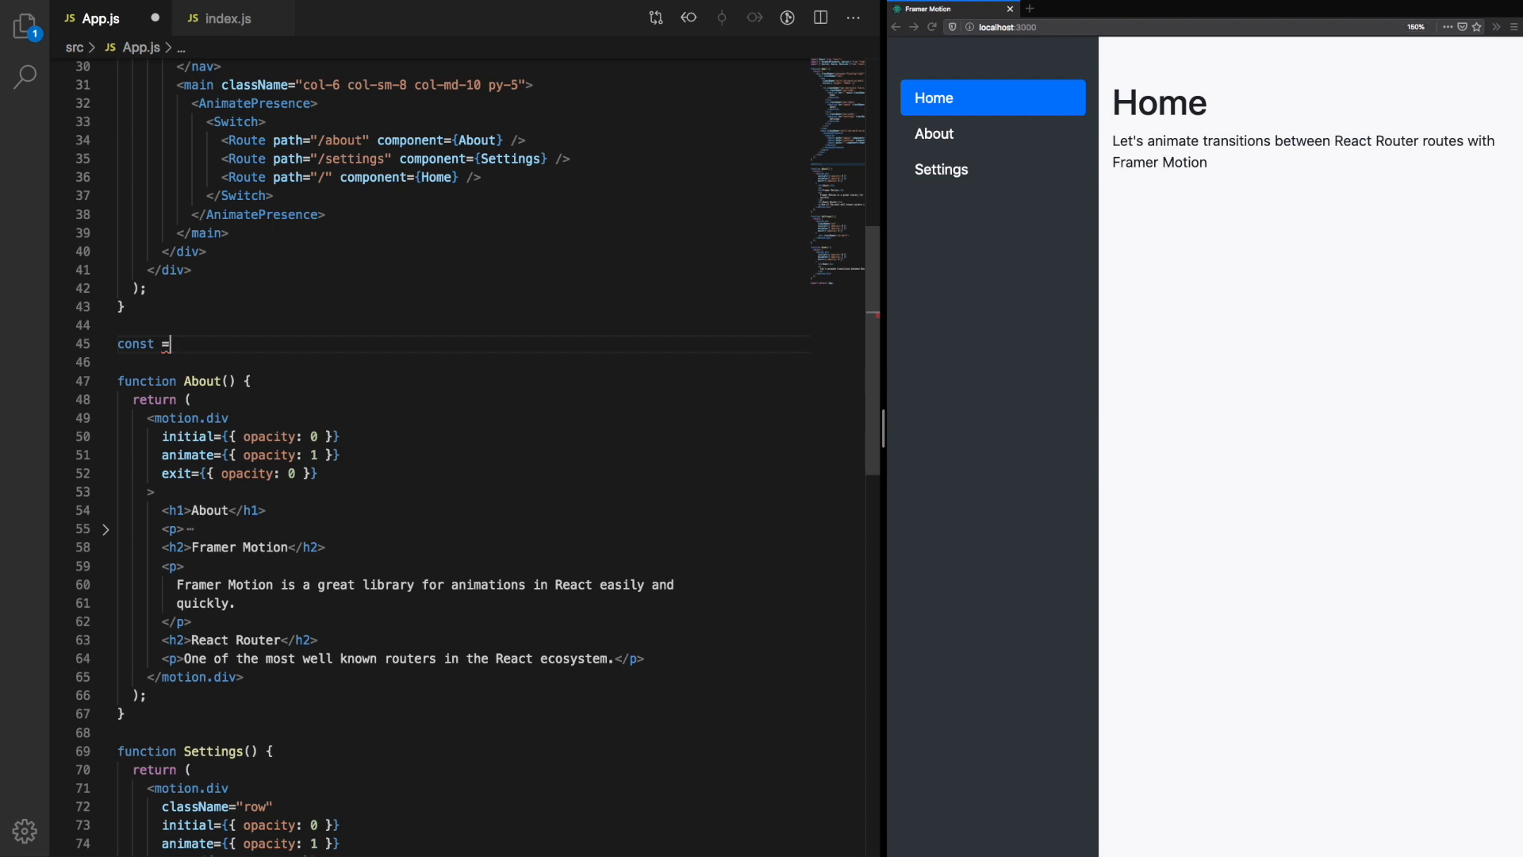
Step: Define const pageTransition with in: opacity 1 and out: opacity 0
{"action": "type", "text": "ageTransition"}
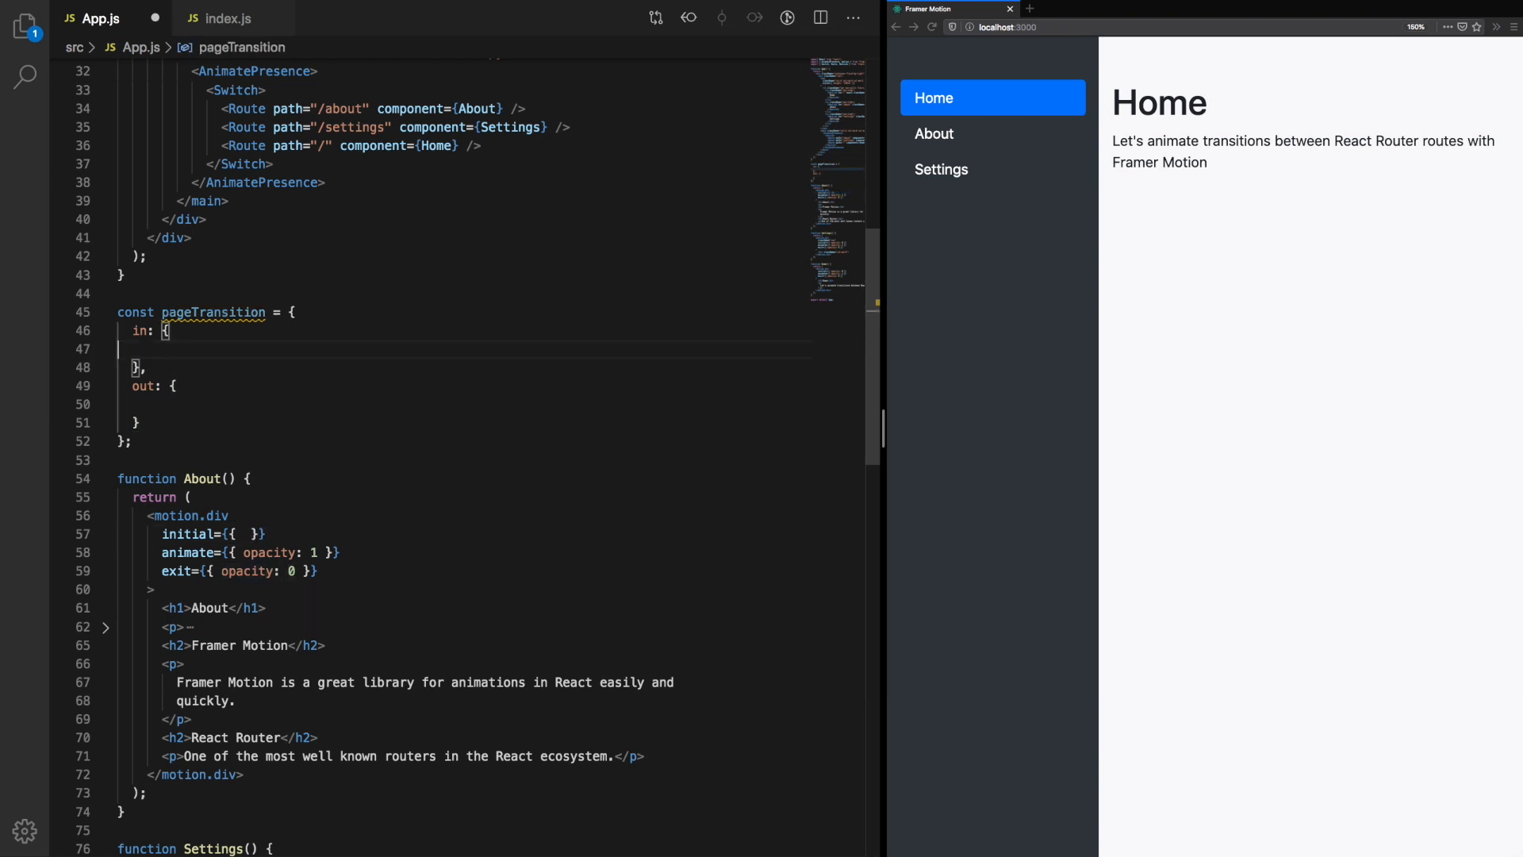
{"action": "type", "text": "opacity: 0"}
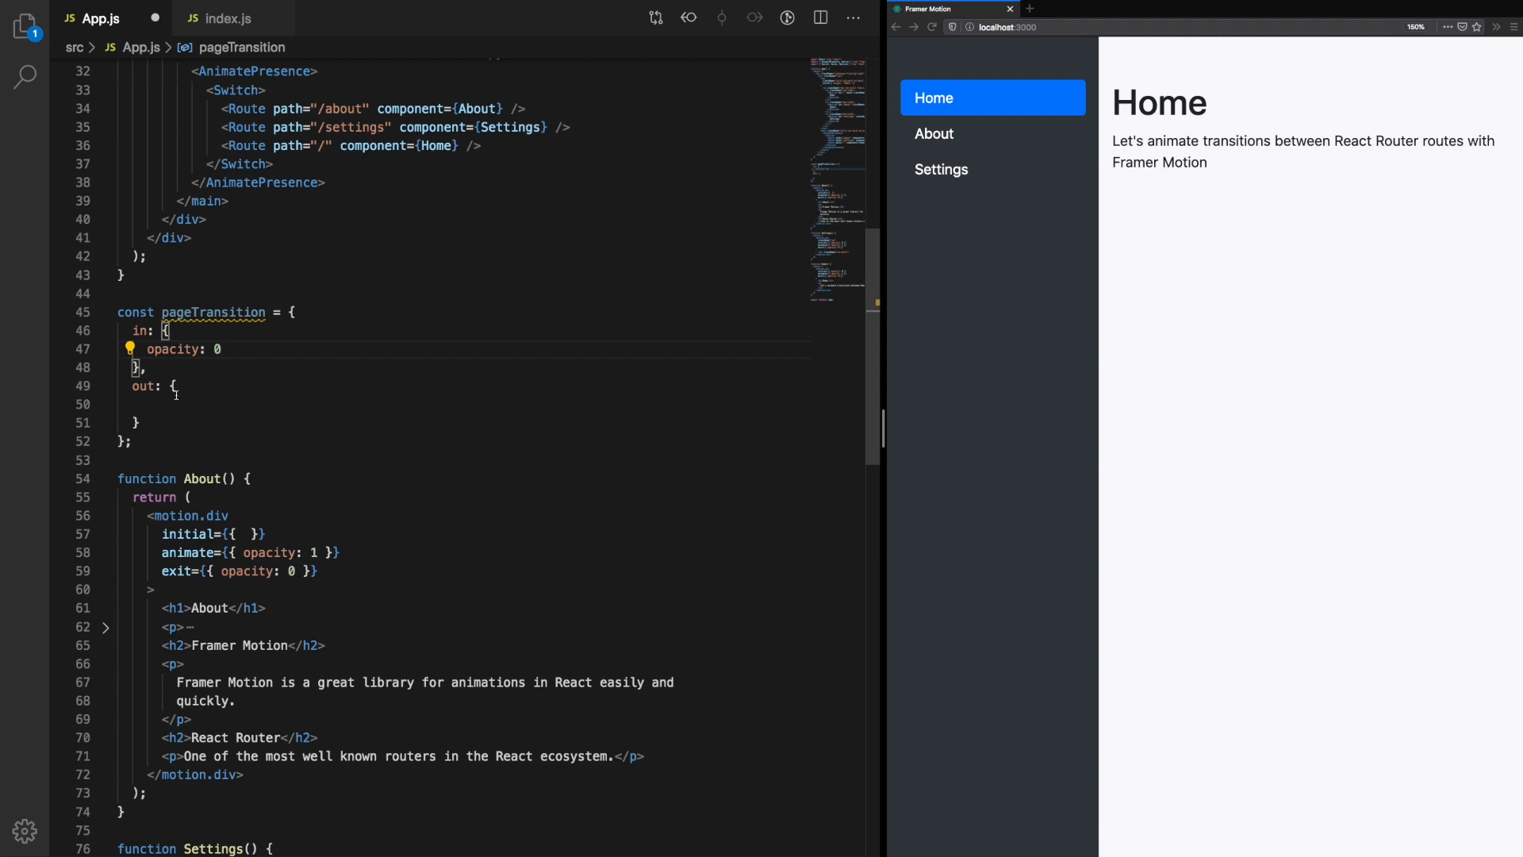
{"action": "type", "text": "opacity: 0"}
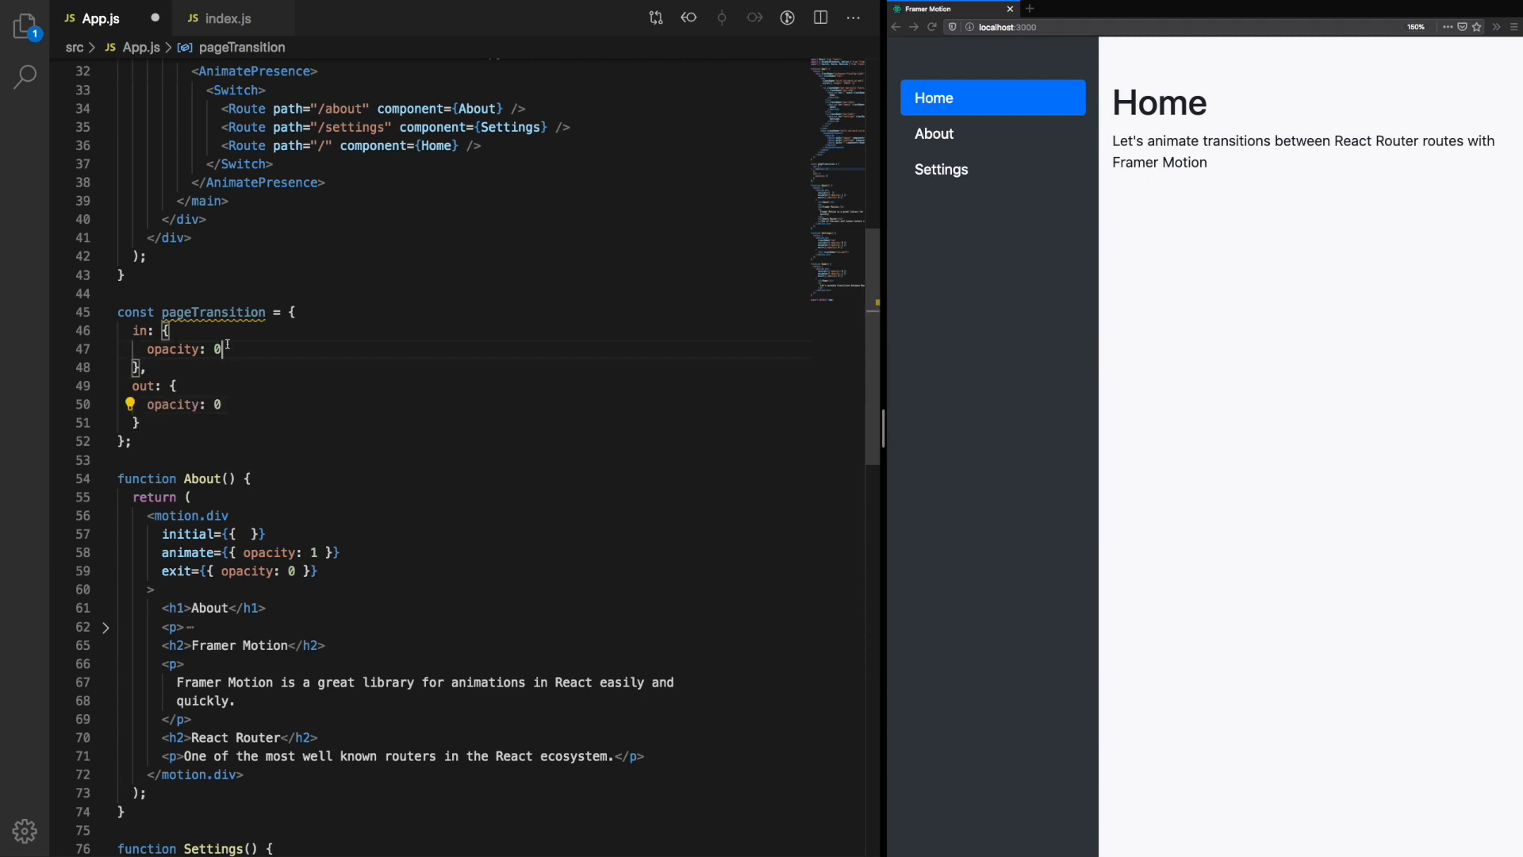
{"action": "type", "text": "1"}
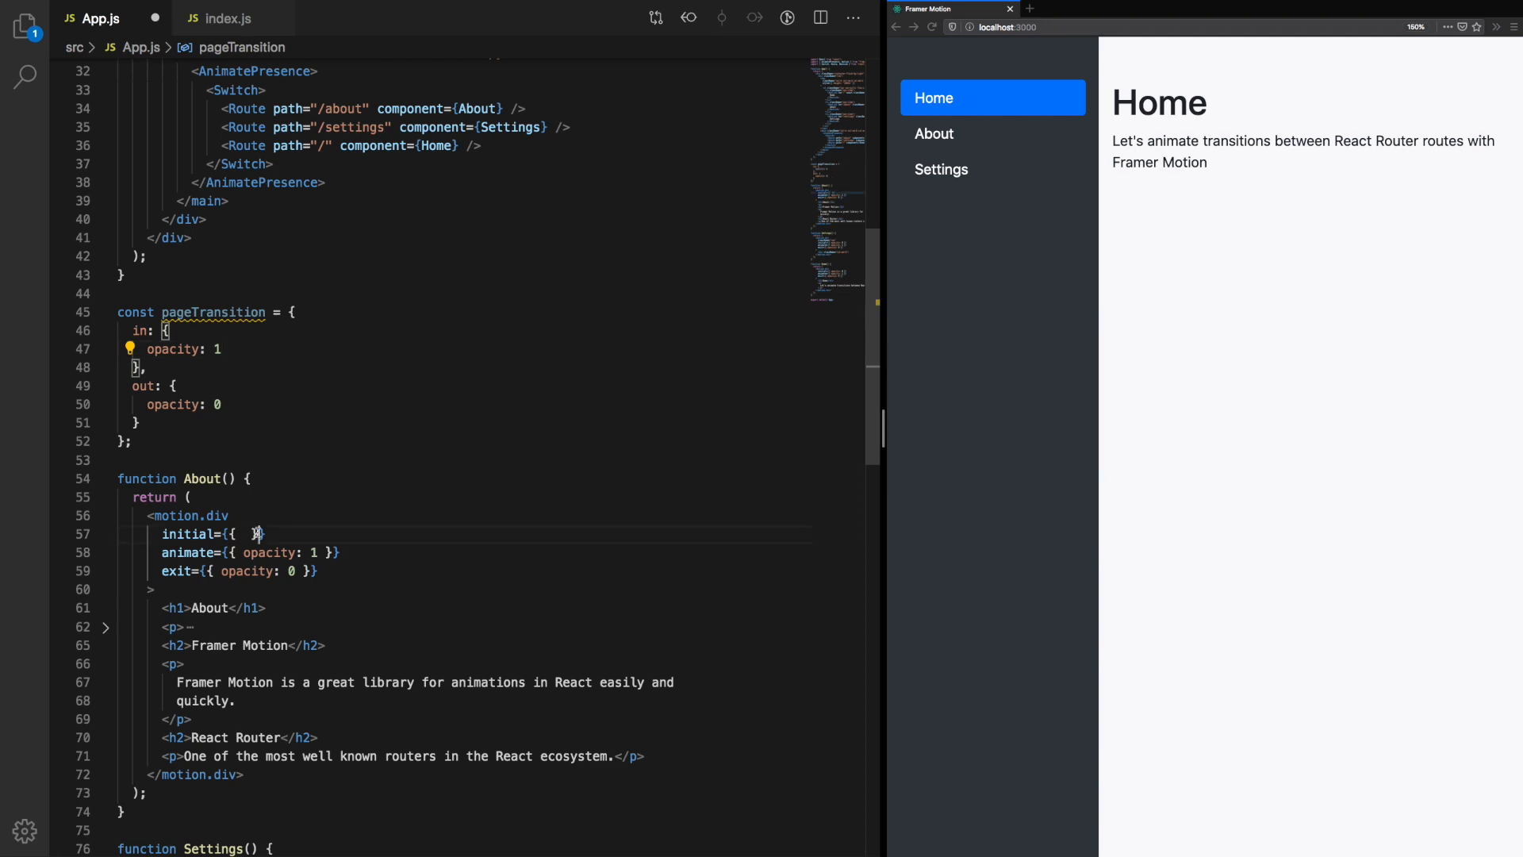
Step: Set About's motion.div to initial="out" animate="in" exit="out" and view the About page
{"action": "key", "text": "Backspace"}
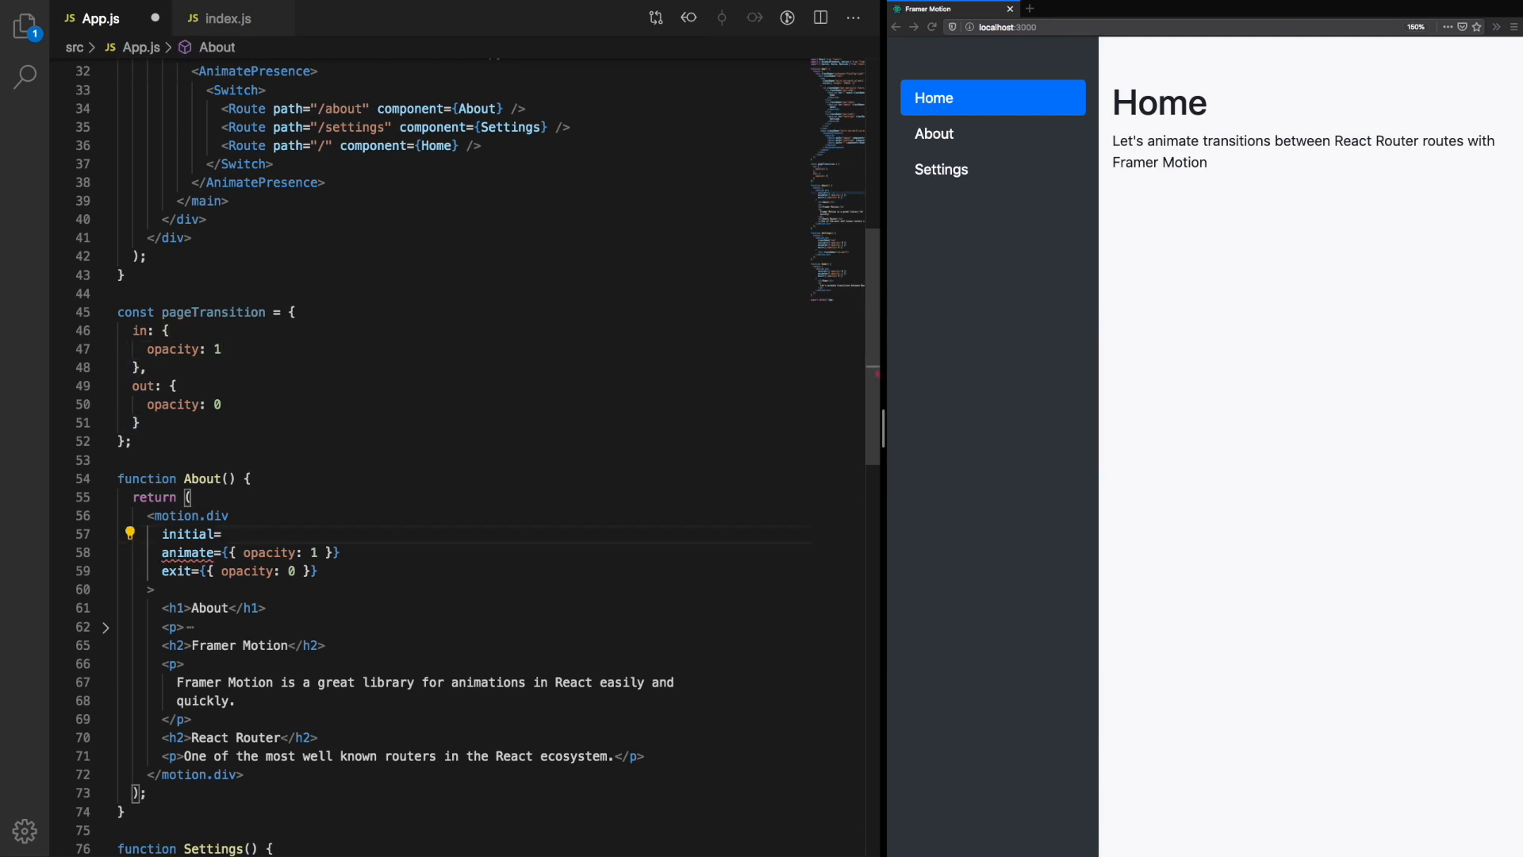
{"action": "type", "text": "\"\""}
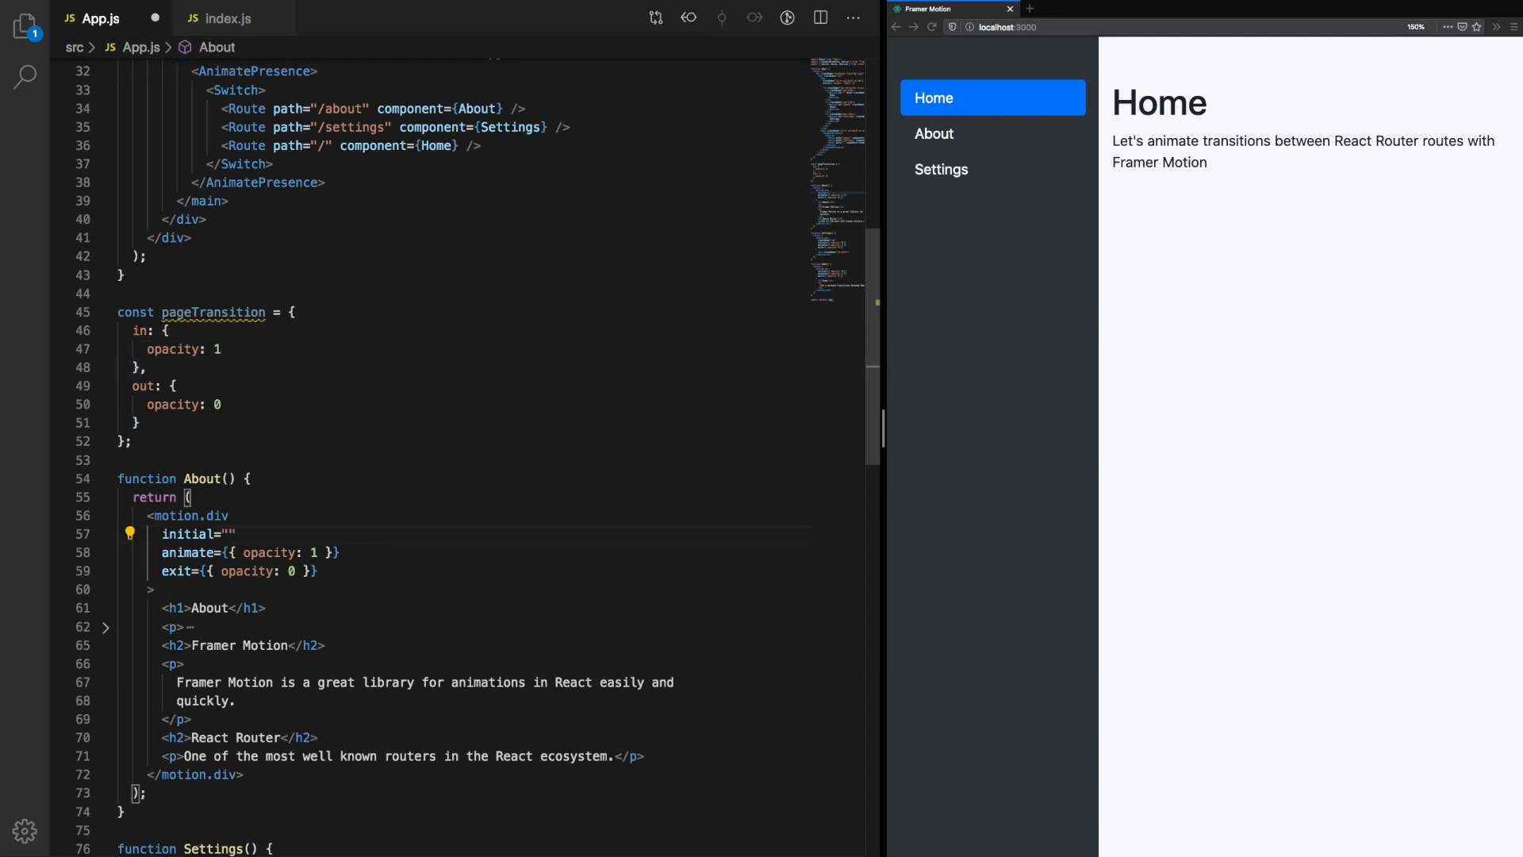
{"action": "type", "text": "out"}
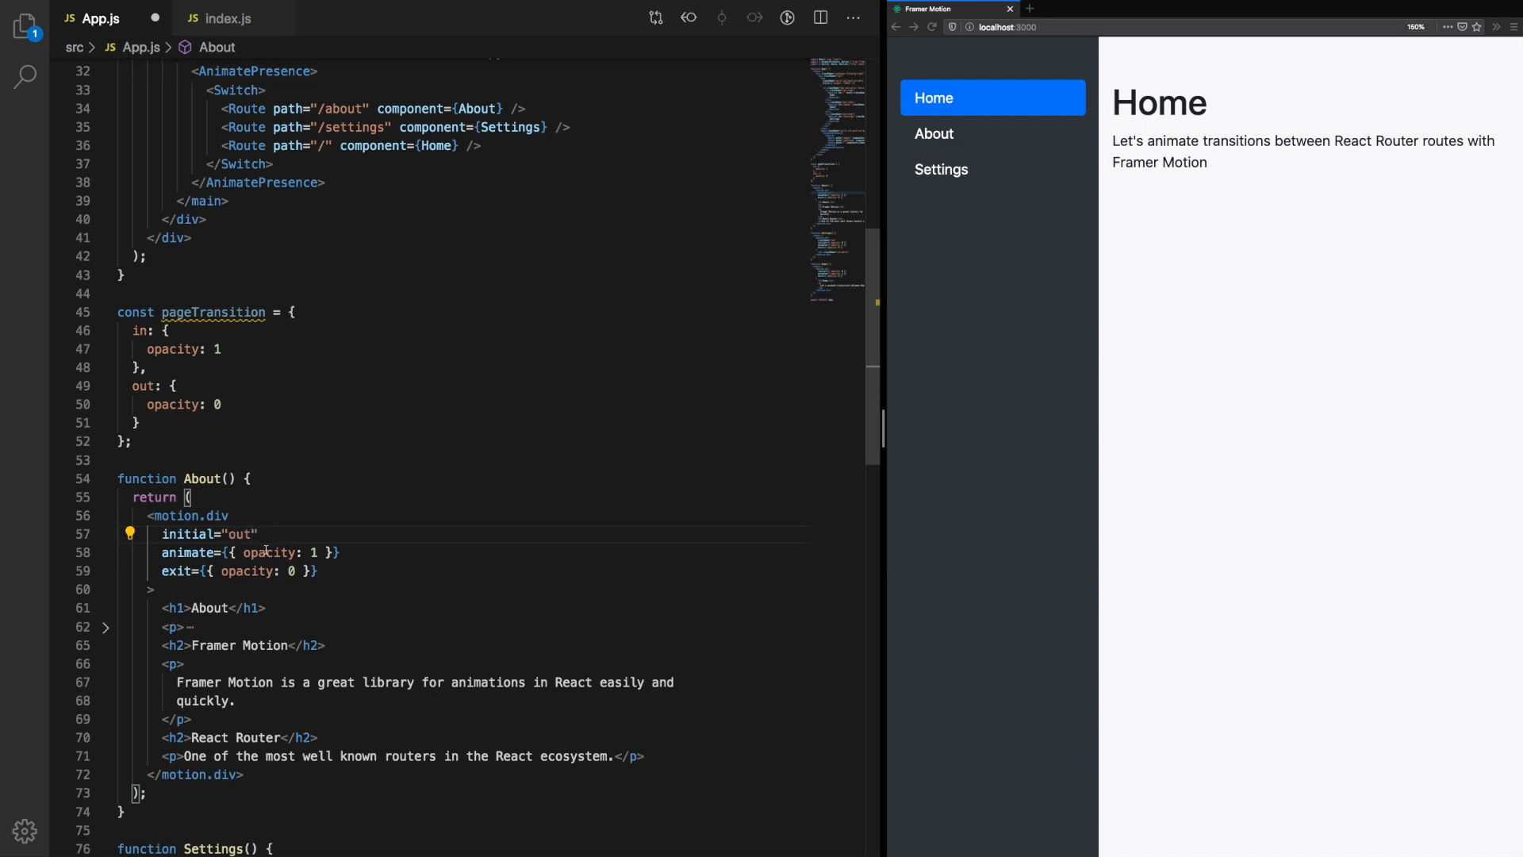
{"action": "double_click", "coordinate": [279, 552]}
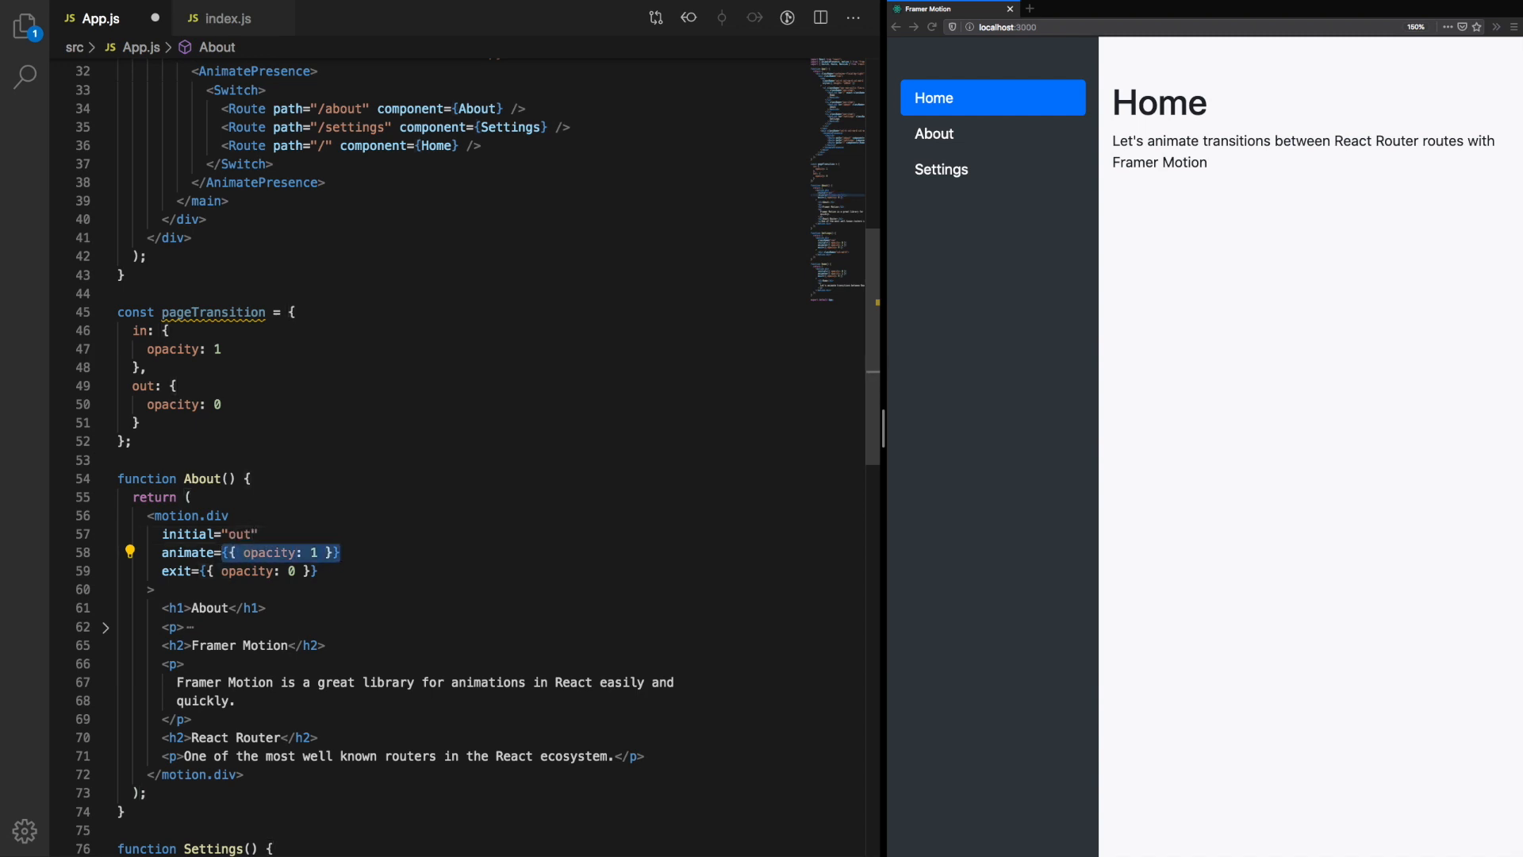
{"action": "type", "text": "\"in\" exit=\"out\">"}
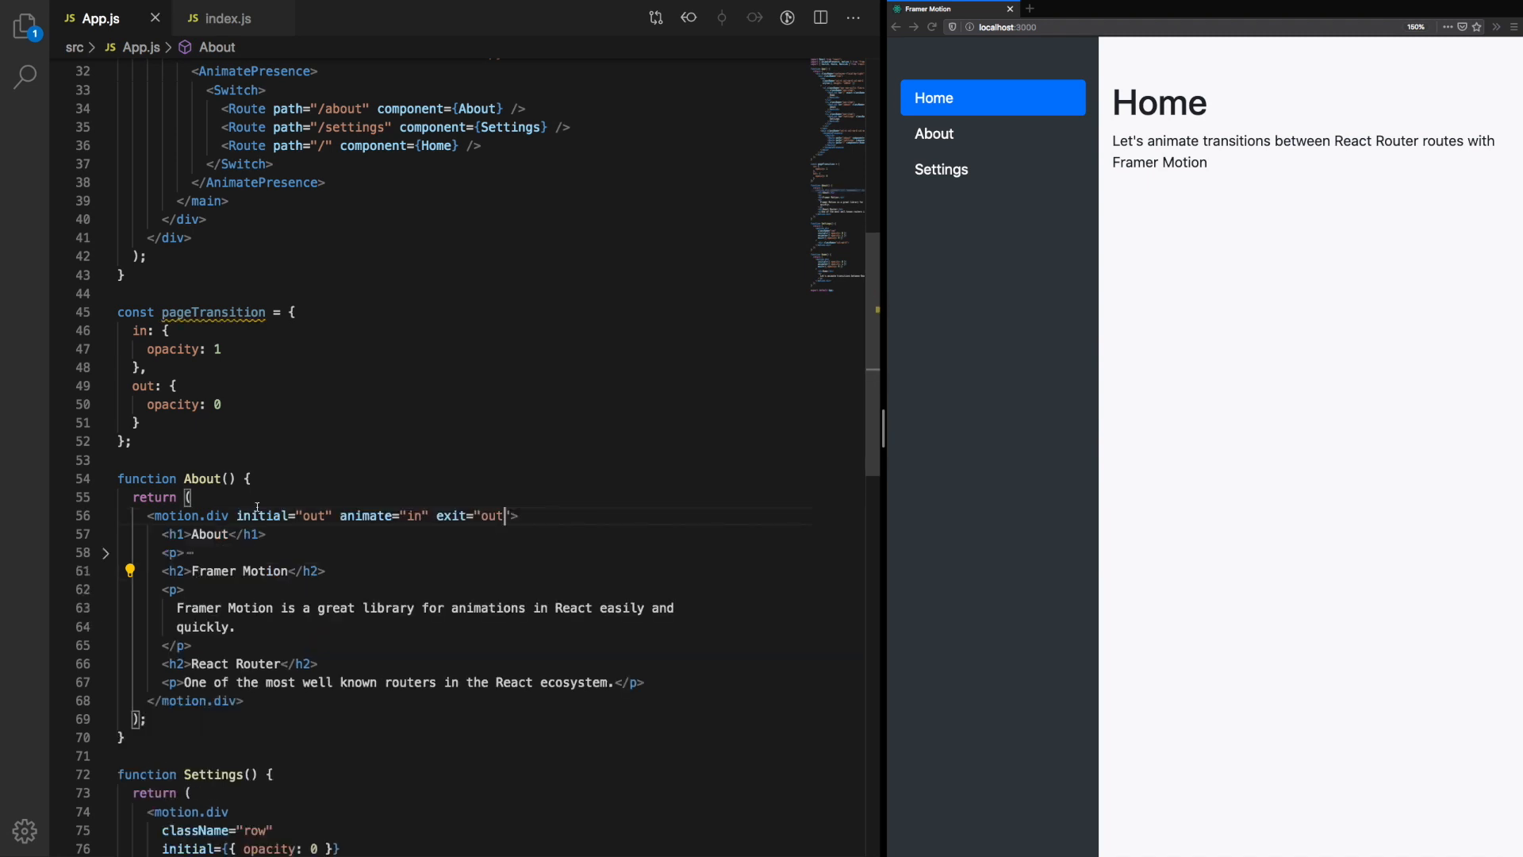
{"action": "left_click", "coordinate": [992, 133]}
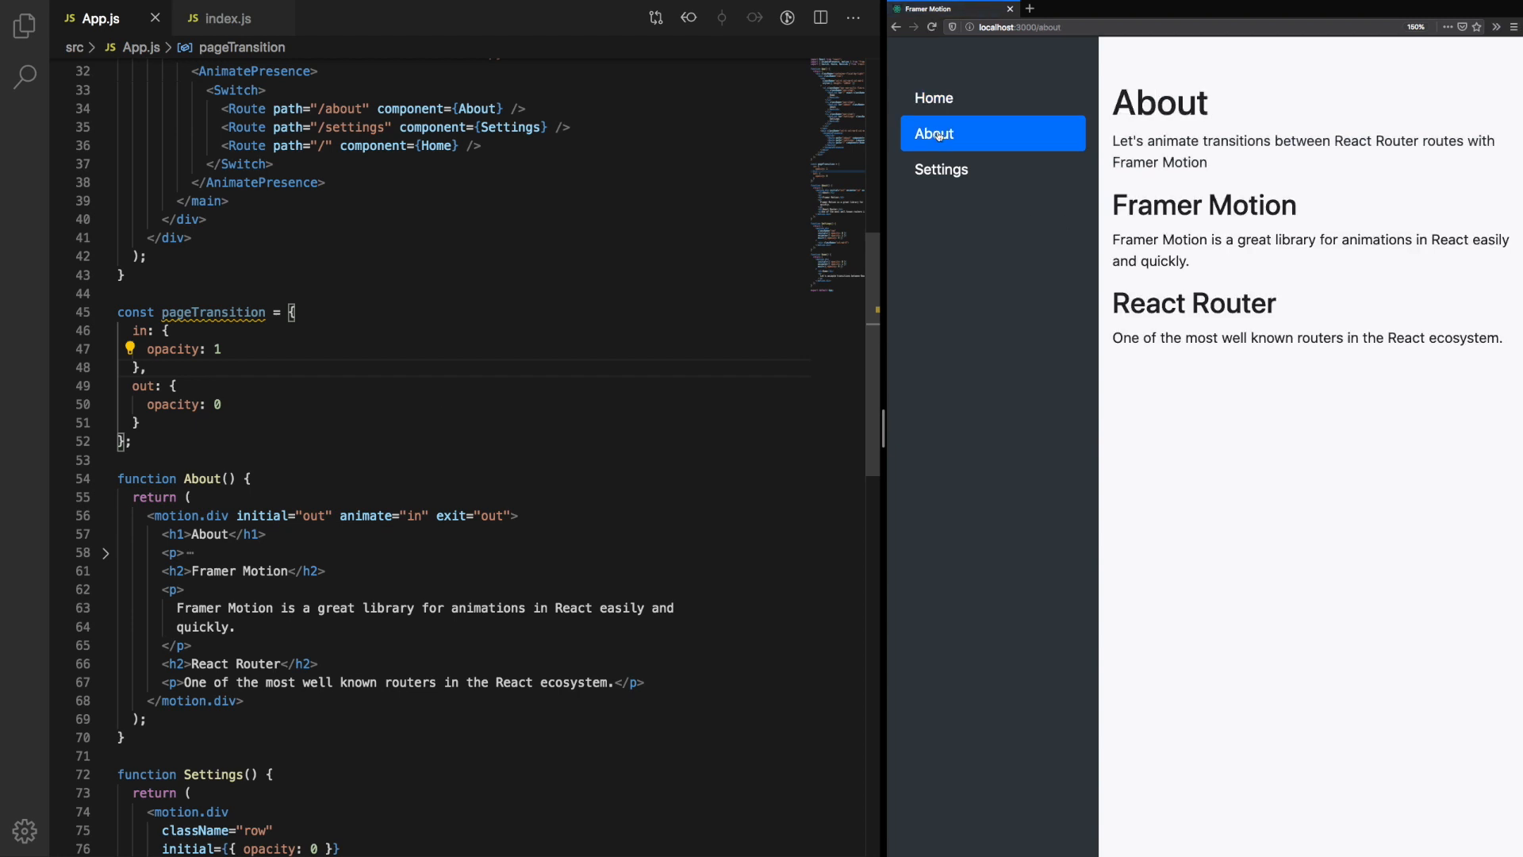
{"action": "mouse_move", "coordinate": [936, 133]}
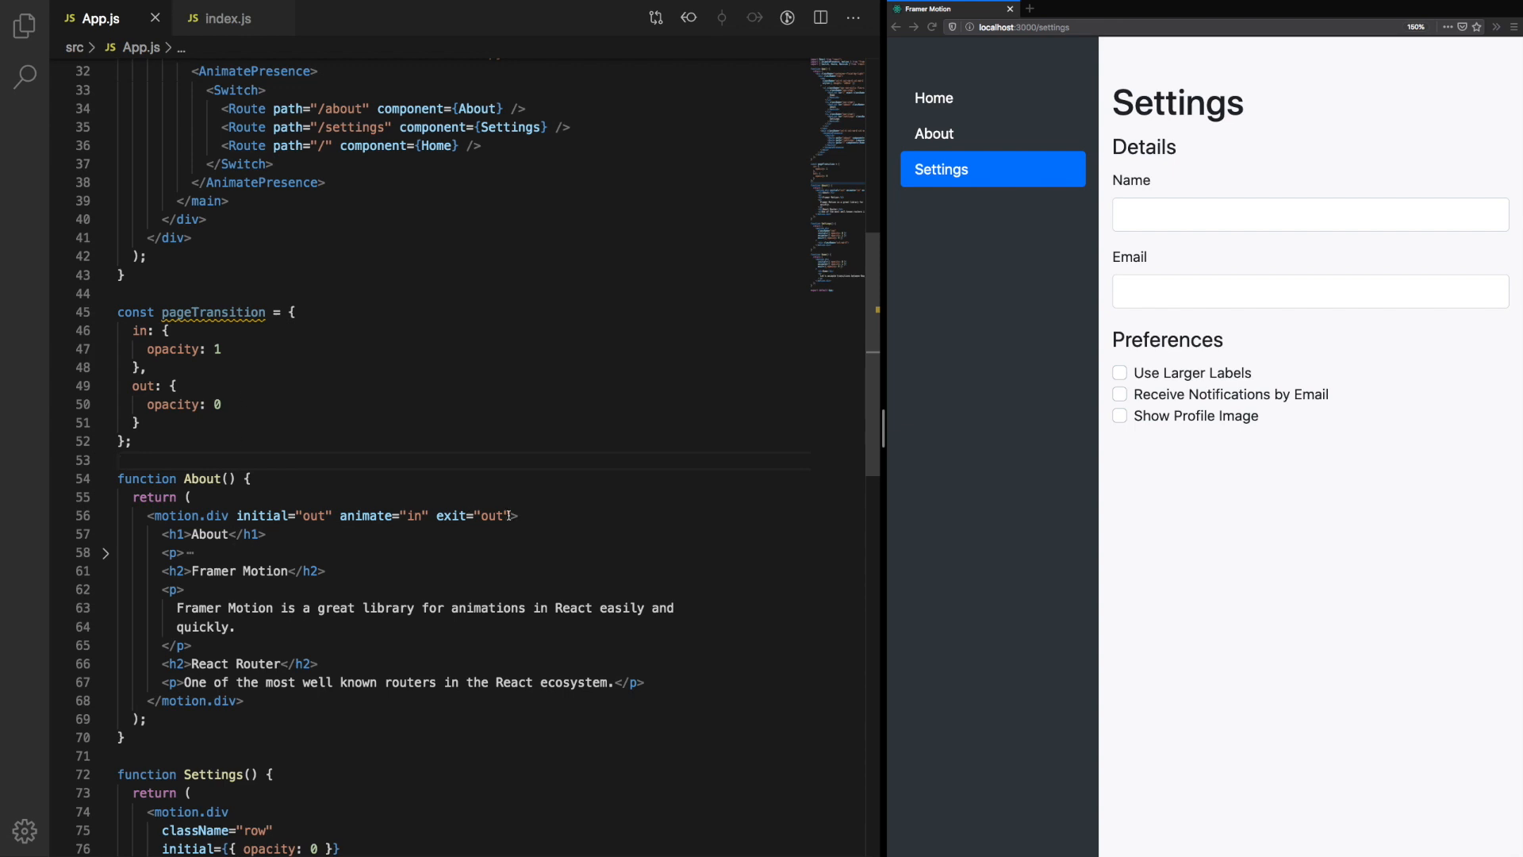
Step: Add variants={pageTransition} to About's motion.div and preview the fade
{"action": "type", "text": "va"}
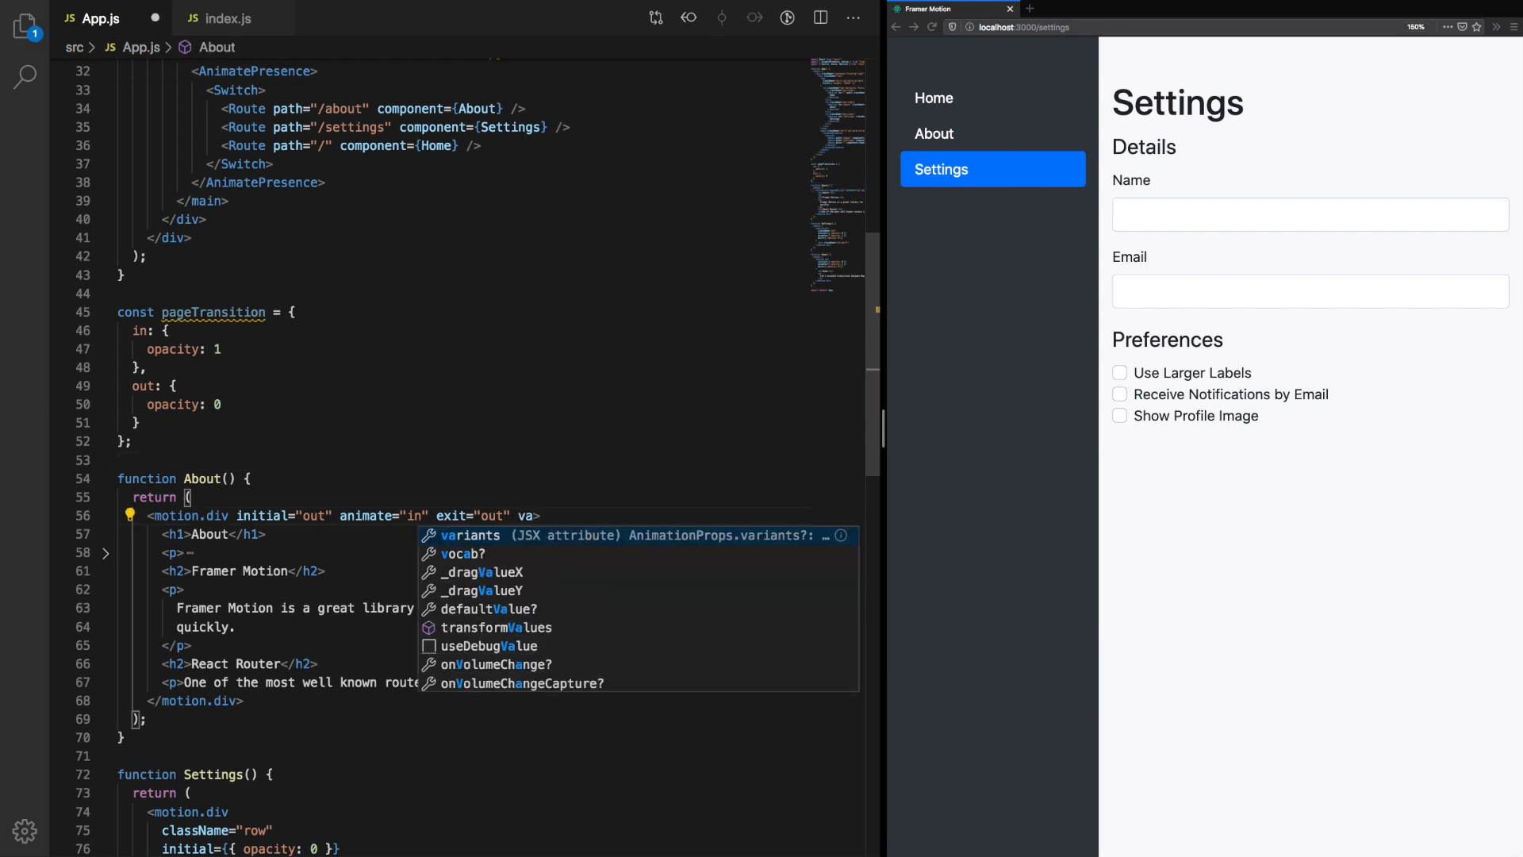
{"action": "type", "text": "variants"}
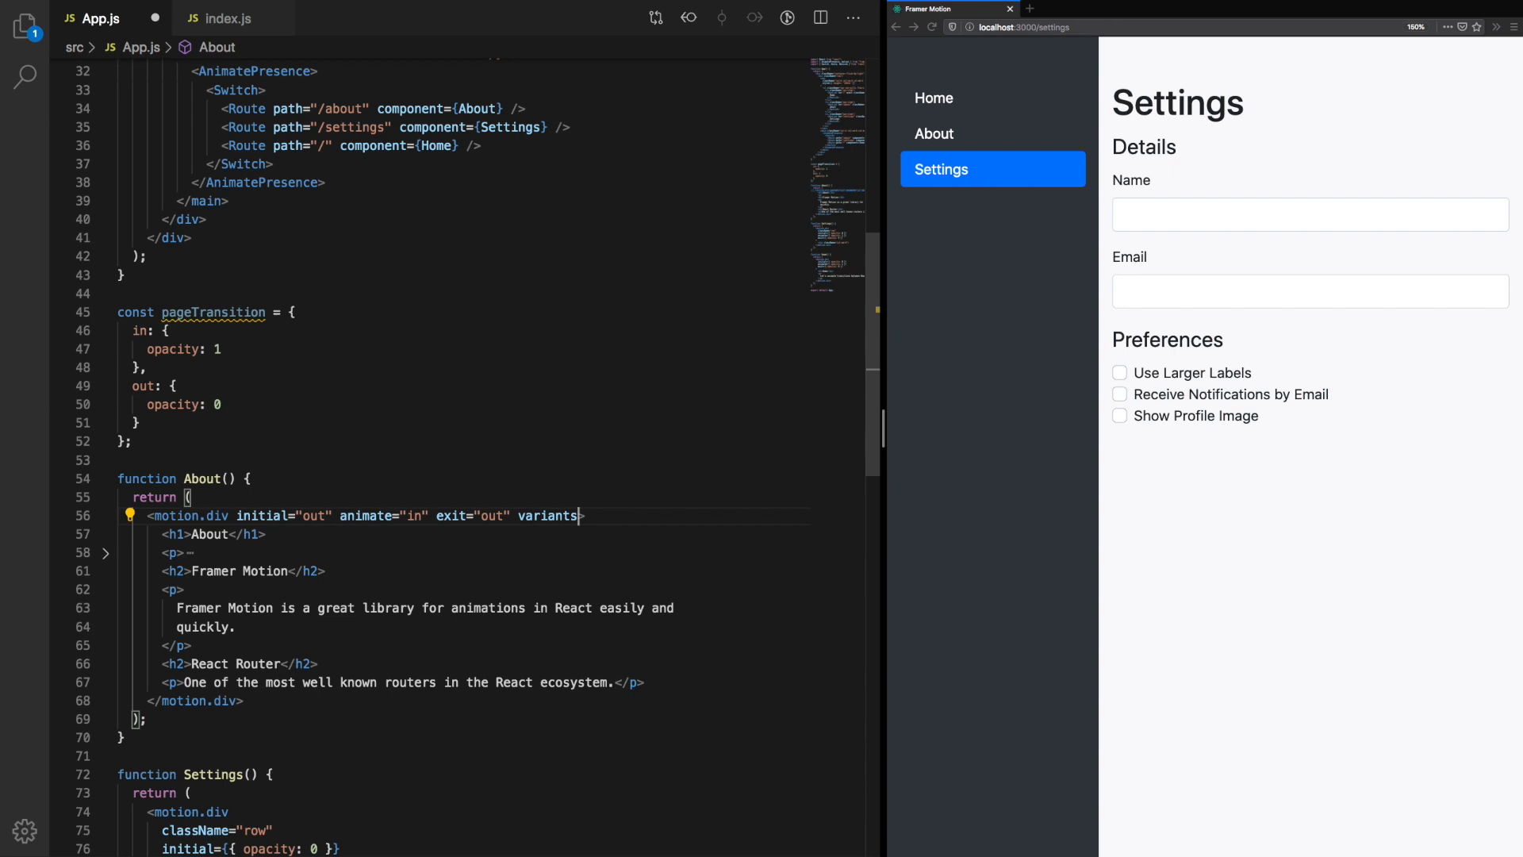
{"action": "type", "text": "={page}"}
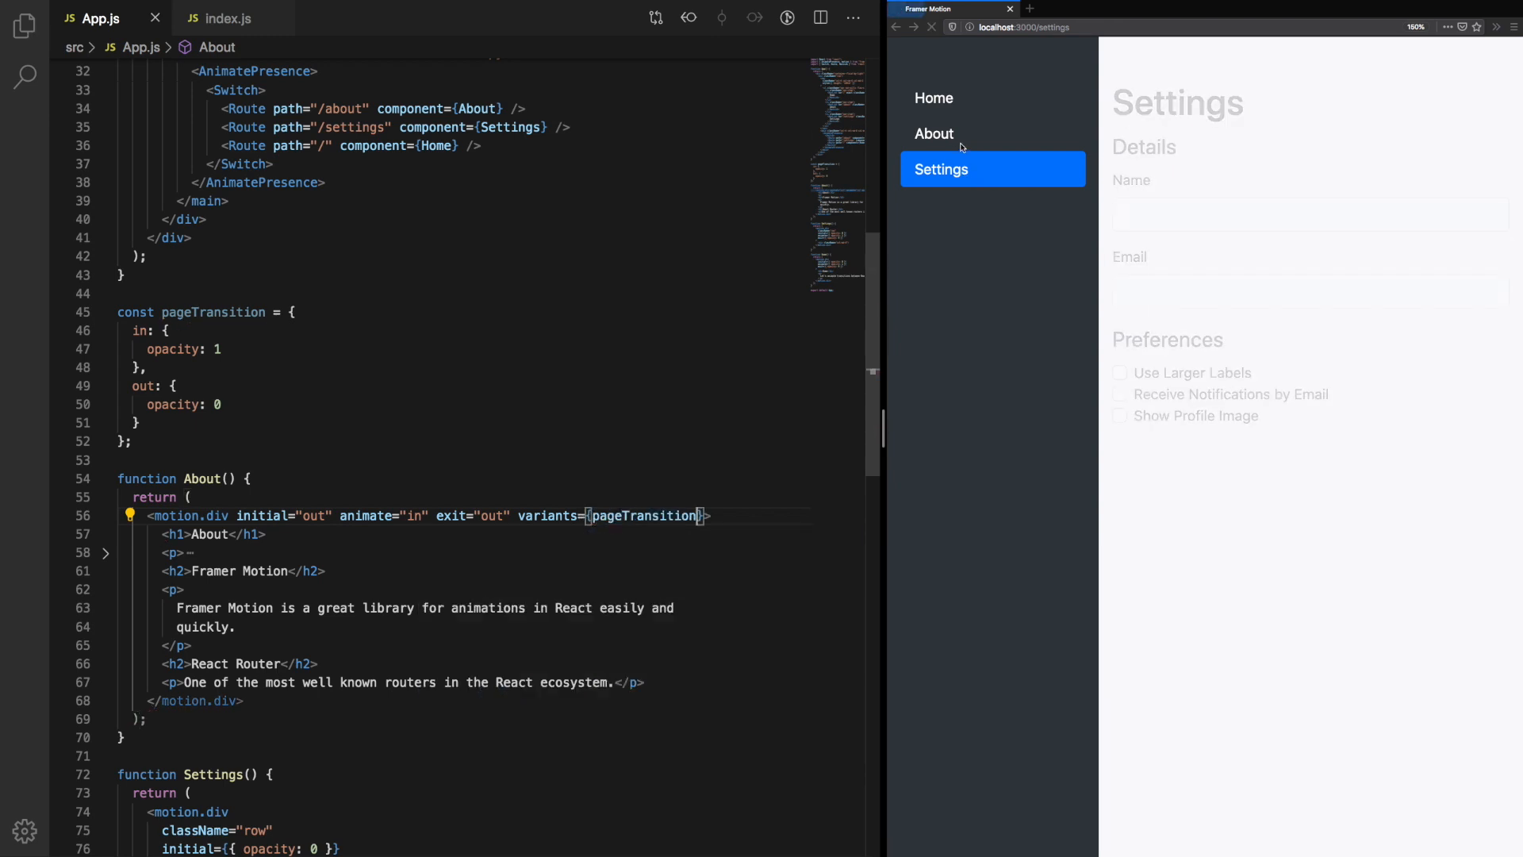
{"action": "left_click", "coordinate": [933, 133]}
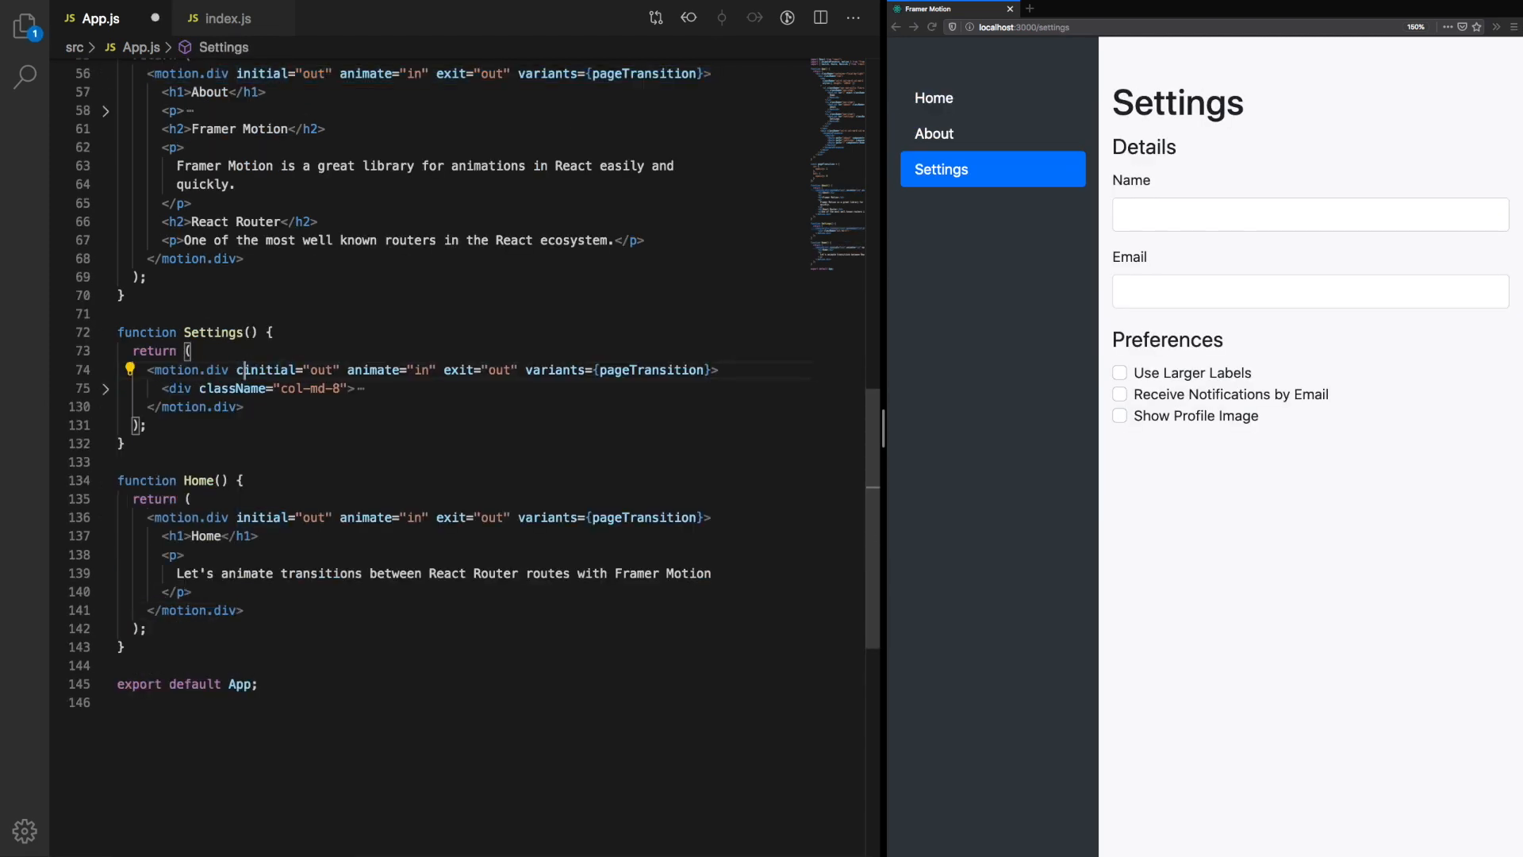
Step: Apply the same in/out pageTransition variants to Settings and Home and click through all three pages
{"action": "left_click", "coordinate": [933, 133]}
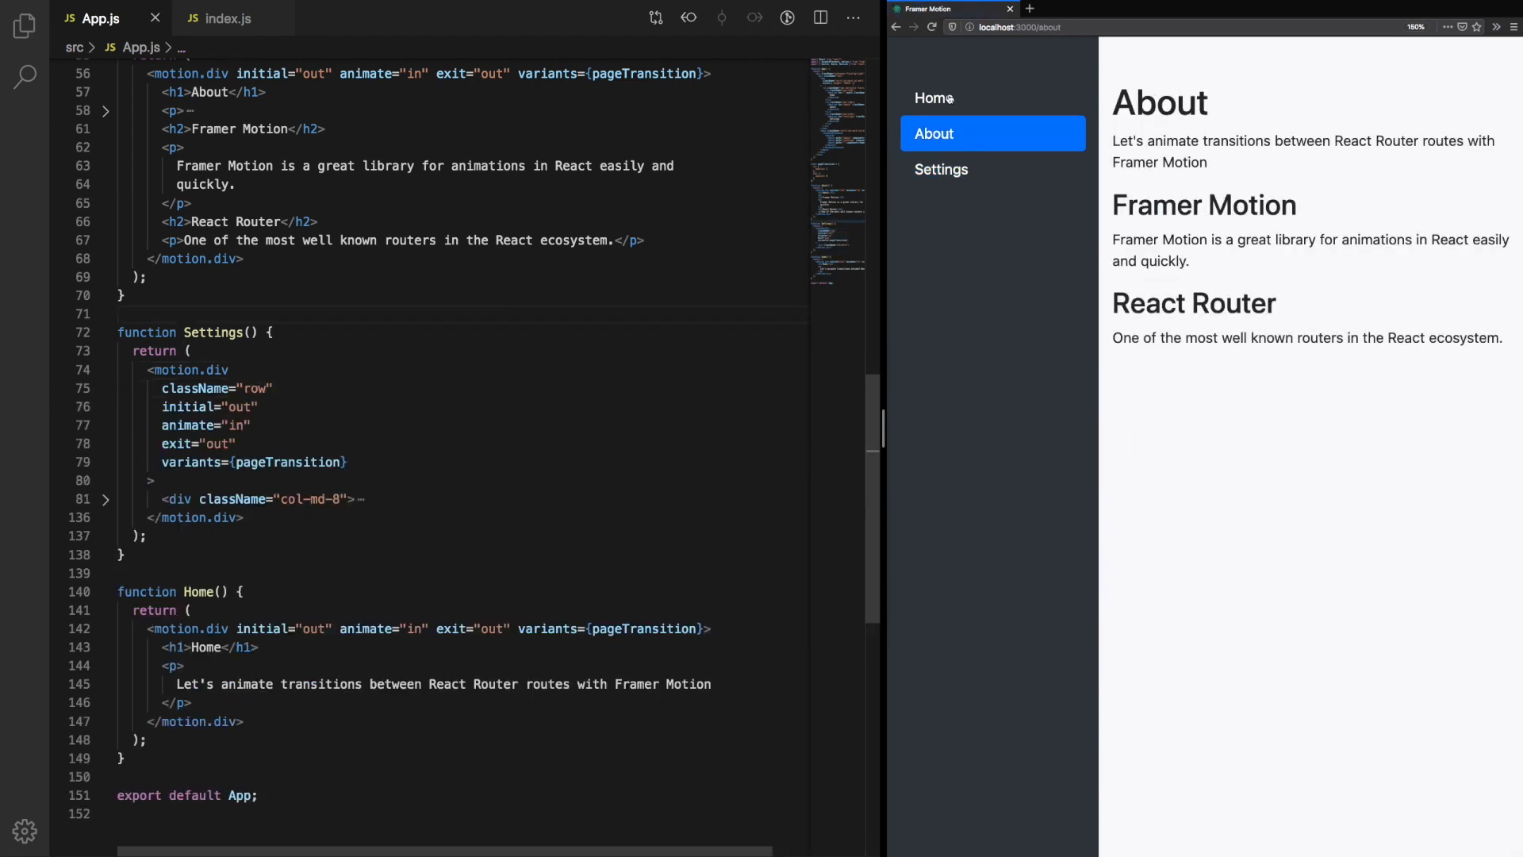
{"action": "left_click", "coordinate": [941, 170]}
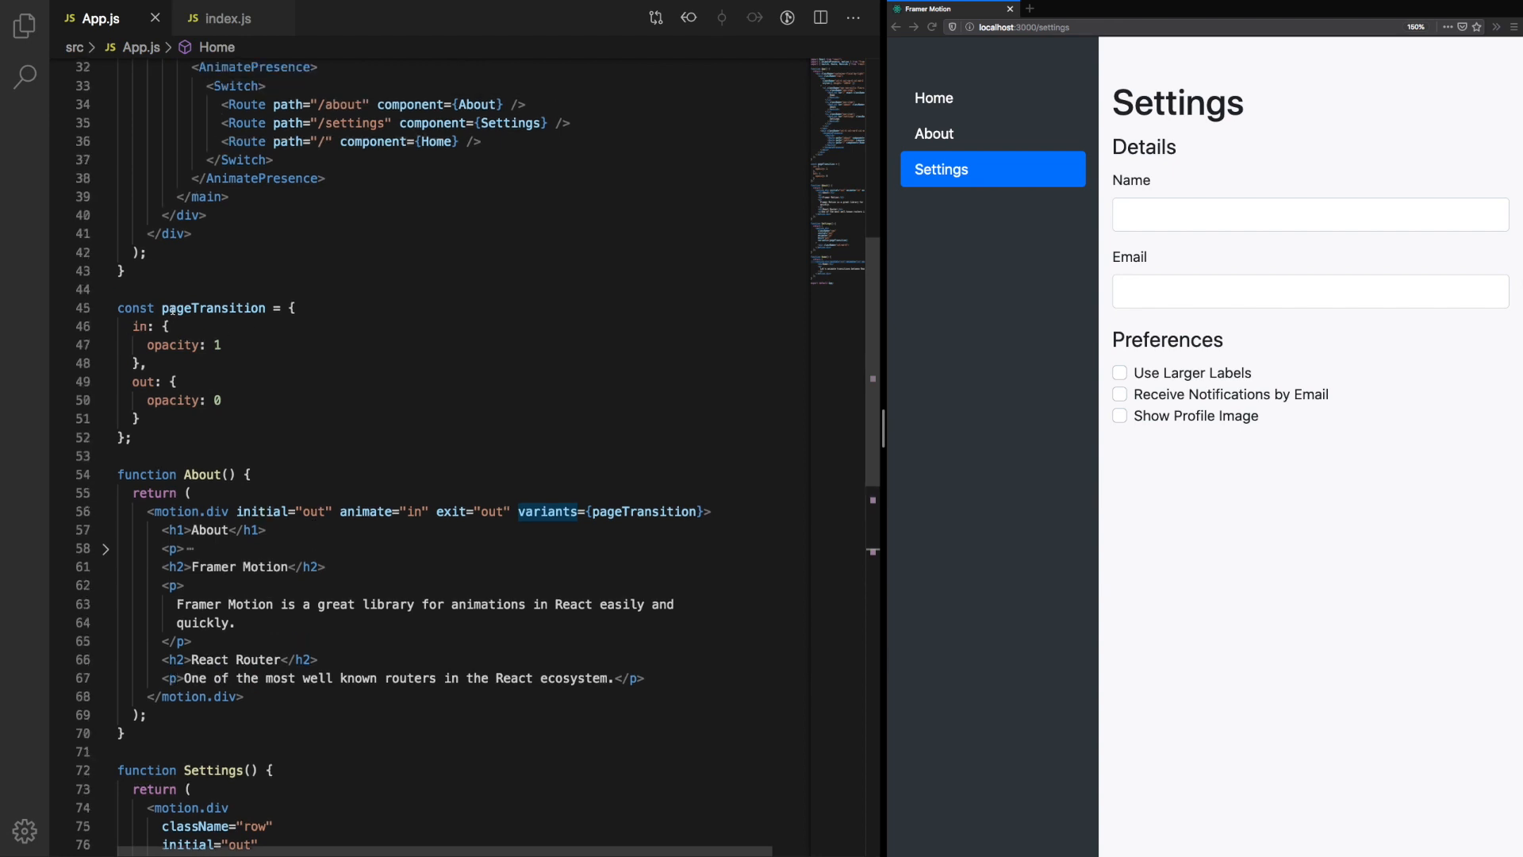
{"action": "left_click", "coordinate": [933, 97]}
{"action": "type", "text": "y"}
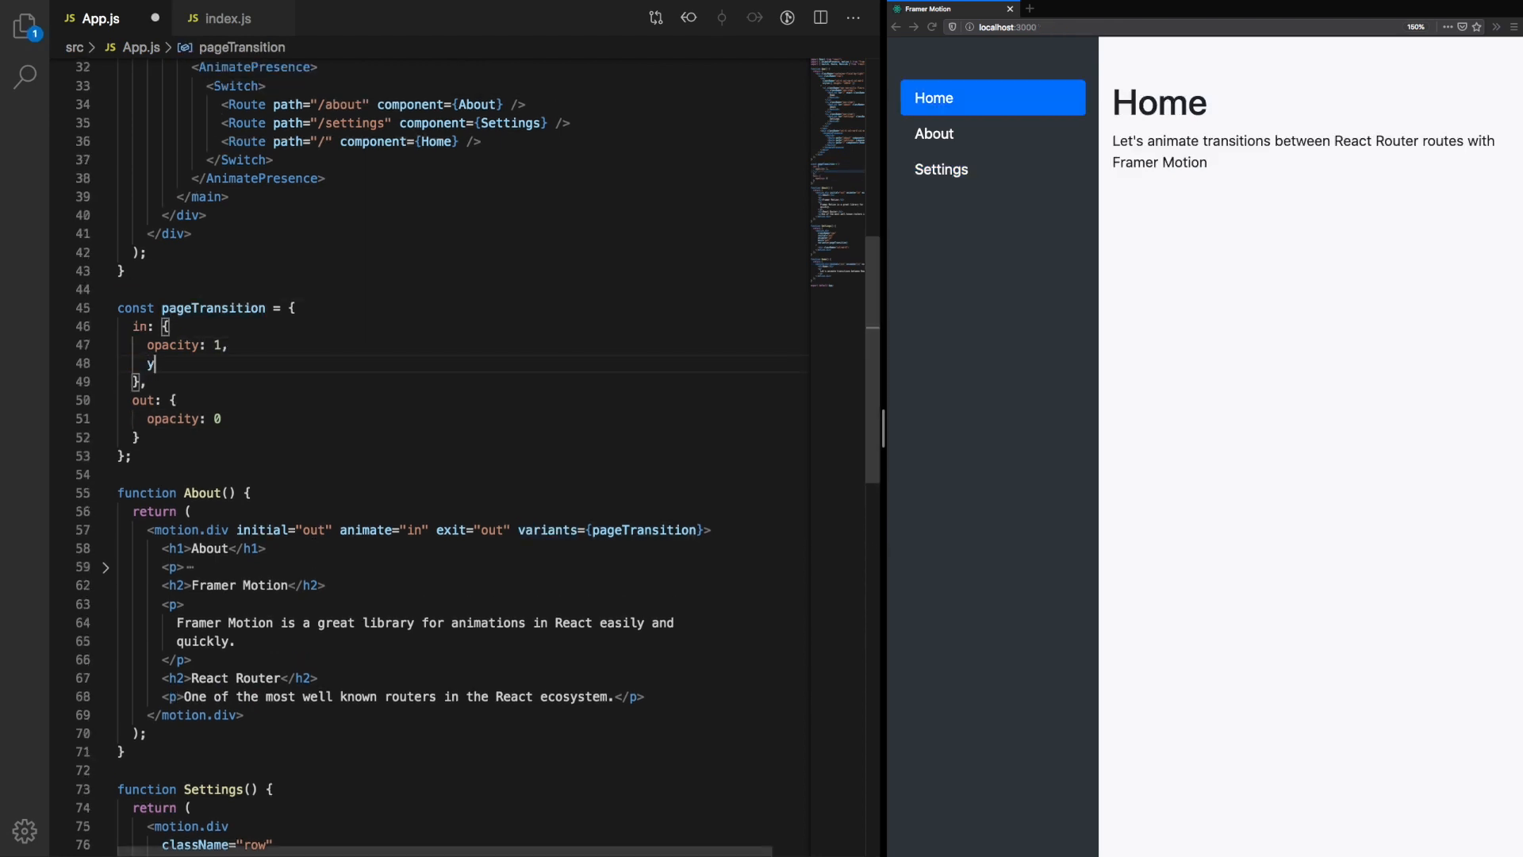
Step: Make pageTransition in use y 0 and out use opacity 0, y "-100%", previewing on the About page
{"action": "type", "text": ": 0"}
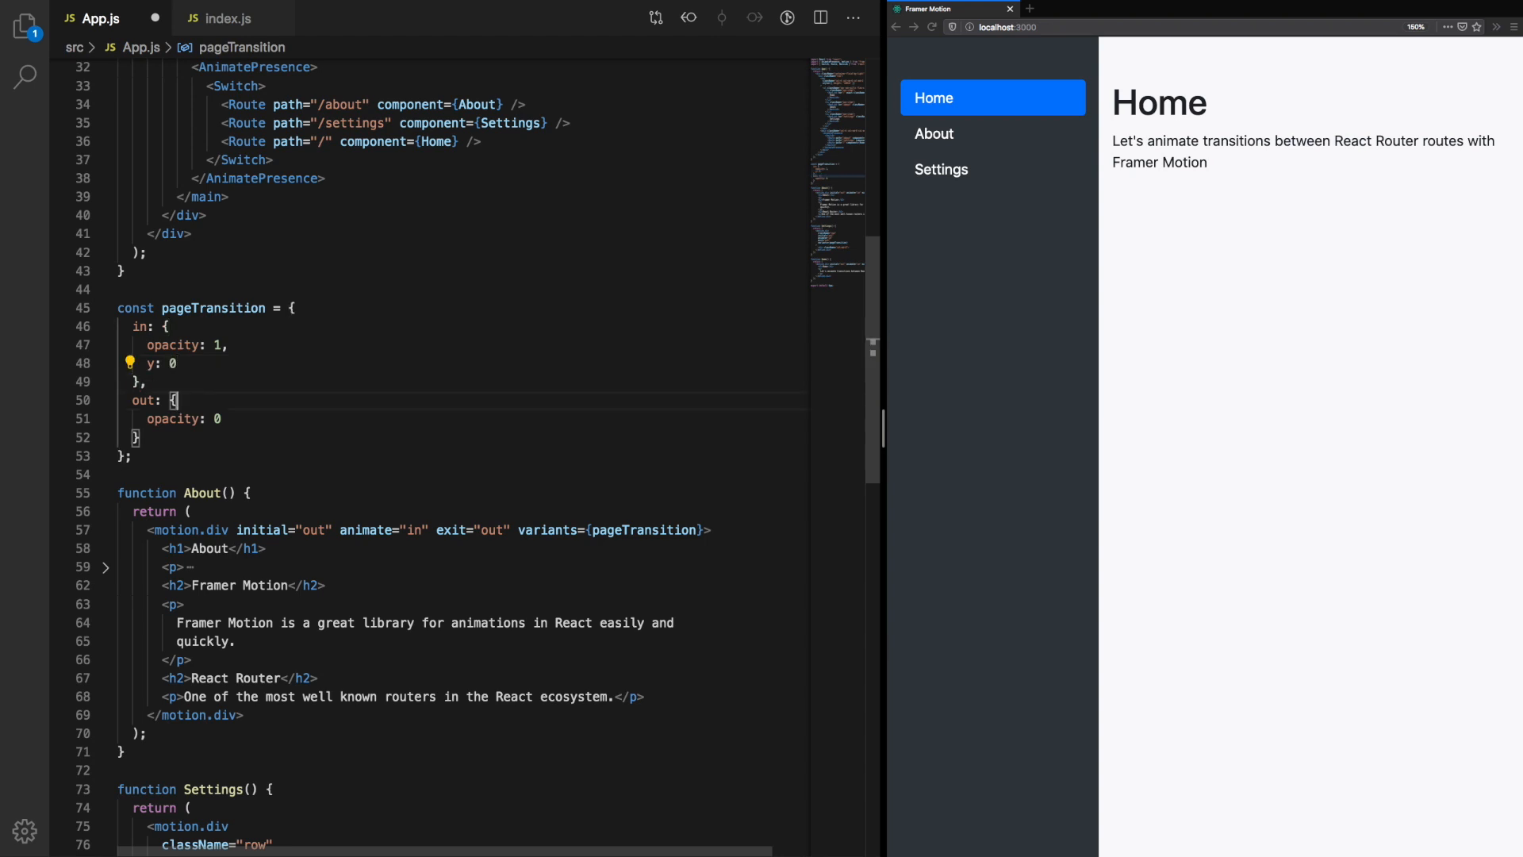
{"action": "type", "text": "y: ''"}
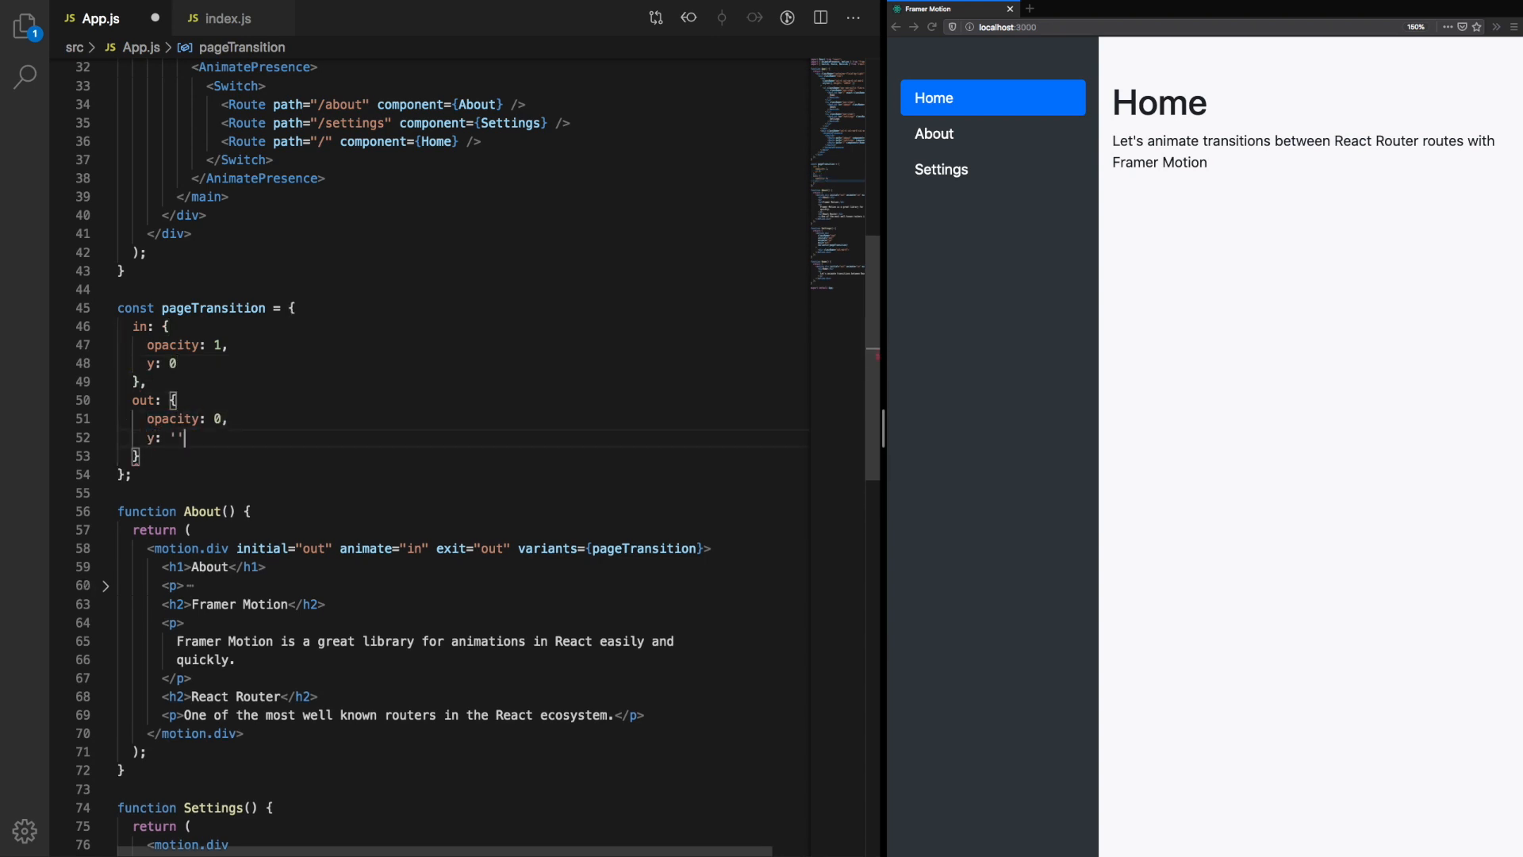
{"action": "type", "text": "-100%\""}
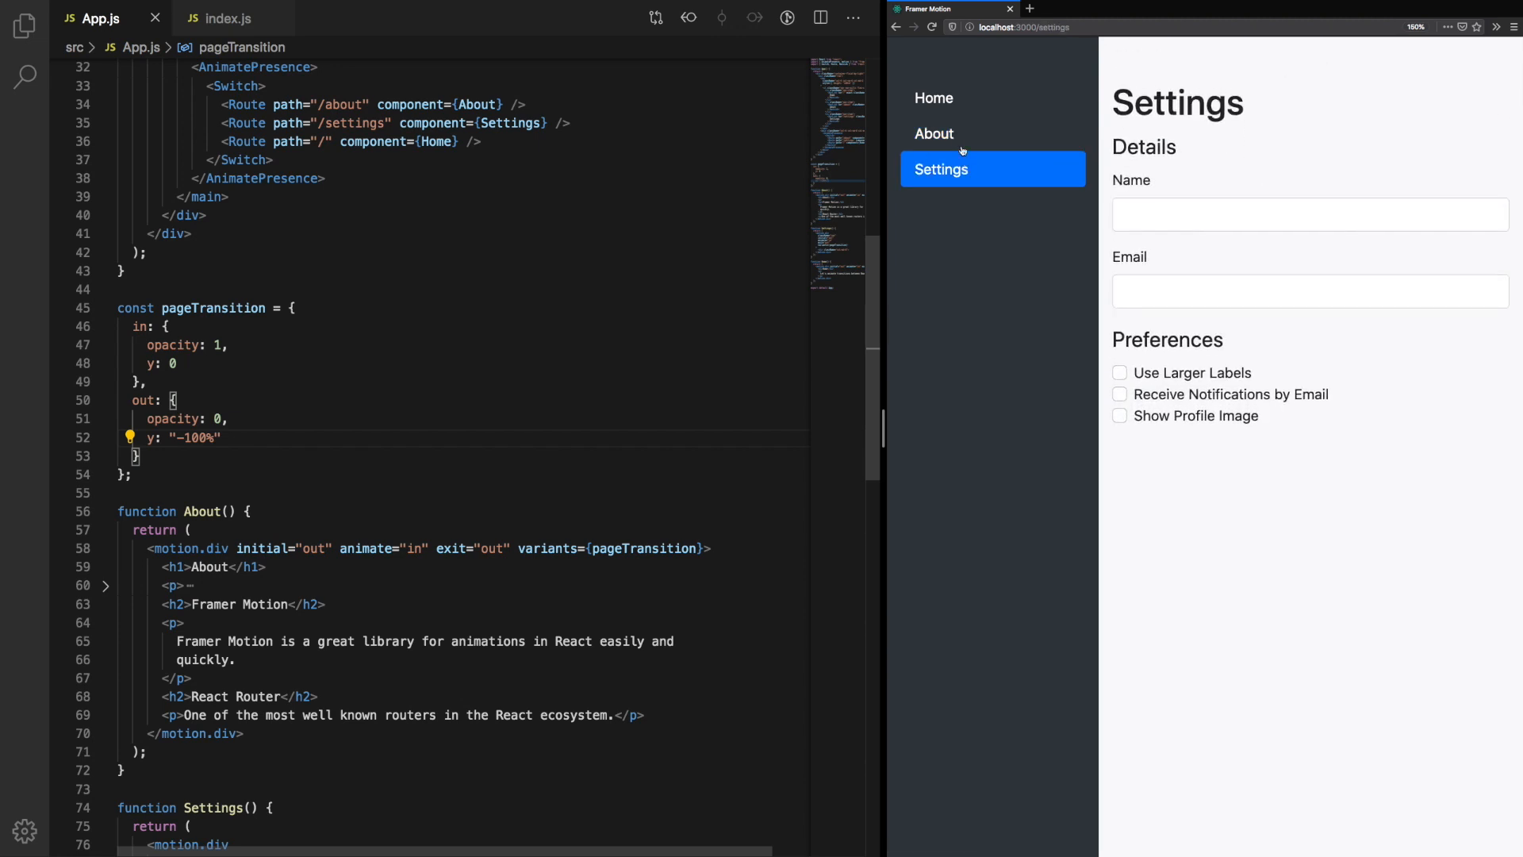
{"action": "left_click", "coordinate": [933, 134]}
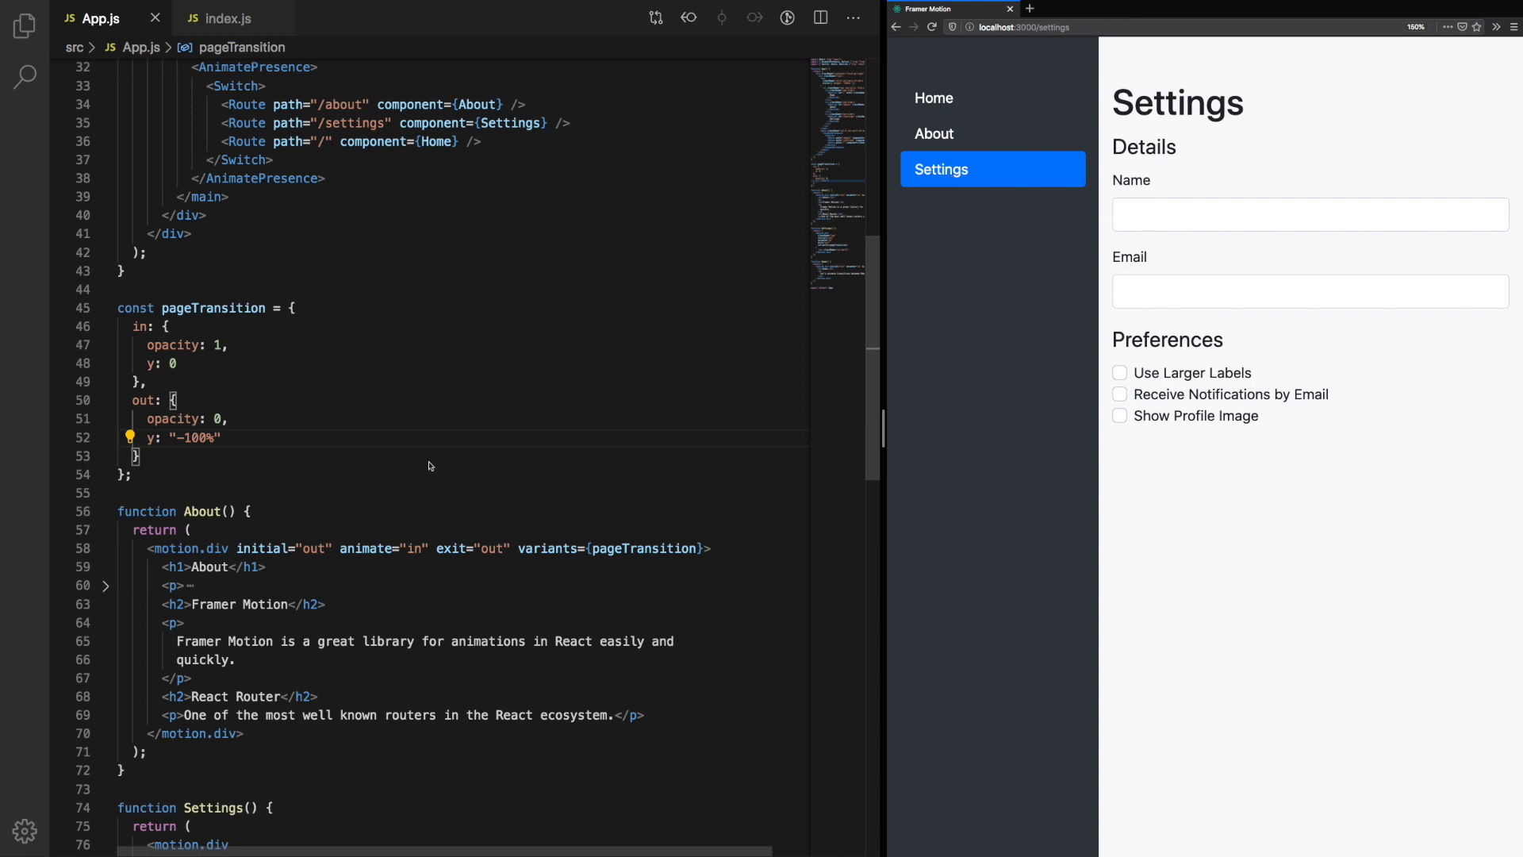
{"action": "double_click", "coordinate": [313, 547]}
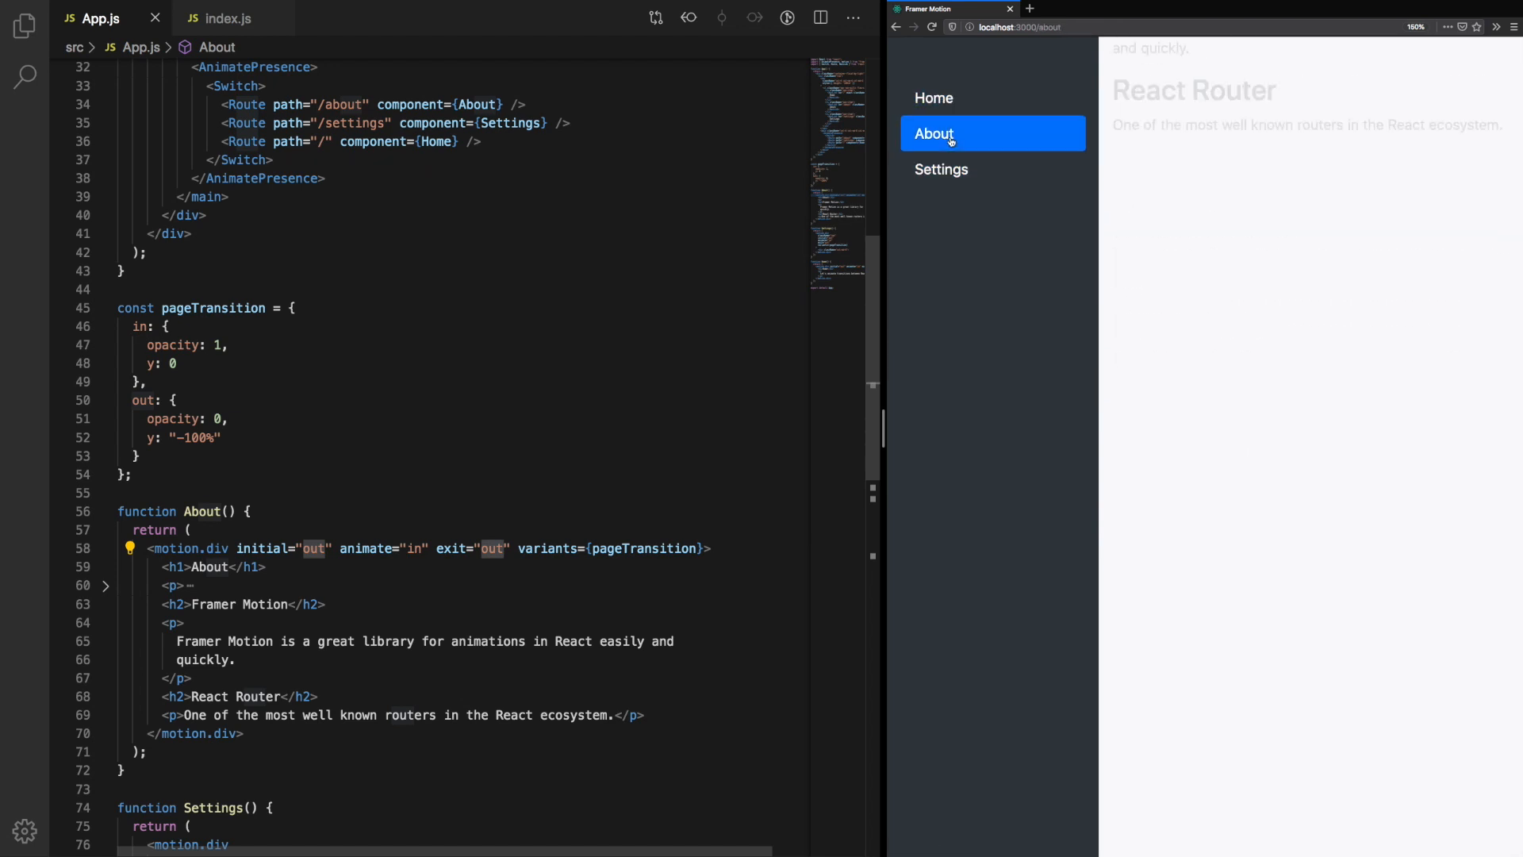
{"action": "left_click", "coordinate": [933, 134]}
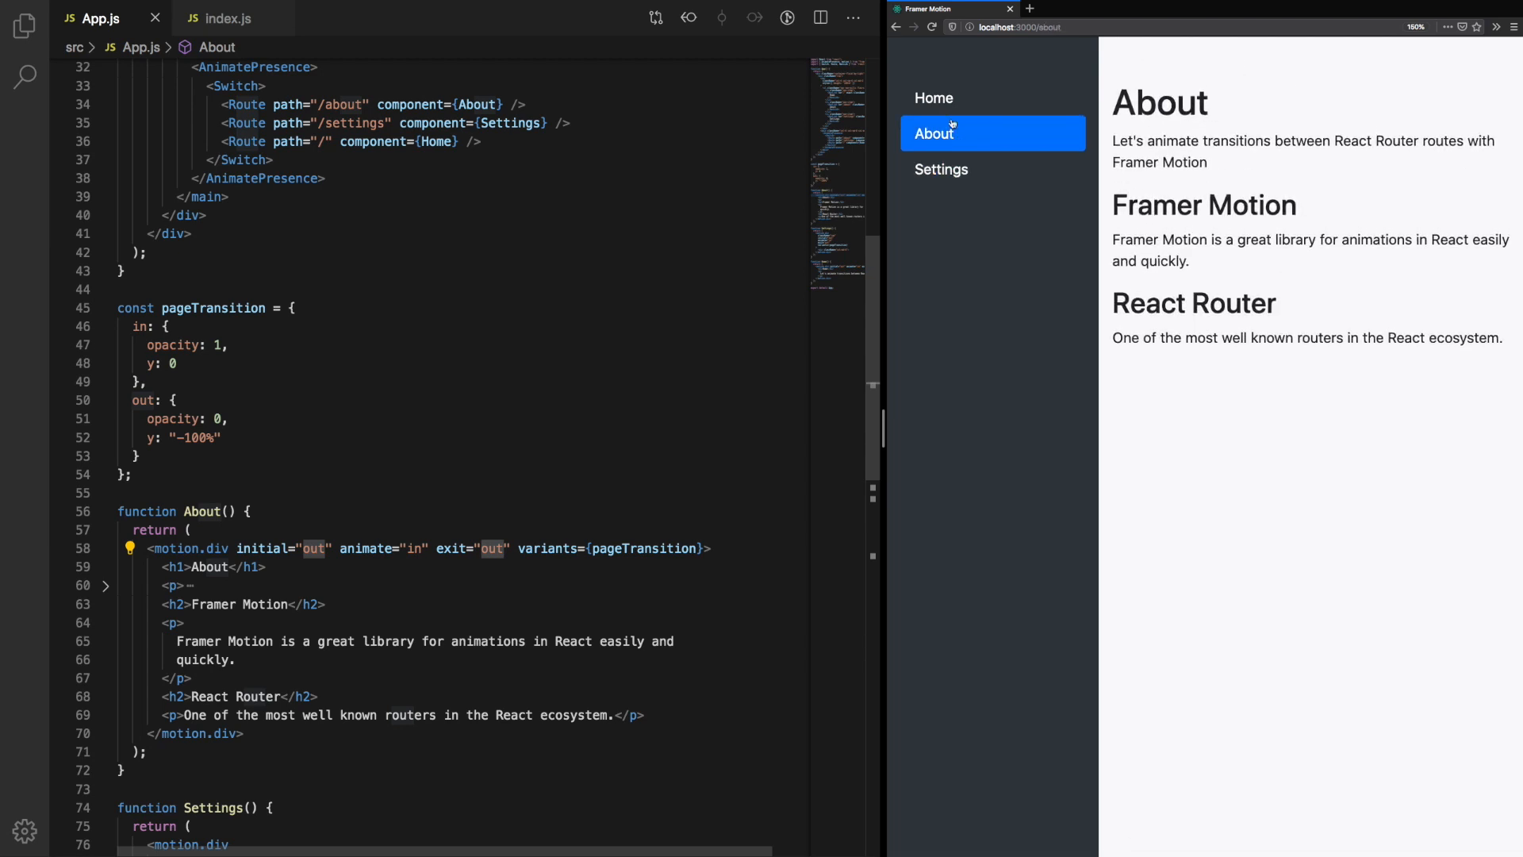
Step: Add exitBeforeEnter to AnimatePresence and watch the Home and Settings transitions
{"action": "left_click", "coordinate": [933, 97]}
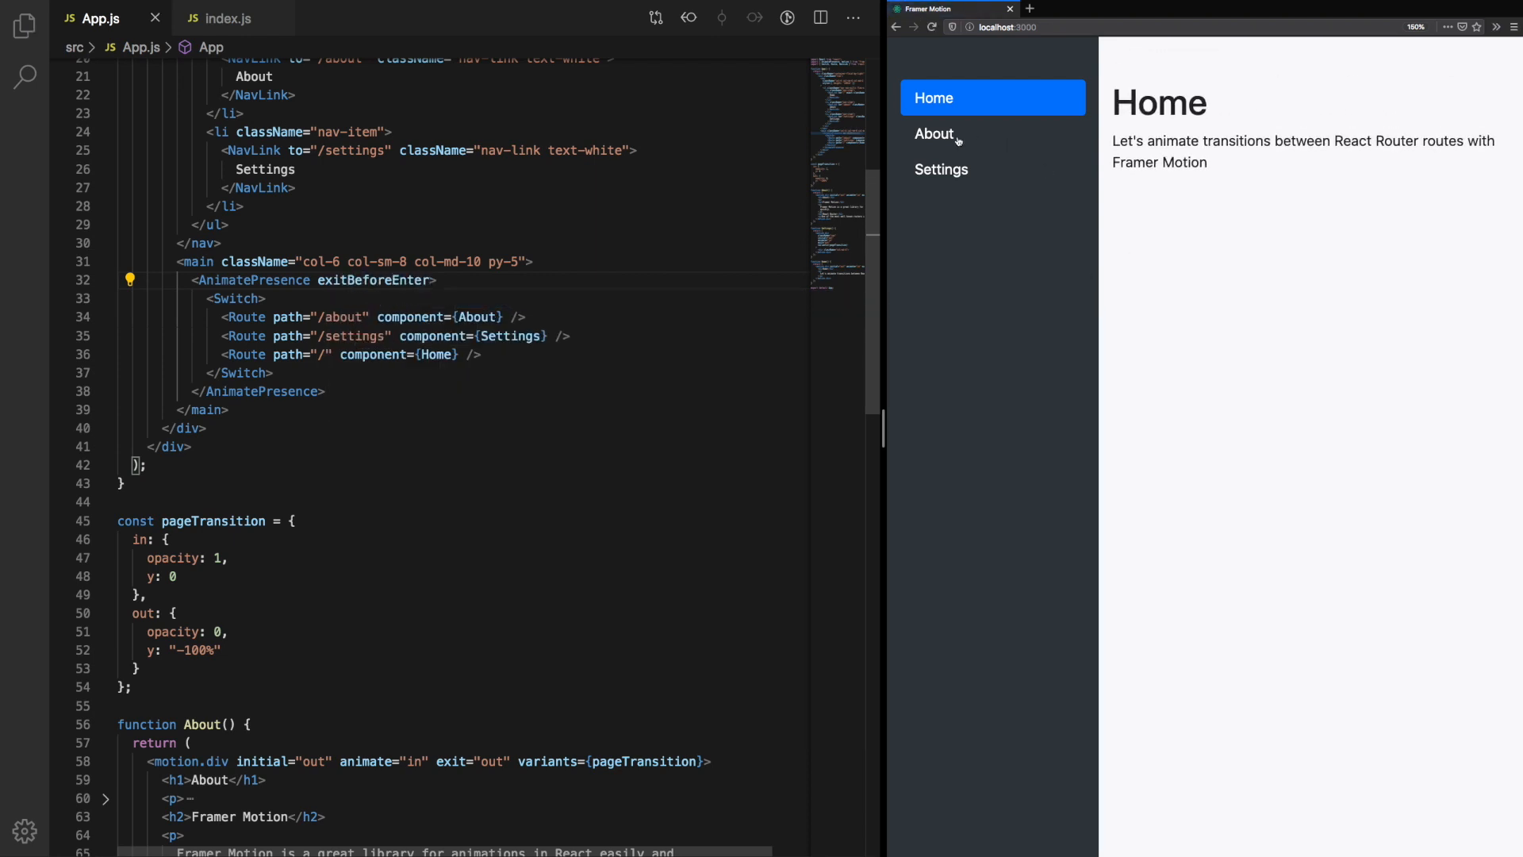
{"action": "left_click", "coordinate": [933, 134]}
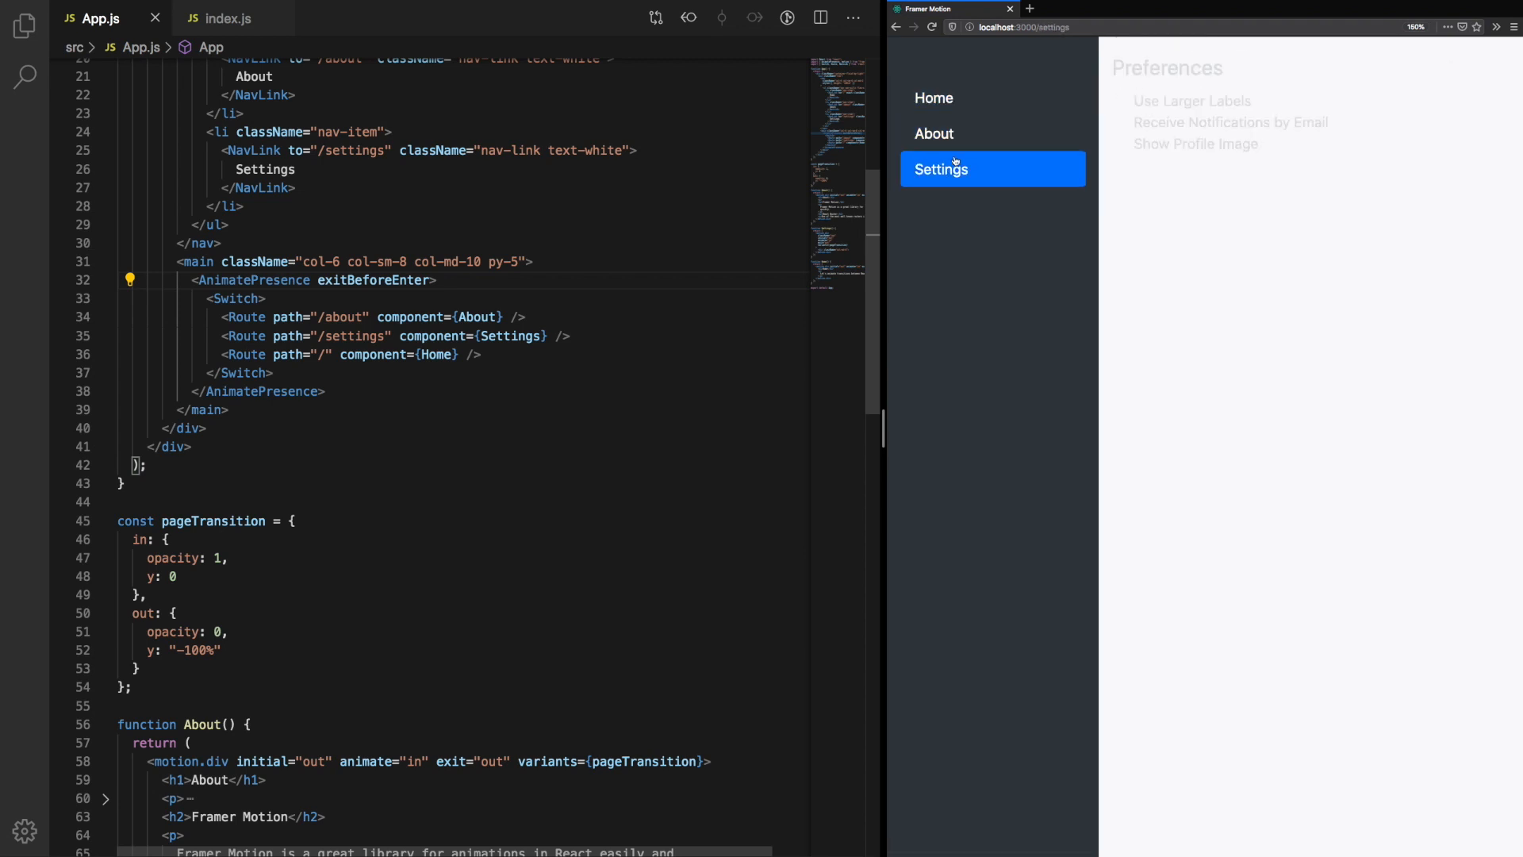
{"action": "left_click", "coordinate": [933, 97]}
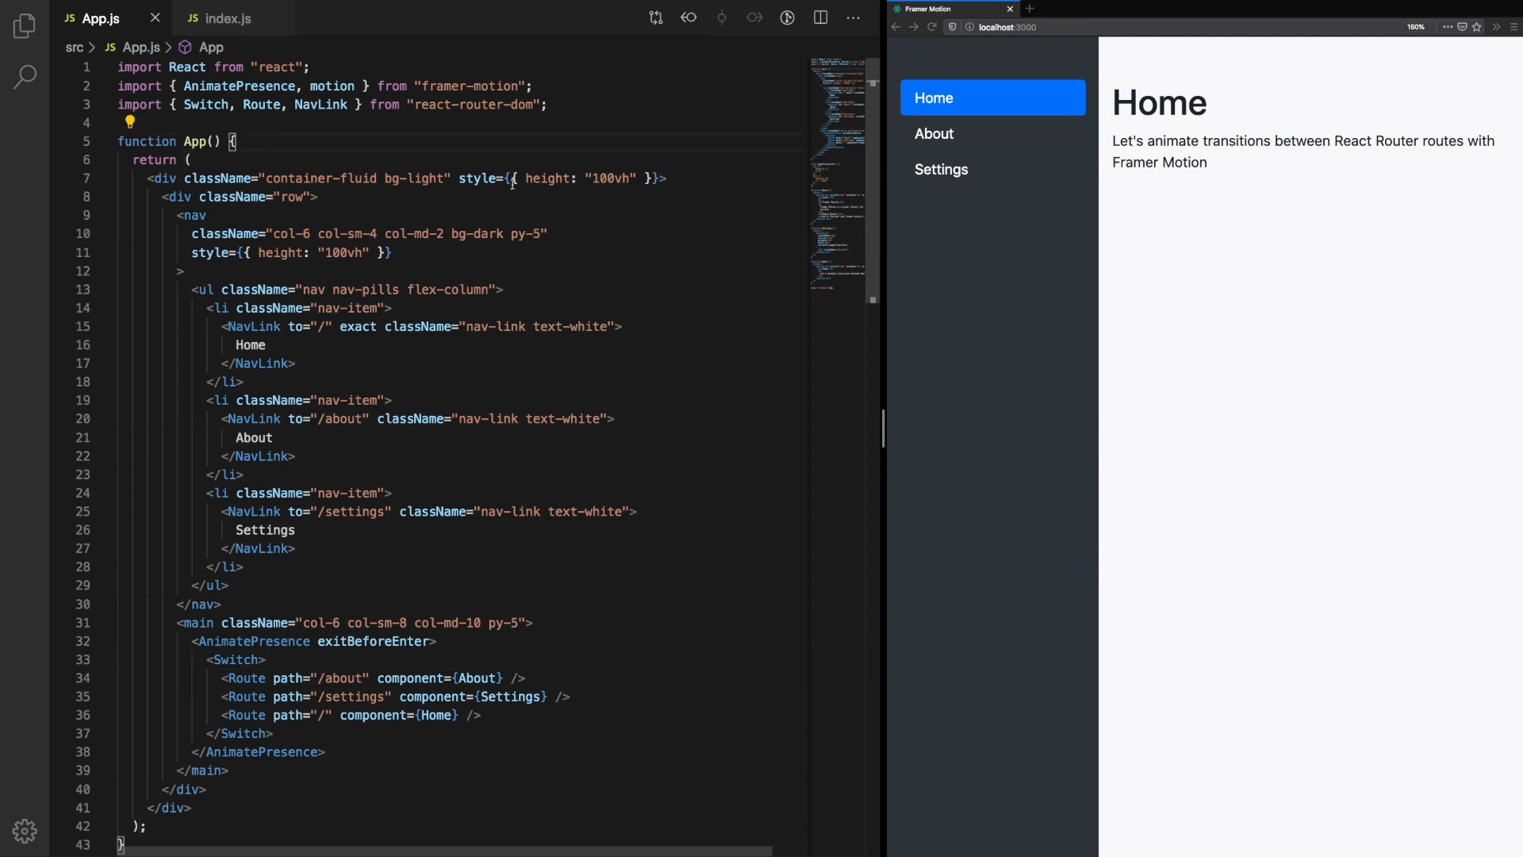
Step: Add const location = useLocation() to App so the current route location is available
{"action": "type", "text": "const location = useLoca"}
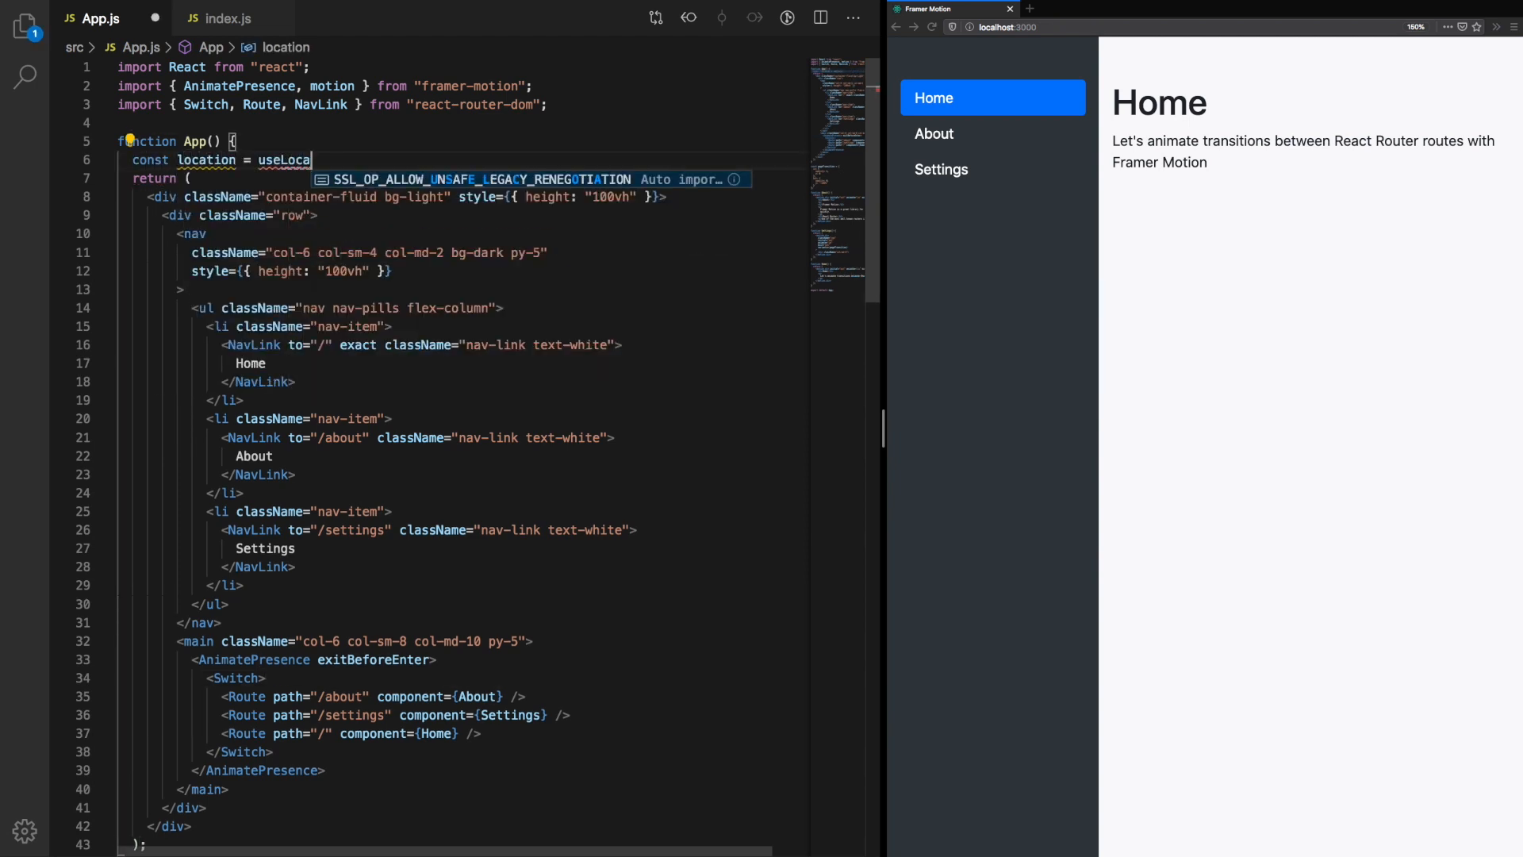
{"action": "type", "text": "useLocation();"}
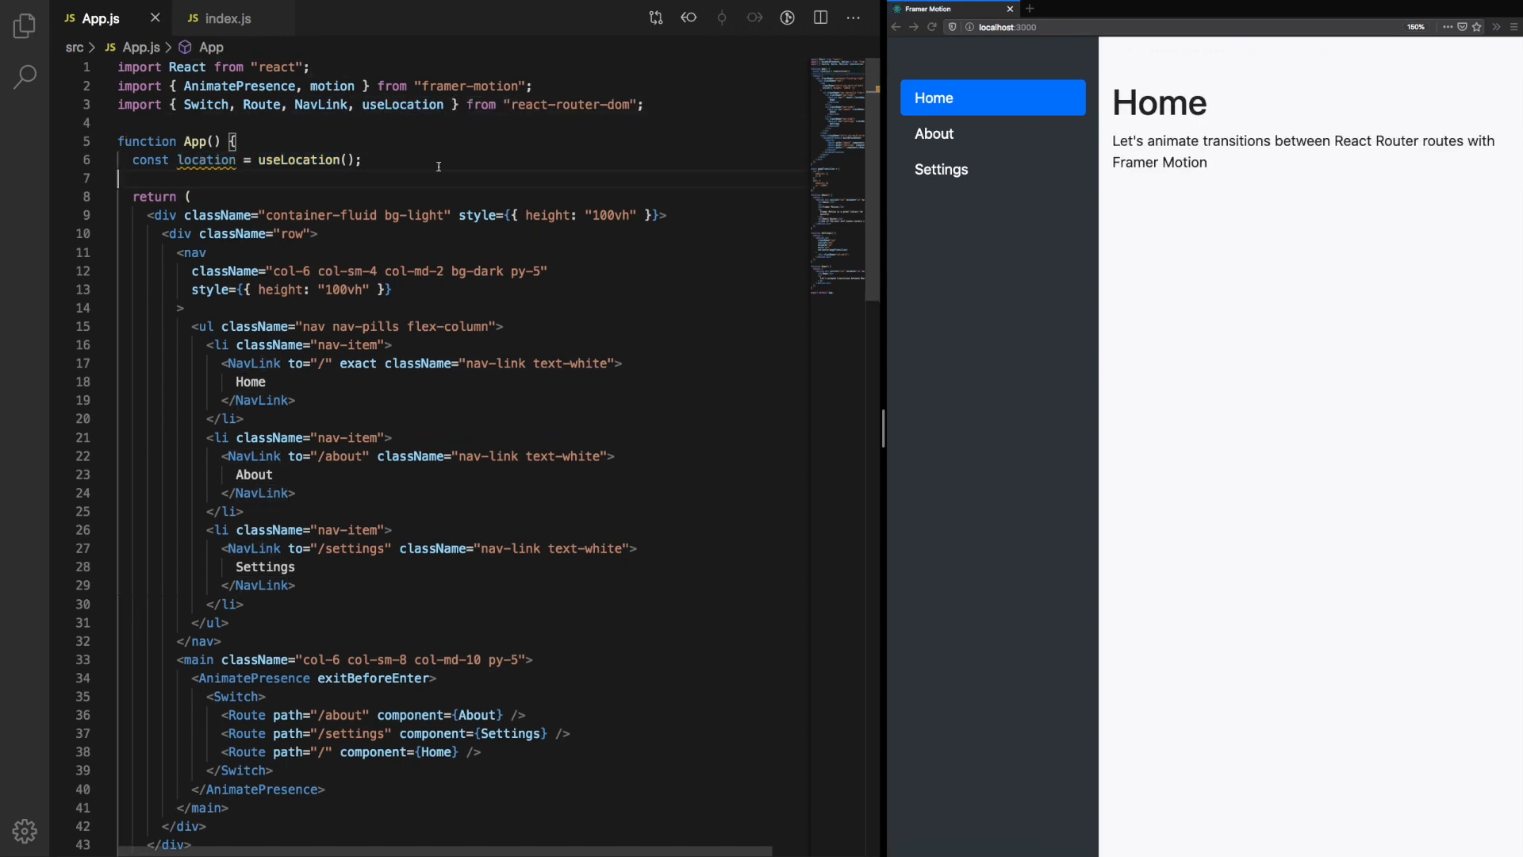
{"action": "scroll", "scroll_direction": "down", "scroll_amount": 3}
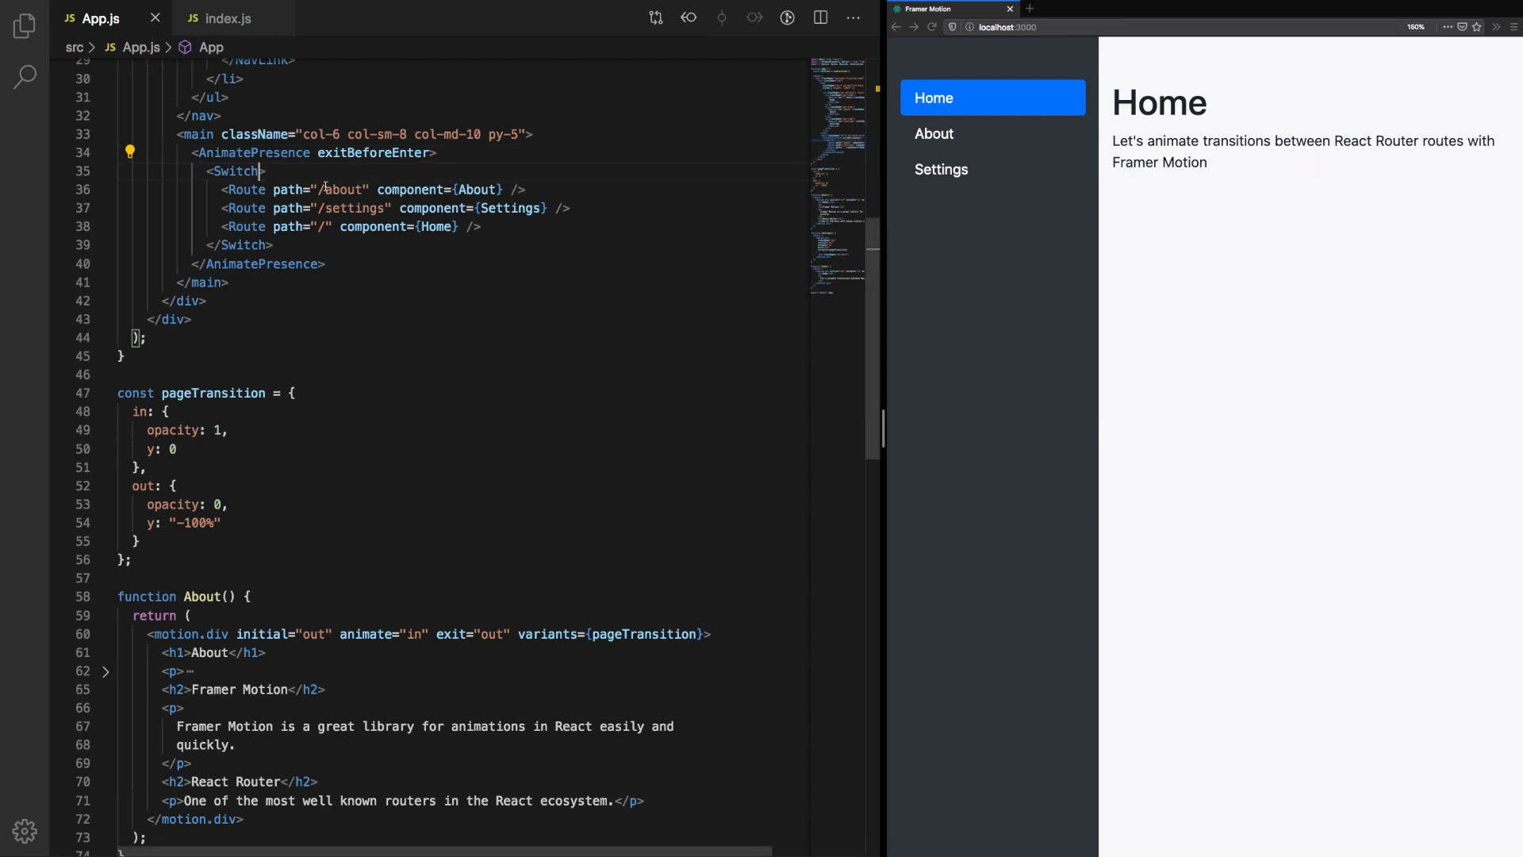
Step: Pass location={location} and key={location.pathname} to the Switch and test the exit animation on Settings
{"action": "type", "text": "location={location}"}
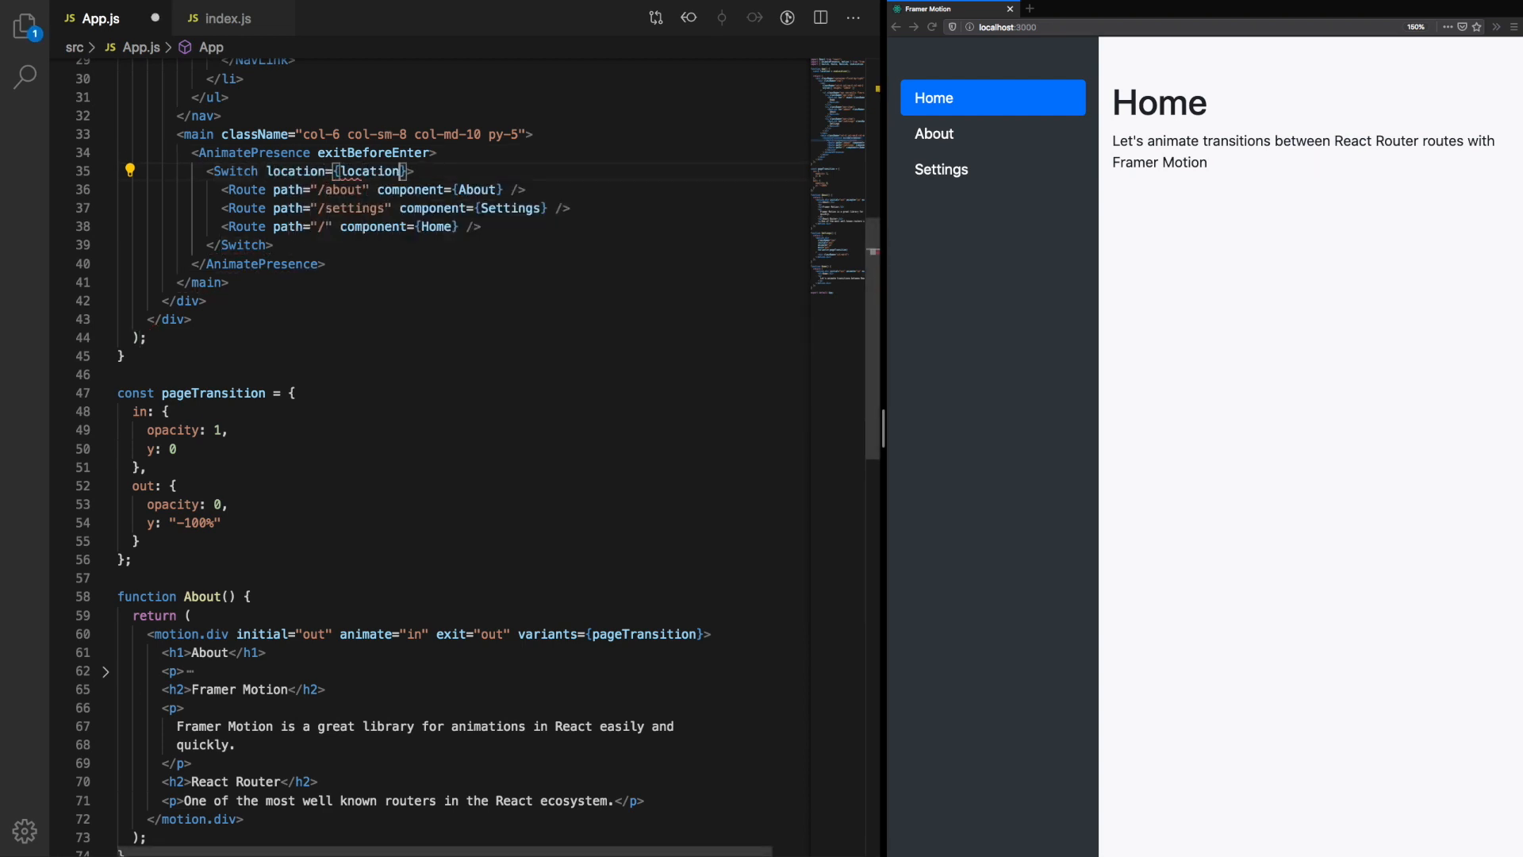
{"action": "type", "text": "key={location.pathname}"}
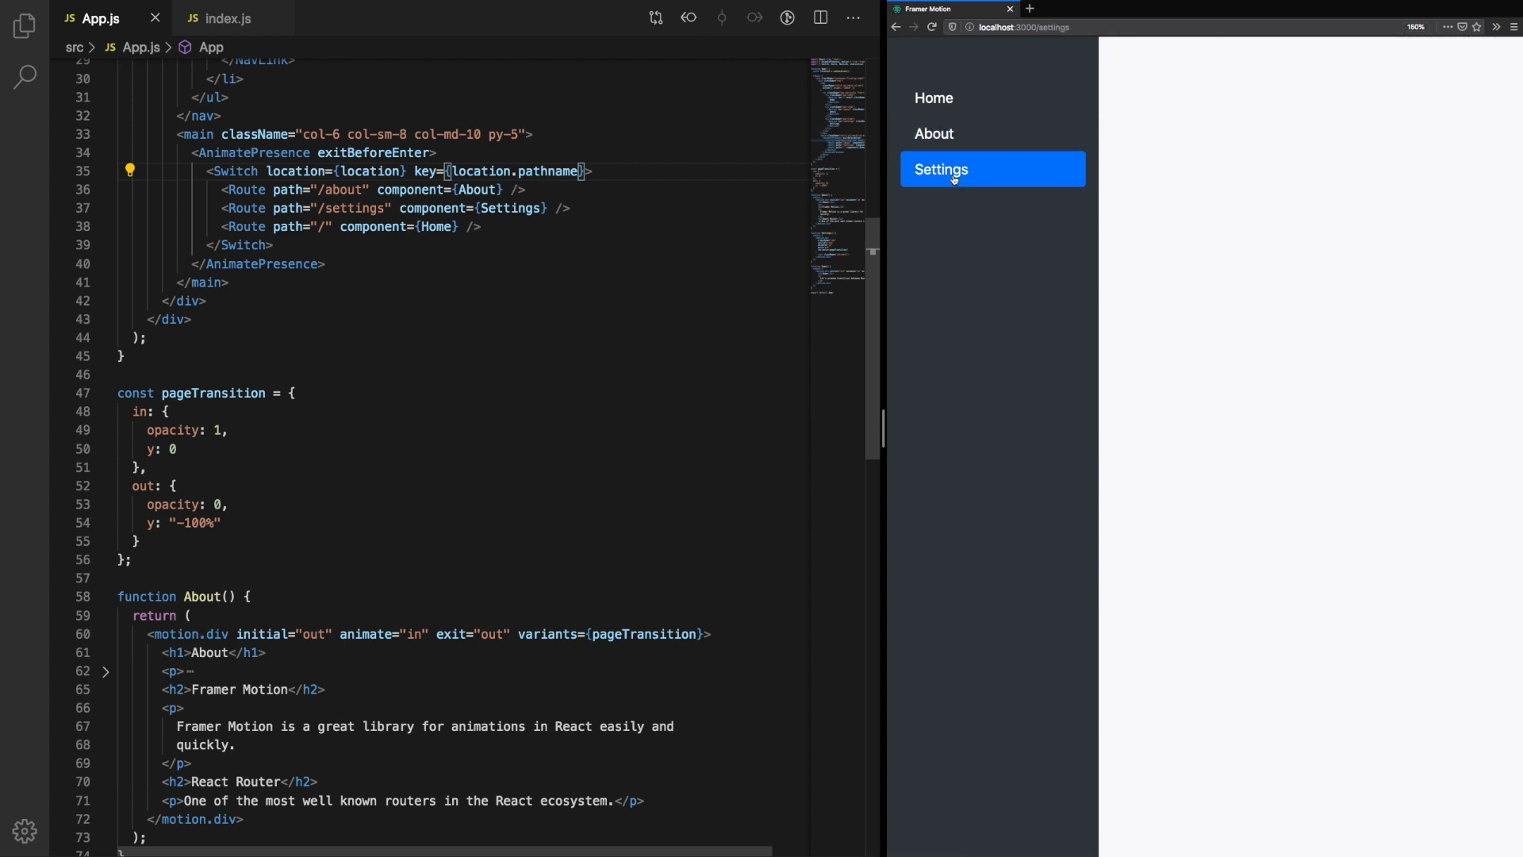
{"action": "left_click", "coordinate": [933, 133]}
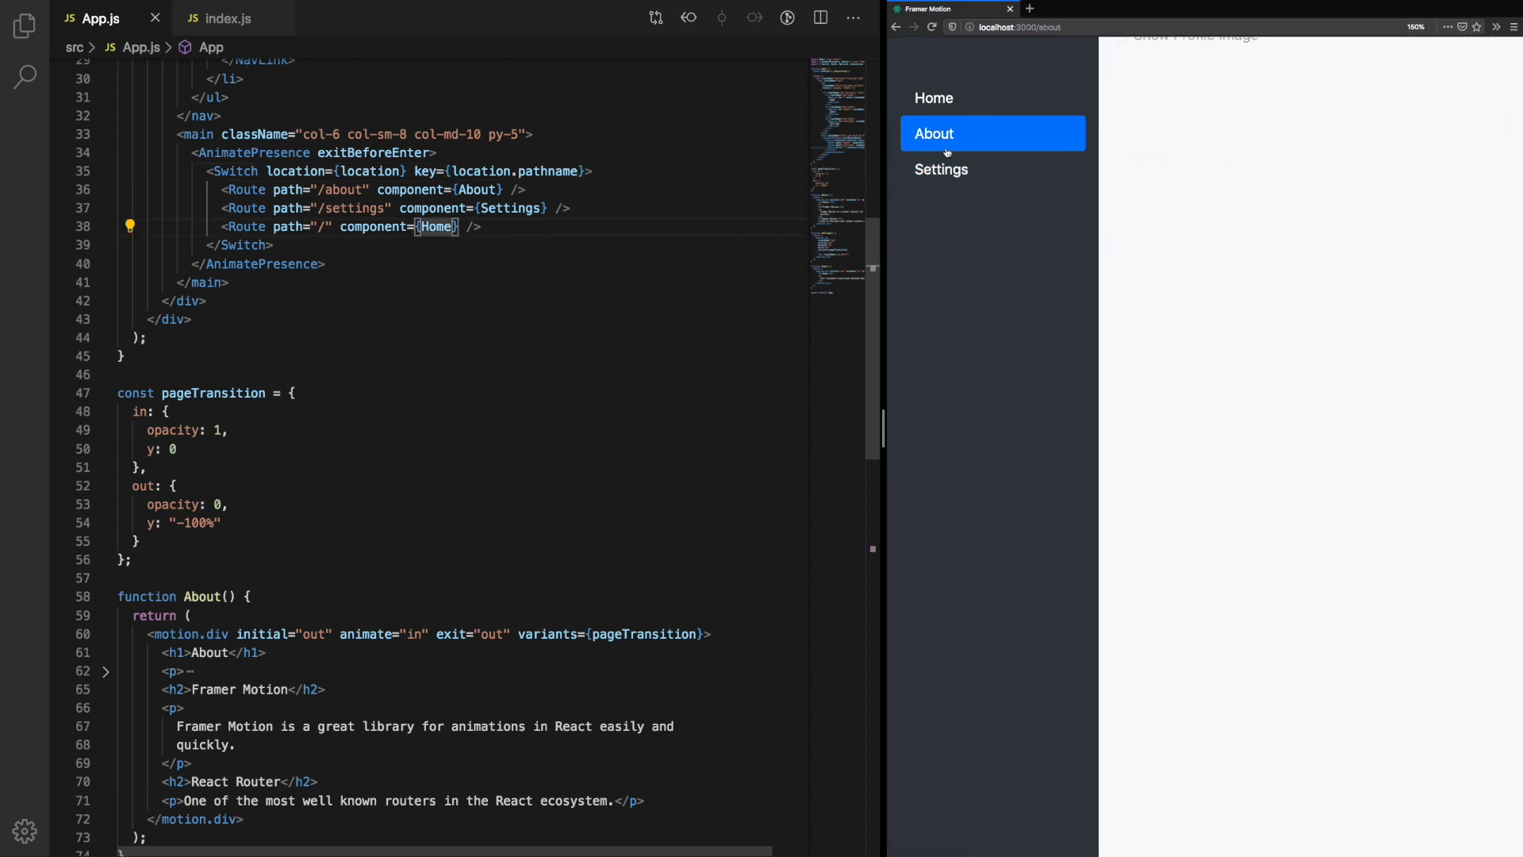
Step: Change the out variant's y offset from "-100%" to "-100vh" and retest by switching pages
{"action": "left_click", "coordinate": [941, 170]}
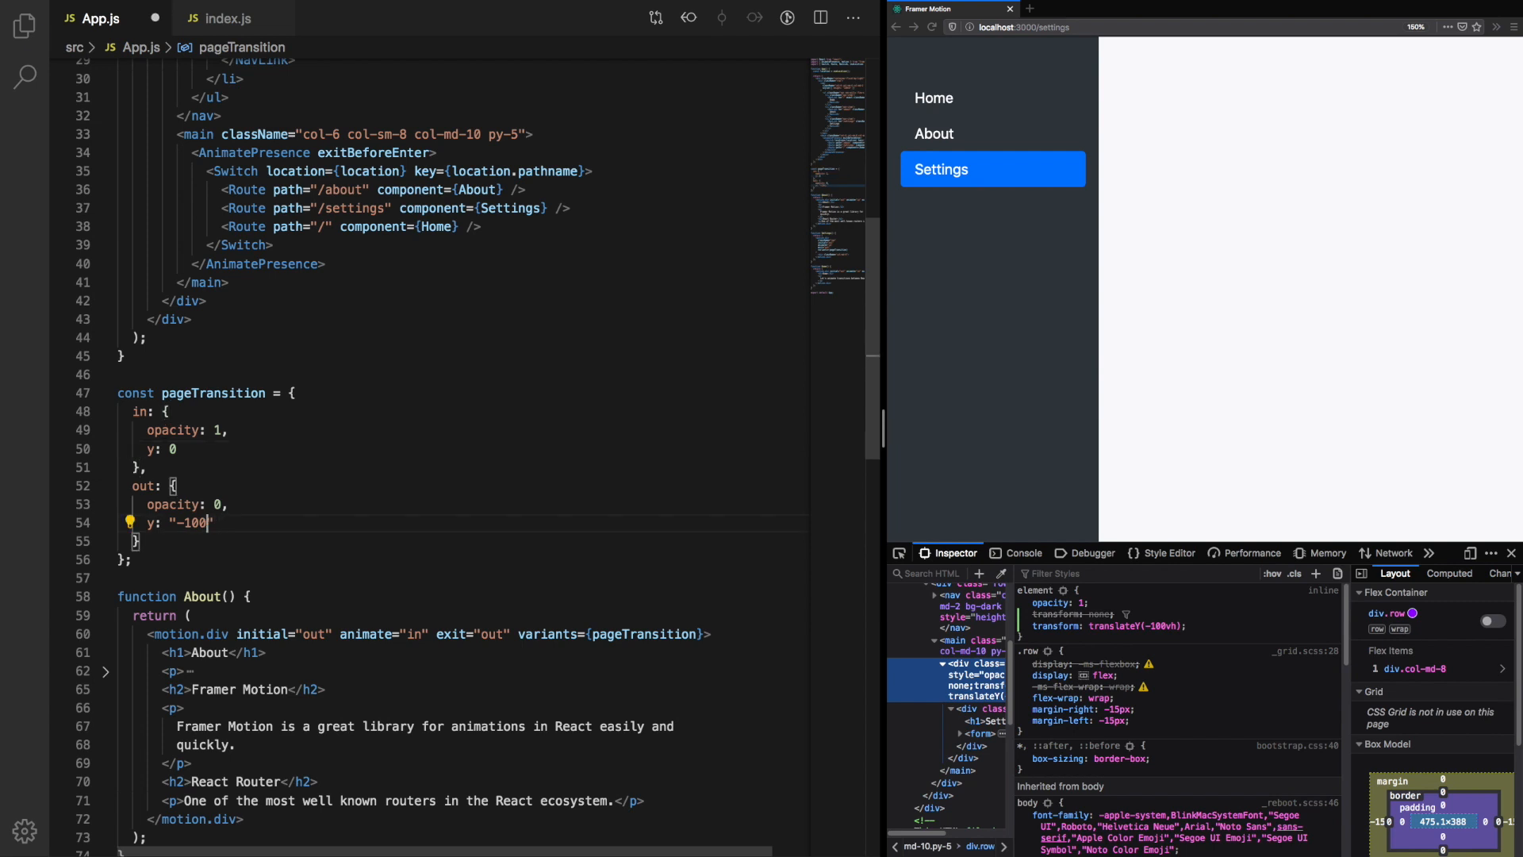
{"action": "type", "text": "vh"}
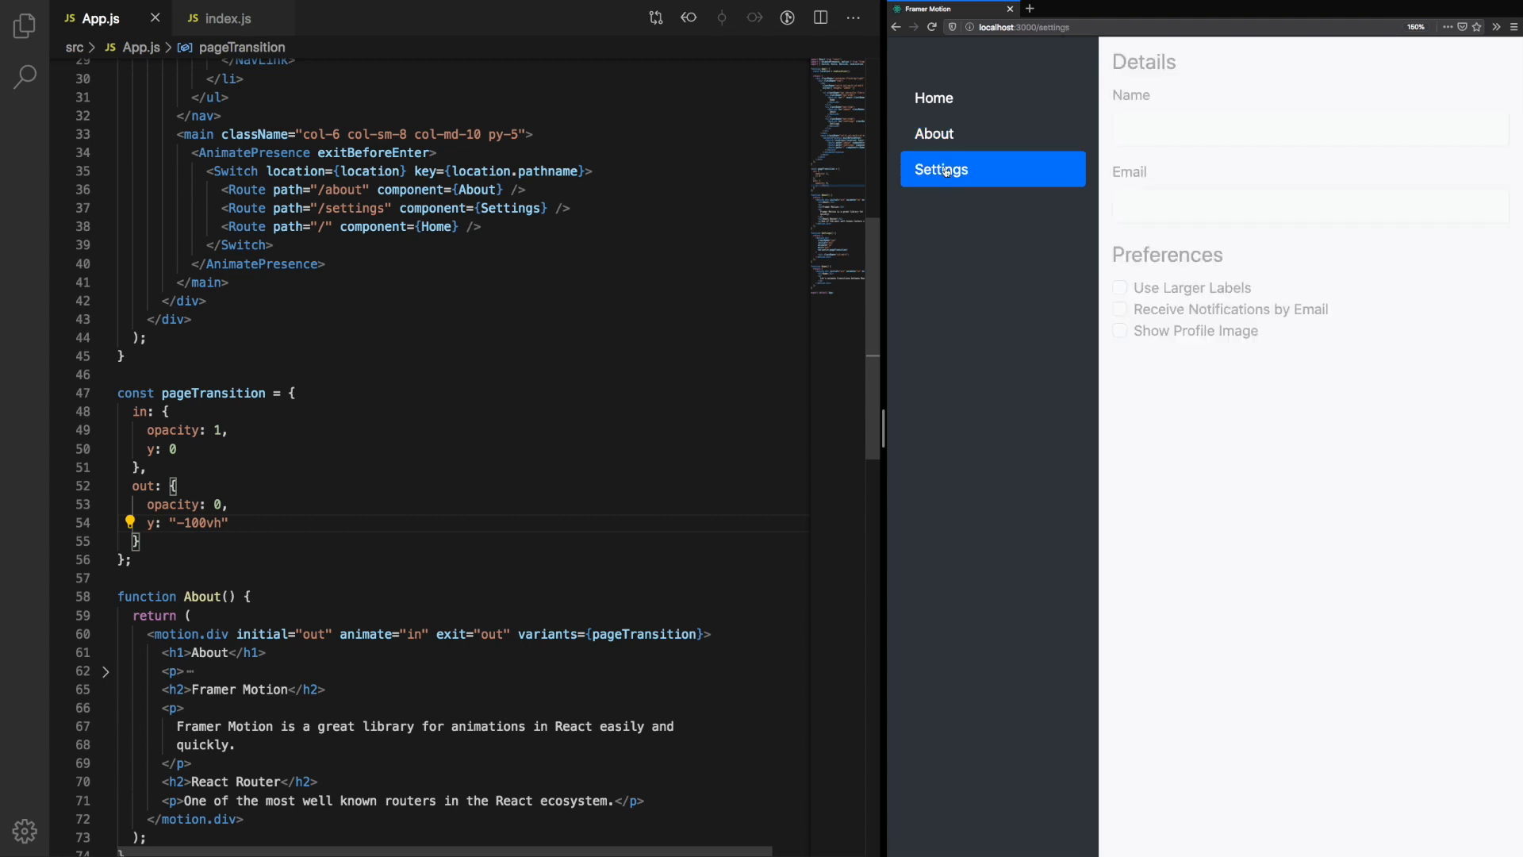
{"action": "left_click", "coordinate": [933, 133]}
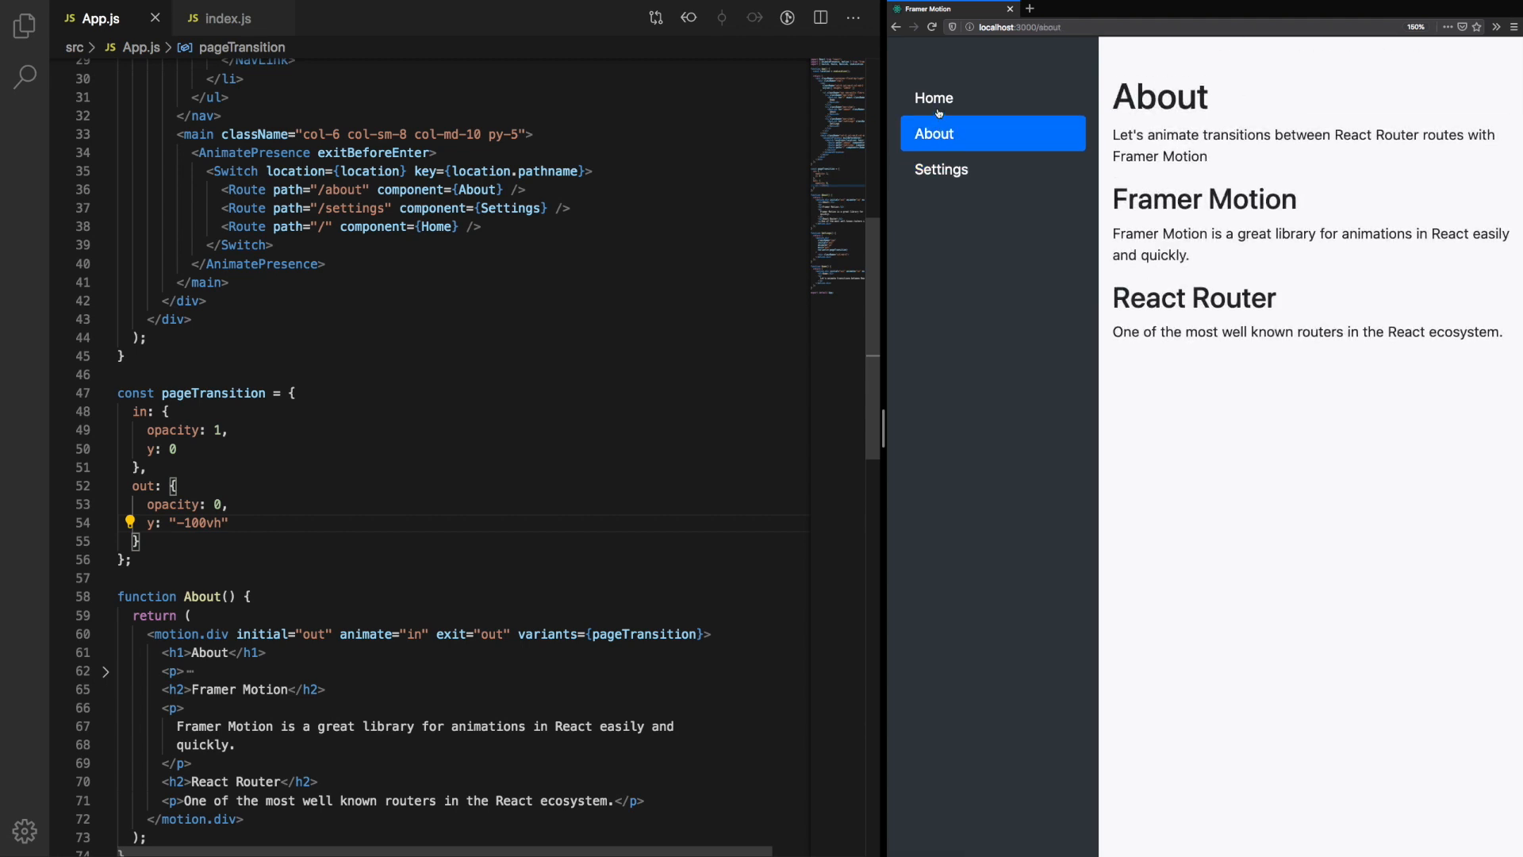
Step: Preview the sideways -100vw slide between Home and About and inspect the page elements
{"action": "left_click", "coordinate": [933, 97]}
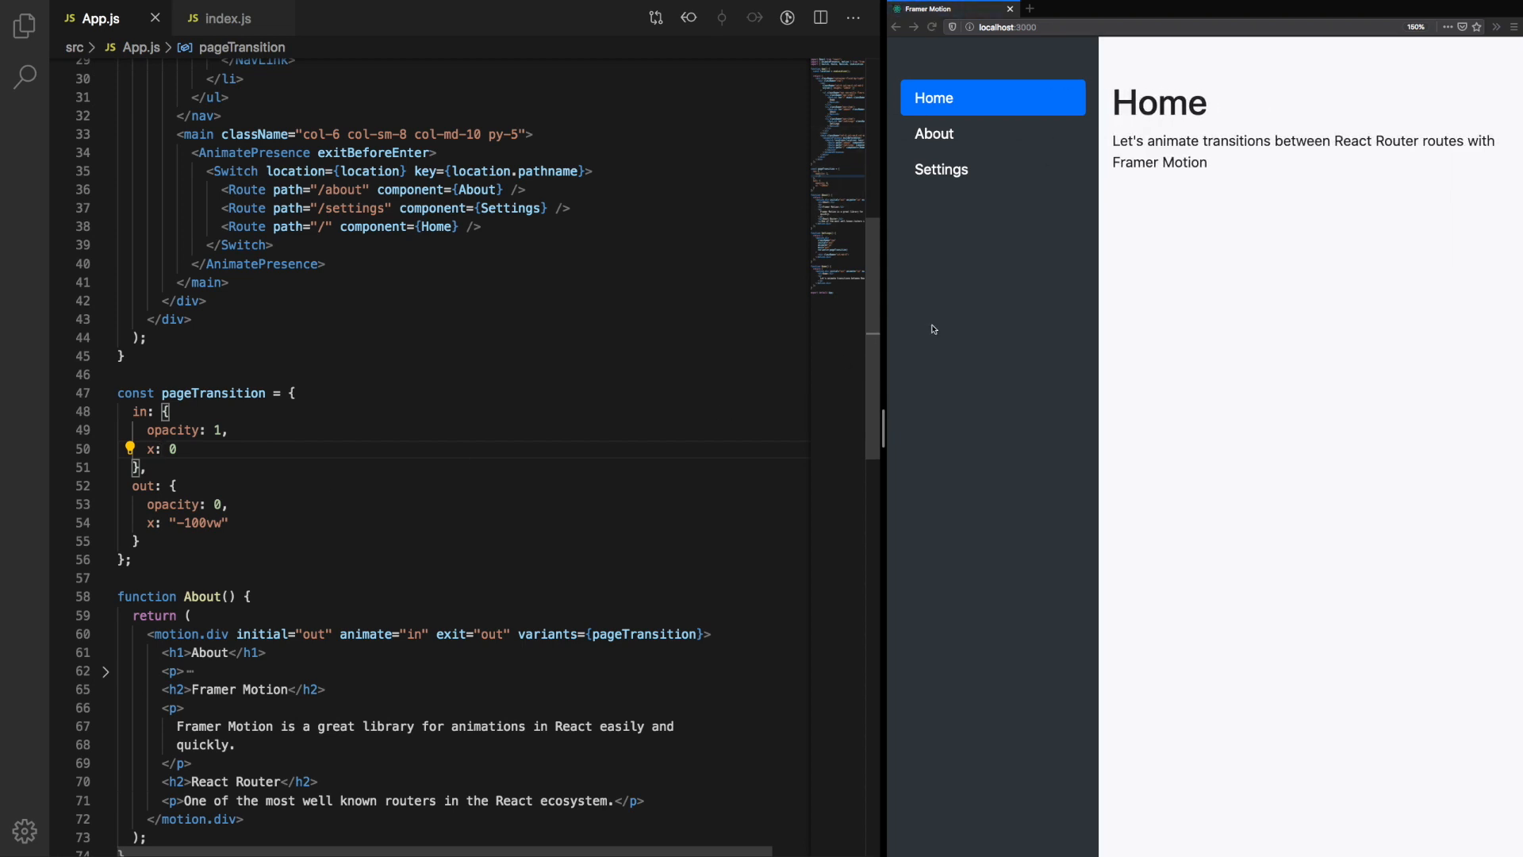
{"action": "left_click", "coordinate": [933, 133]}
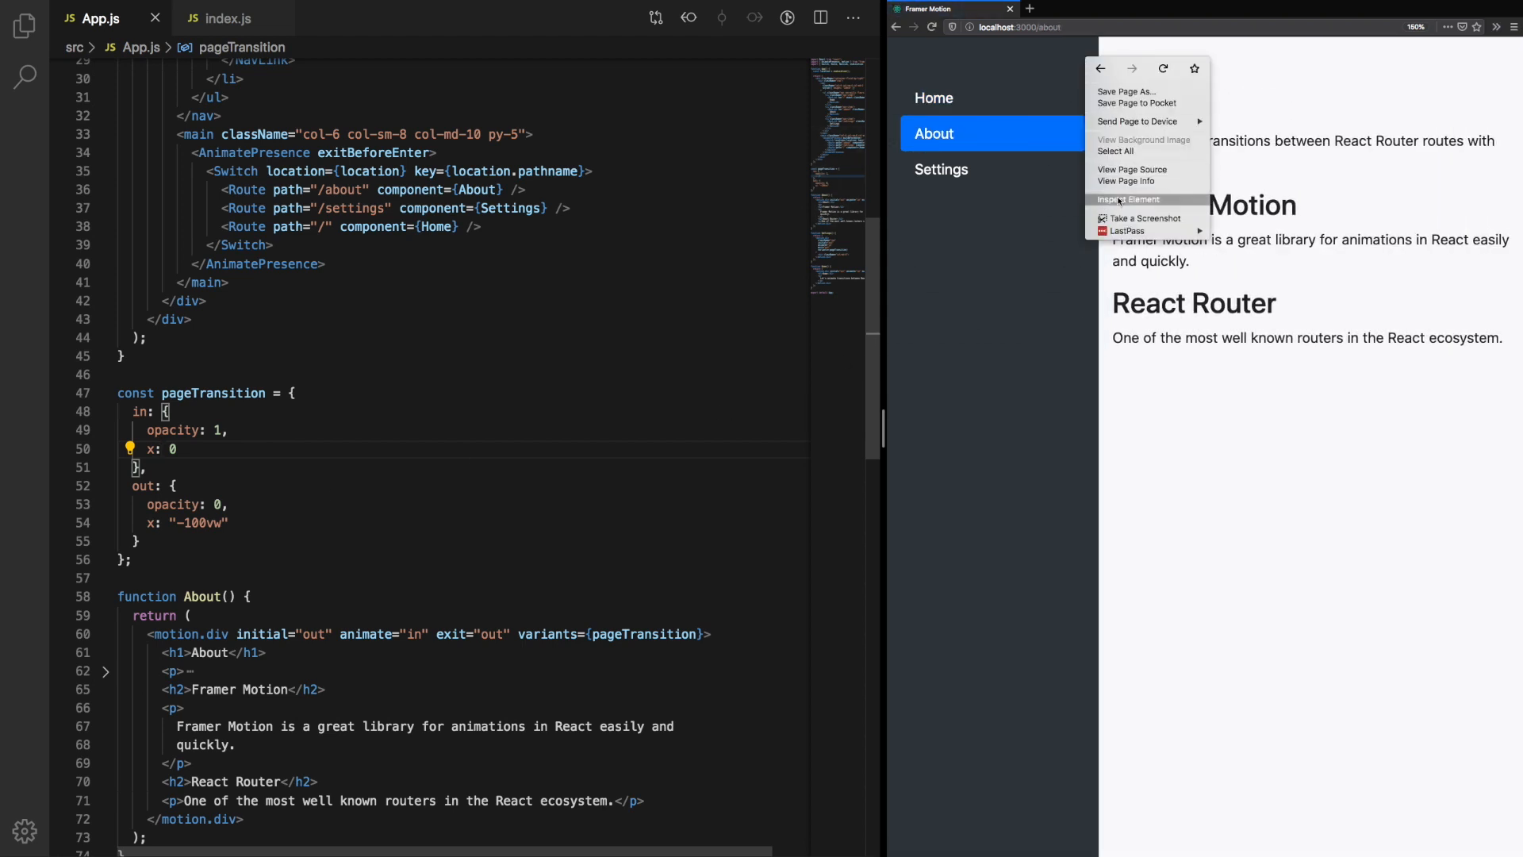
{"action": "left_click", "coordinate": [1128, 200]}
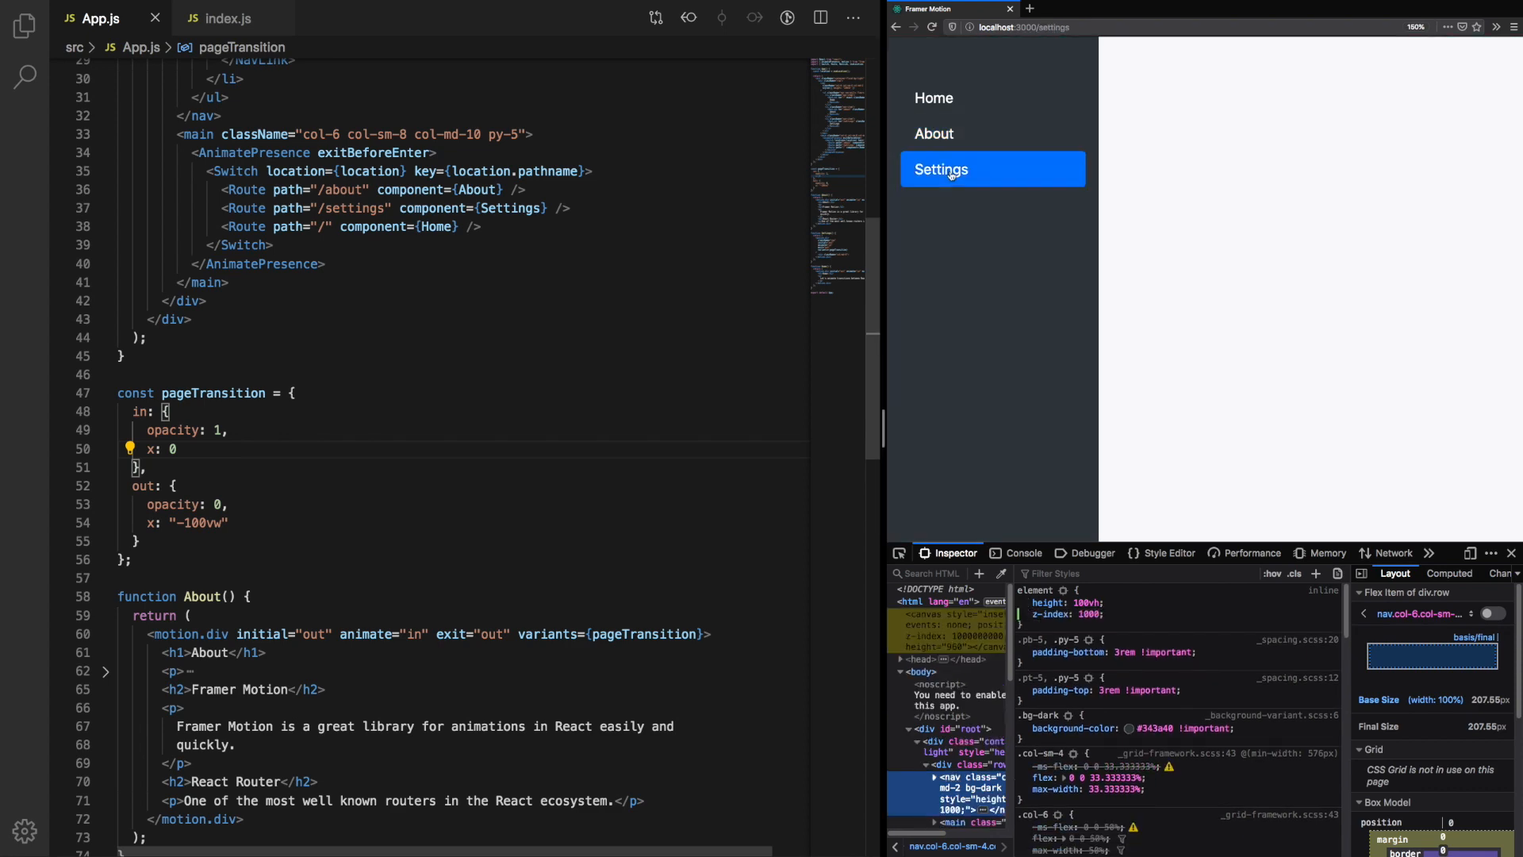
Step: Add zIndex: 1000 to the nav style and check it stays above the sliding page on Settings and About
{"action": "left_click", "coordinate": [933, 133]}
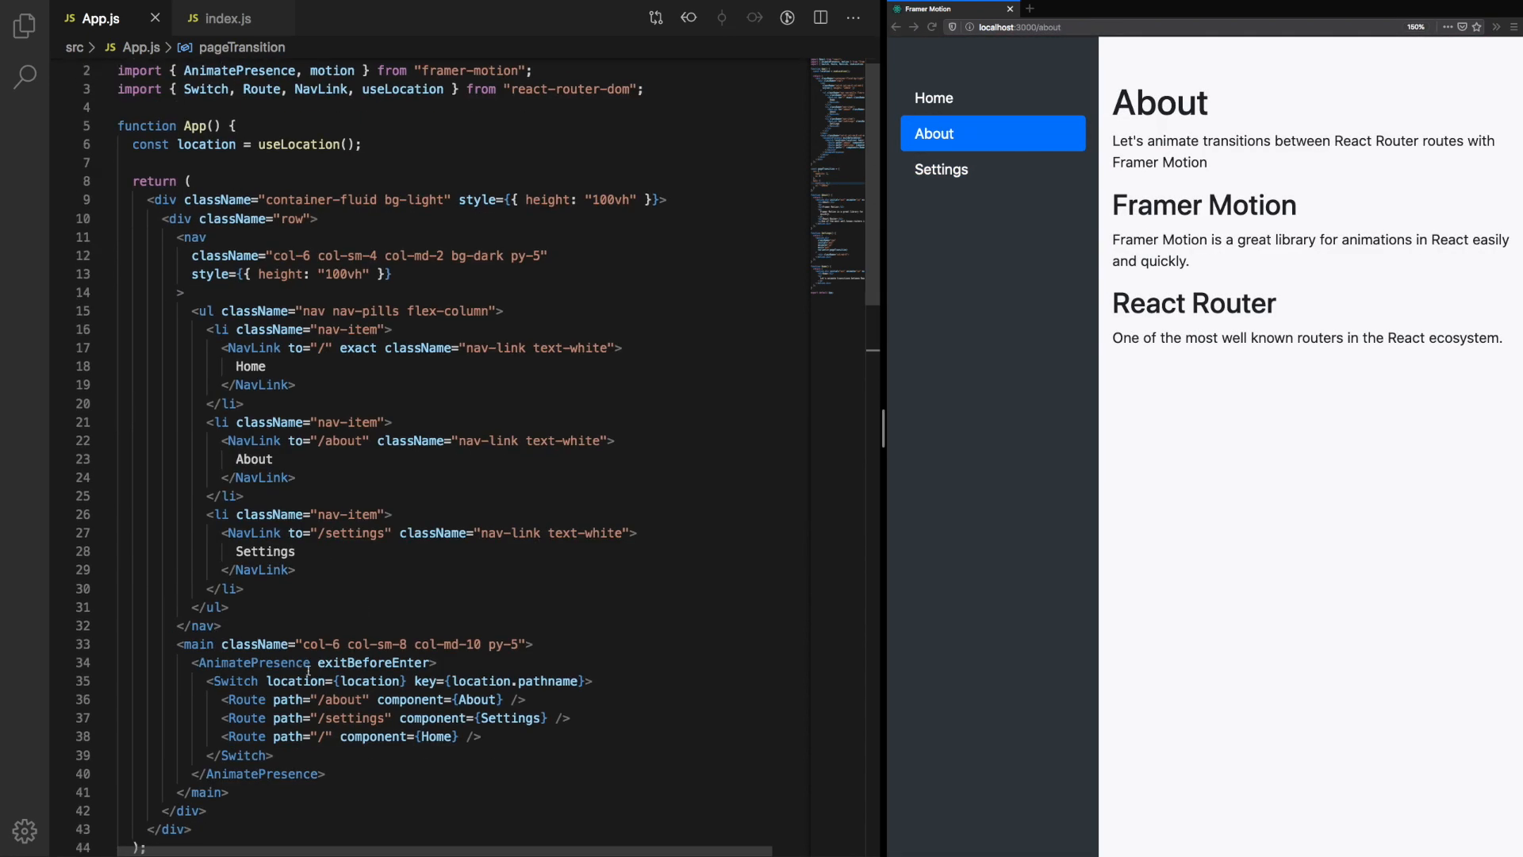
{"action": "type", "text": ", zIndex: 1000"}
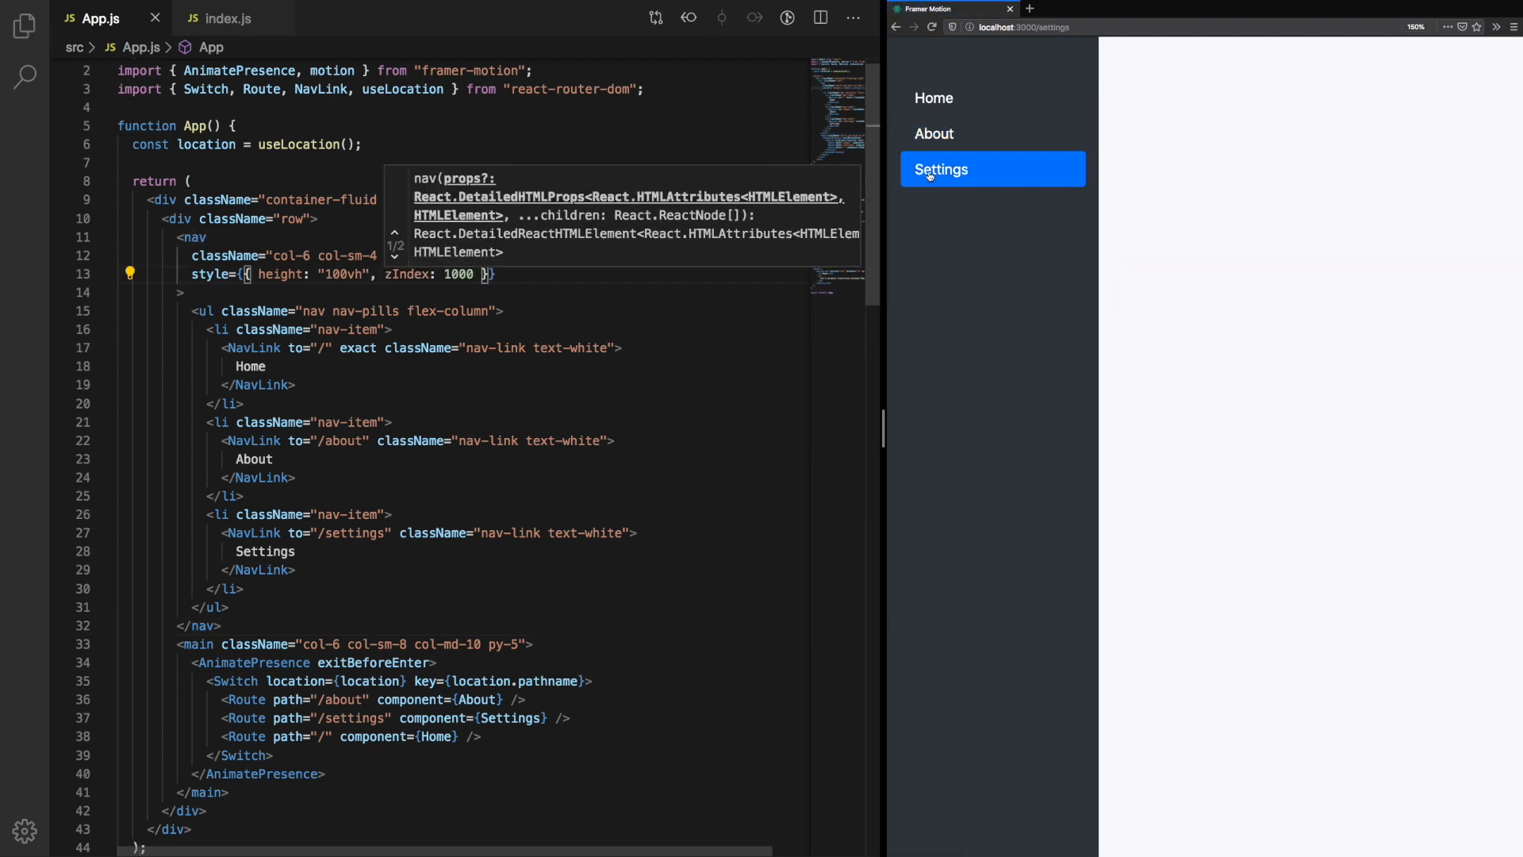
{"action": "left_click", "coordinate": [933, 133]}
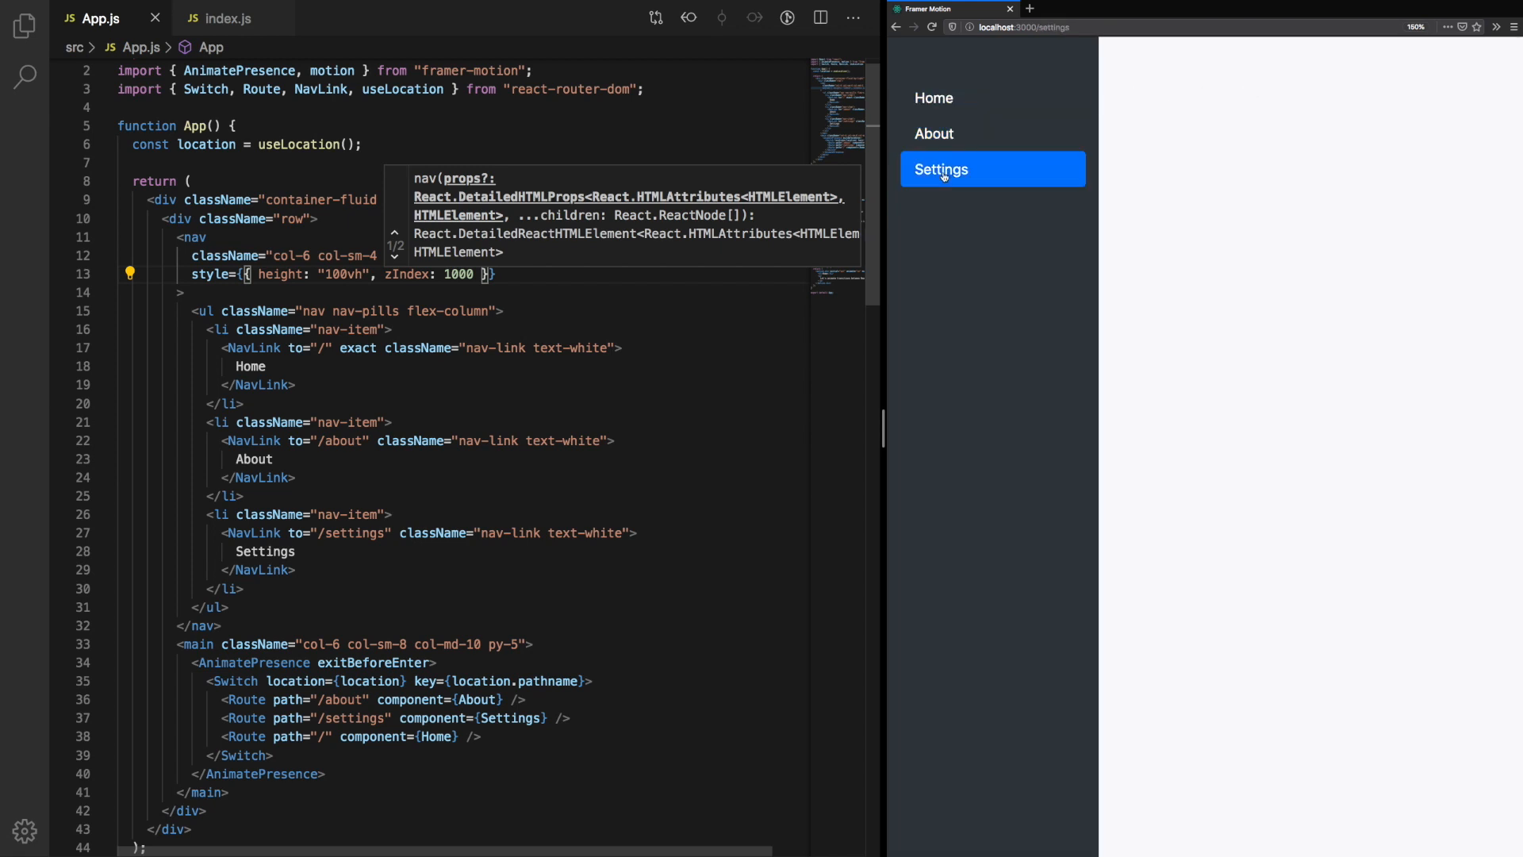
{"action": "left_click", "coordinate": [941, 170]}
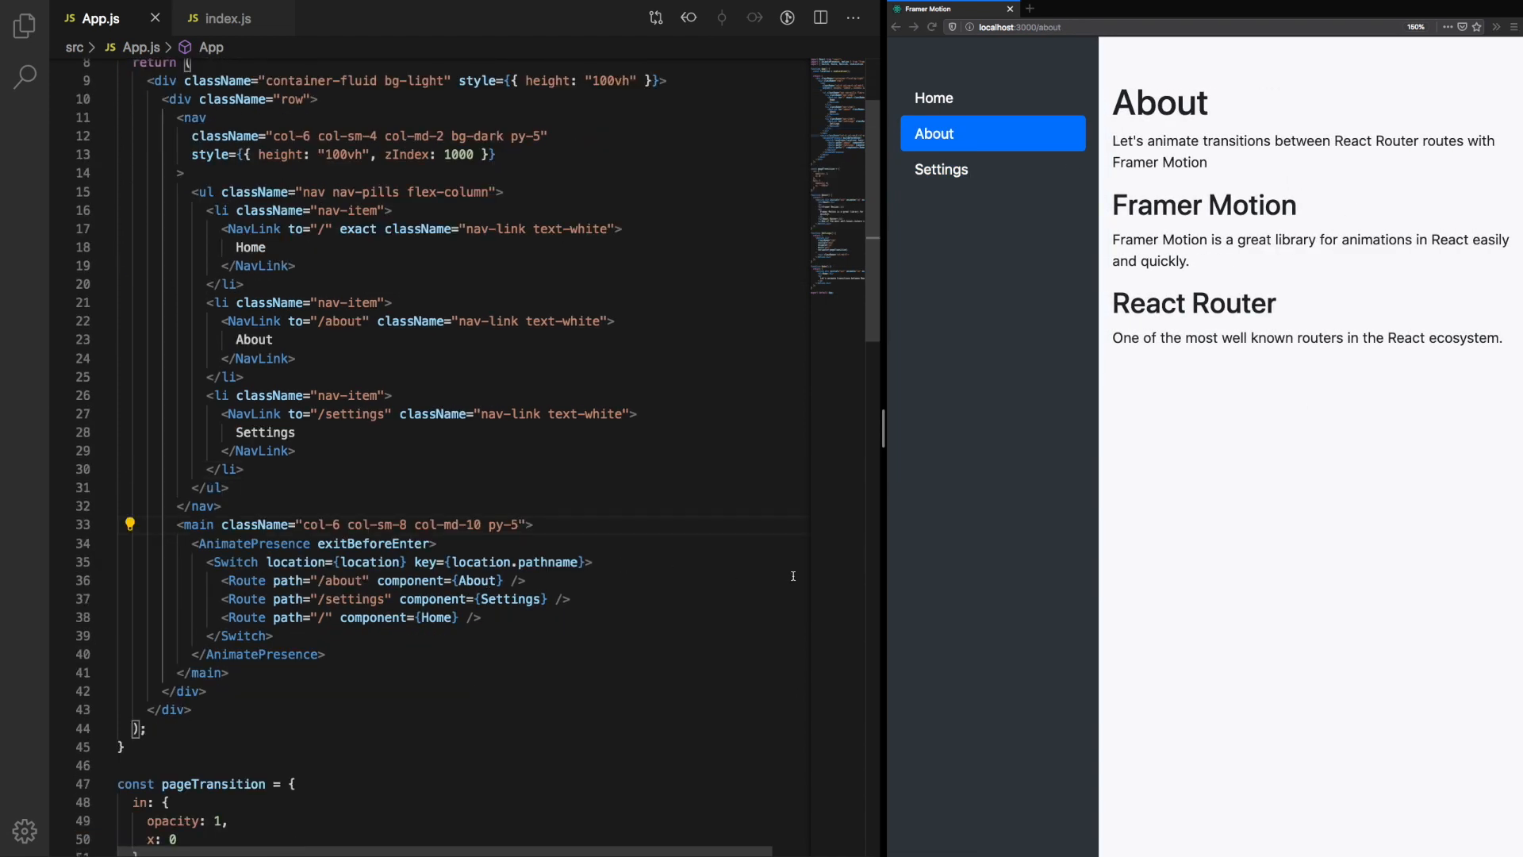
Step: Style the main element with overflowX: "hidden" and cycle Home, About, Settings to confirm pages stay clipped
{"action": "type", "text": "style={{ overflowX:  }}"}
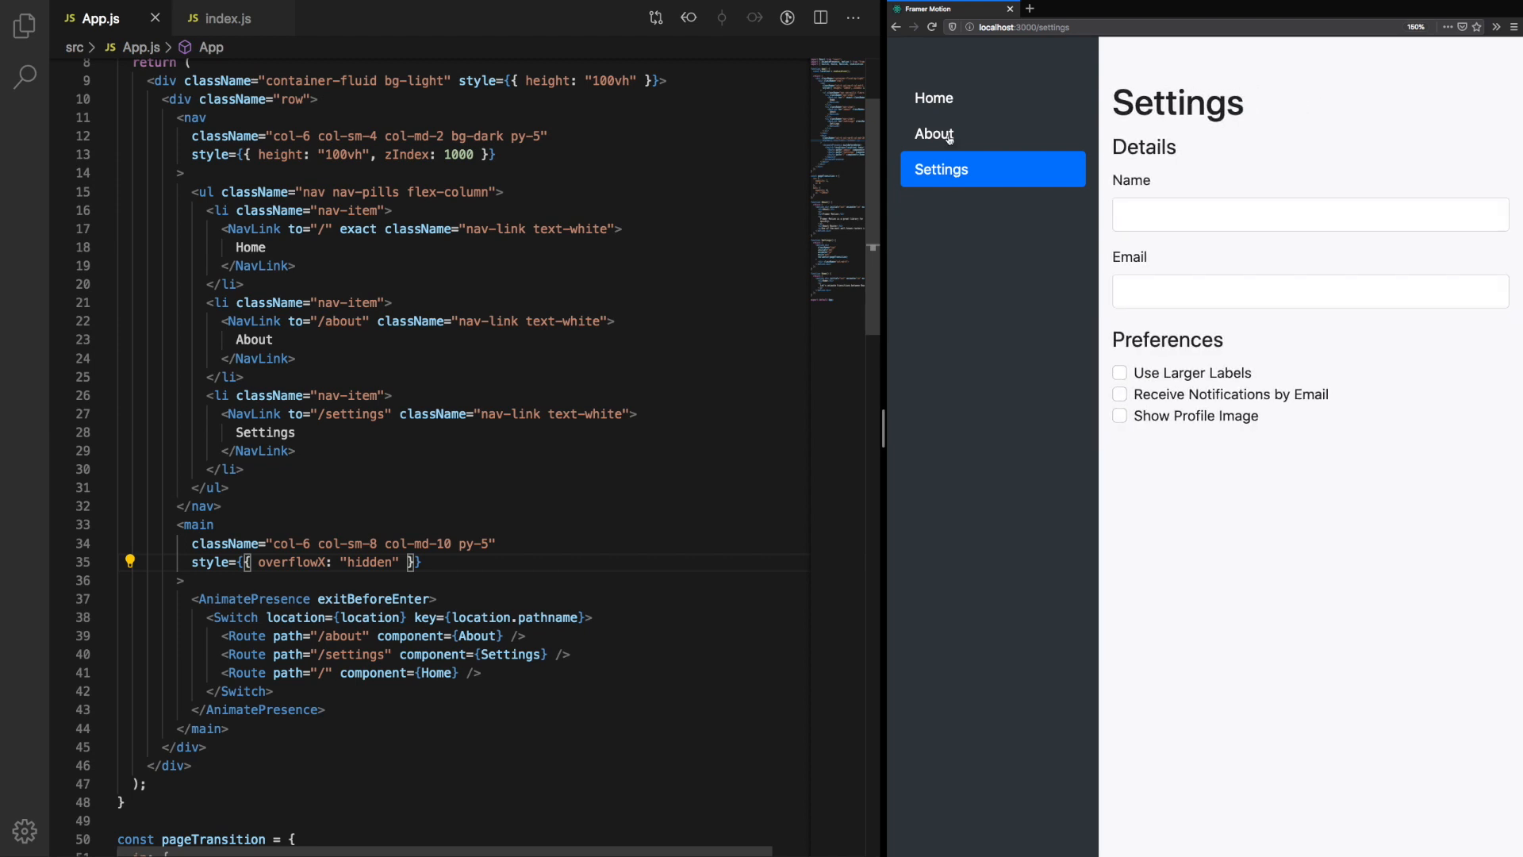
{"action": "left_click", "coordinate": [933, 97]}
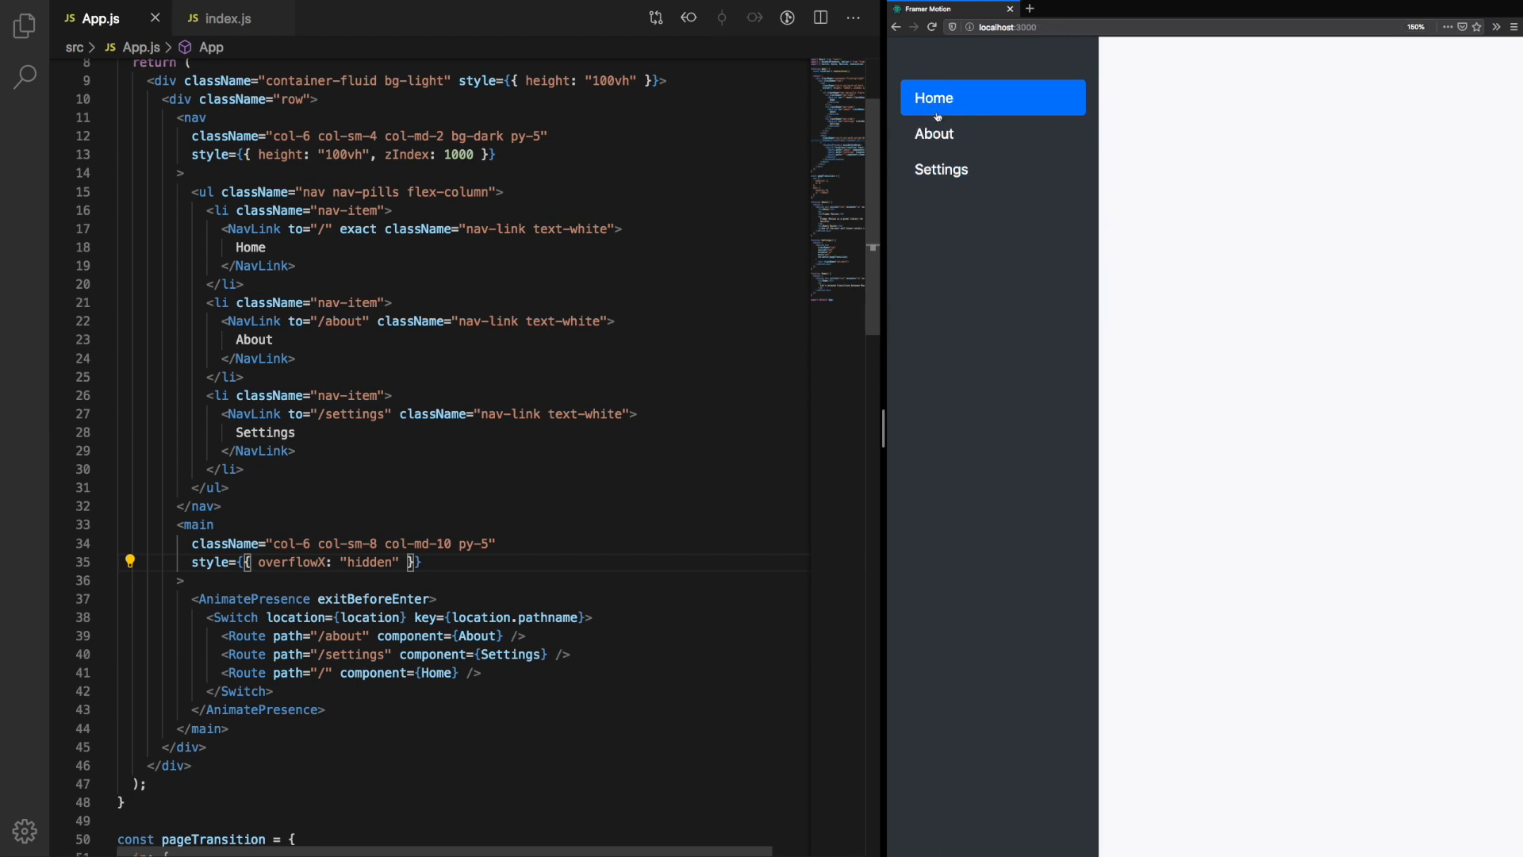
{"action": "left_click", "coordinate": [933, 133]}
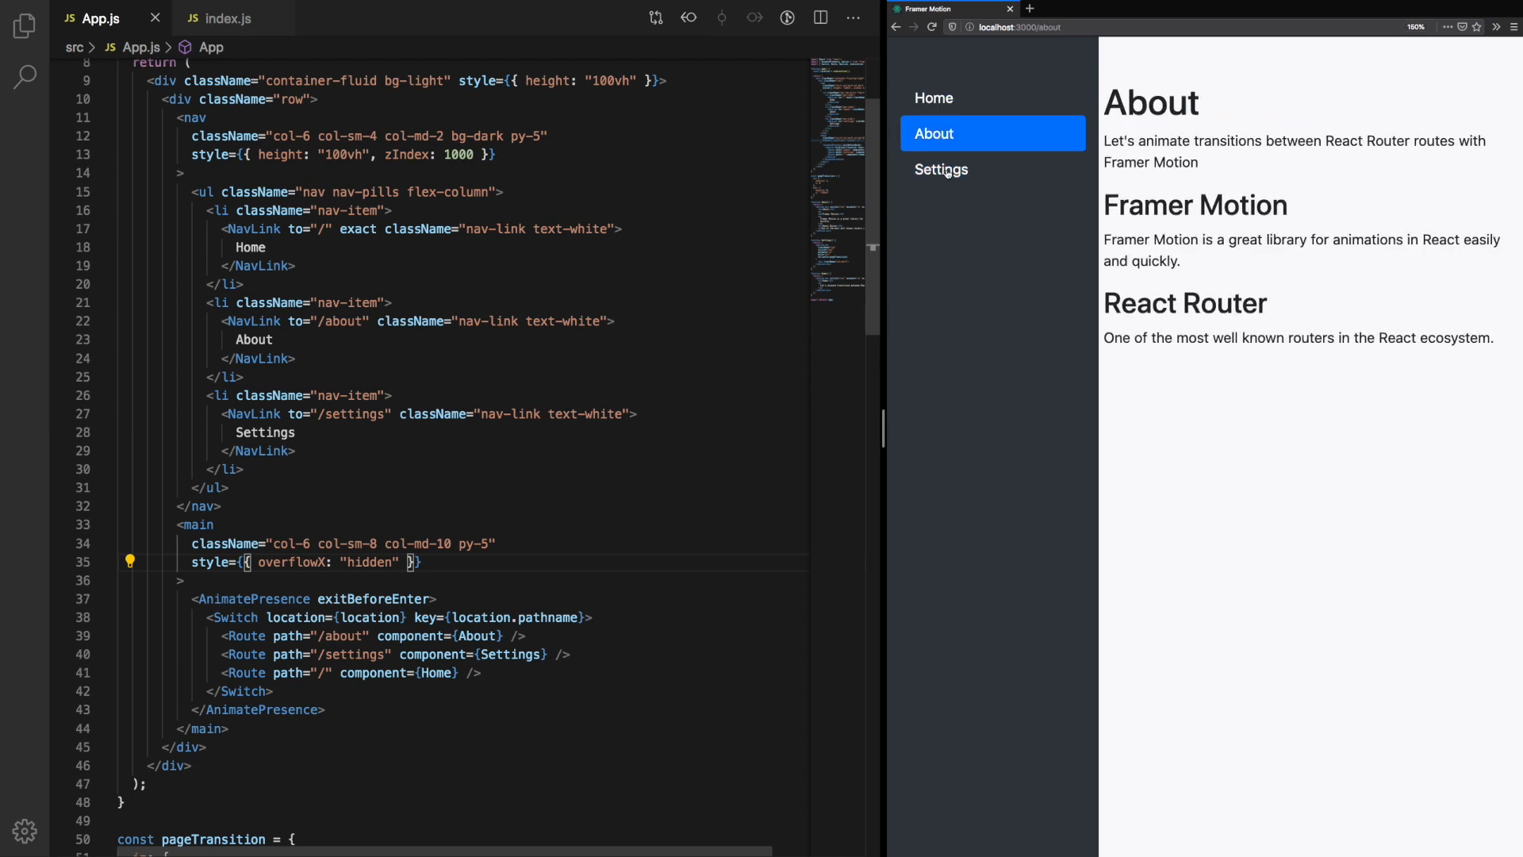
{"action": "left_click", "coordinate": [941, 170]}
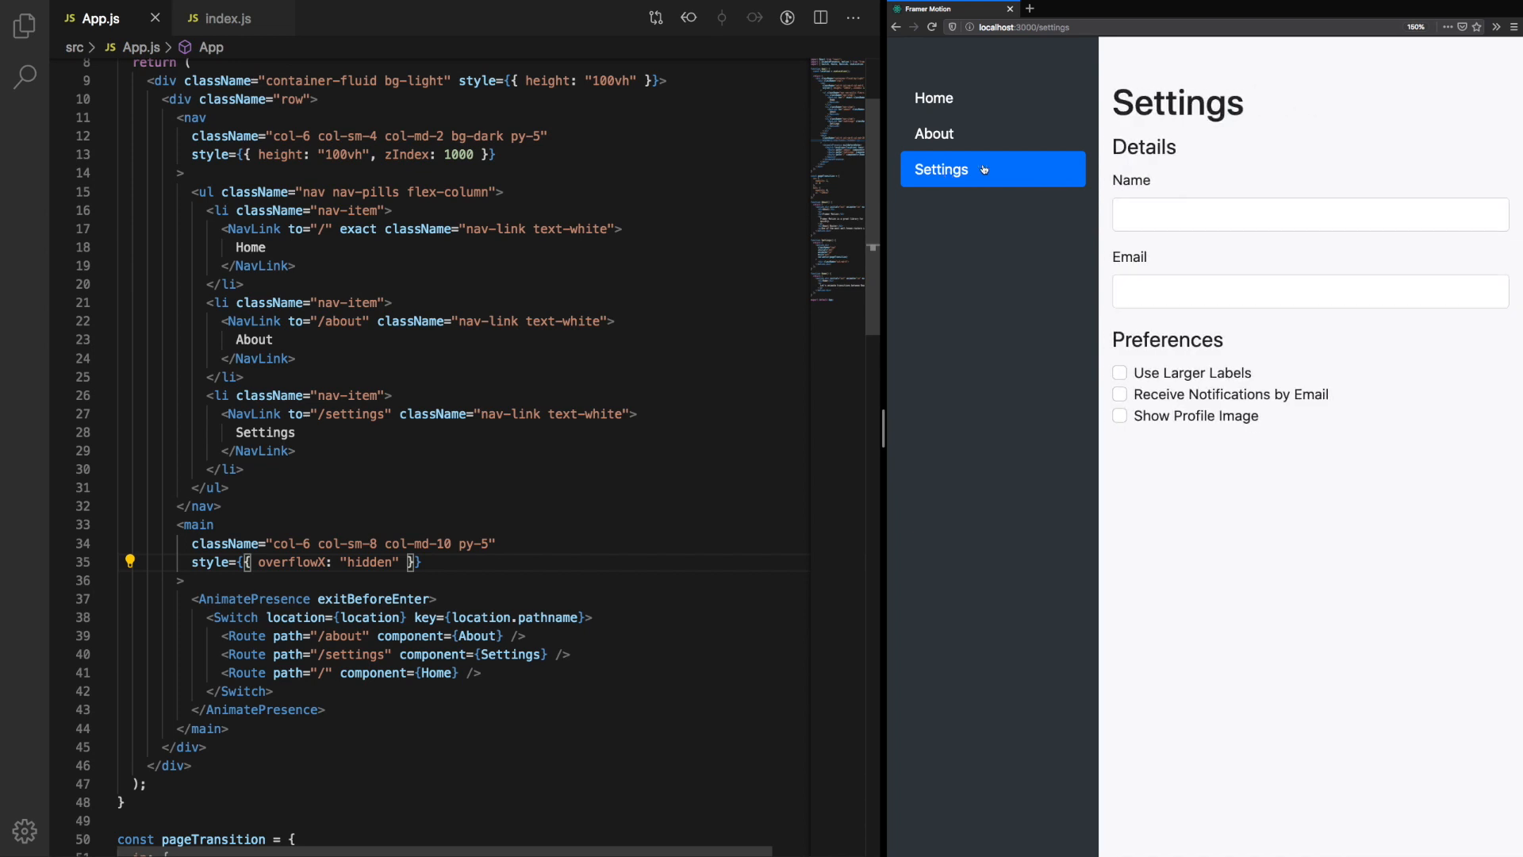
{"action": "left_click", "coordinate": [933, 97]}
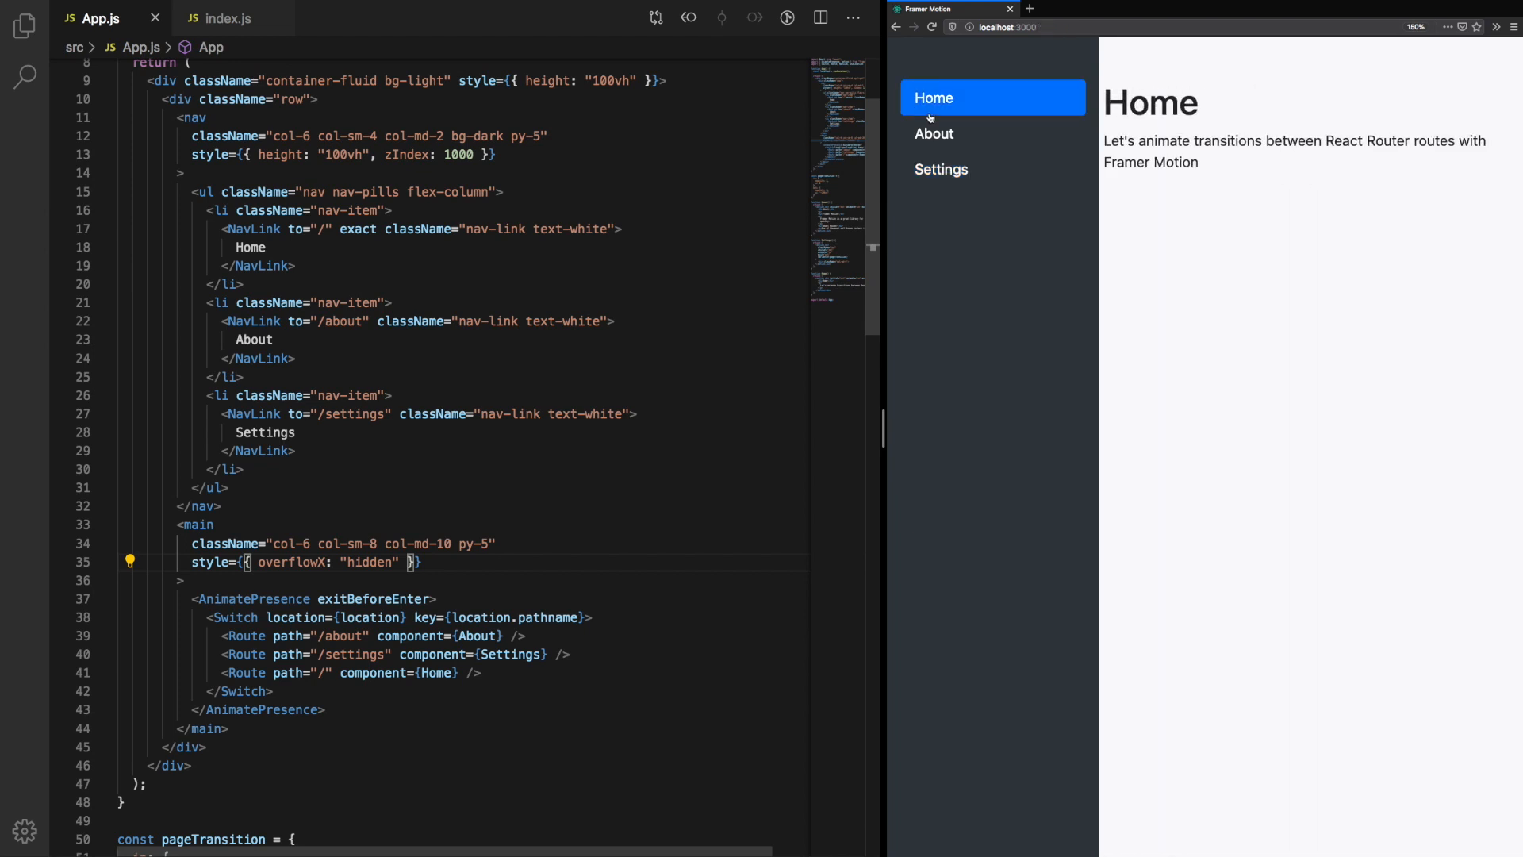
{"action": "left_click", "coordinate": [933, 133]}
{"action": "type", "text": "const pageTransiti"}
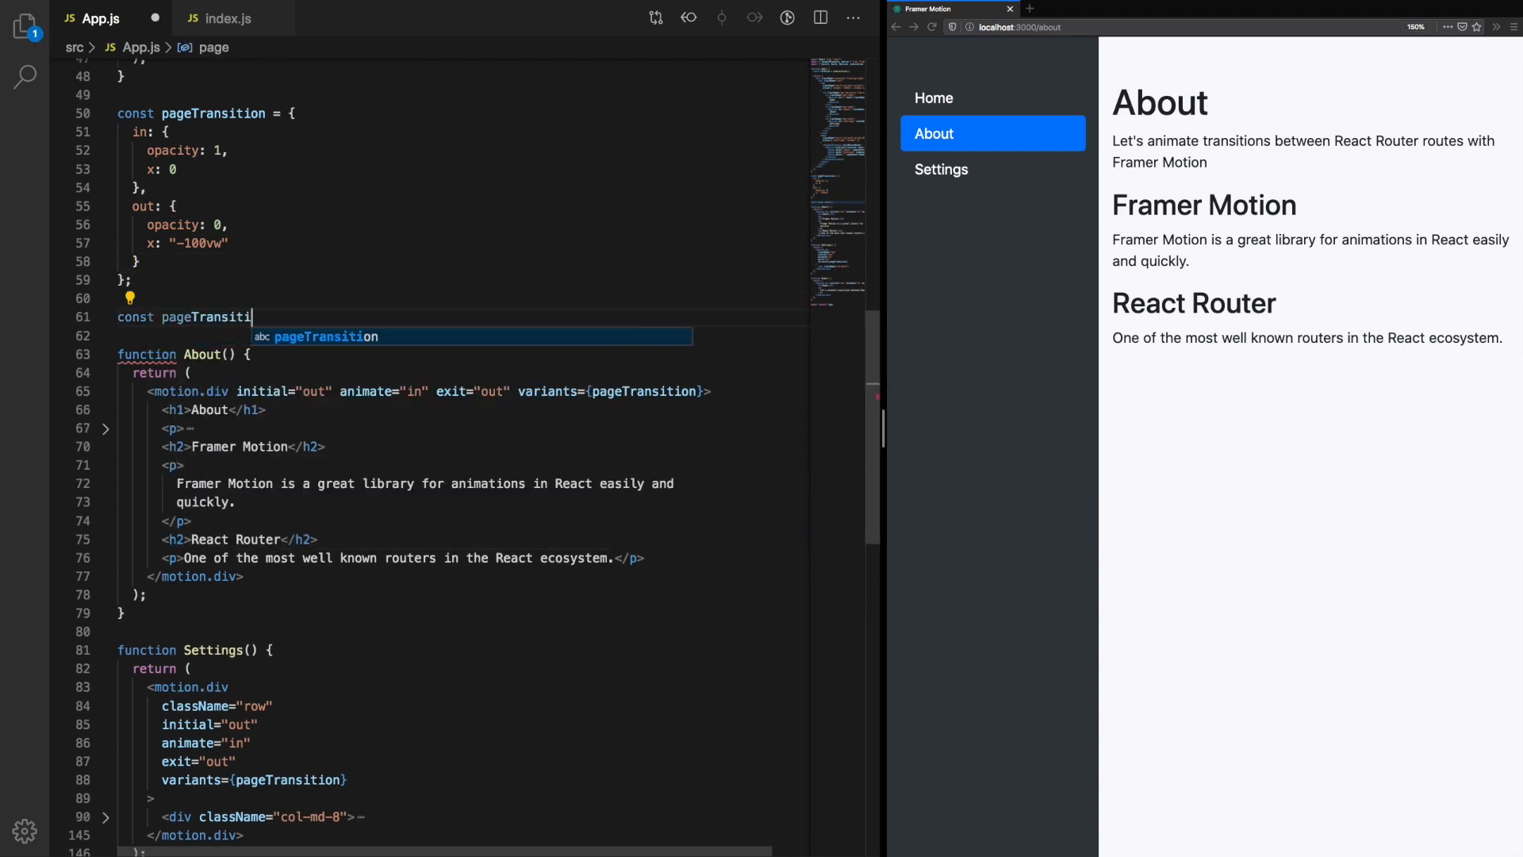
Step: Rename the variants object to pageVariants and pass transition={pageTransition} on About's motion.div
{"action": "key", "text": "Tab"}
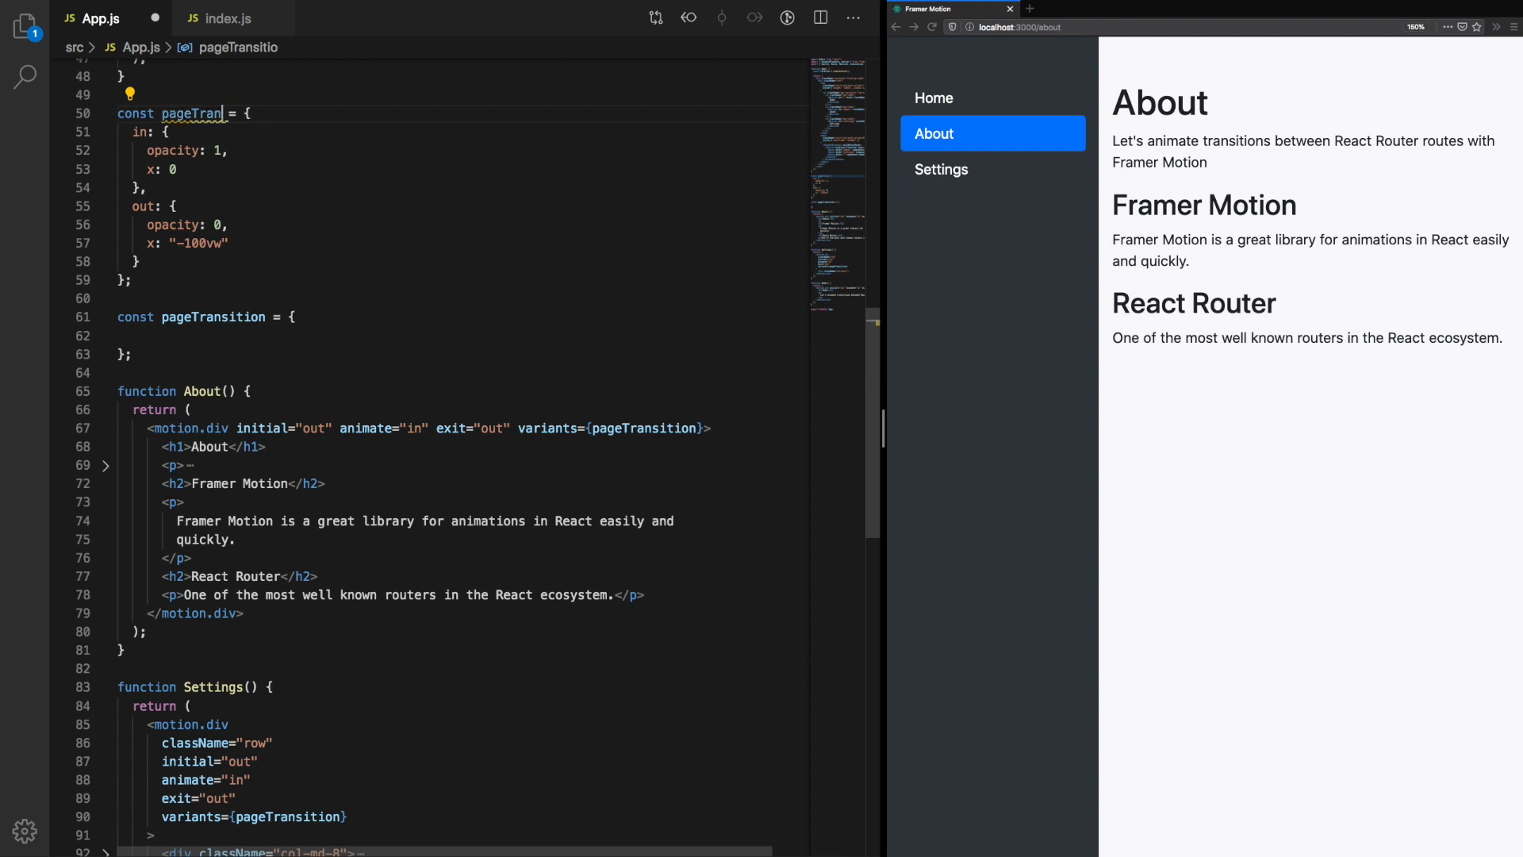
{"action": "type", "text": "pageVar"}
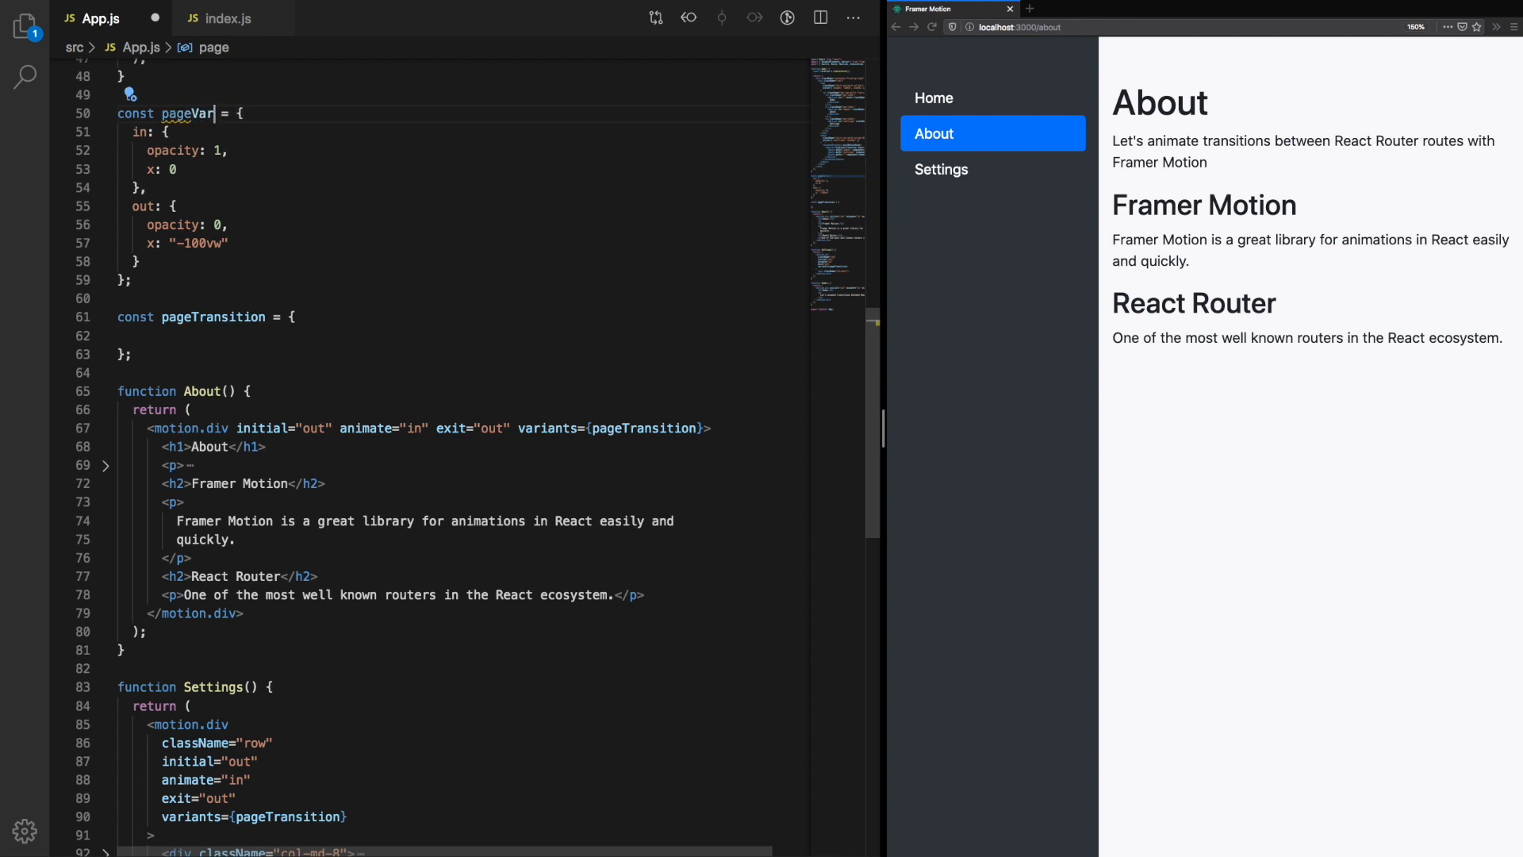
{"action": "type", "text": "iants"}
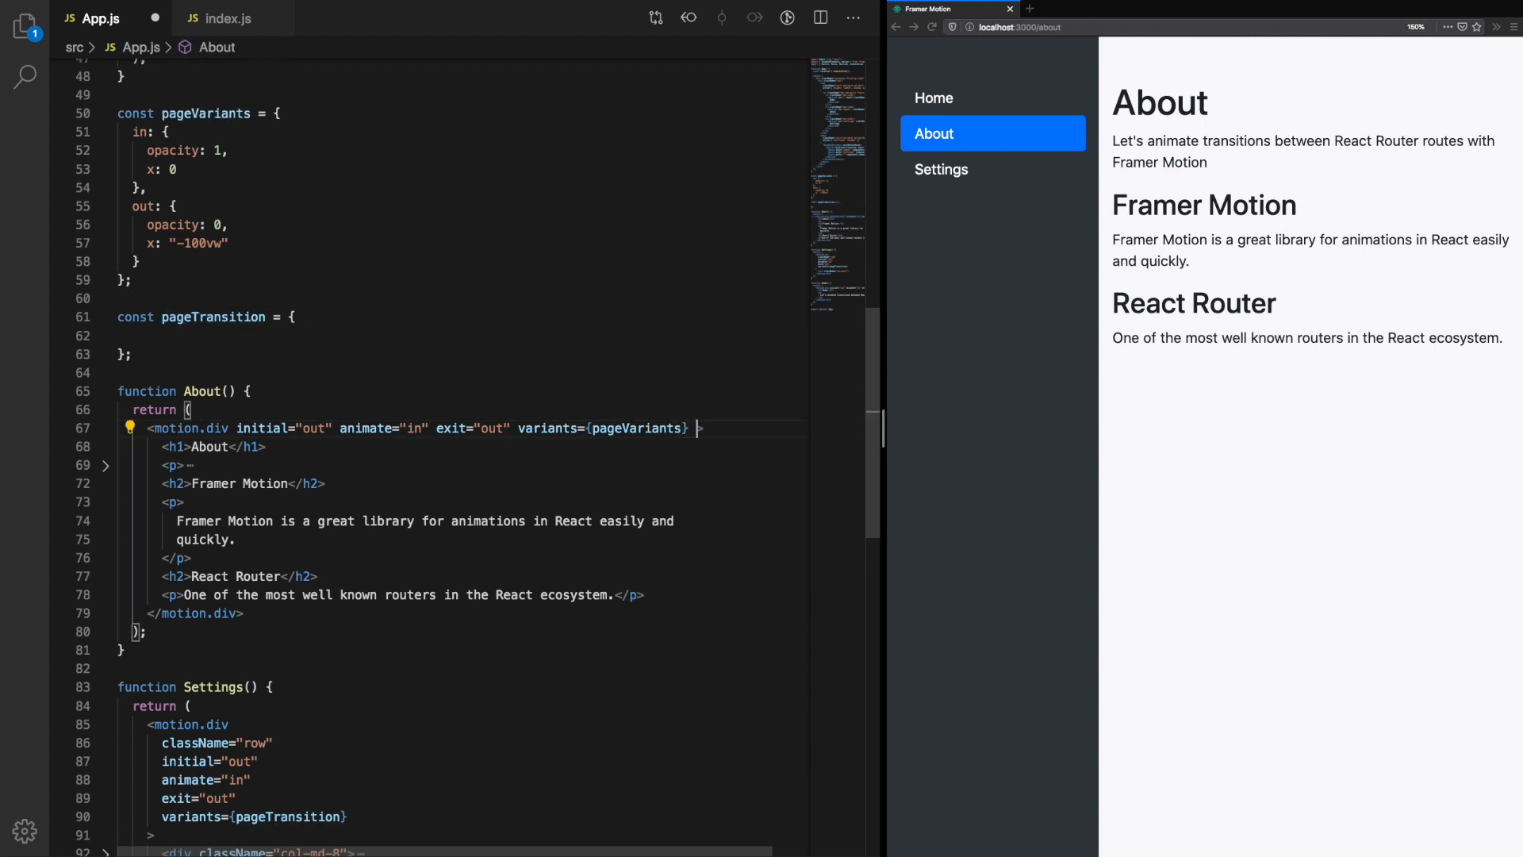
{"action": "type", "text": "transition={pageTransition"}
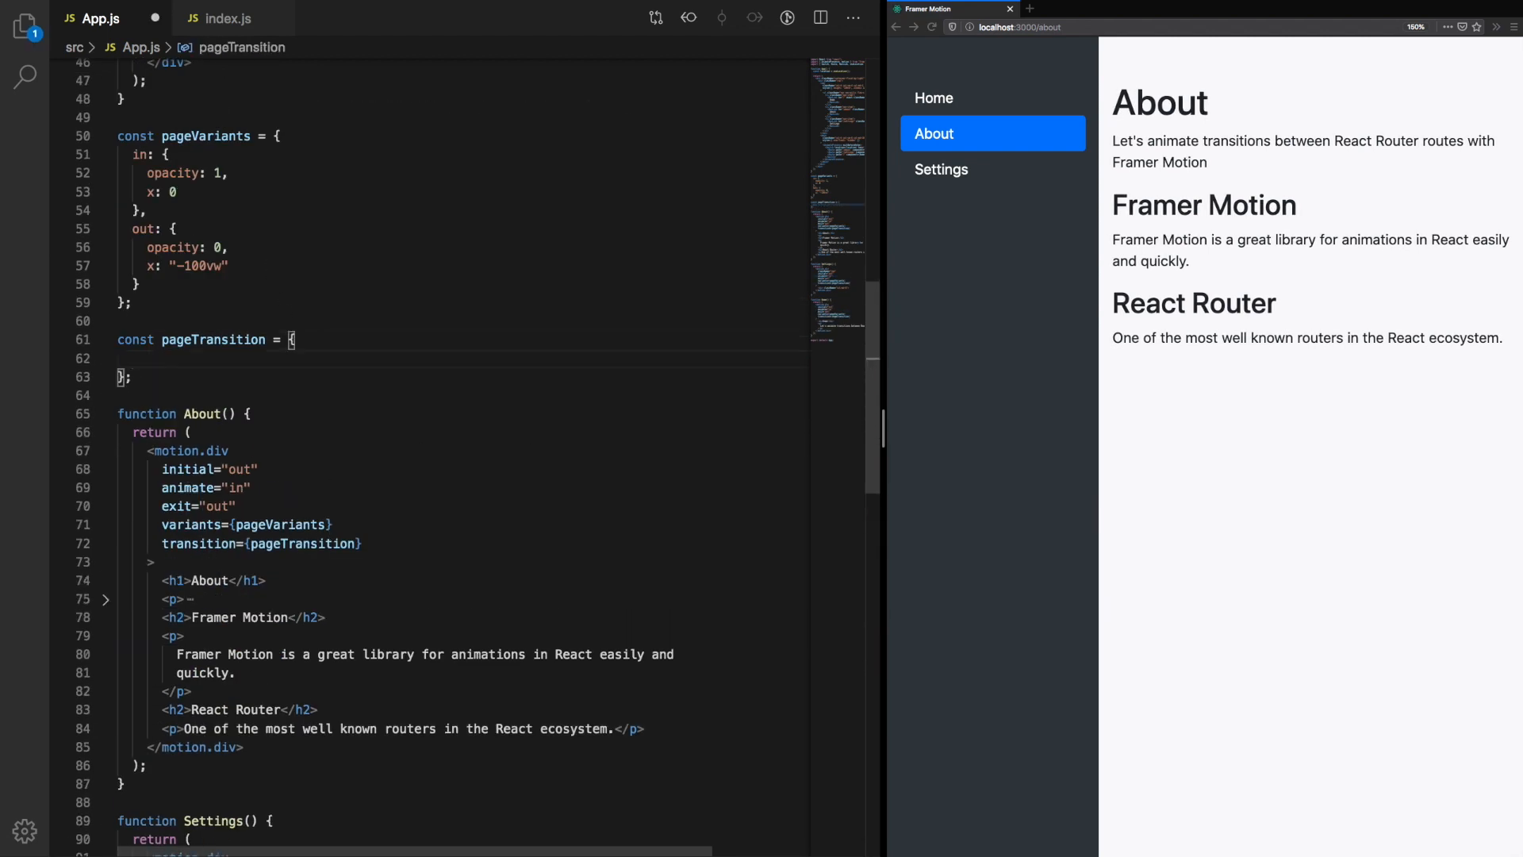
Step: Set duration: 3 in pageTransition and preview the slow slide on the Home page
{"action": "type", "text": "duration:"}
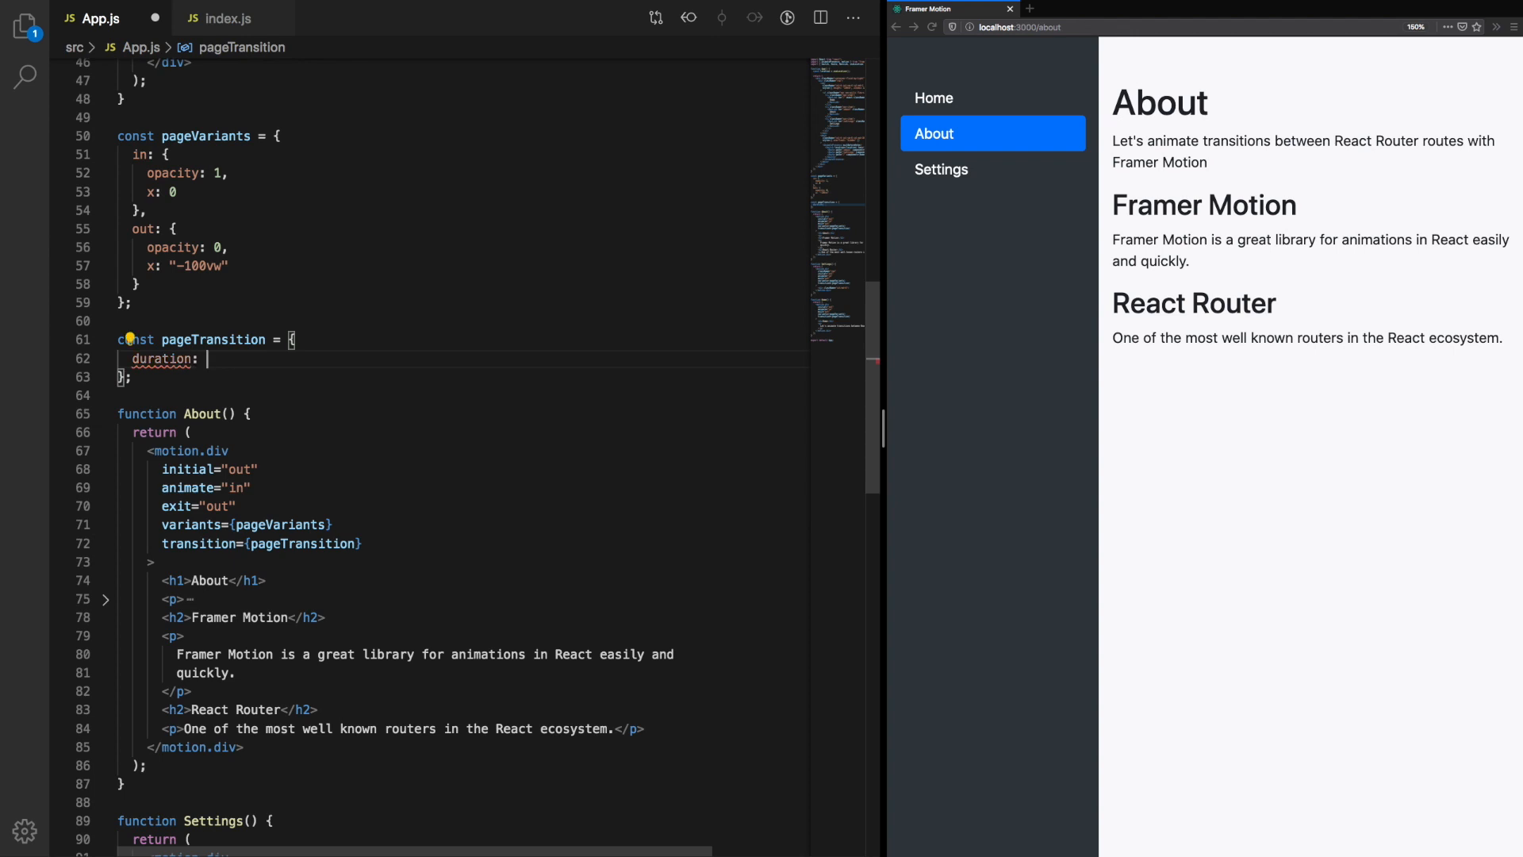
{"action": "type", "text": "3"}
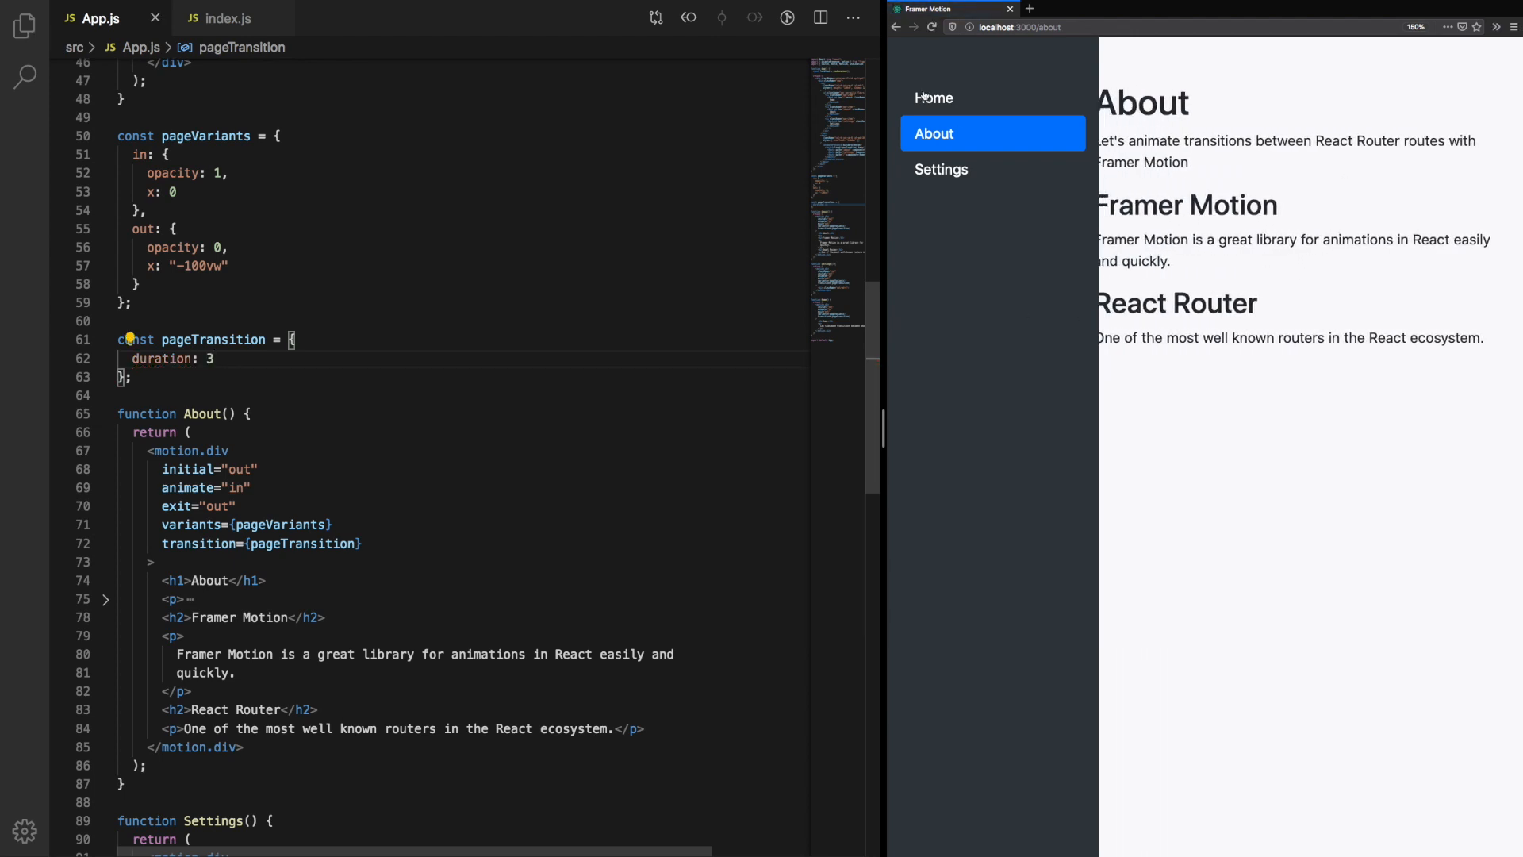
{"action": "left_click", "coordinate": [933, 97]}
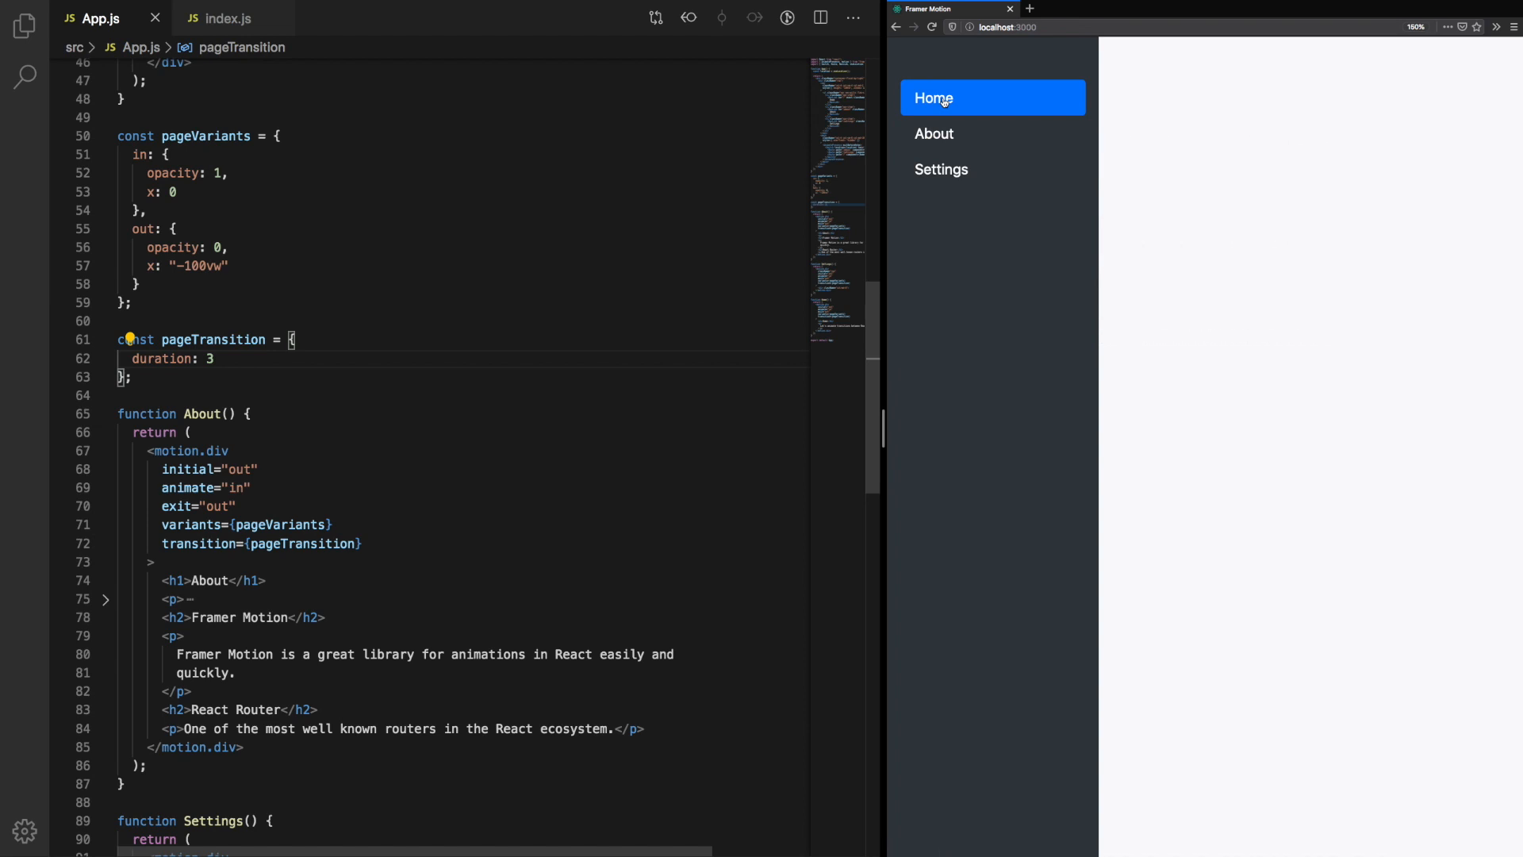
{"action": "mouse_move", "coordinate": [1009, 137]}
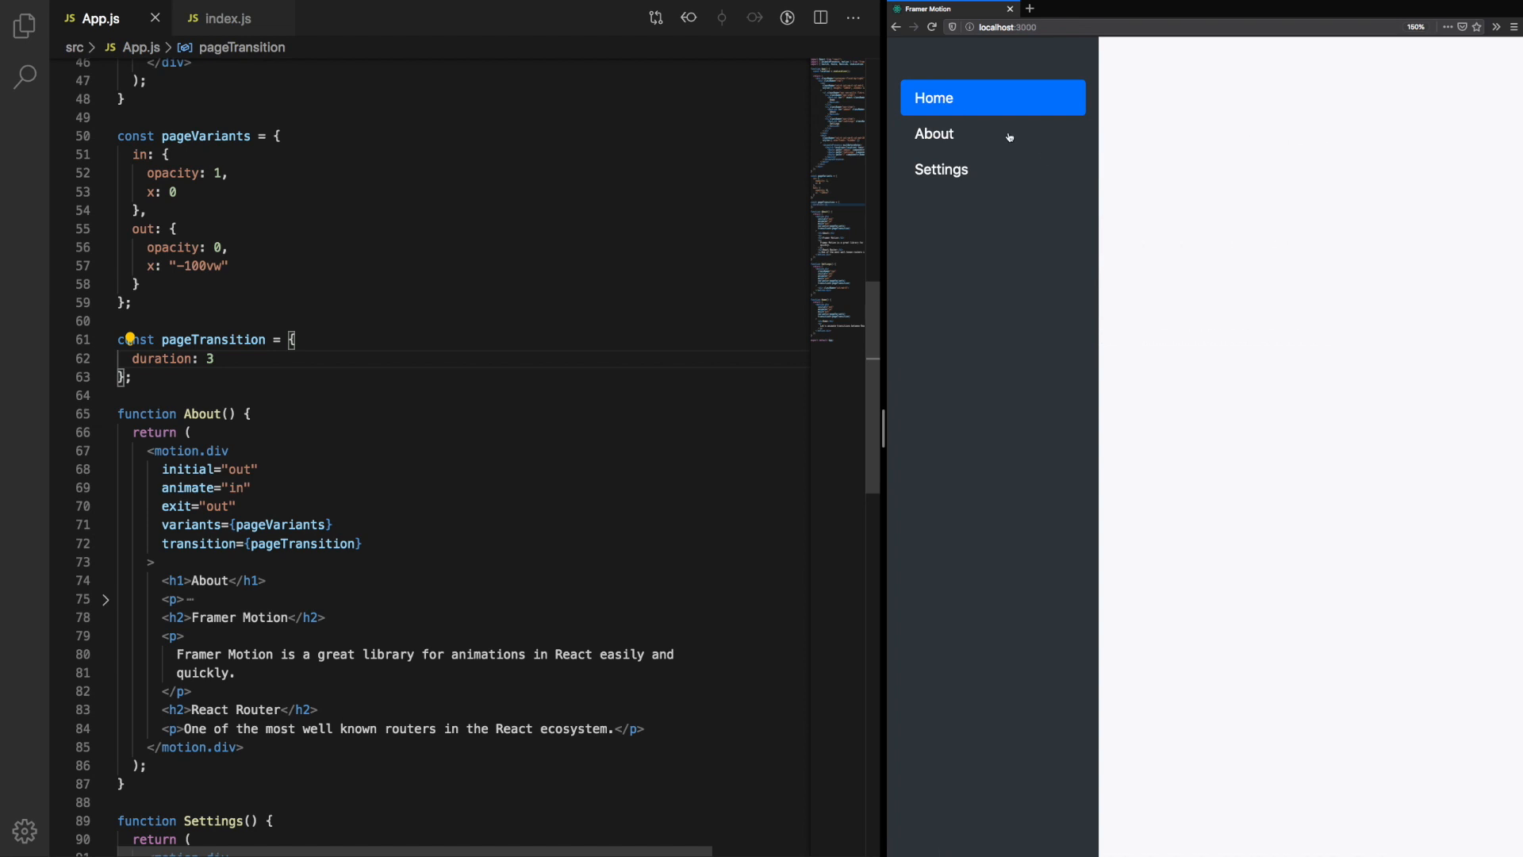
Step: Replace the duration line with transition: 'linear'
{"action": "left_click", "coordinate": [931, 97]}
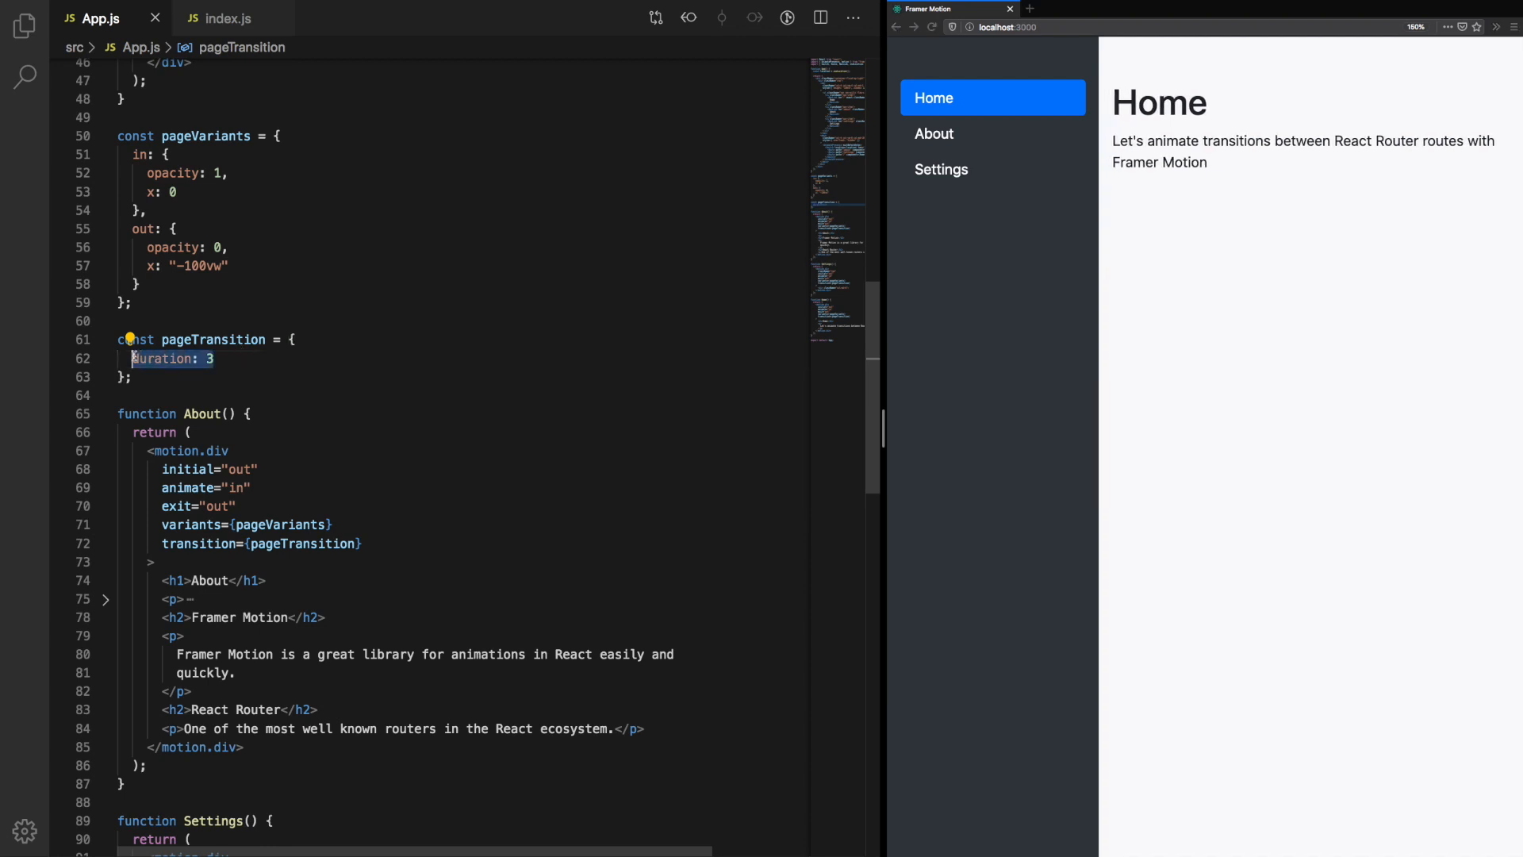
{"action": "type", "text": "transi"}
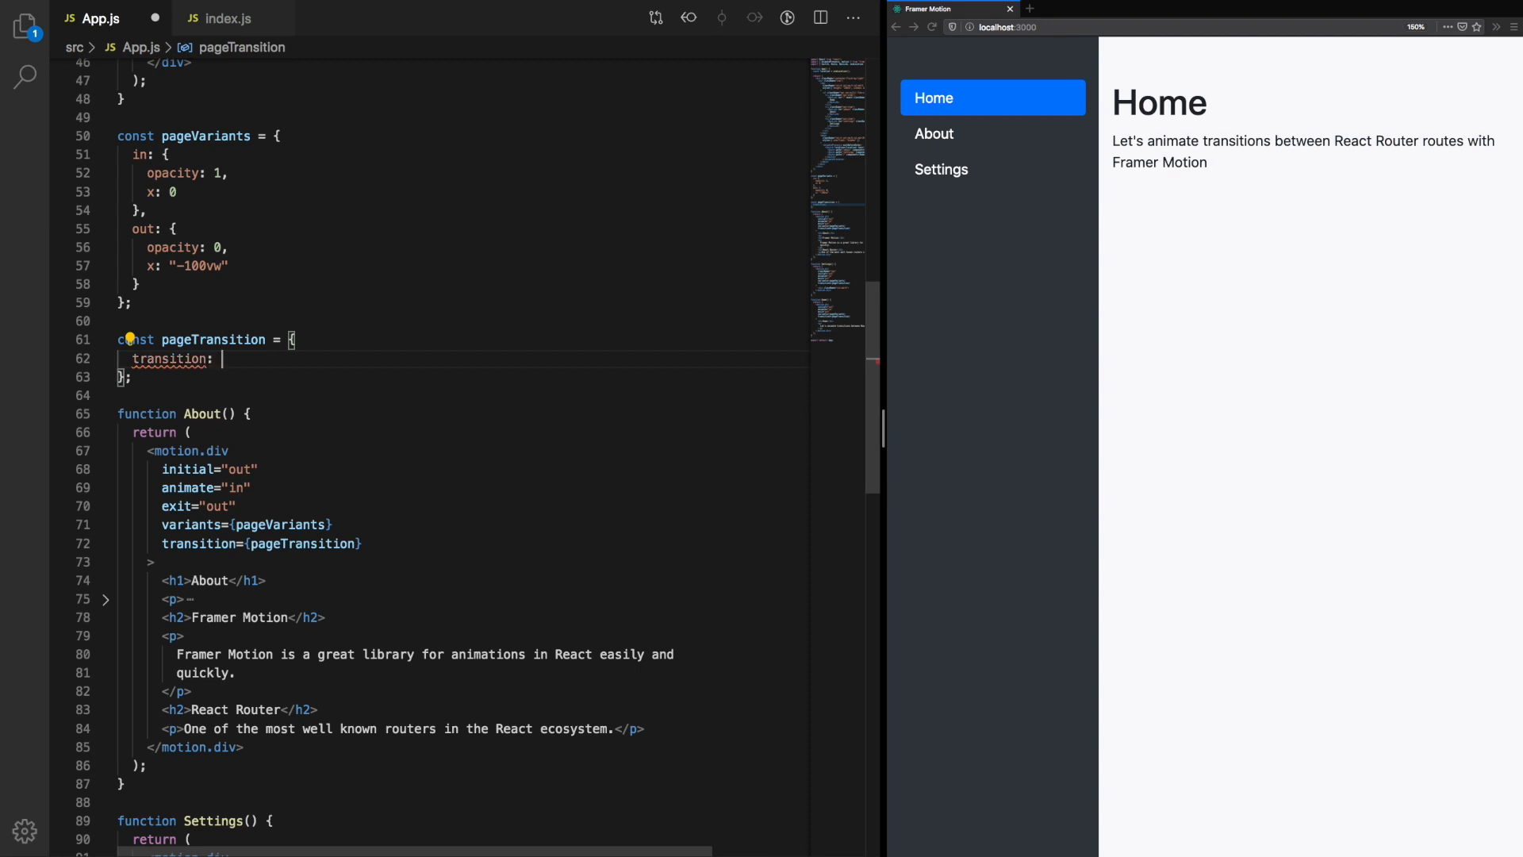
{"action": "type", "text": "'linear'"}
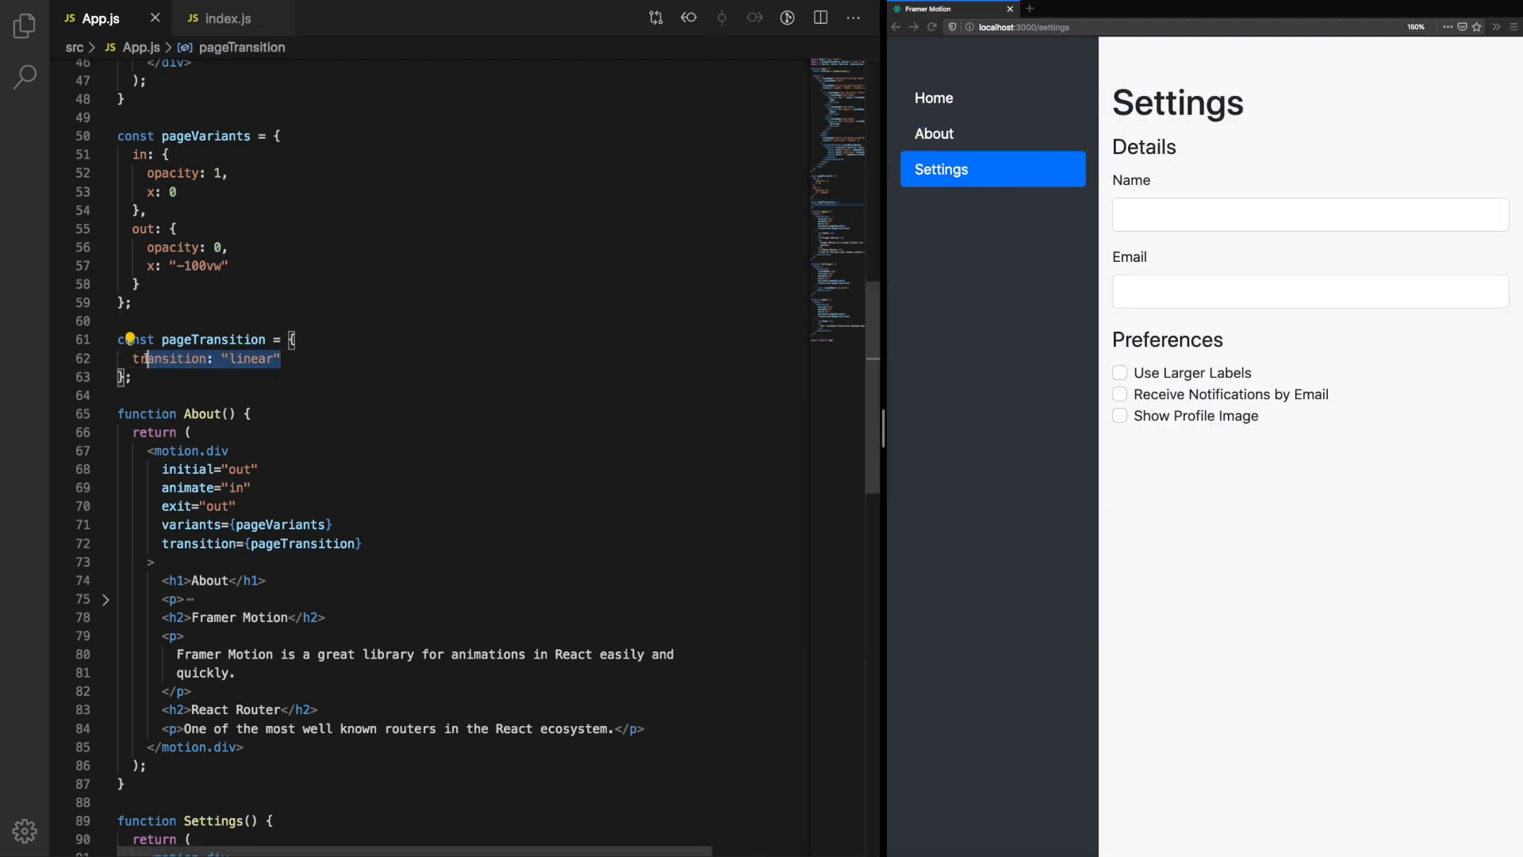
Step: Make pageTransition type: 'spring' and try stiffness values 100, 50 and 1000
{"action": "type", "text": "type"}
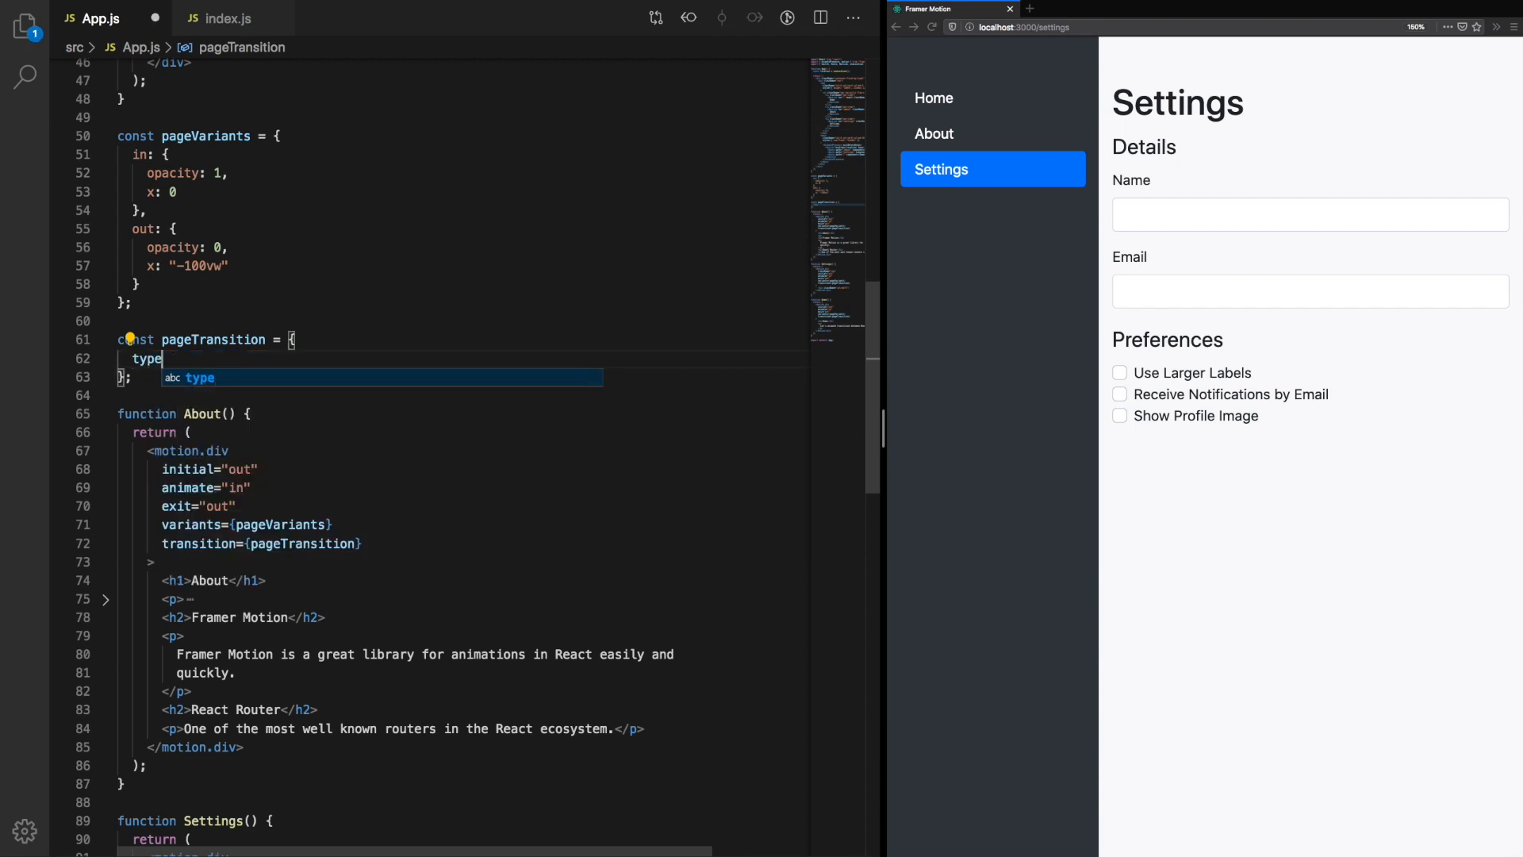
{"action": "type", "text": ":"}
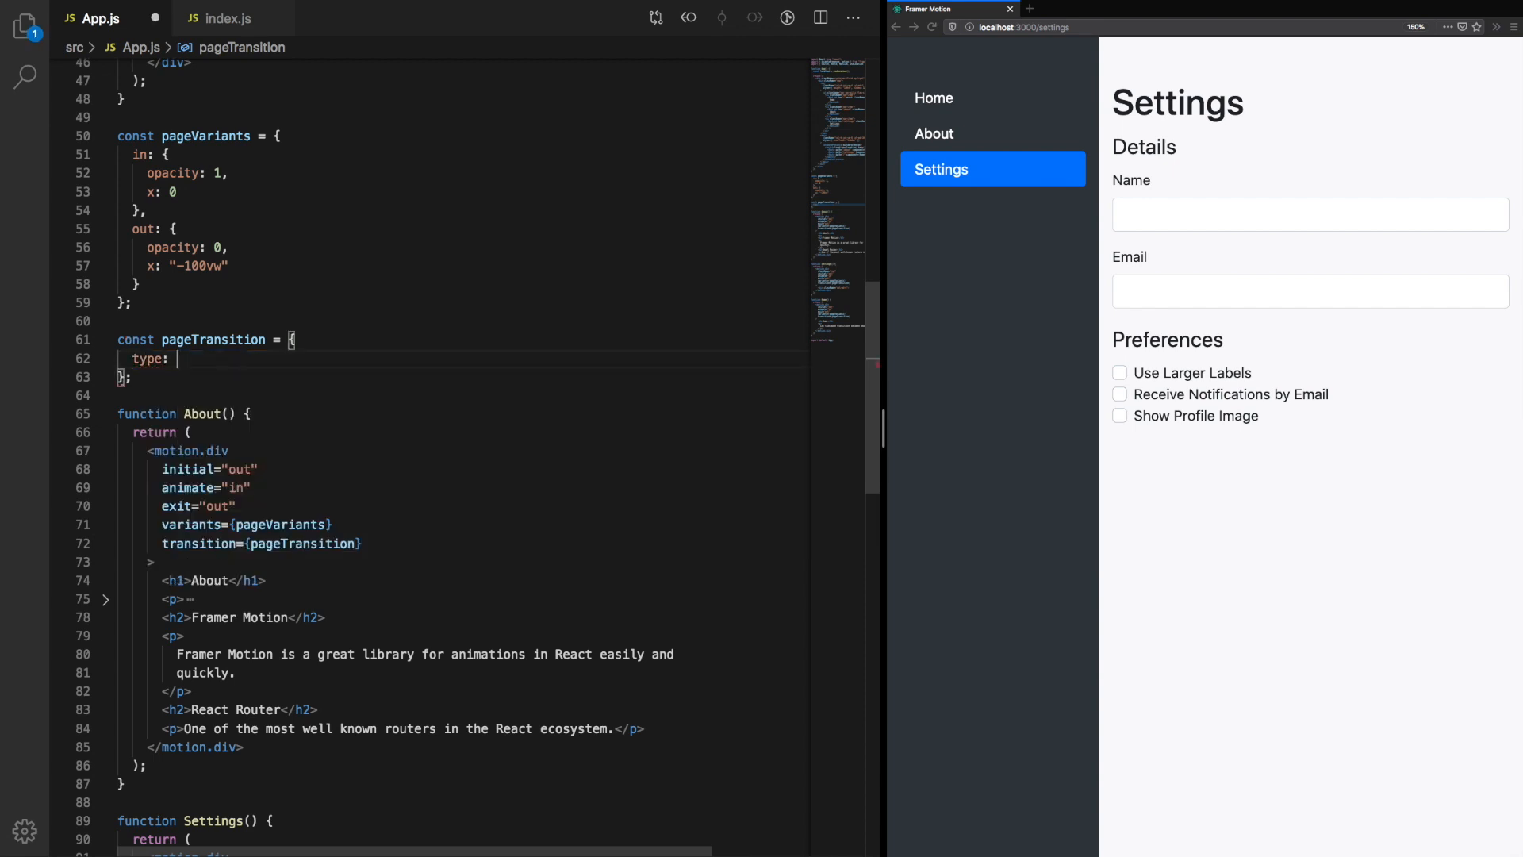
{"action": "type", "text": "'spring',"}
{"action": "type", "text": "stiffness:"}
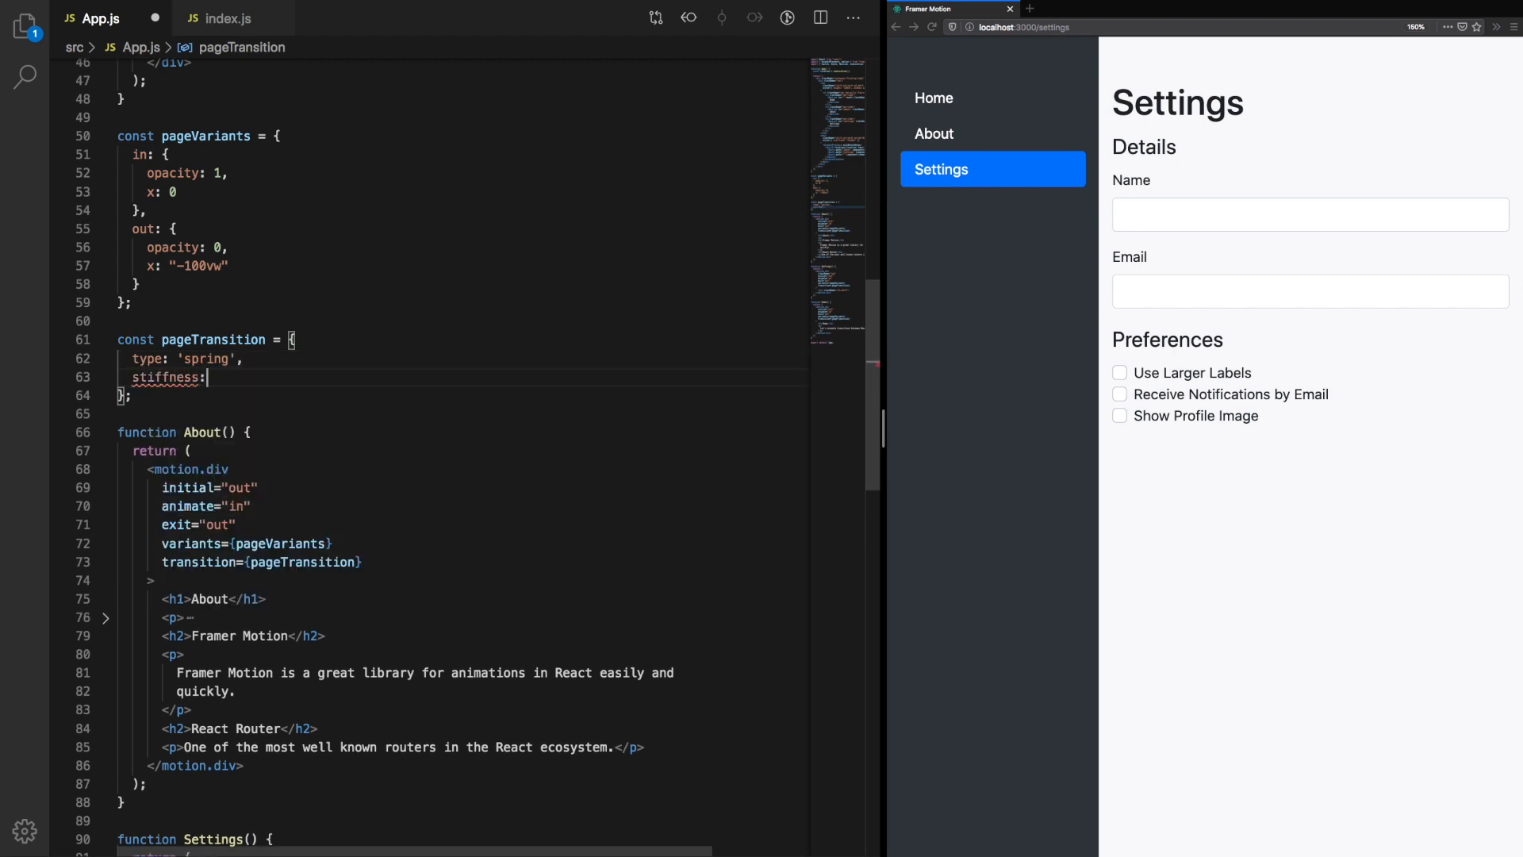
{"action": "type", "text": "100"}
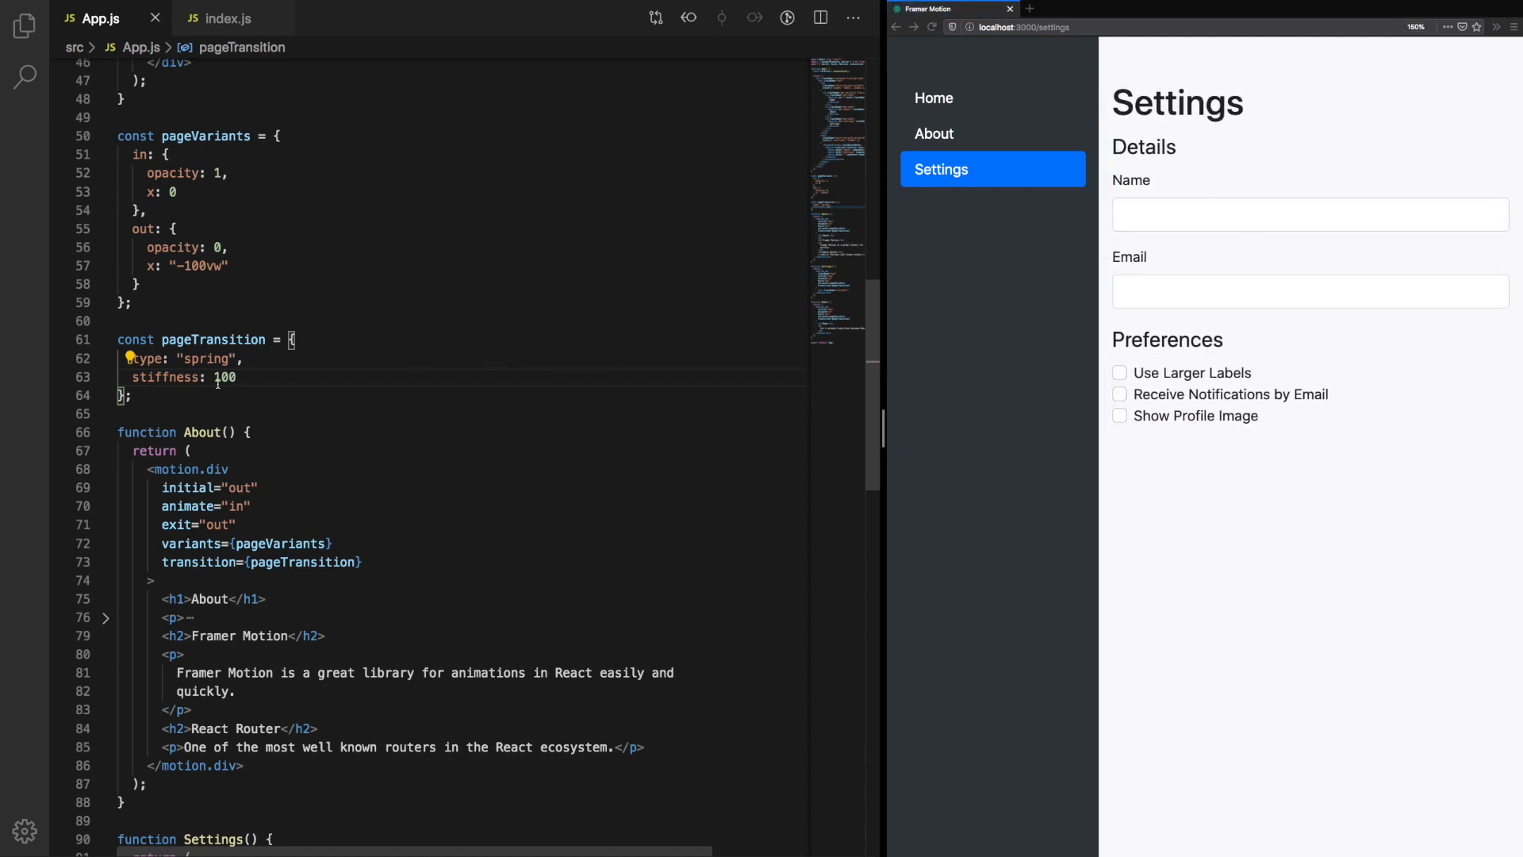
{"action": "type", "text": "50"}
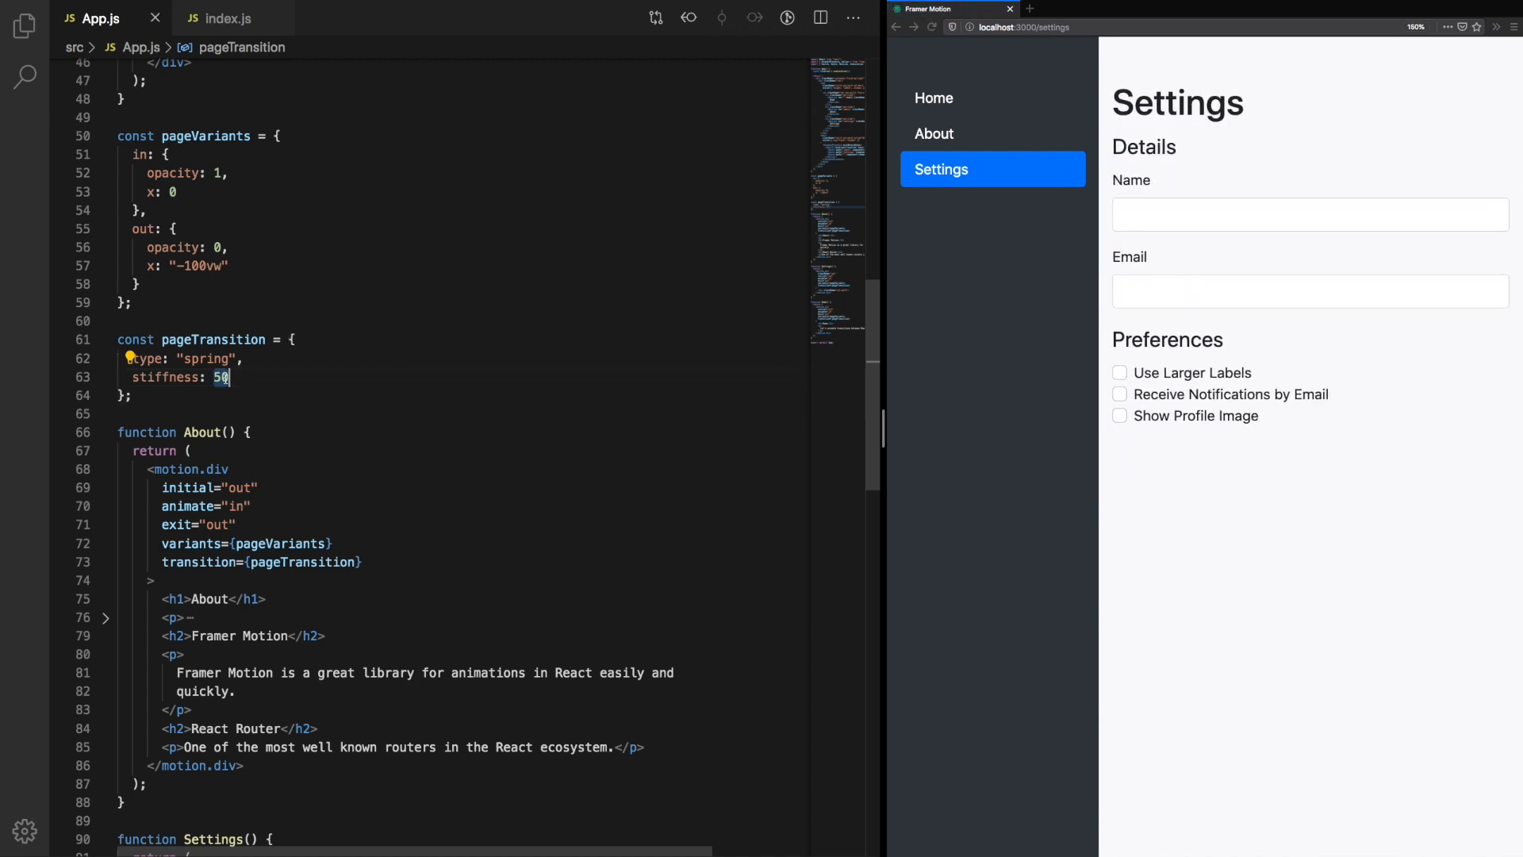
{"action": "type", "text": "1000"}
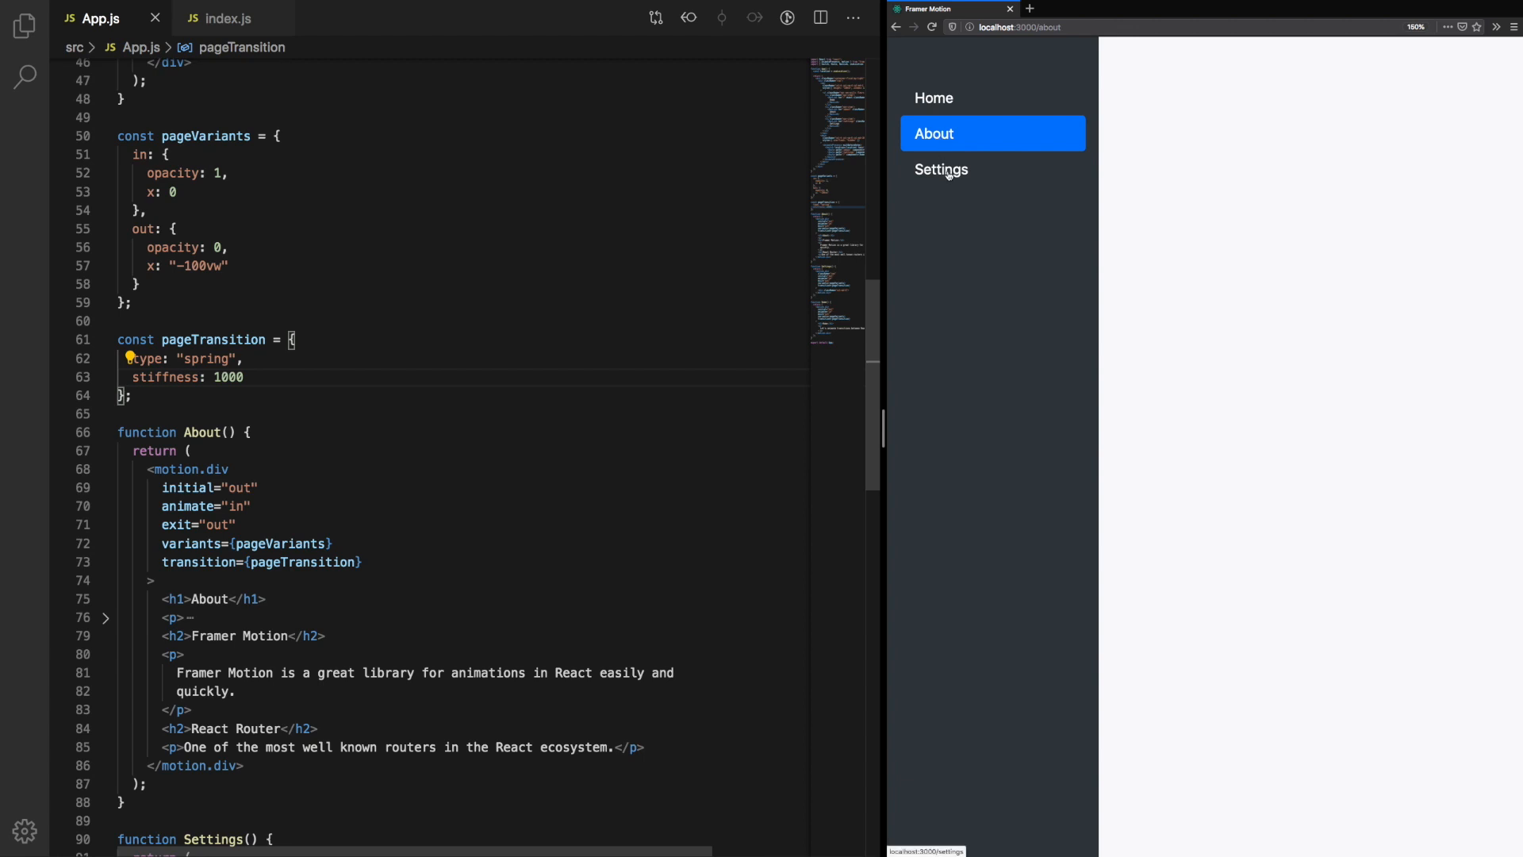
Step: Test the spring on the Settings page, then set the stiffness value to 30
{"action": "left_click", "coordinate": [940, 170]}
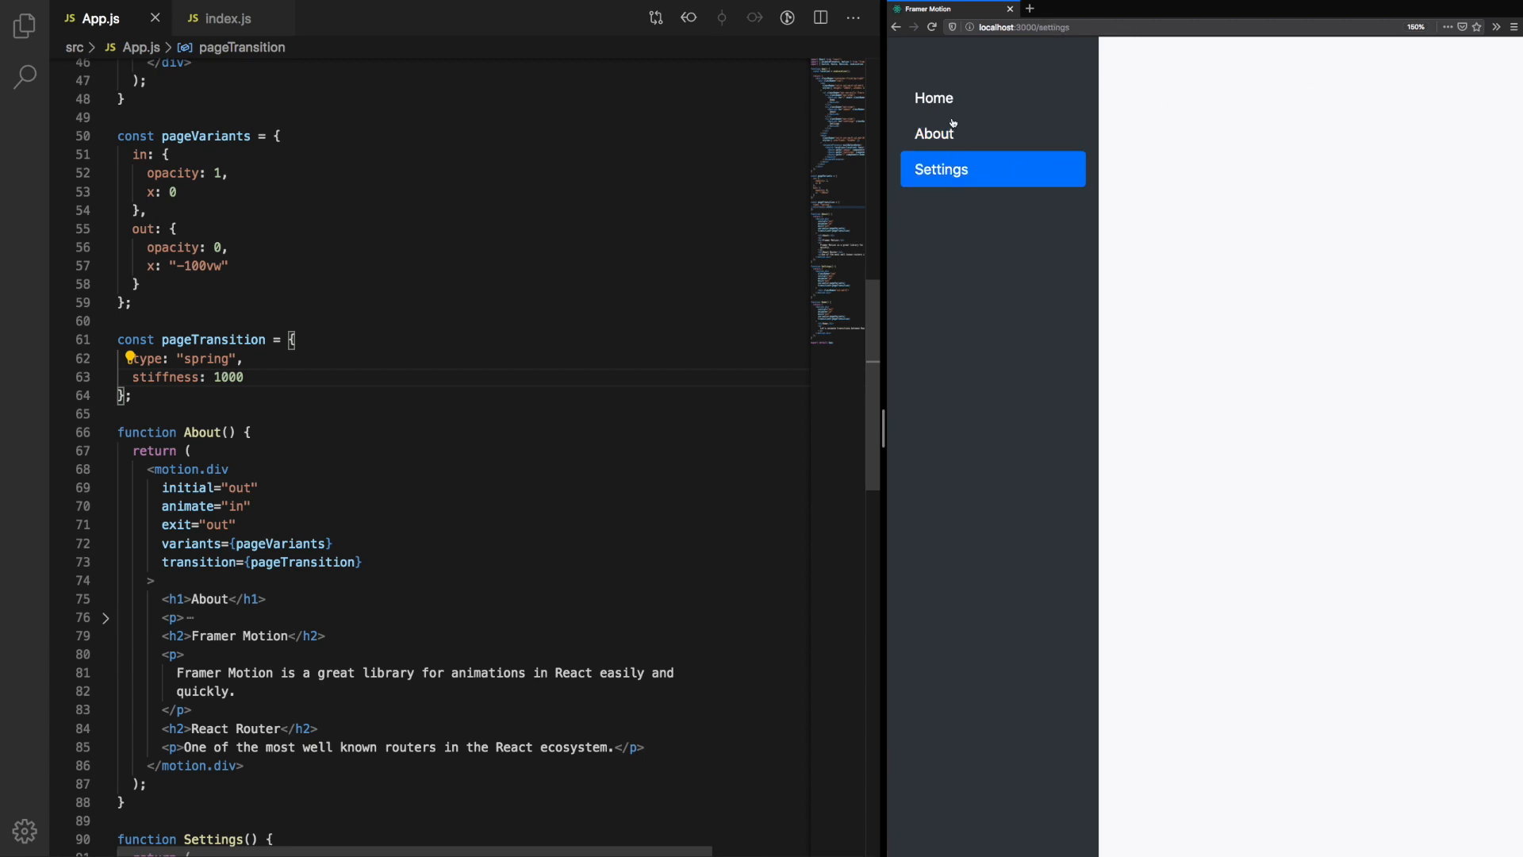
{"action": "left_click", "coordinate": [941, 168]}
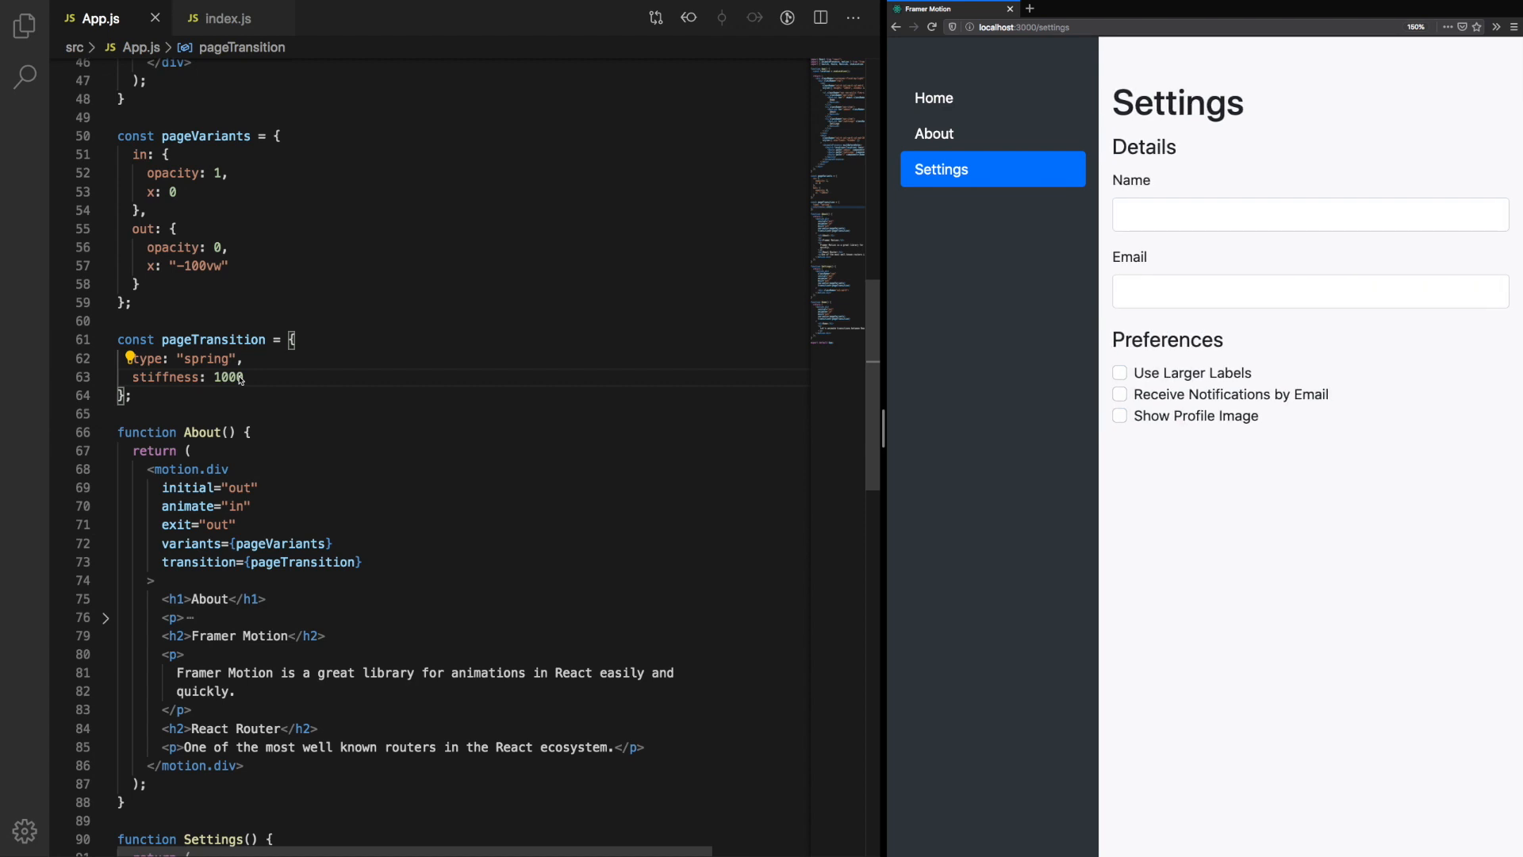
{"action": "double_click", "coordinate": [227, 378]}
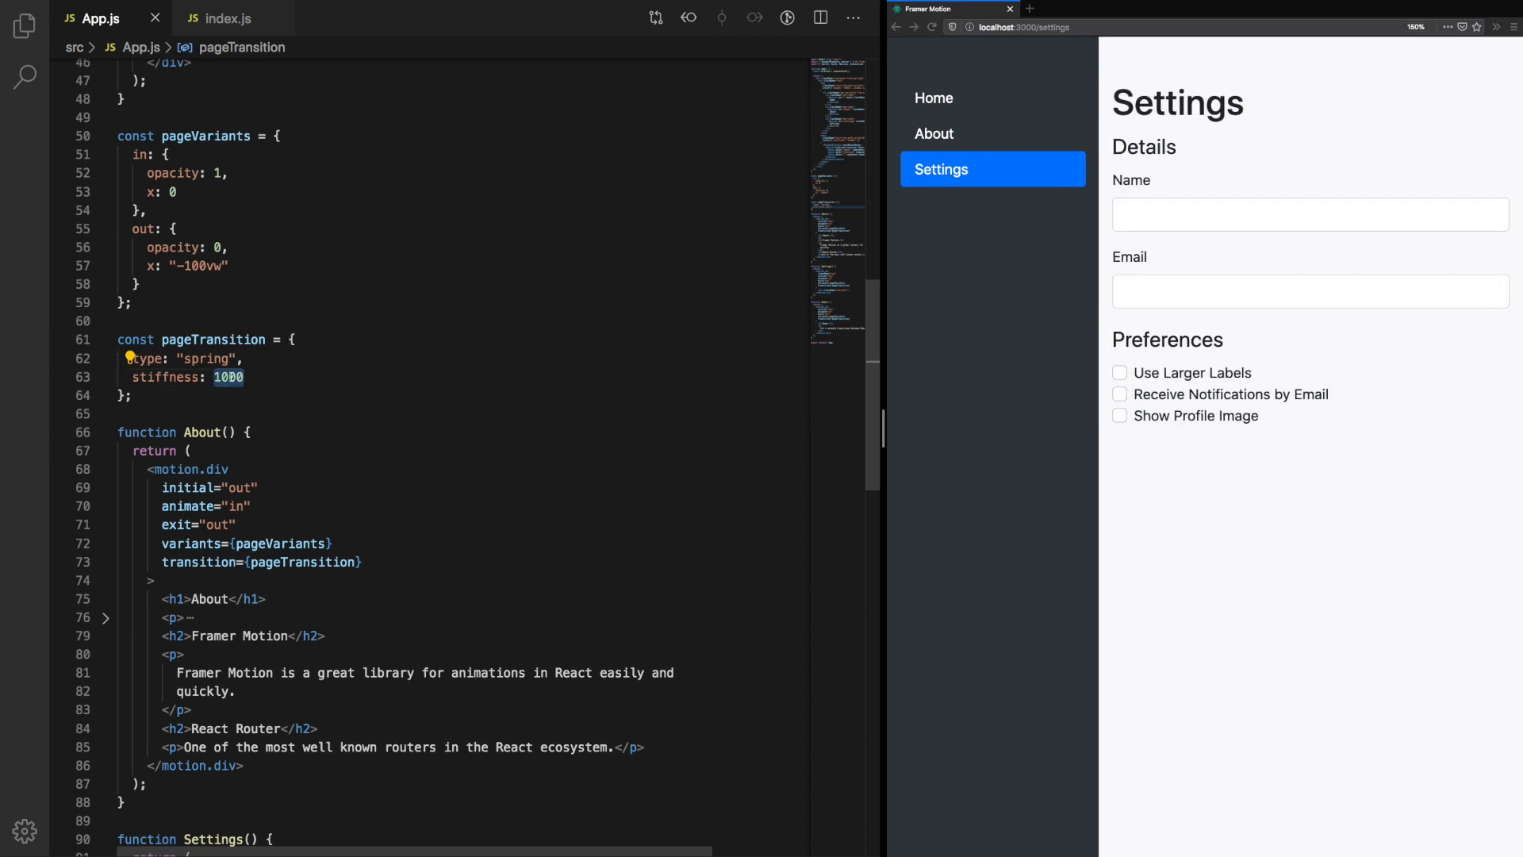
{"action": "type", "text": "3"}
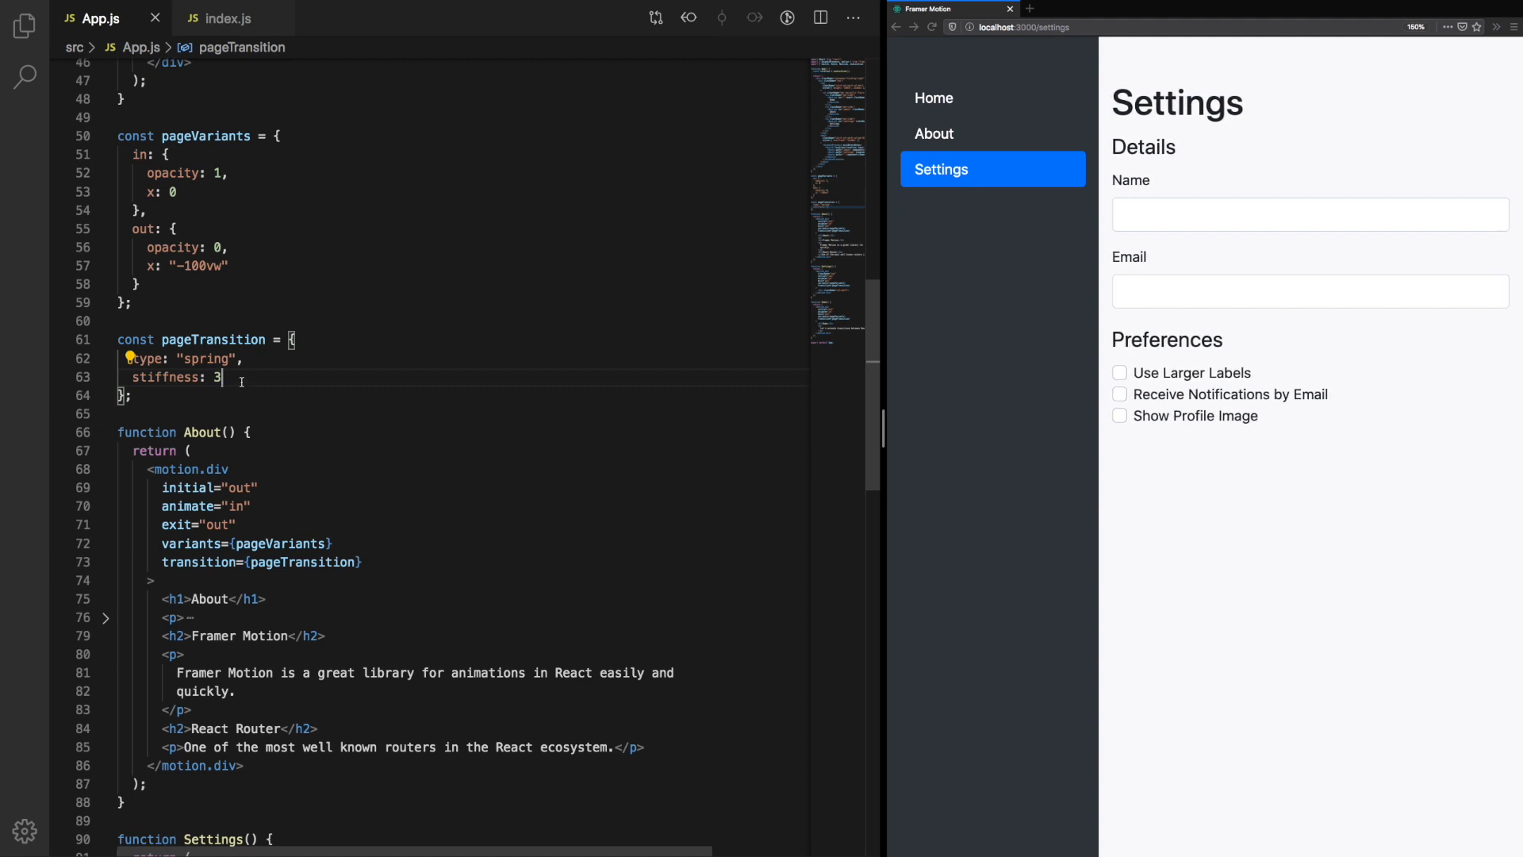
{"action": "type", "text": "0"}
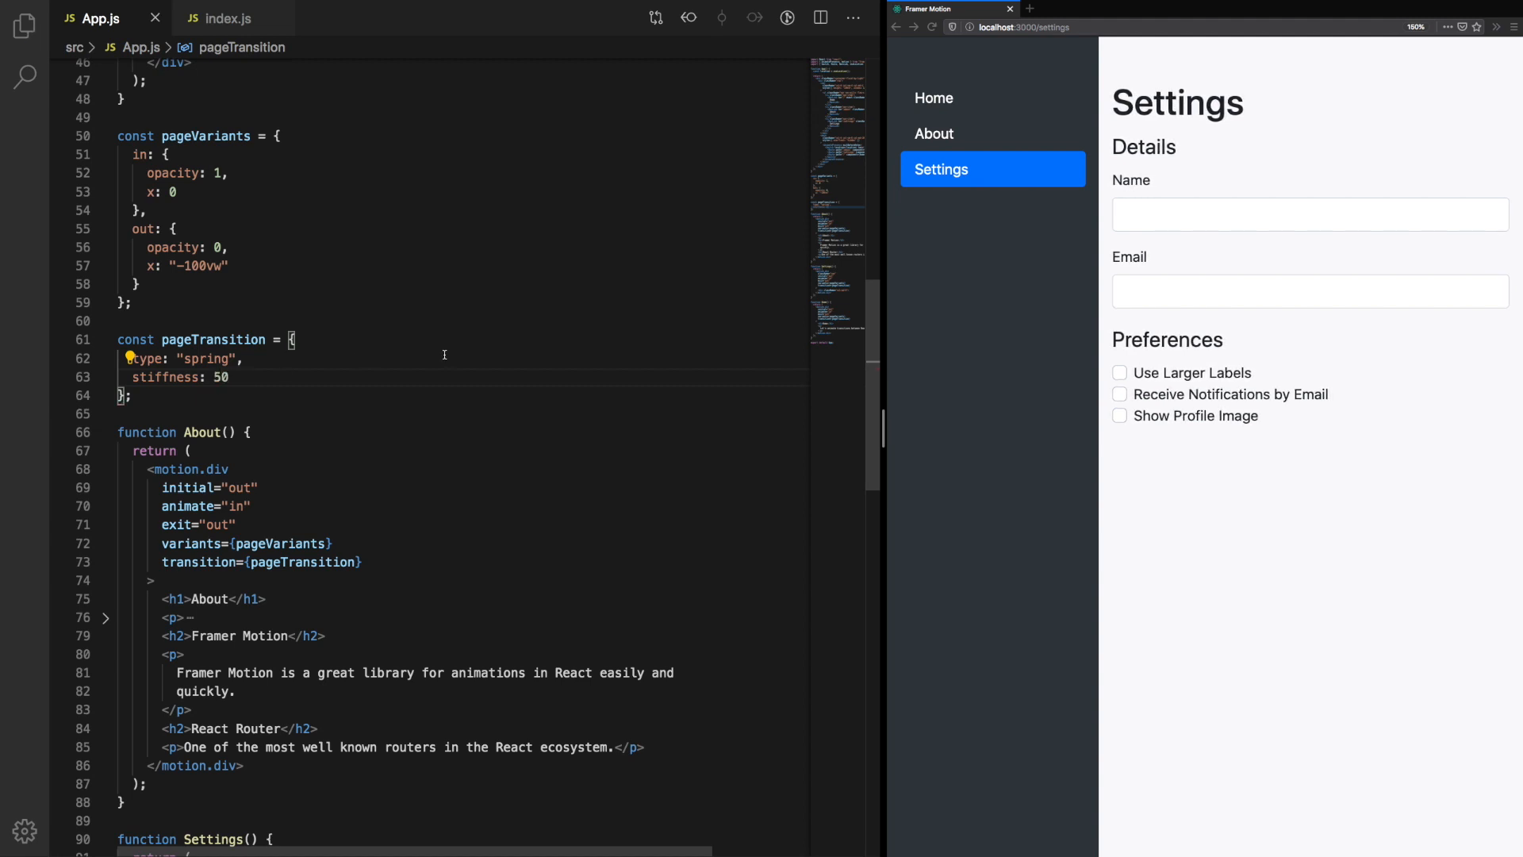
Step: Swap the easing name from linear to easeIn and then circInOut, previewing on the About page
{"action": "double_click", "coordinate": [204, 359]}
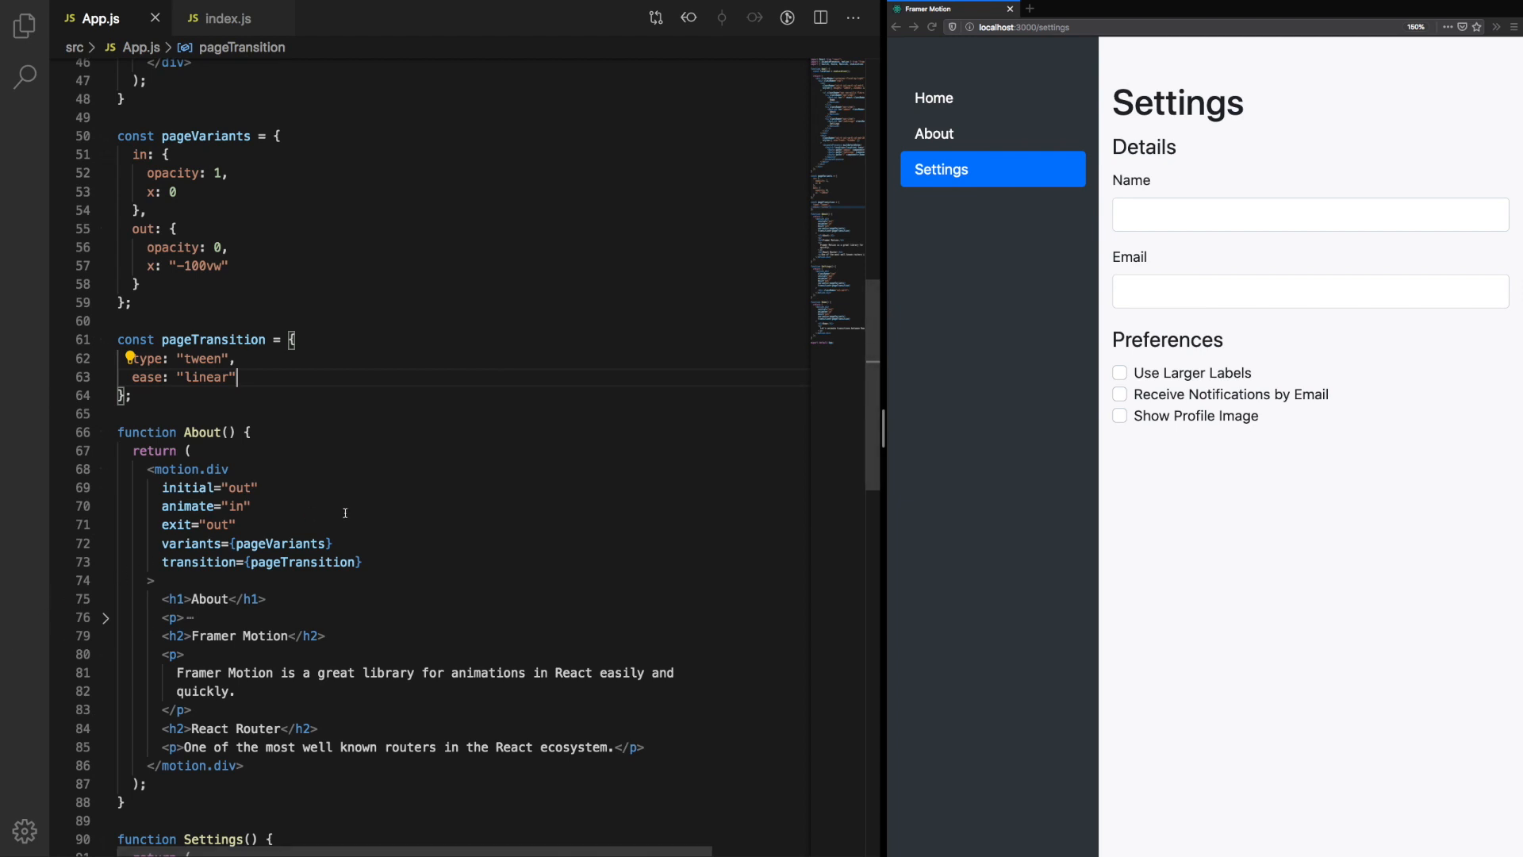
{"action": "left_click", "coordinate": [933, 134]}
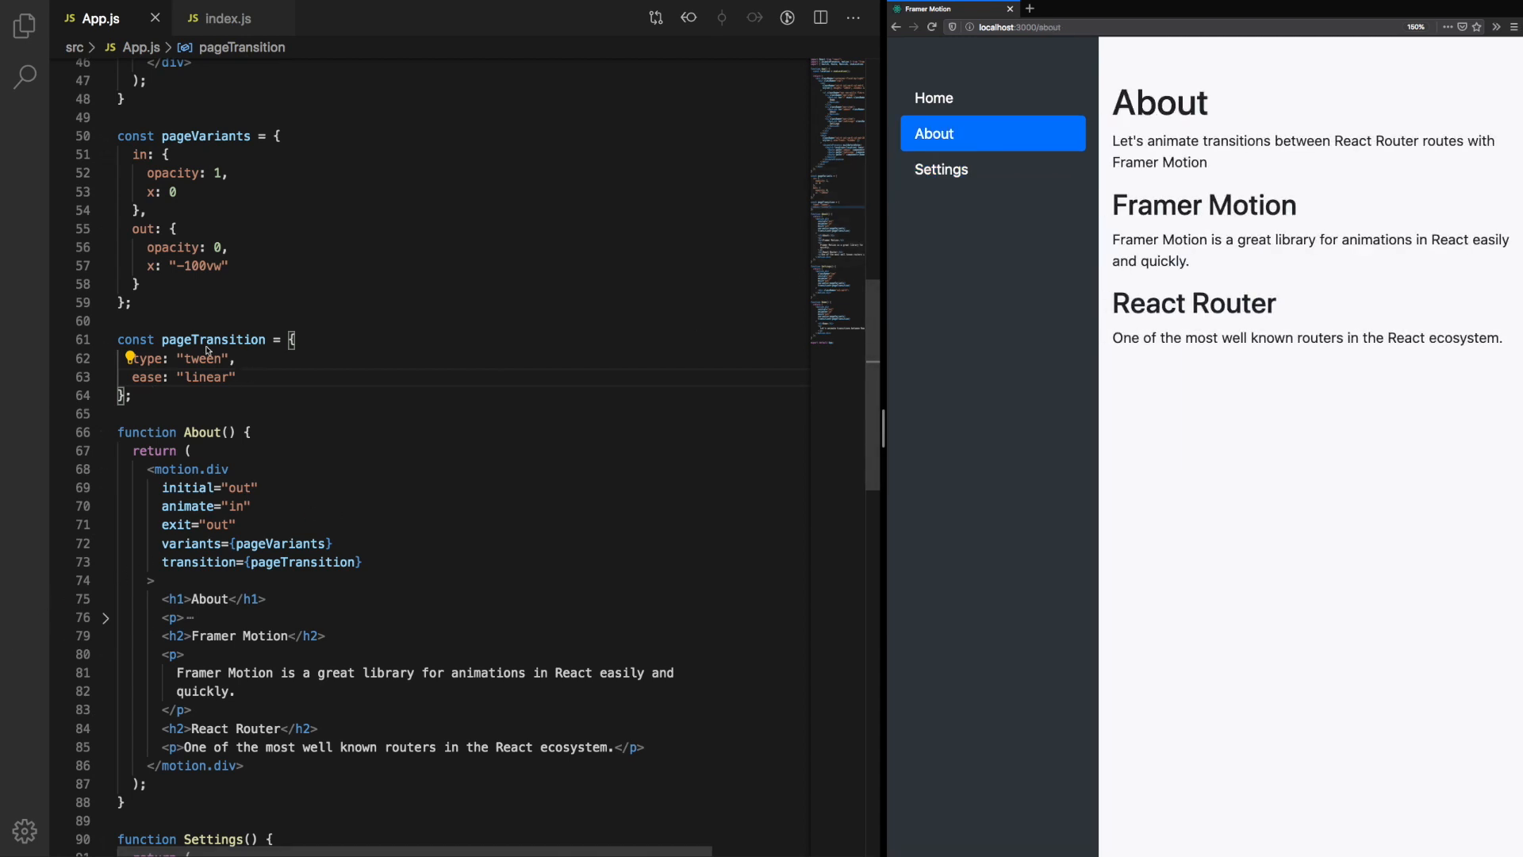
{"action": "double_click", "coordinate": [204, 378]}
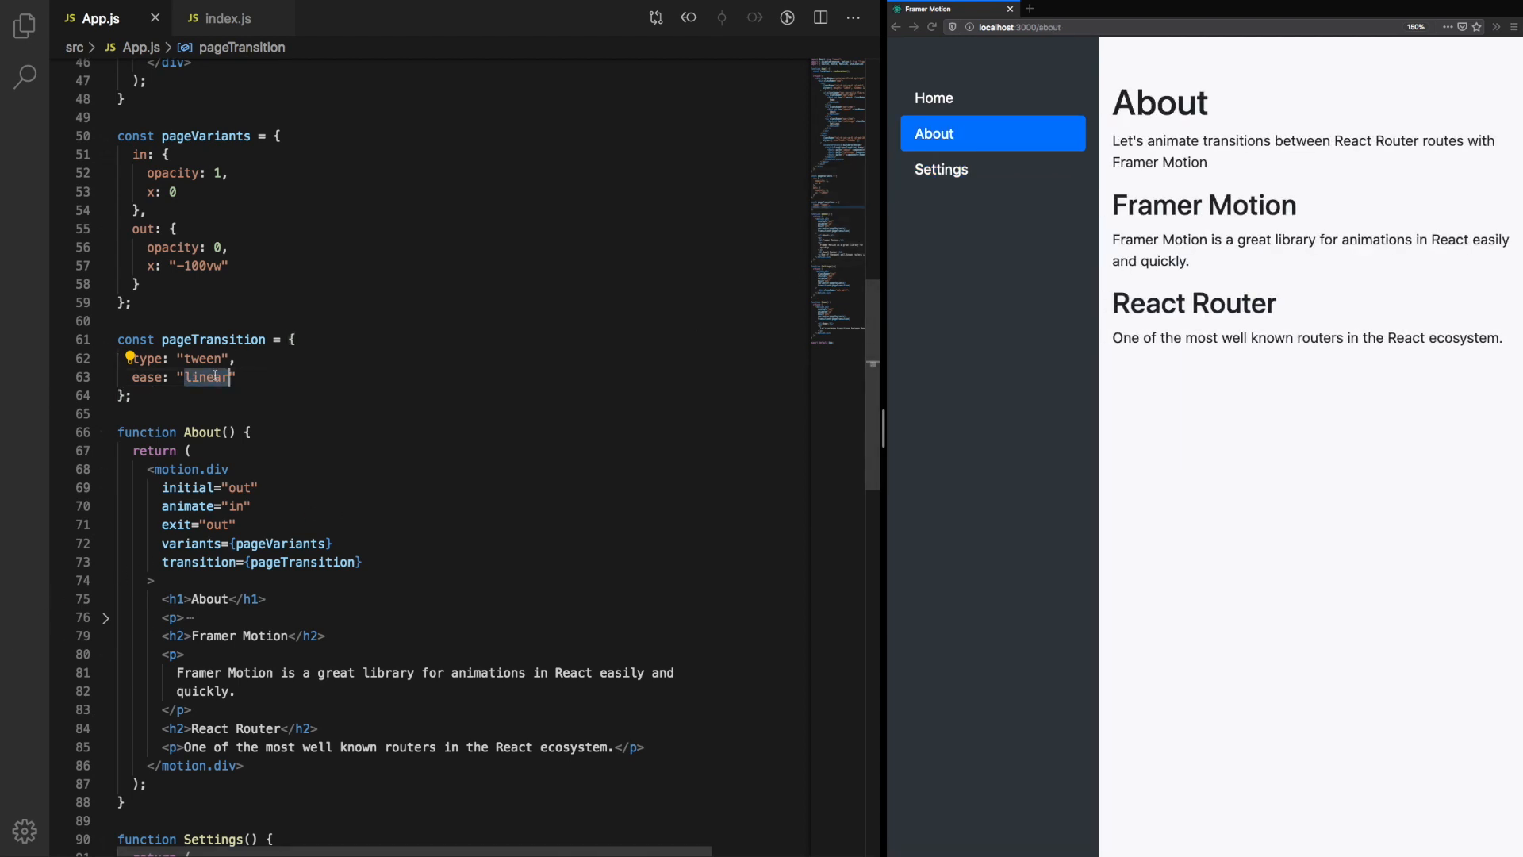
{"action": "type", "text": "easeIn"}
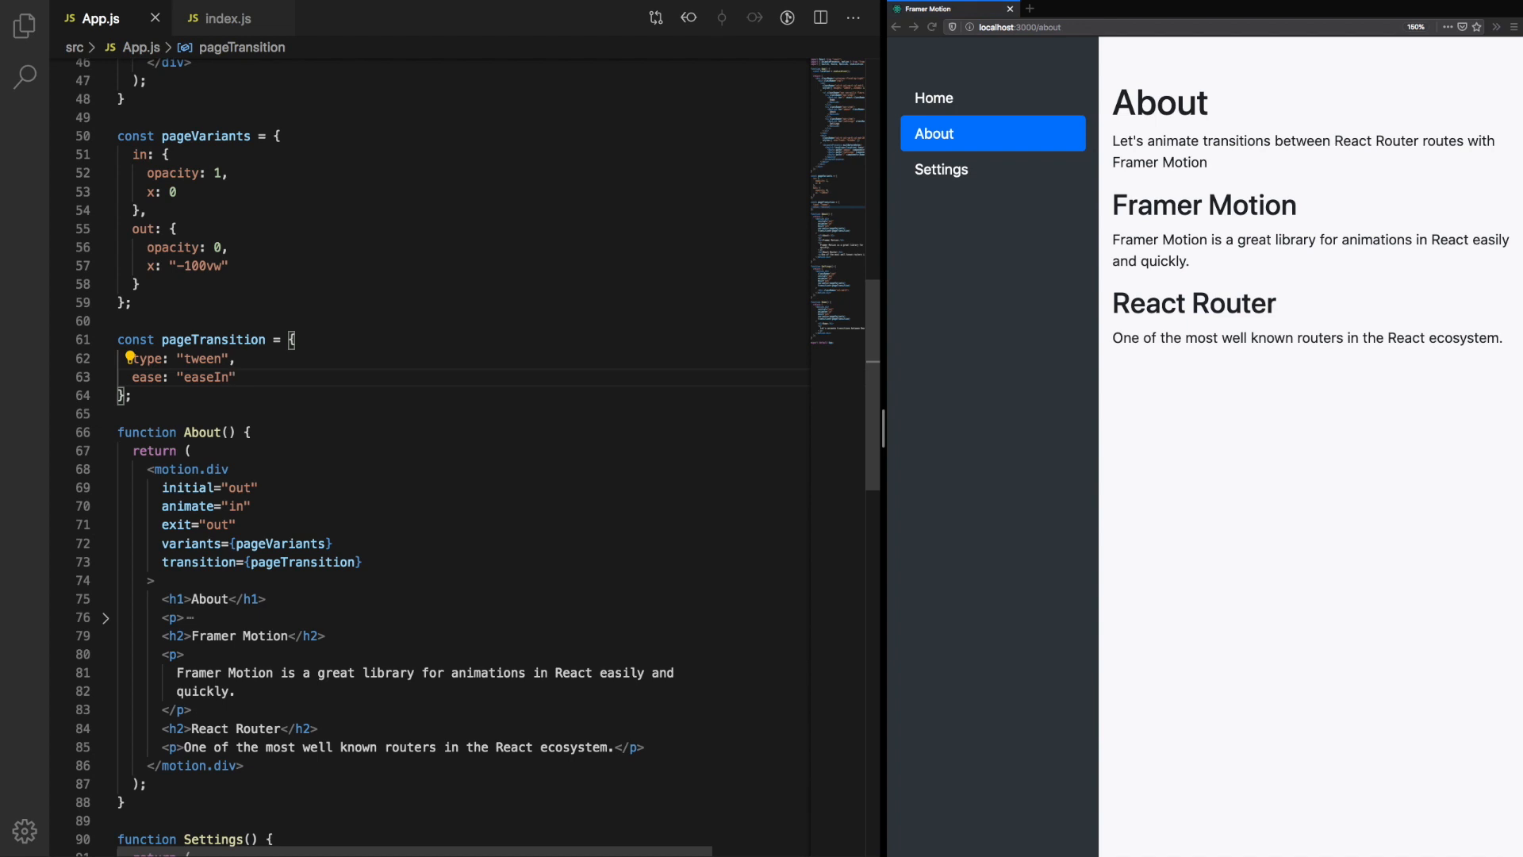
{"action": "double_click", "coordinate": [206, 378]}
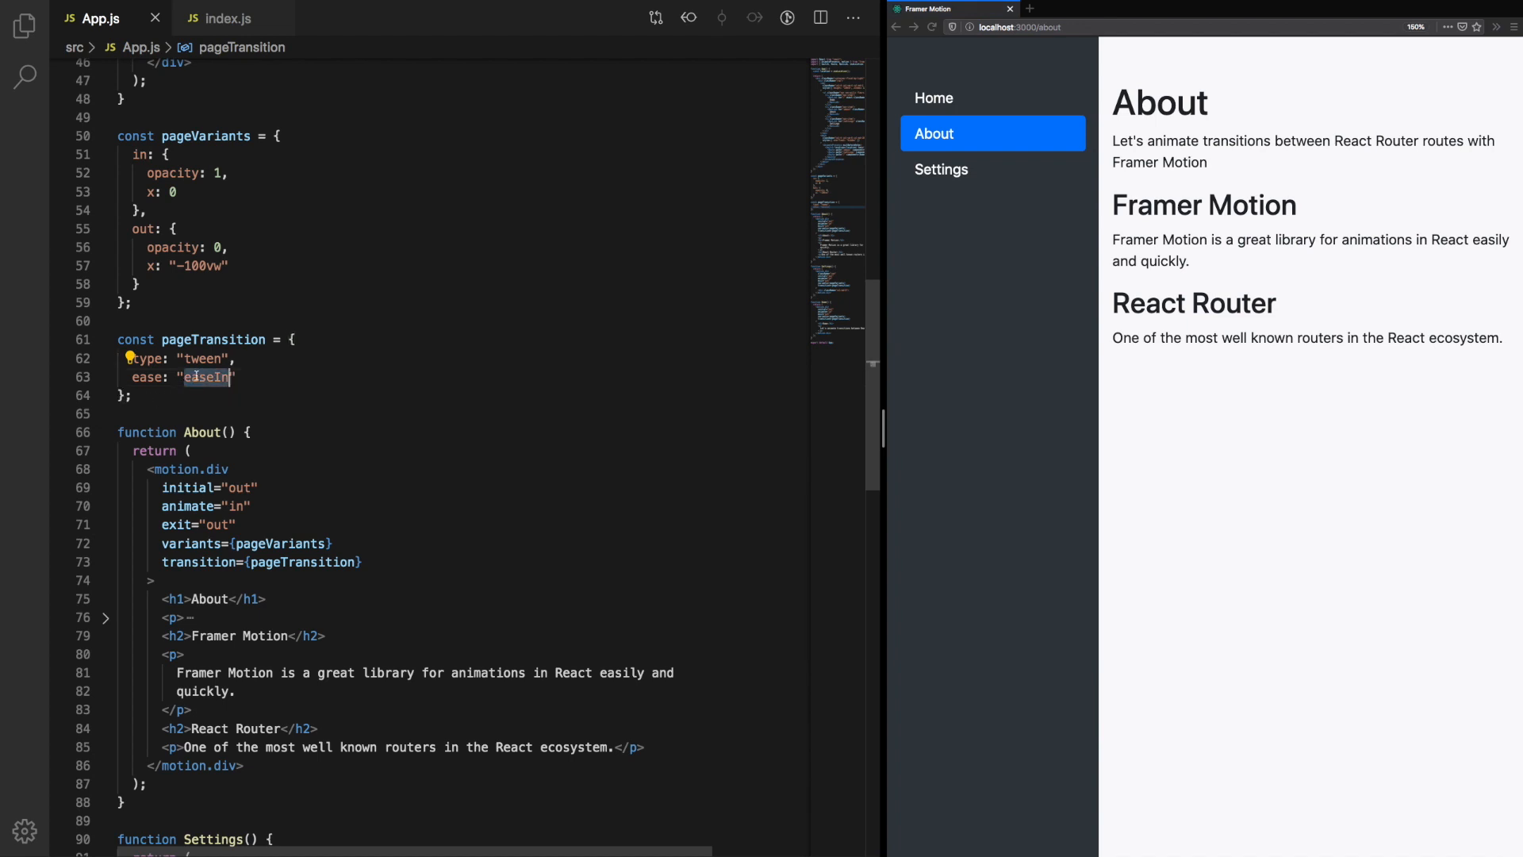
{"action": "type", "text": "cir"}
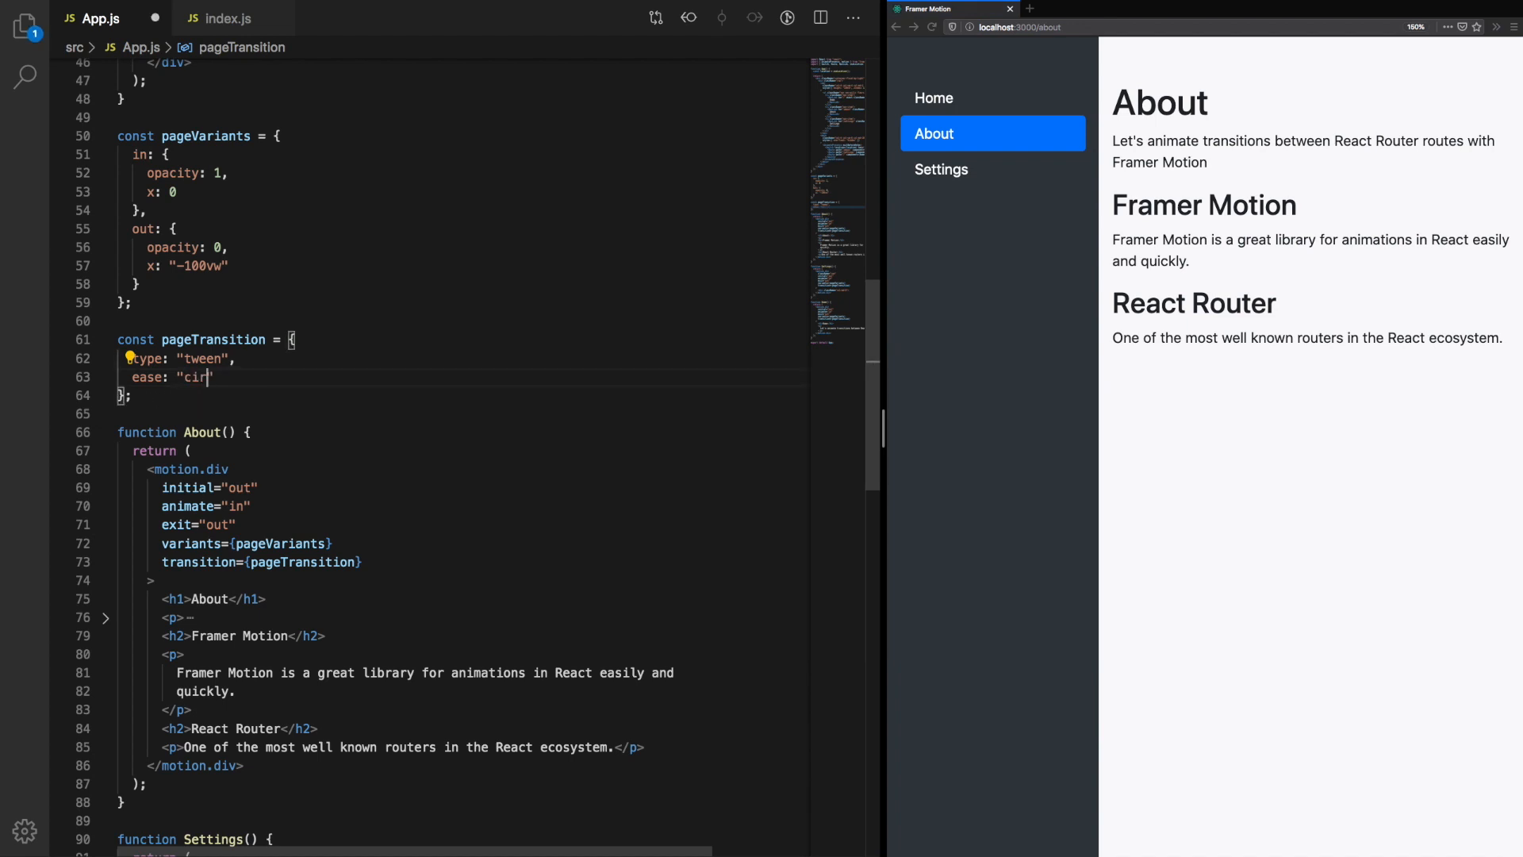
{"action": "type", "text": "InOut"}
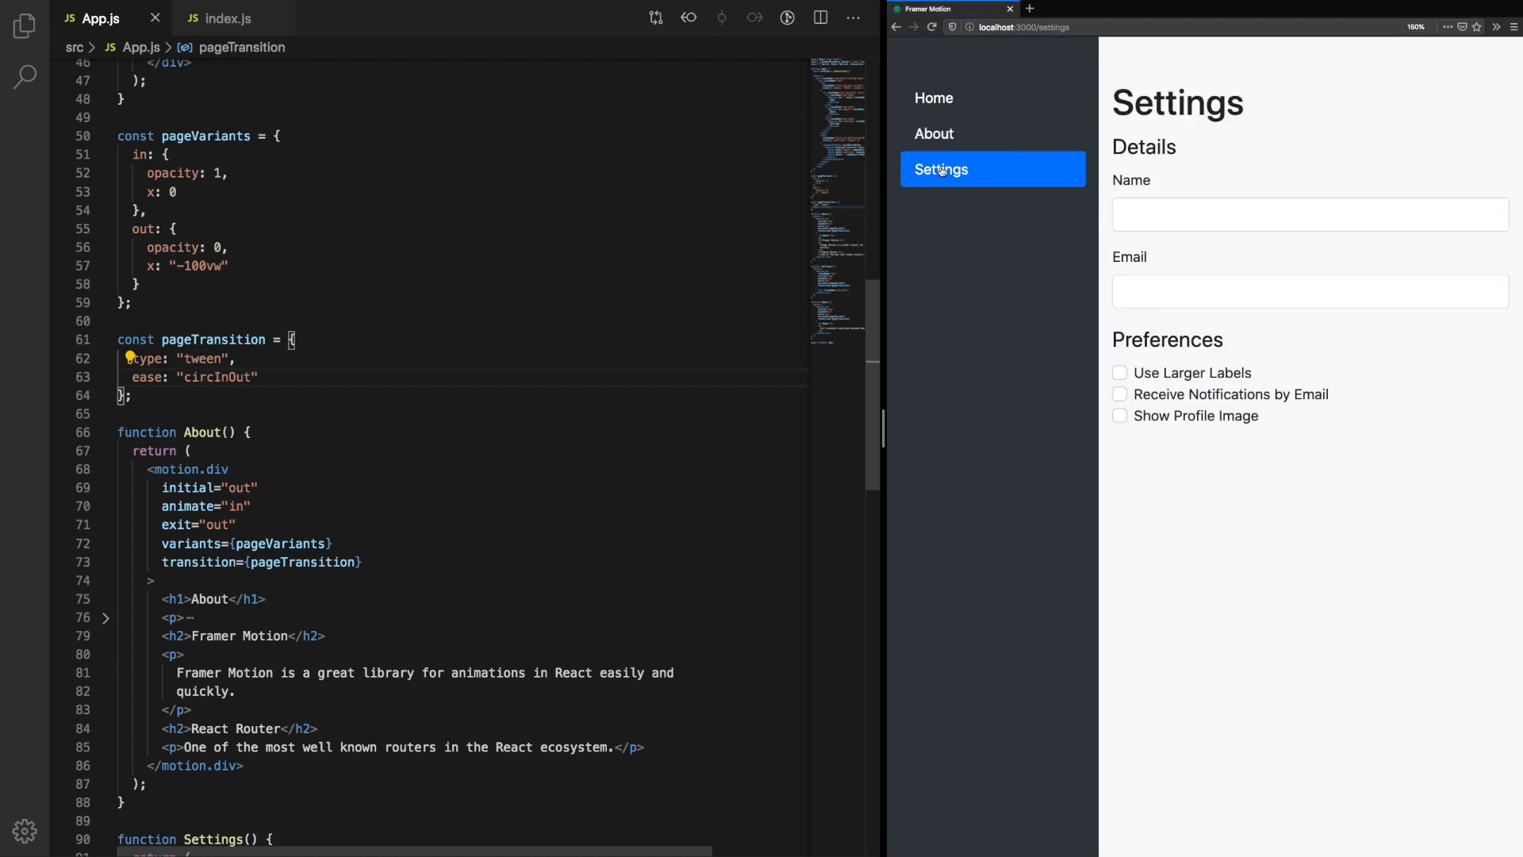
Step: Add duration: 3 to pageTransition and preview it on the Settings page
{"action": "left_click", "coordinate": [933, 133]}
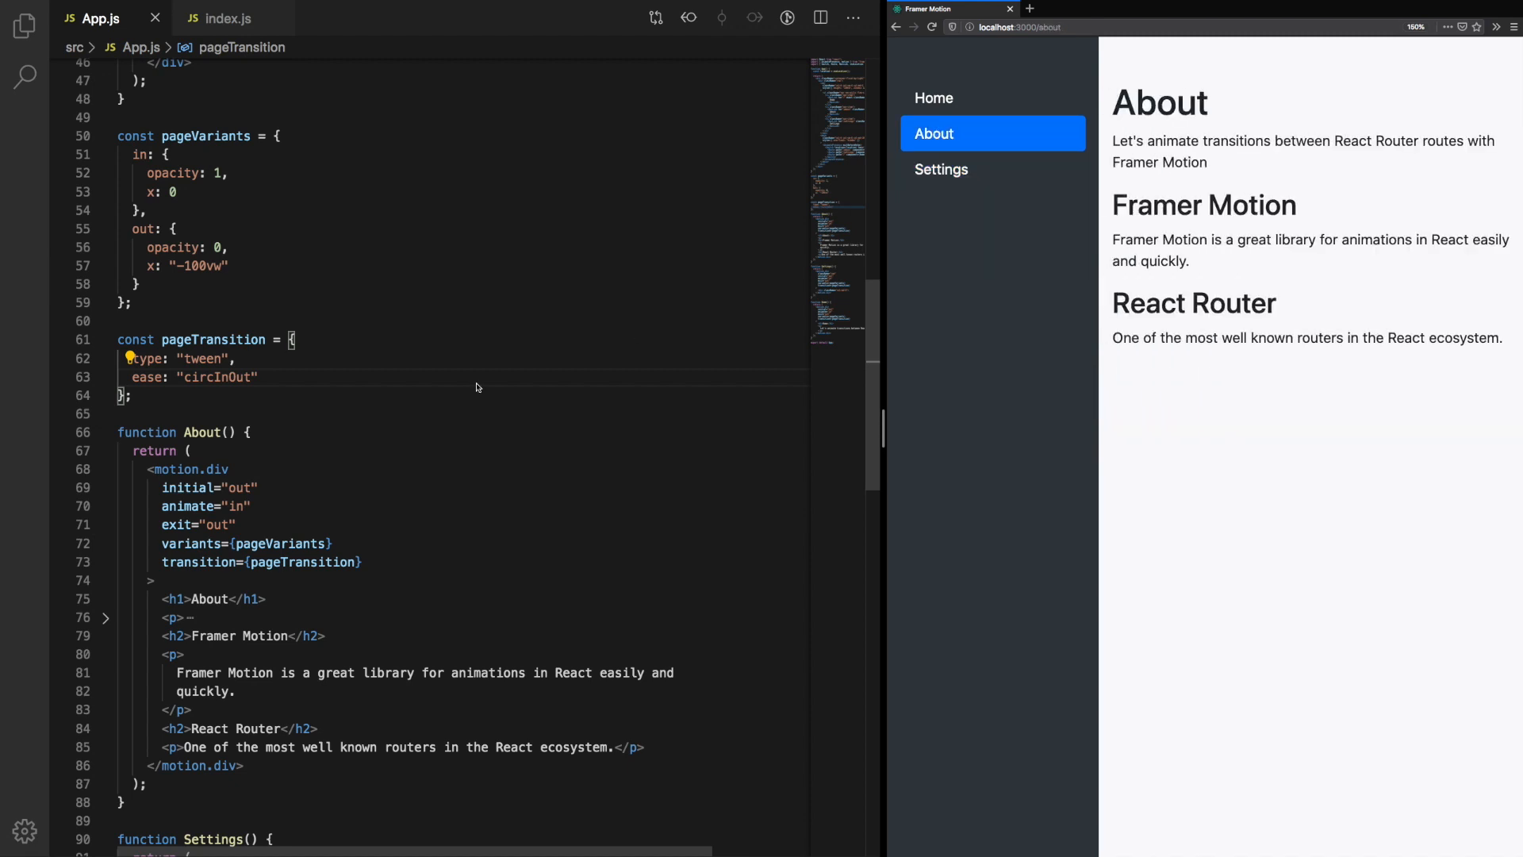
{"action": "type", "text": "d"}
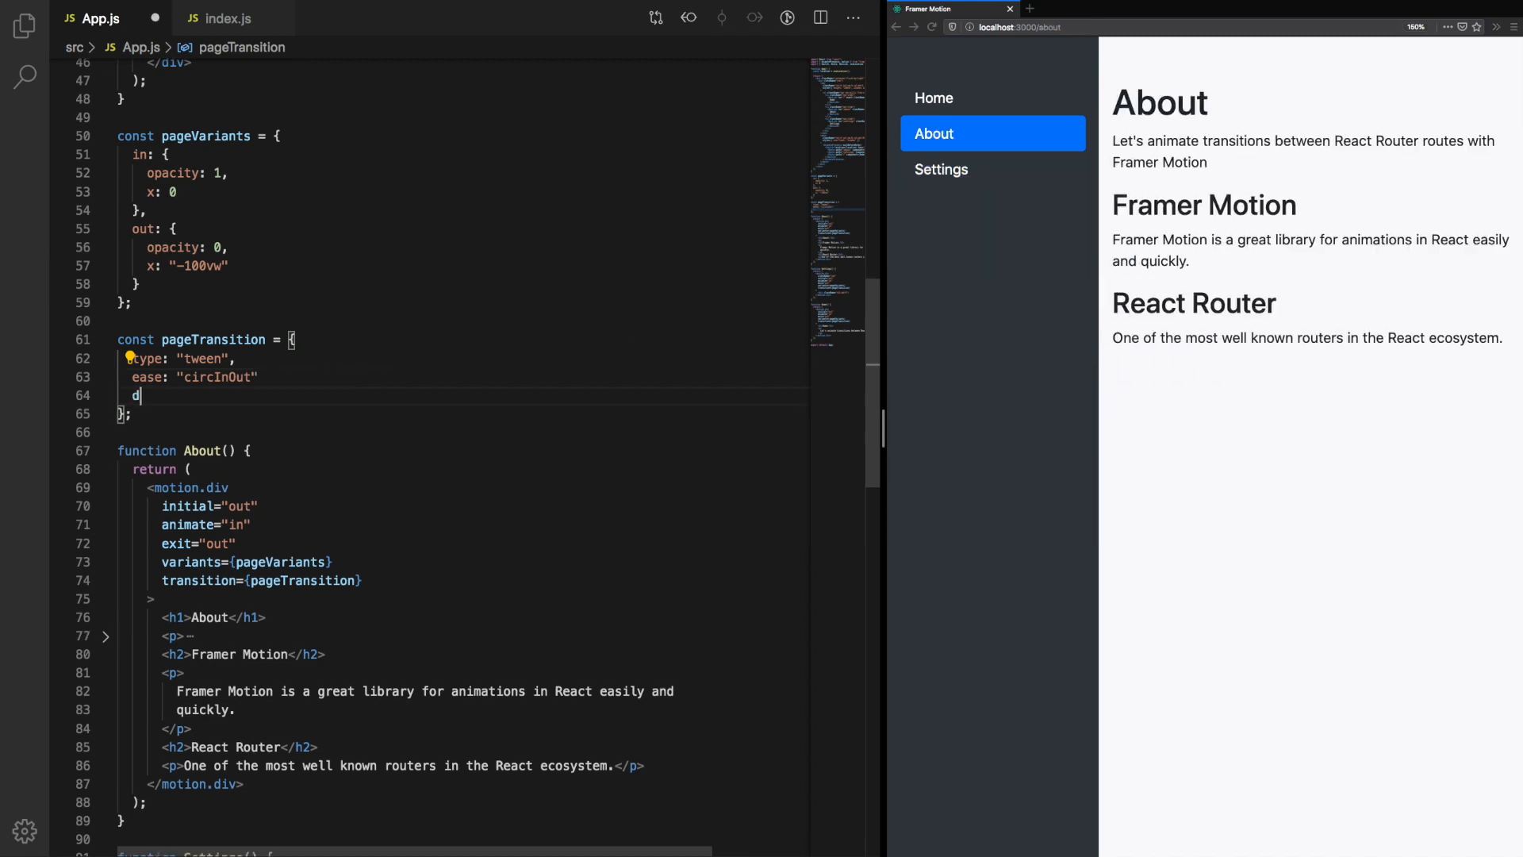
{"action": "type", "text": "uration: 3"}
{"action": "left_click", "coordinate": [463, 376]}
{"action": "type", "text": ","}
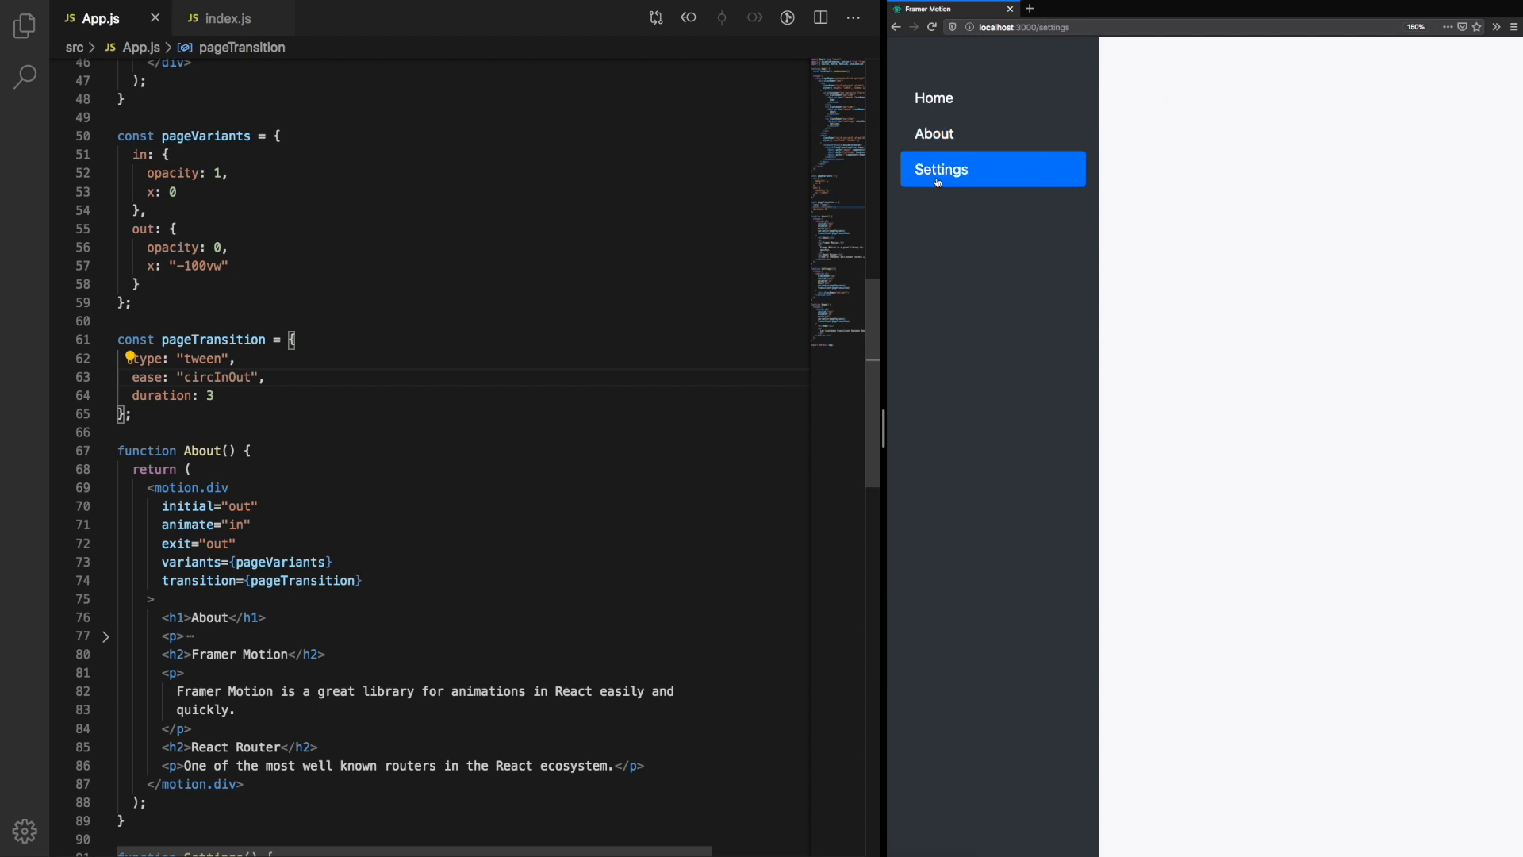
{"action": "left_click", "coordinate": [941, 169]}
{"action": "type", "text": "anticipate"}
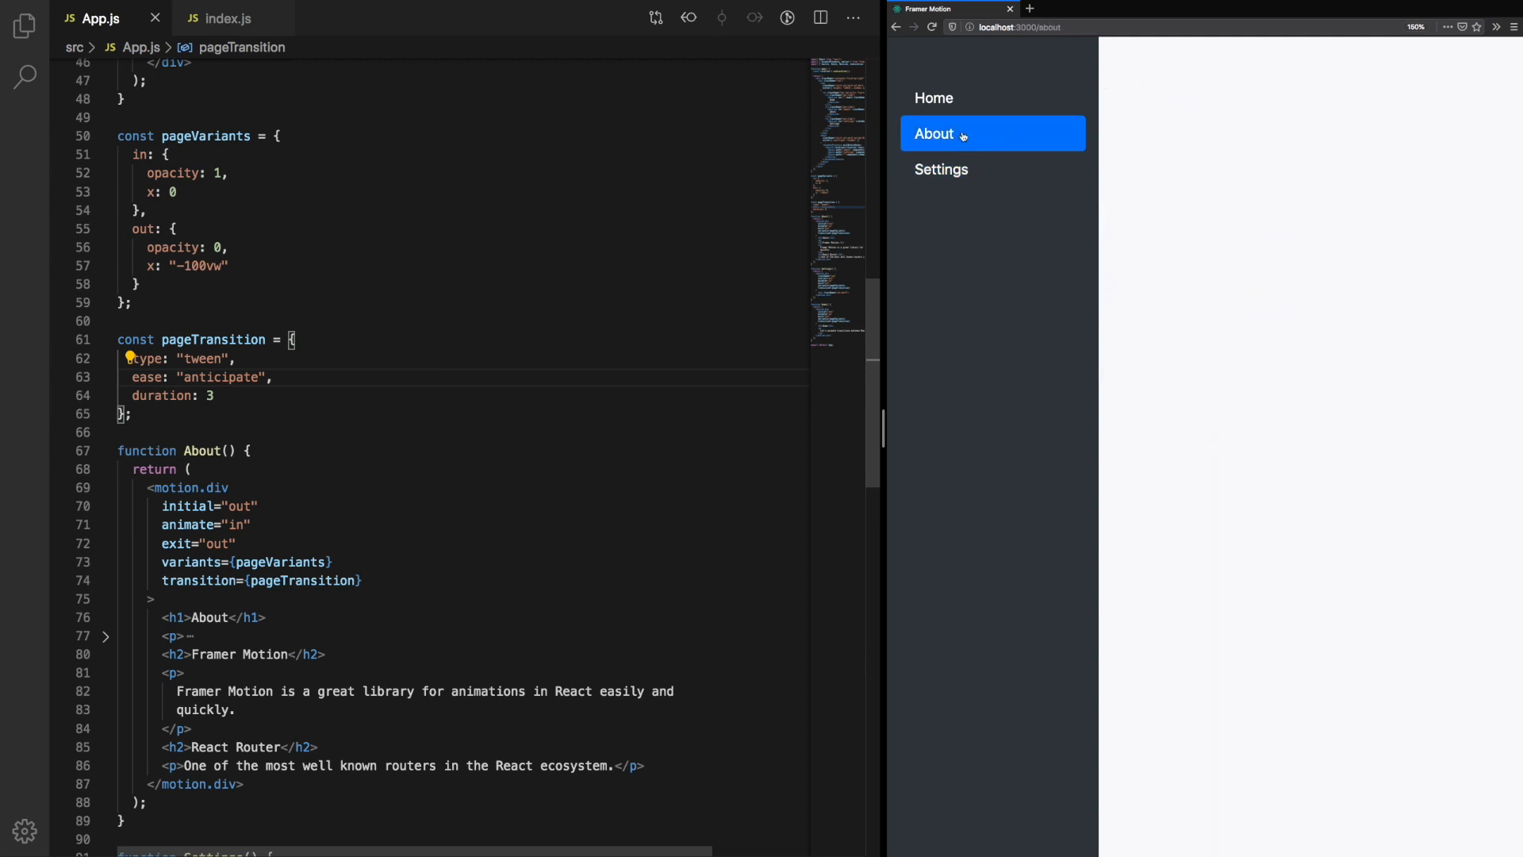
Step: Shorten the duration to 1 and test by switching between Home and Settings
{"action": "left_click", "coordinate": [933, 97]}
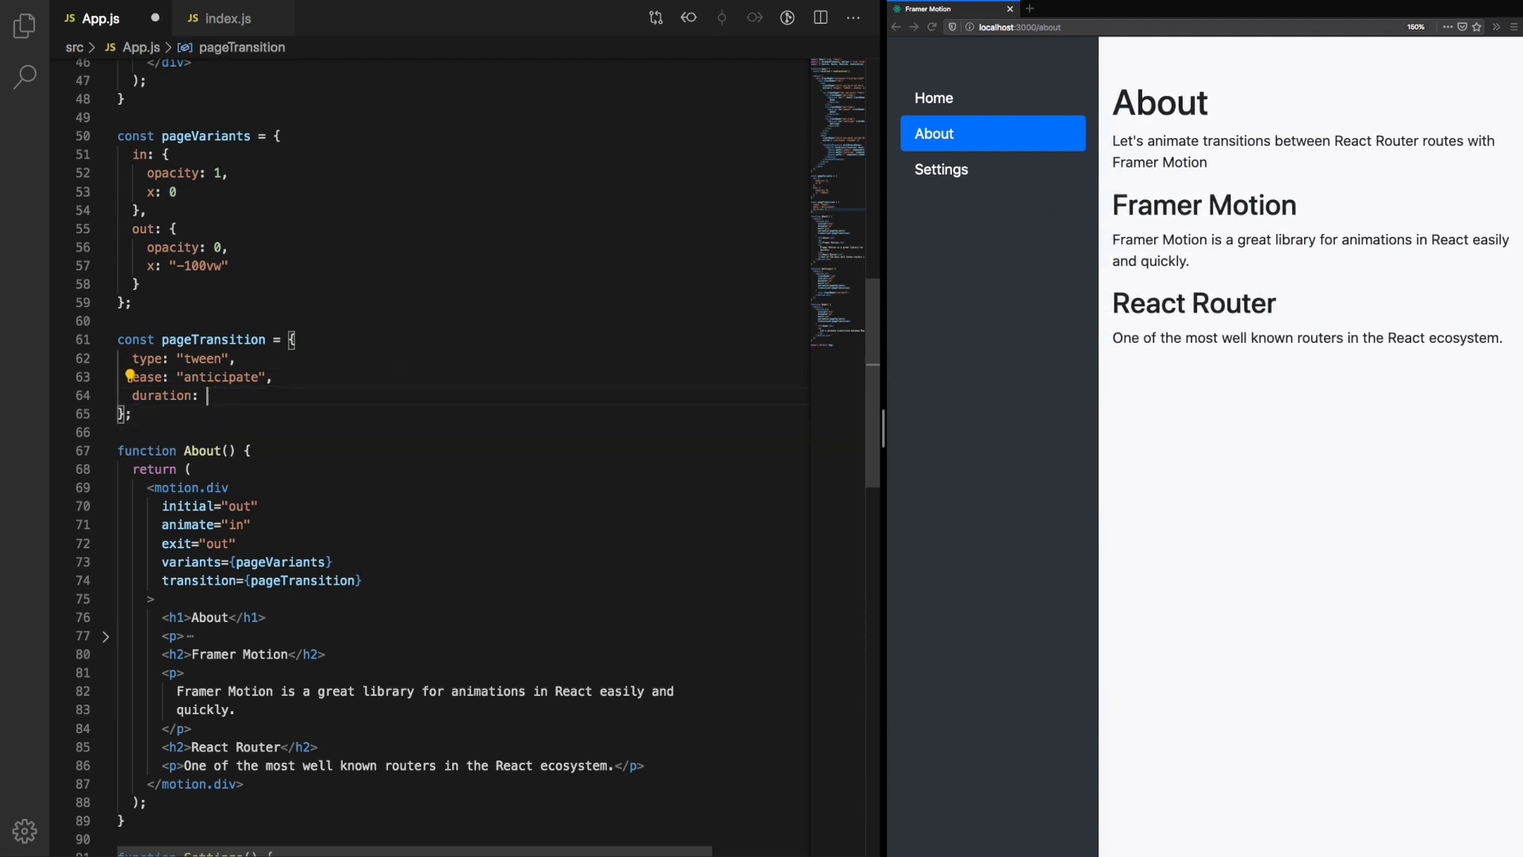
{"action": "type", "text": "1"}
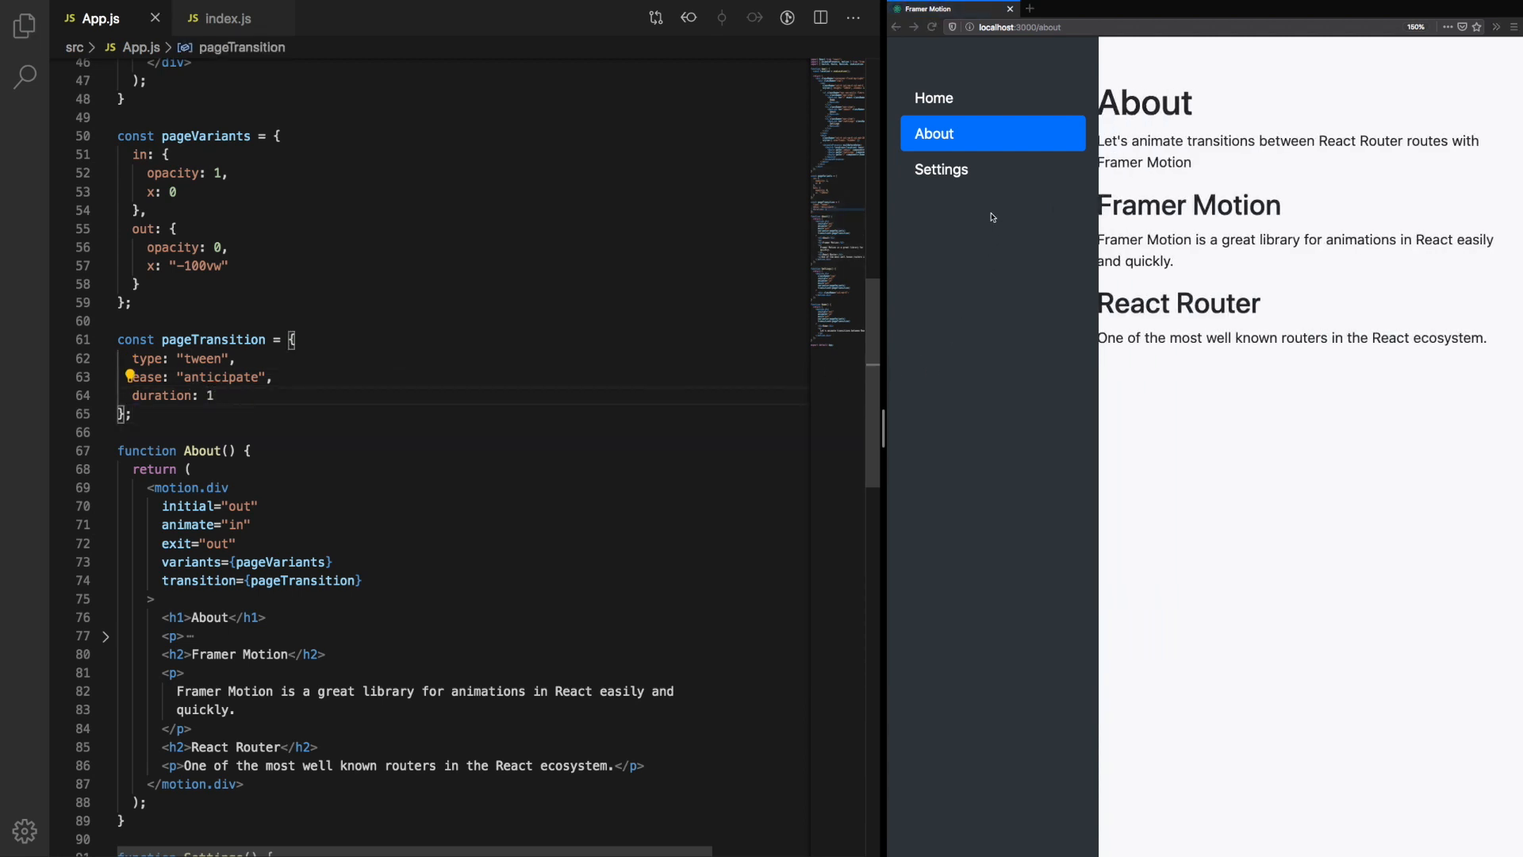
{"action": "left_click", "coordinate": [939, 170]}
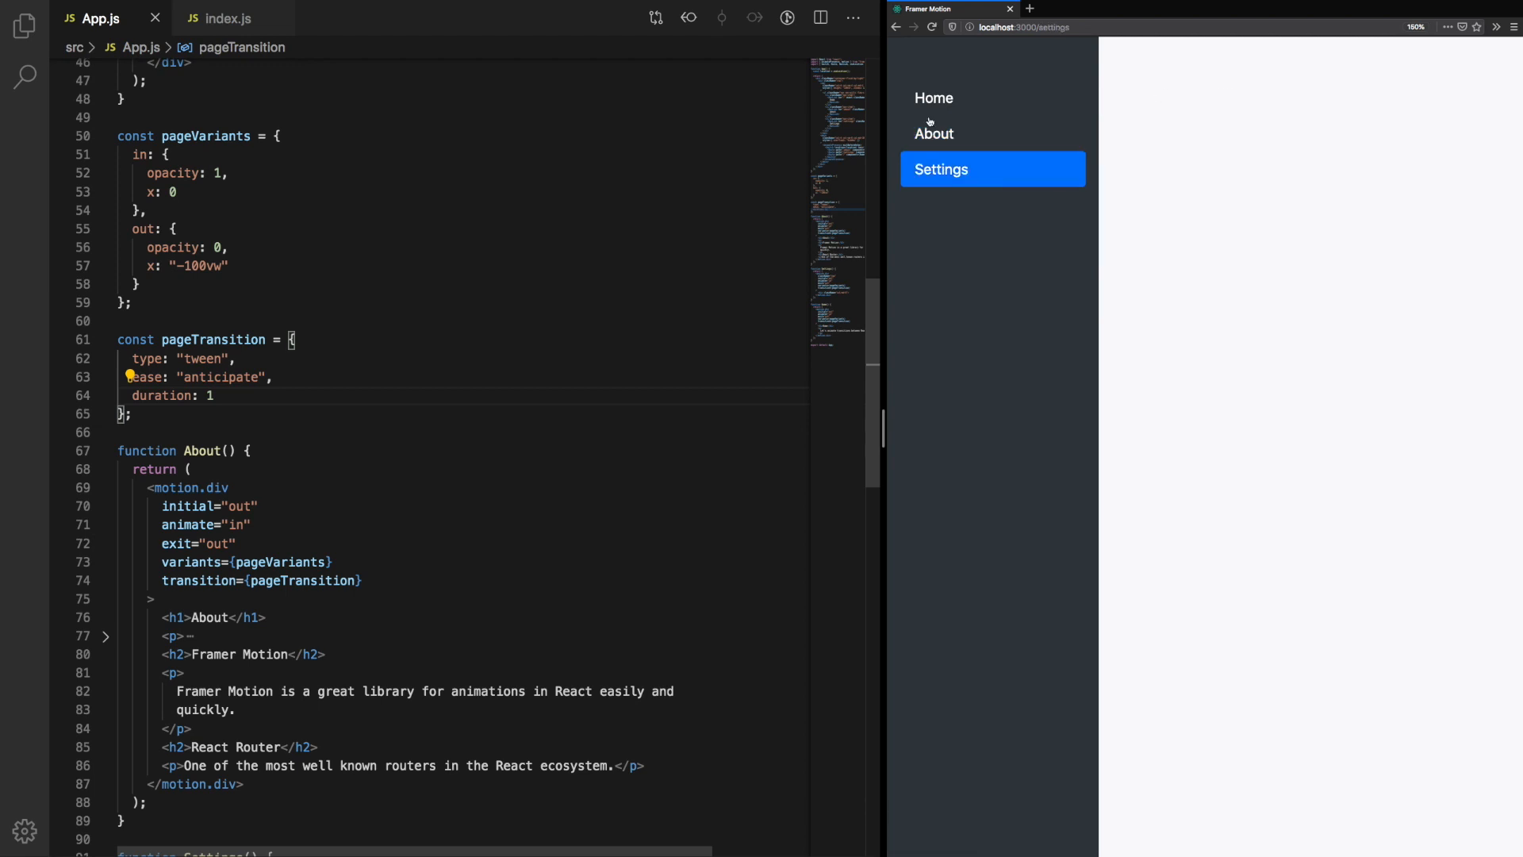
{"action": "left_click", "coordinate": [933, 97]}
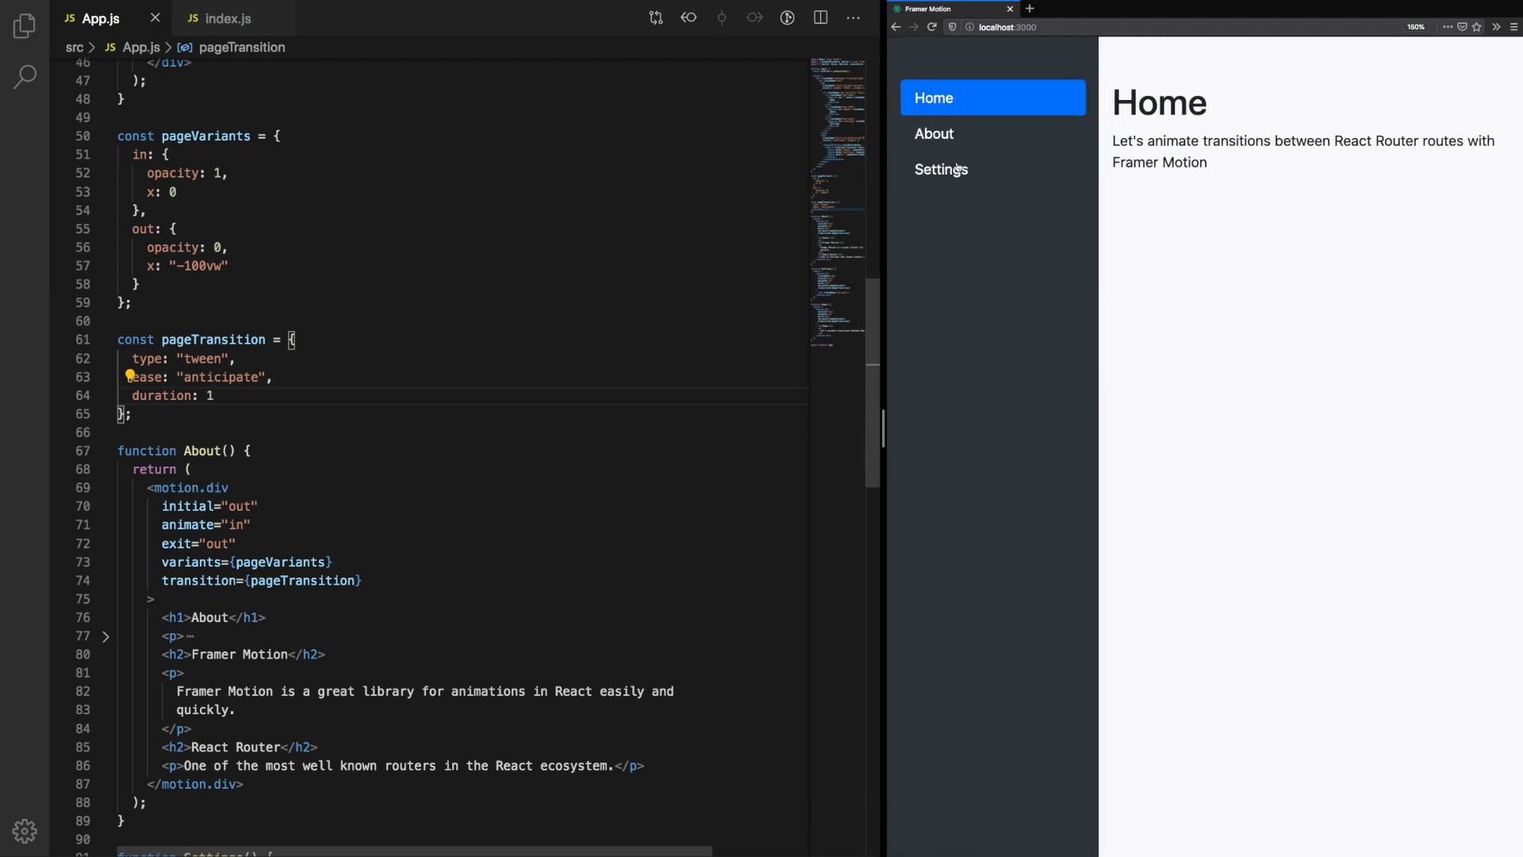
{"action": "left_click", "coordinate": [941, 170]}
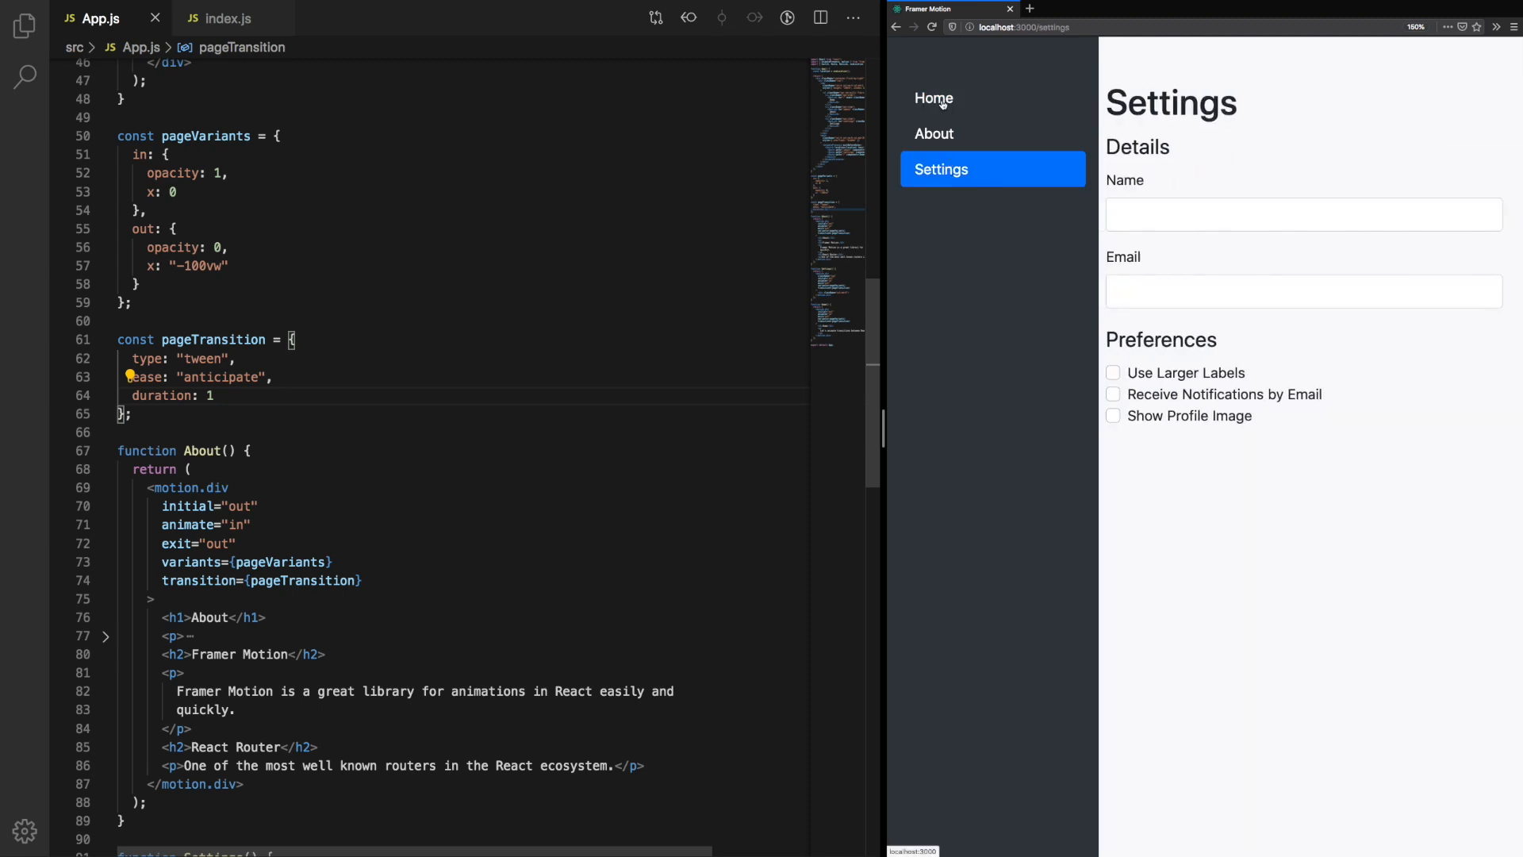
{"action": "left_click", "coordinate": [933, 97]}
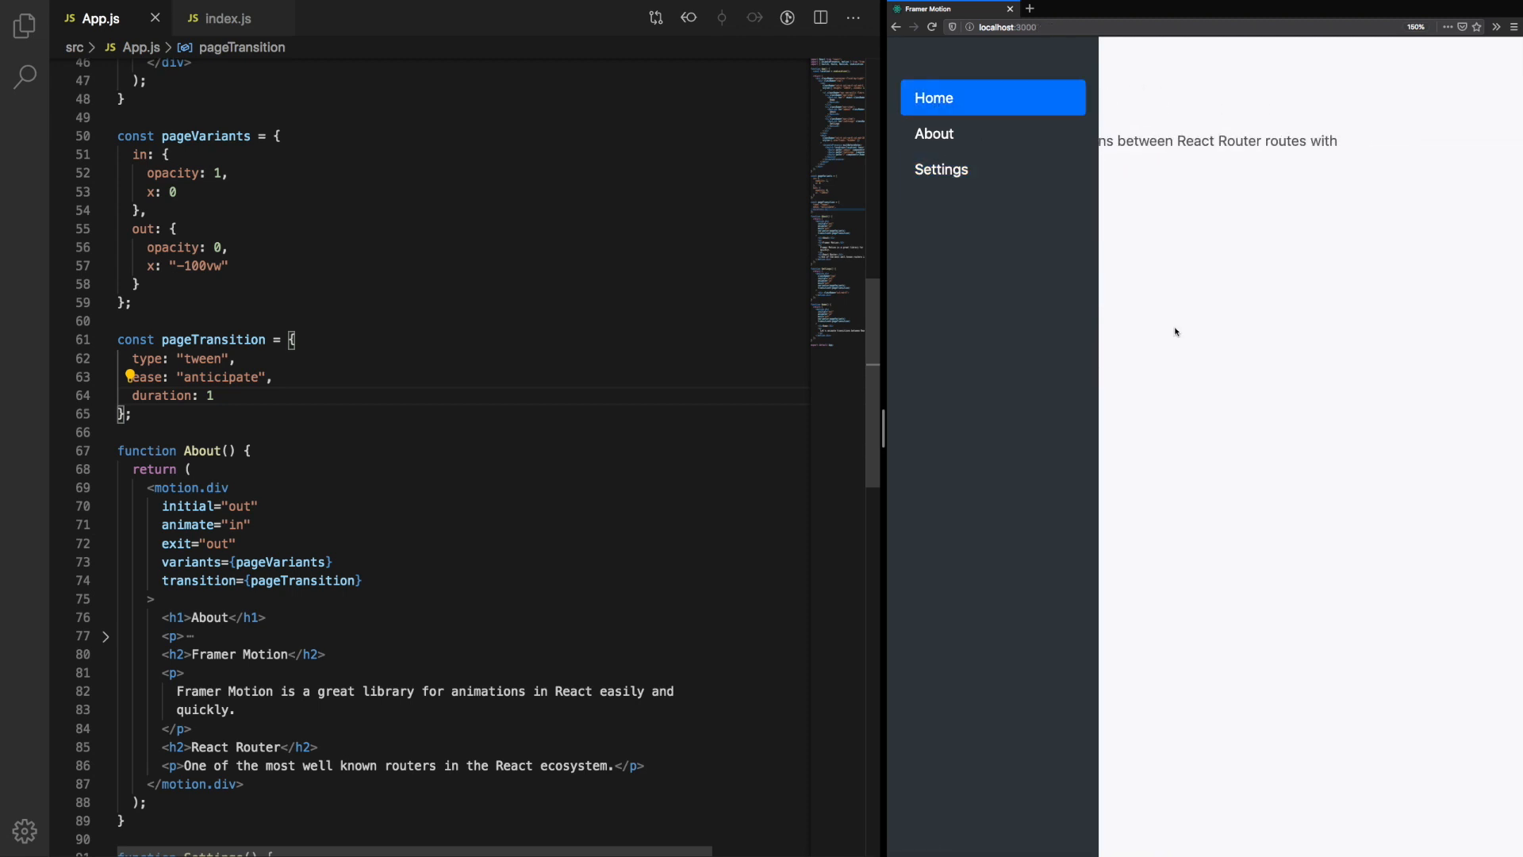
Step: Add scale: 0.8 to the out variant and watch pages shrink on exit across Home, About and Settings
{"action": "type", "text": "scale"}
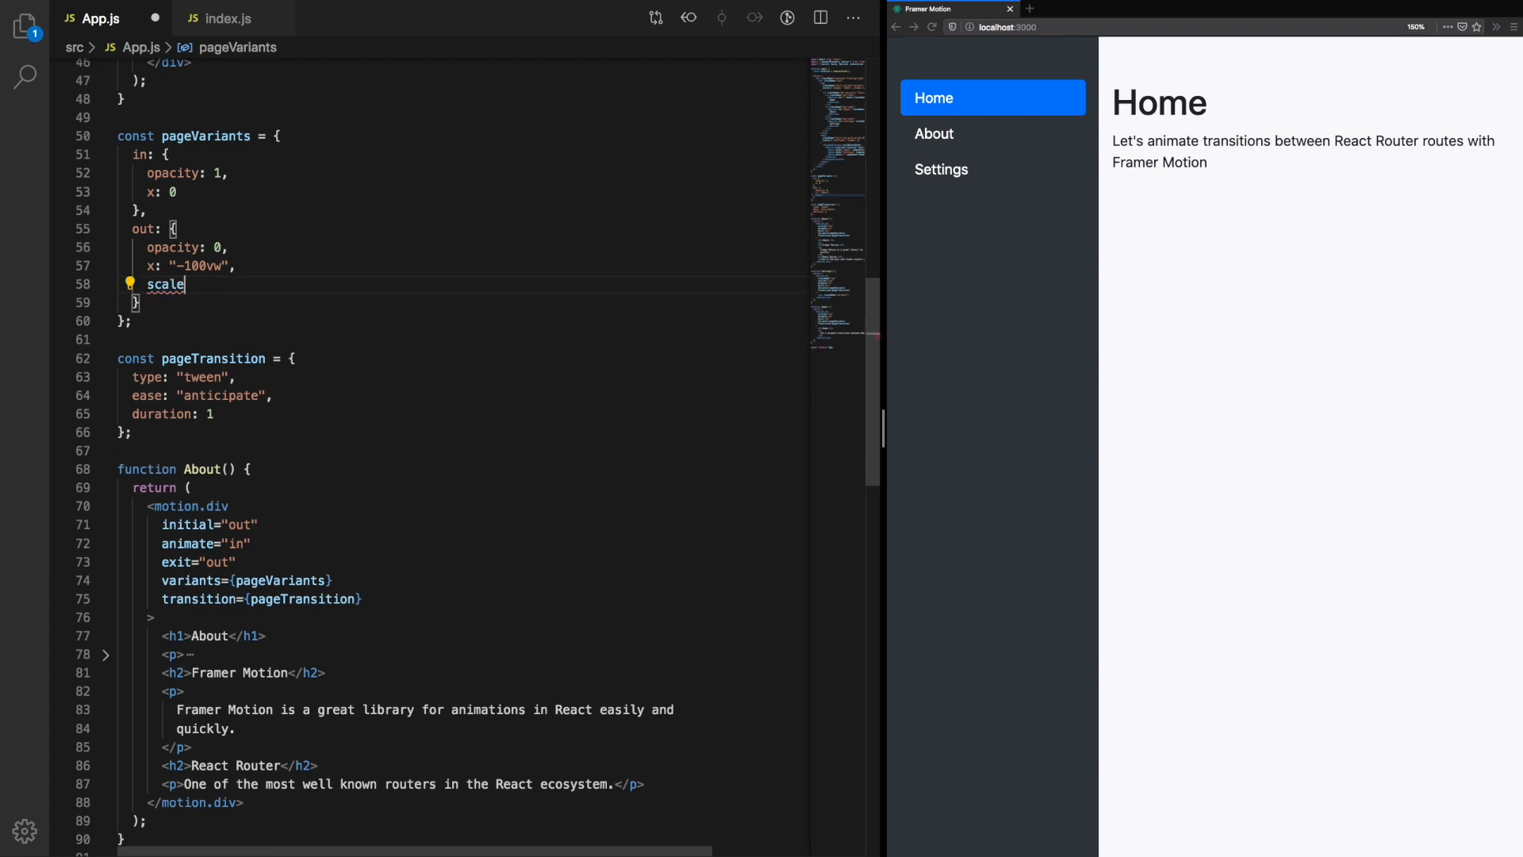
{"action": "type", "text": ": 0.8"}
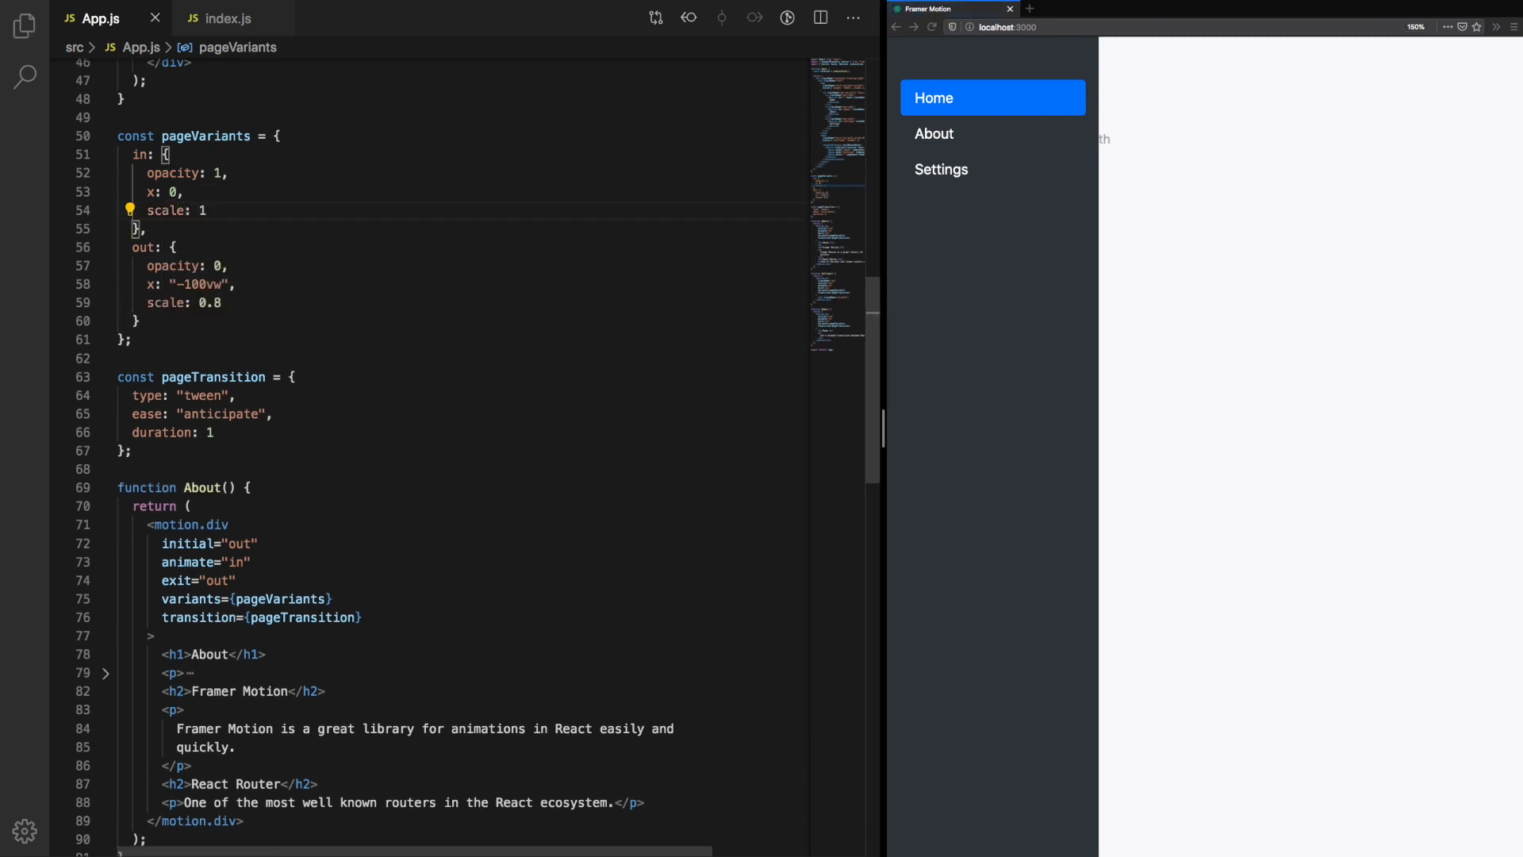
{"action": "left_click", "coordinate": [933, 133]}
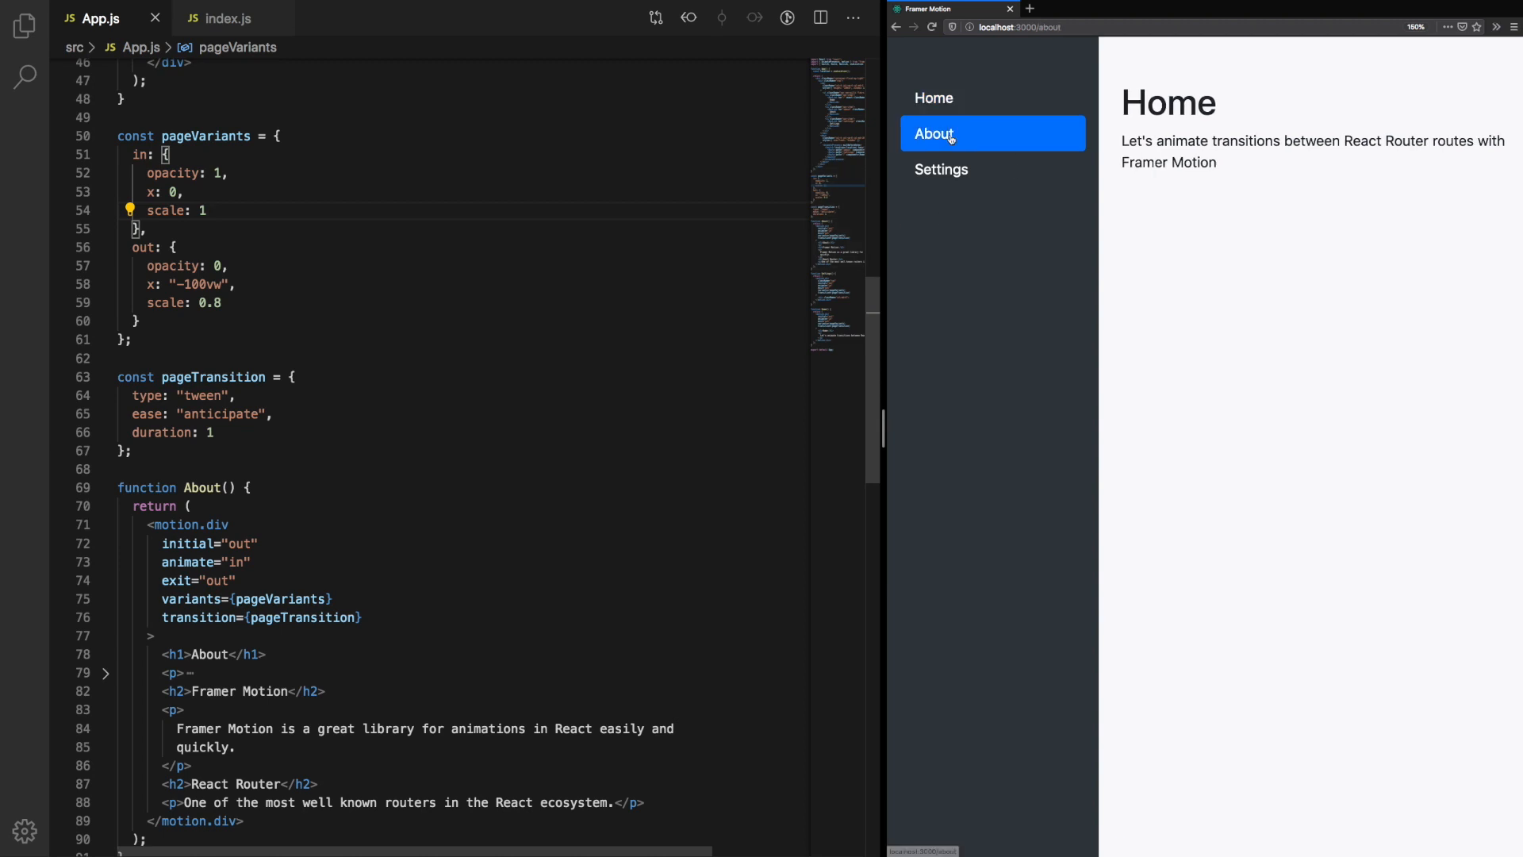
{"action": "left_click", "coordinate": [934, 134]}
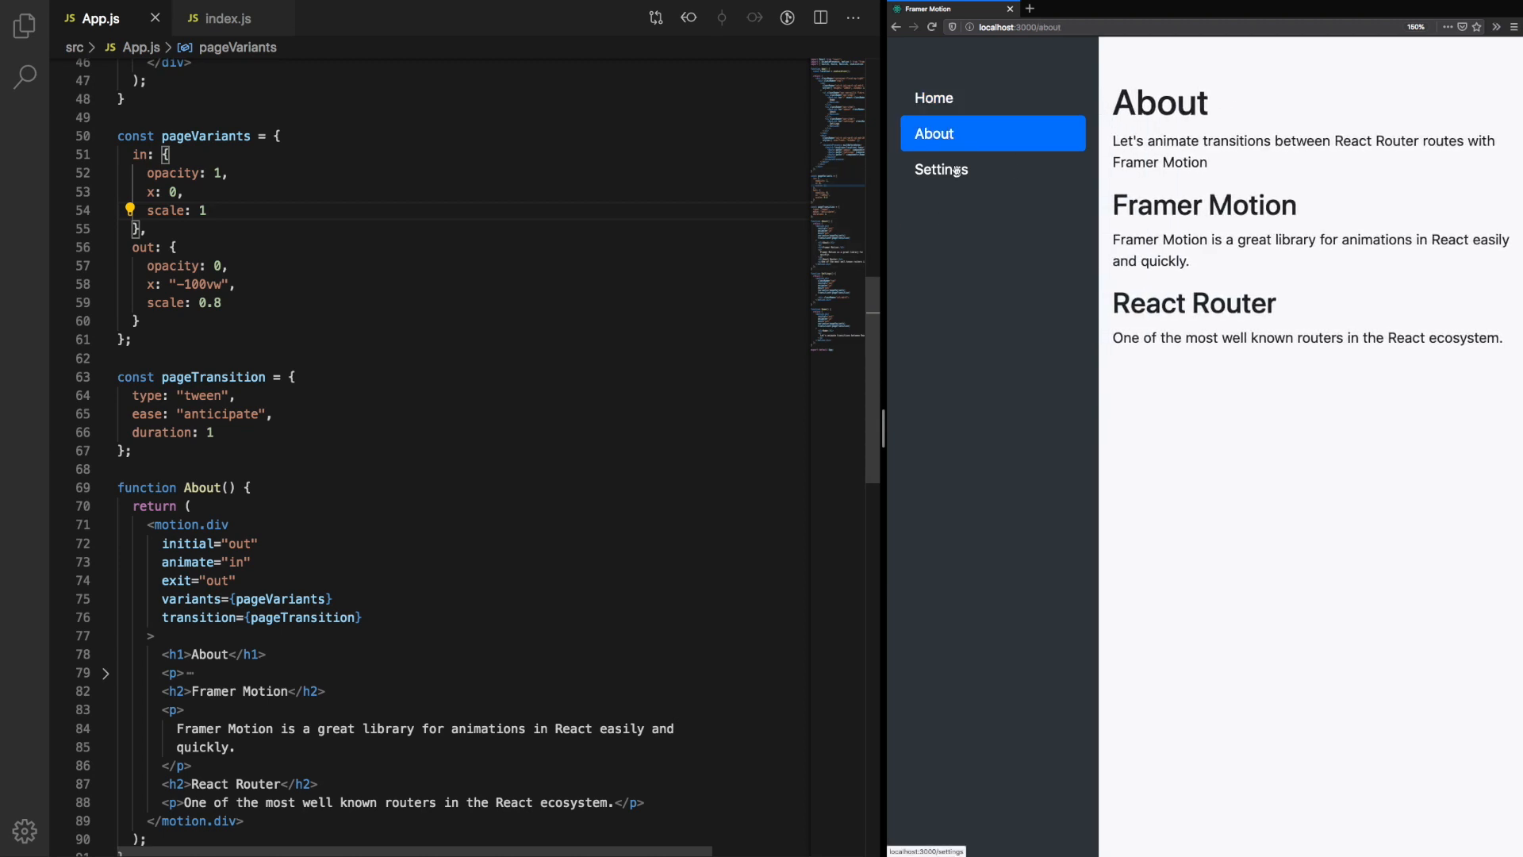
{"action": "left_click", "coordinate": [941, 170]}
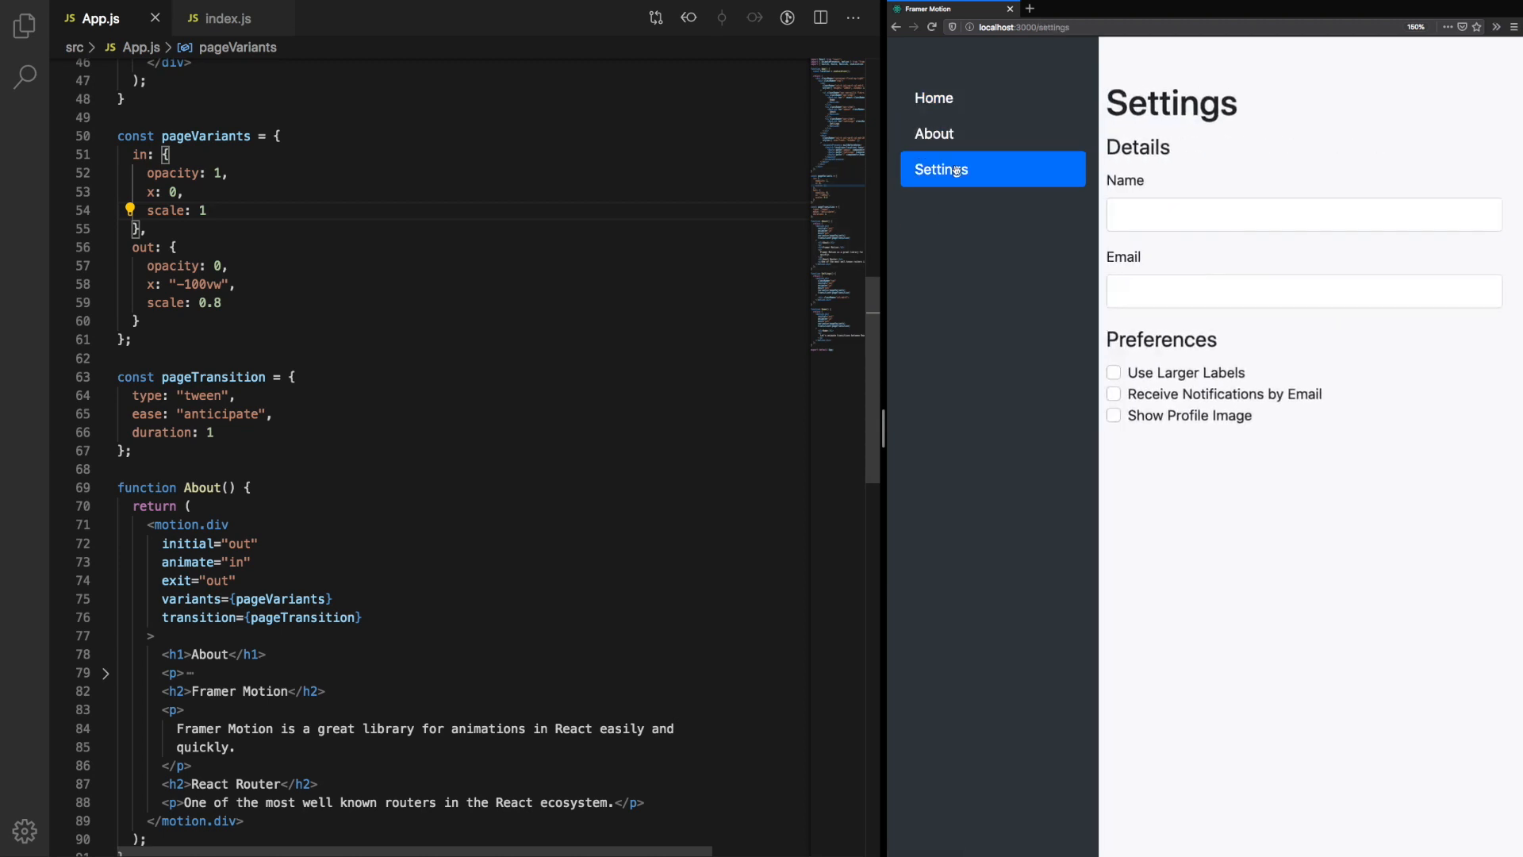
{"action": "left_click", "coordinate": [934, 96]}
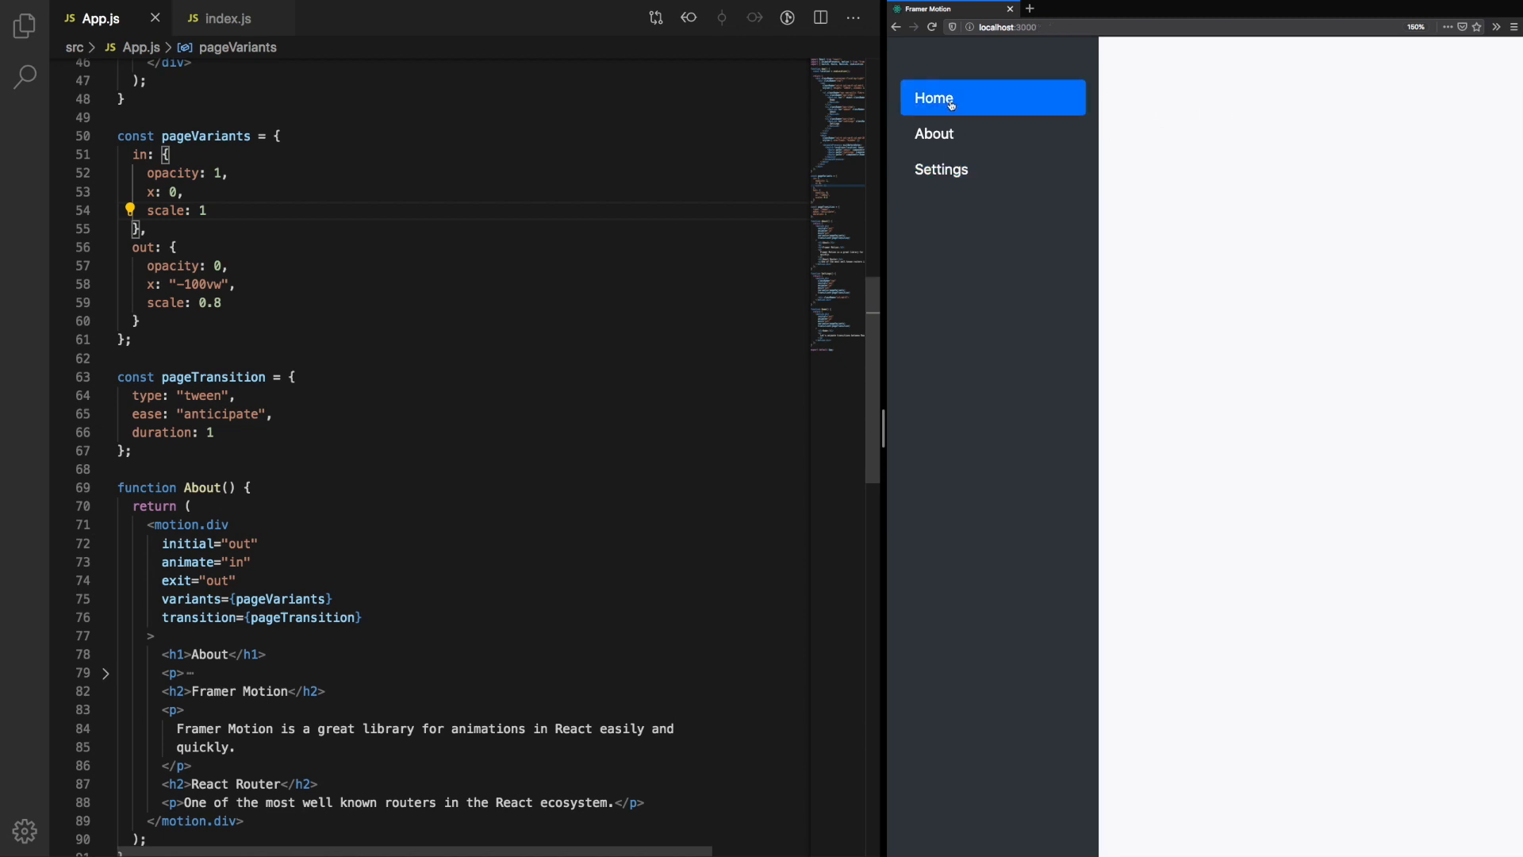
{"action": "left_click", "coordinate": [933, 97]}
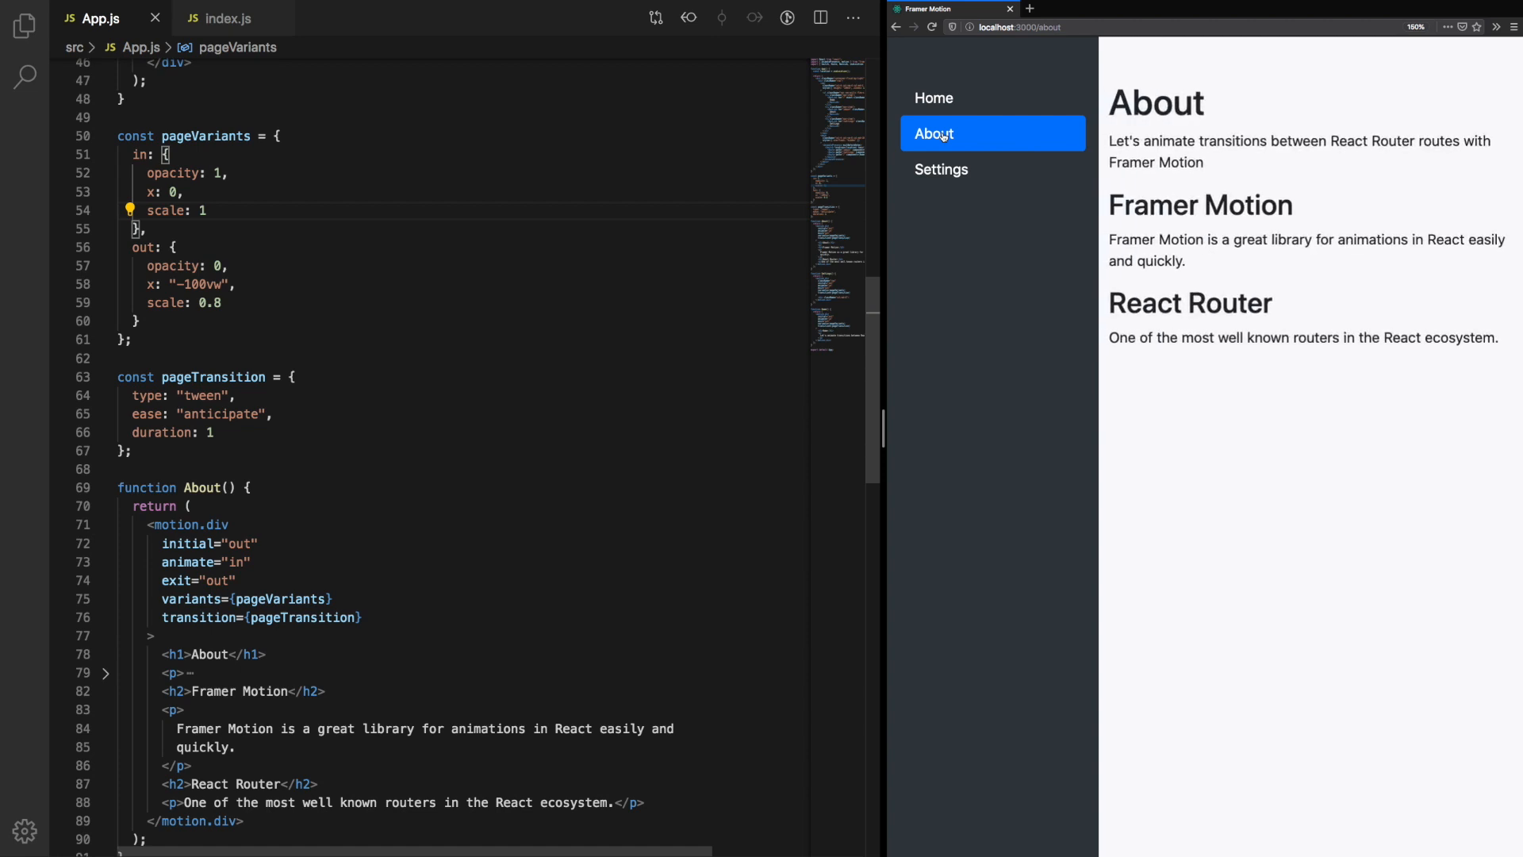
Step: Select the out variant's -100vw offset for editing while rechecking the About and Home transitions
{"action": "left_click", "coordinate": [146, 229]}
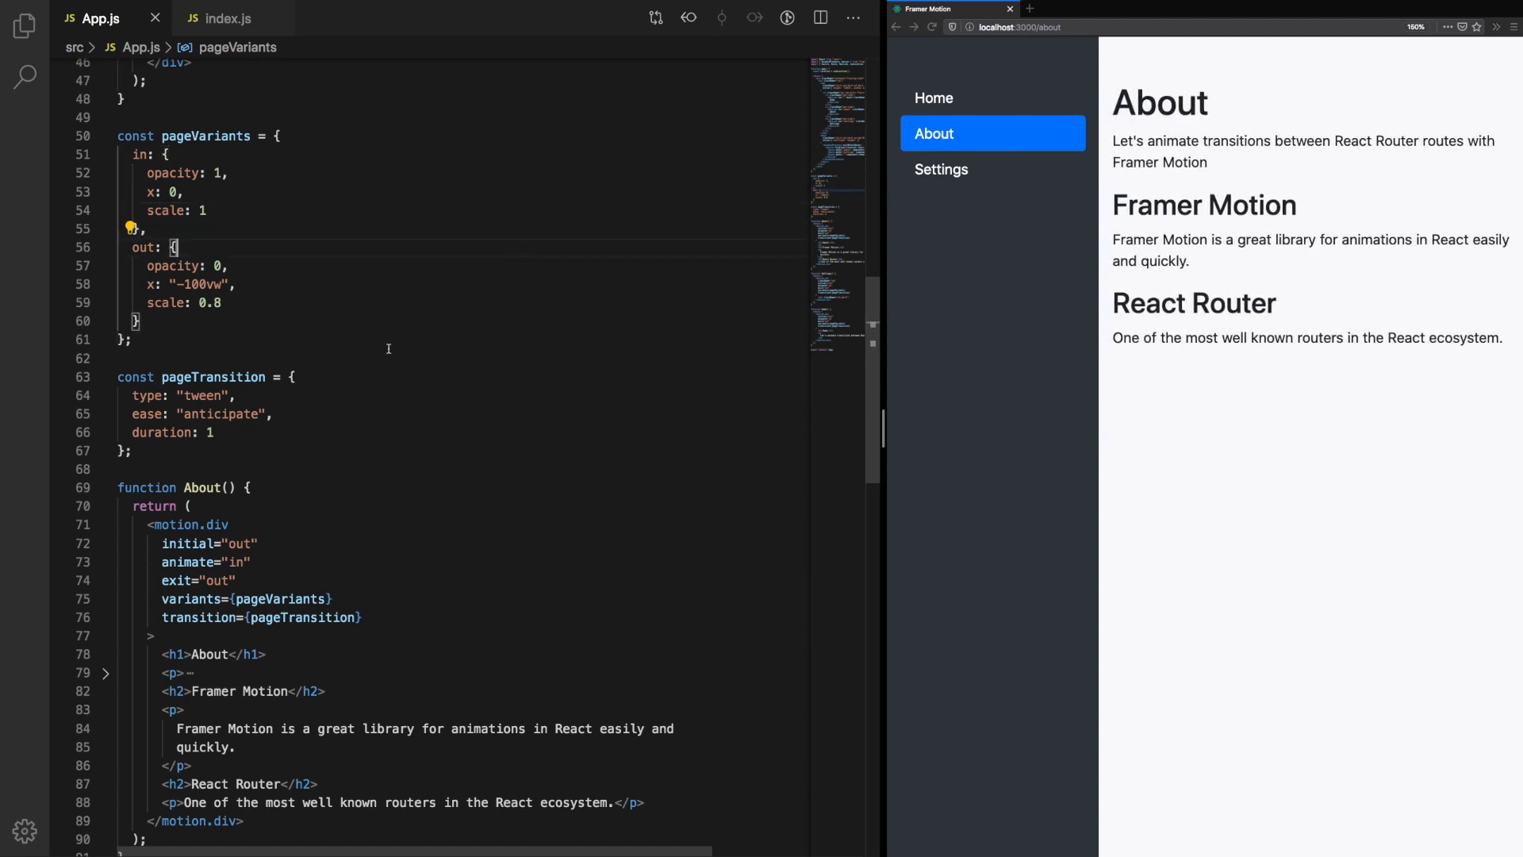
{"action": "double_click", "coordinate": [220, 412]}
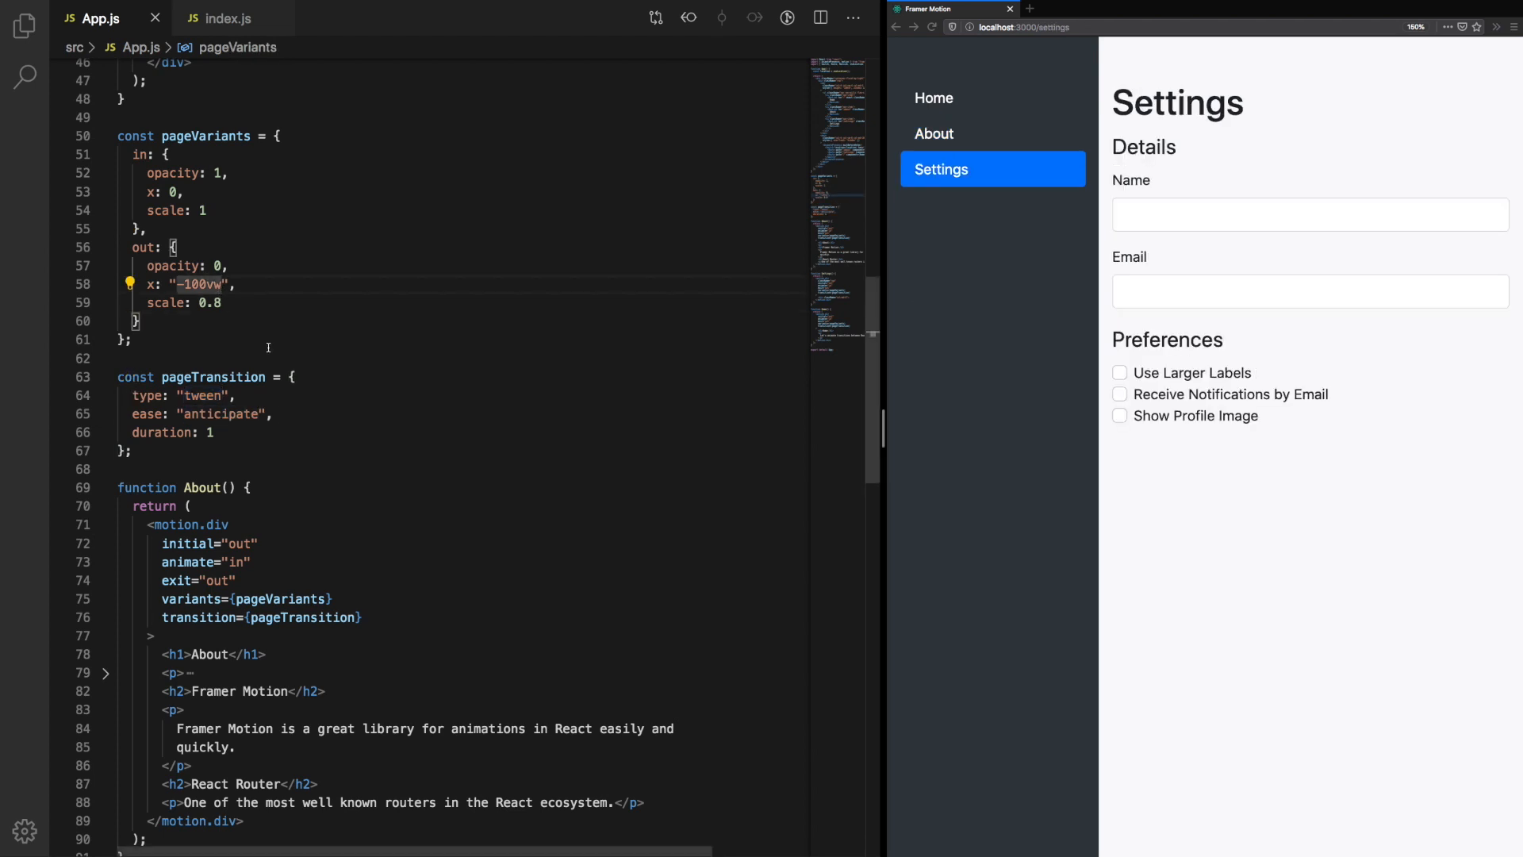
{"action": "left_click", "coordinate": [933, 133]}
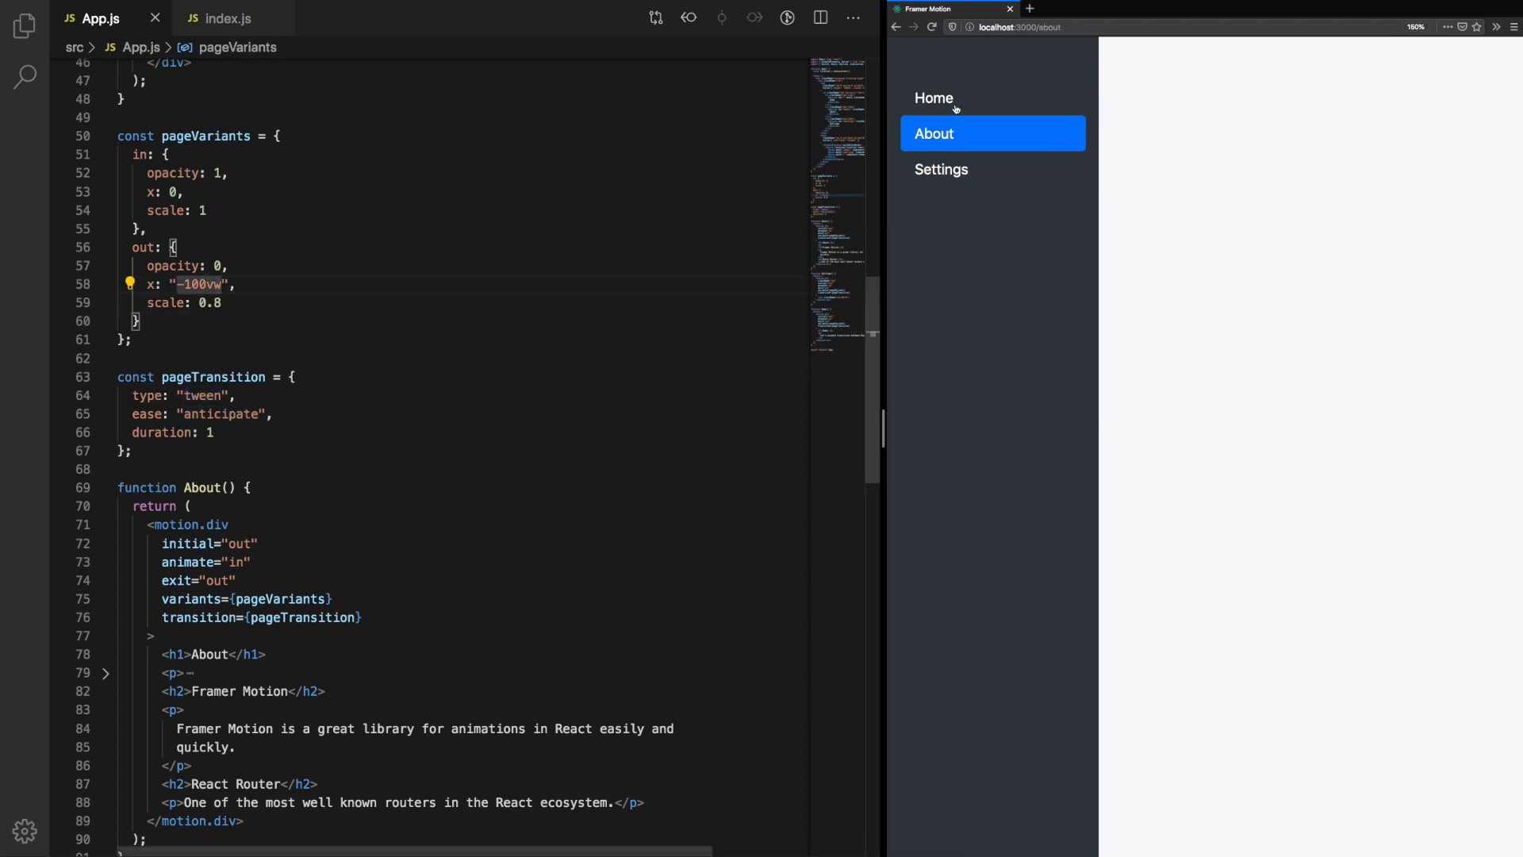
{"action": "left_click", "coordinate": [934, 97]}
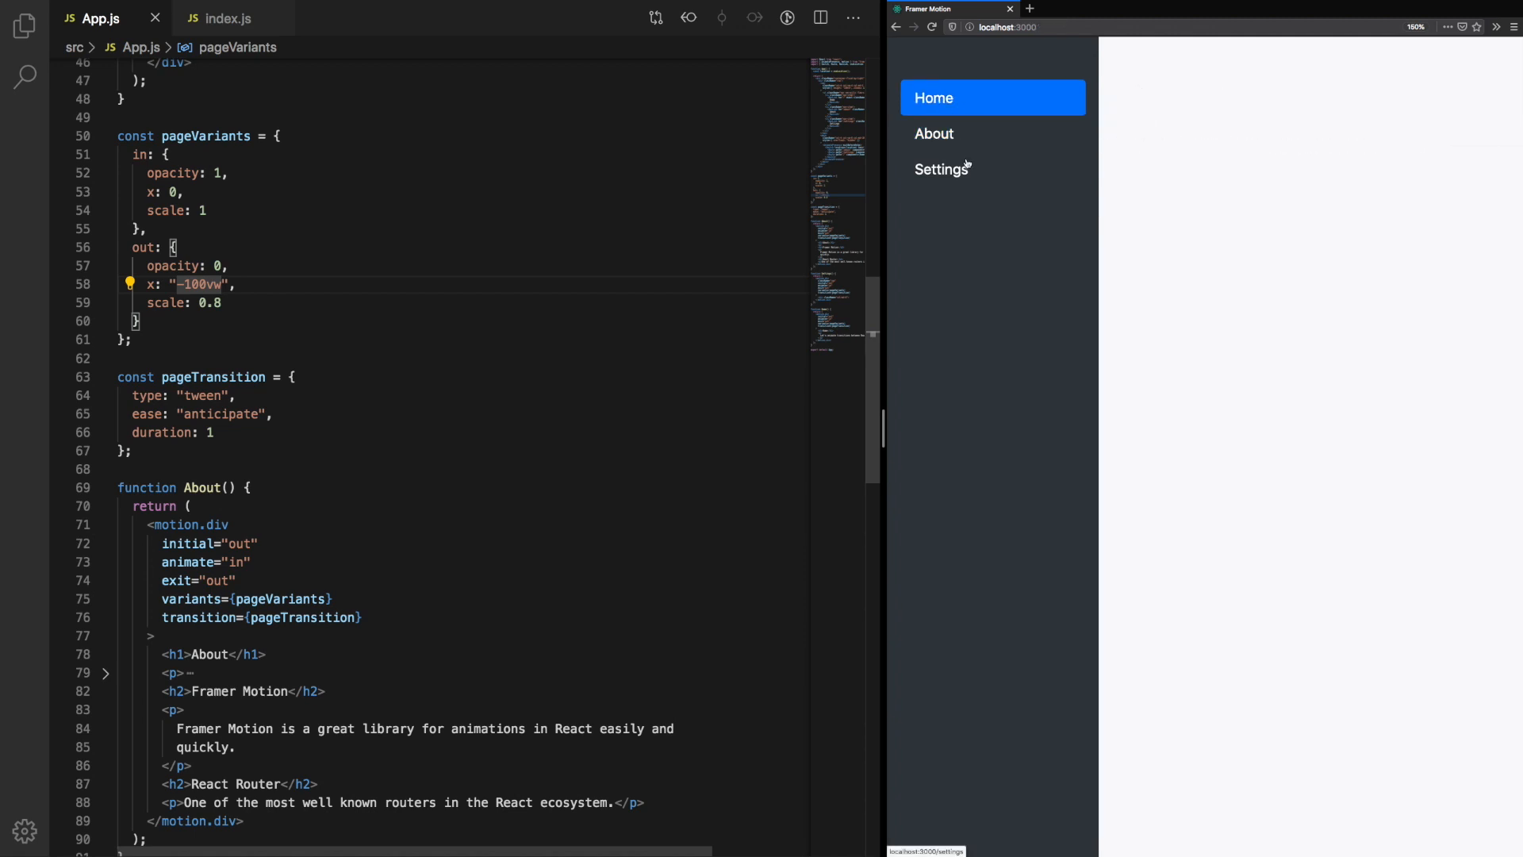
{"action": "left_click", "coordinate": [933, 96]}
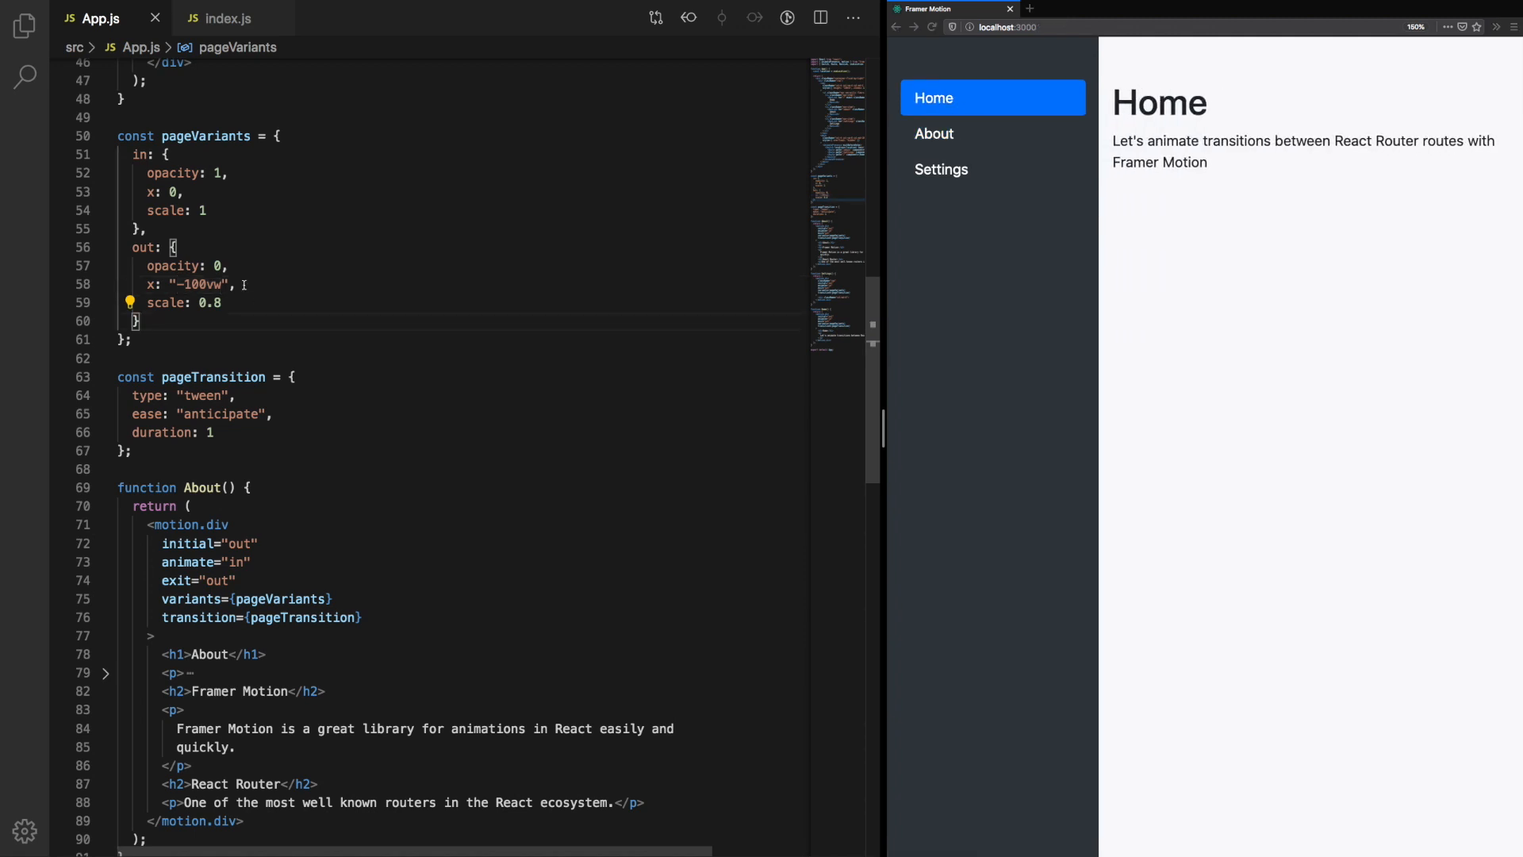
Step: Add an initial variant (x -100vw, scale 0.8), set out to x 100vw, scale 1.2, and give each motion.div initial="initial"
{"action": "type", "text": "initial: {"}
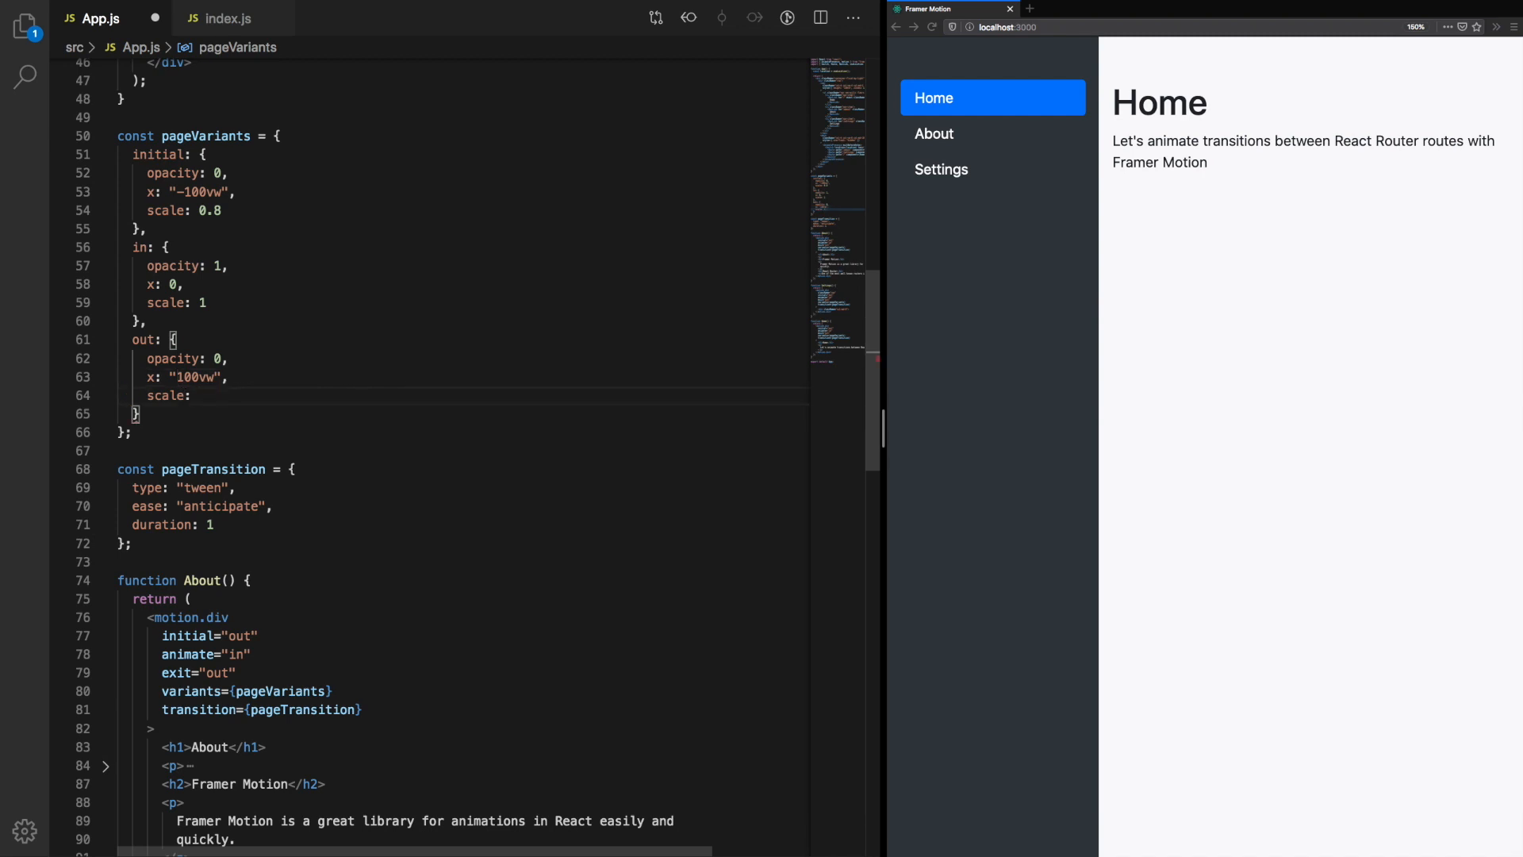
{"action": "type", "text": "1.2"}
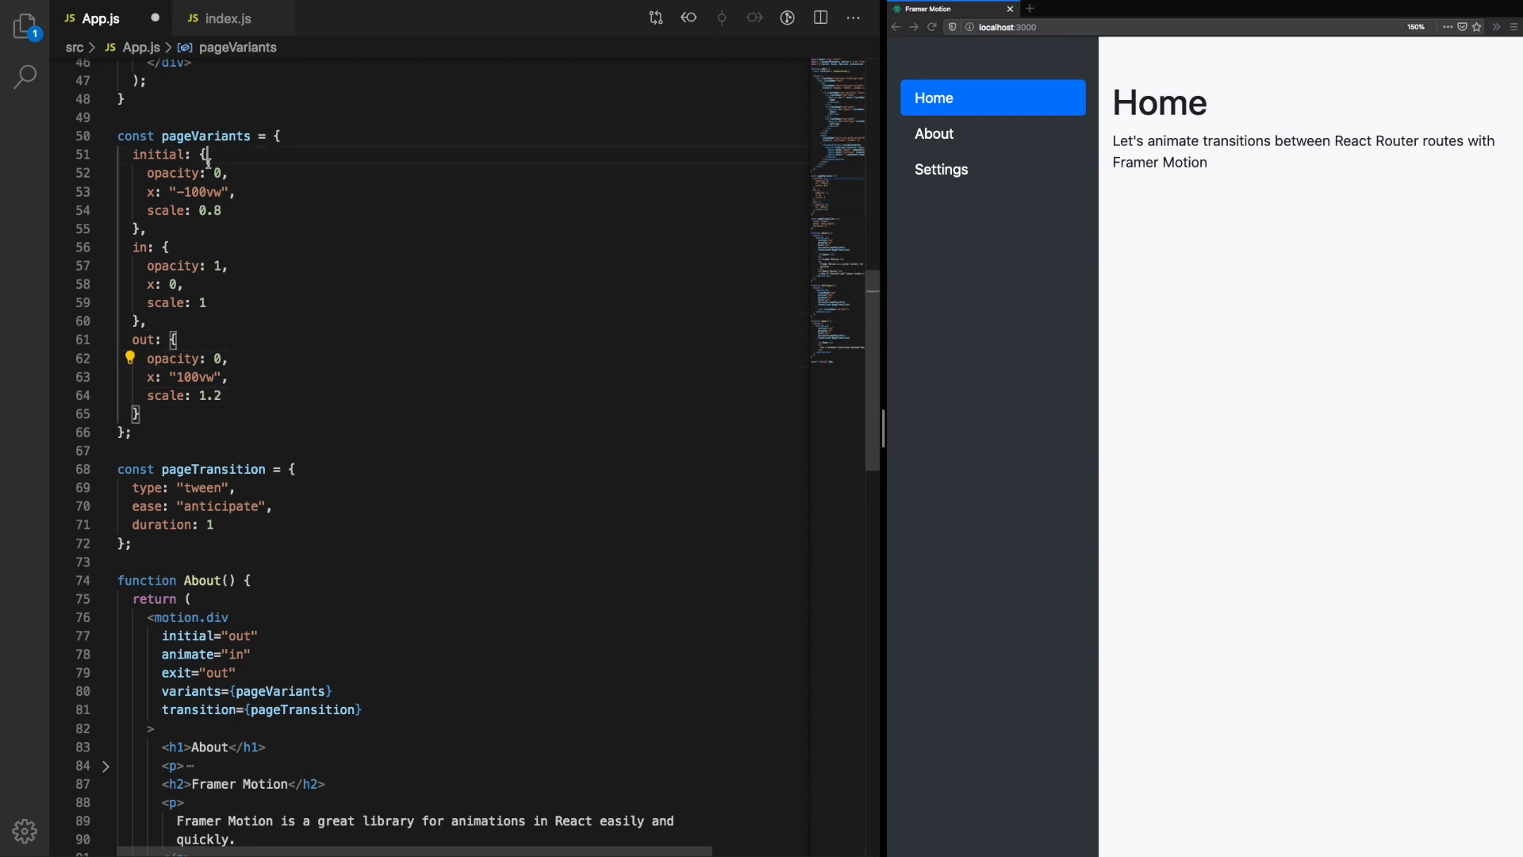
{"action": "scroll", "scroll_direction": "down", "scroll_amount": 3}
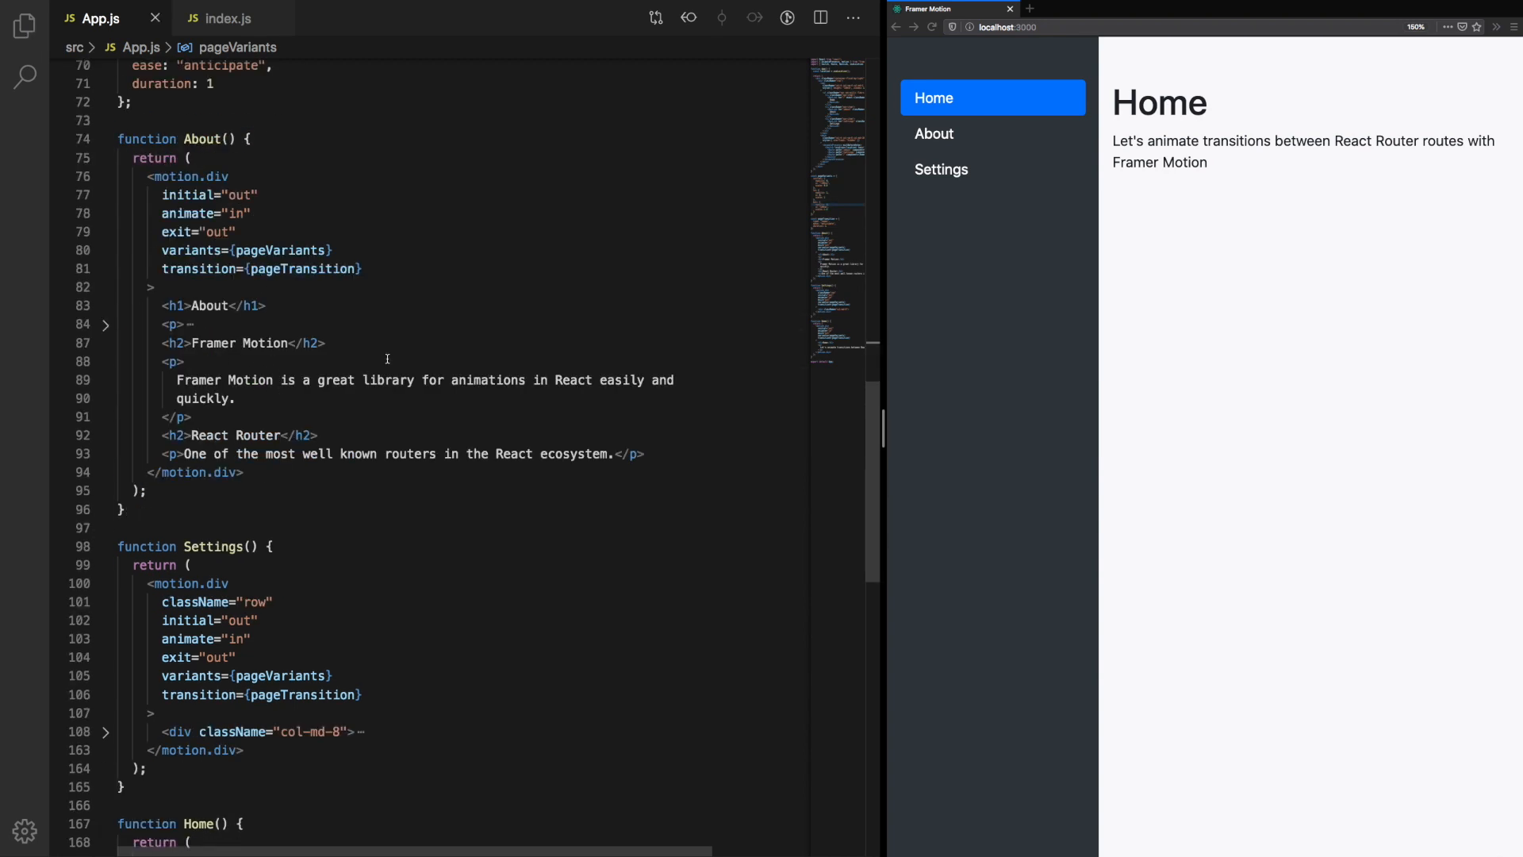
{"action": "type", "text": "initi"}
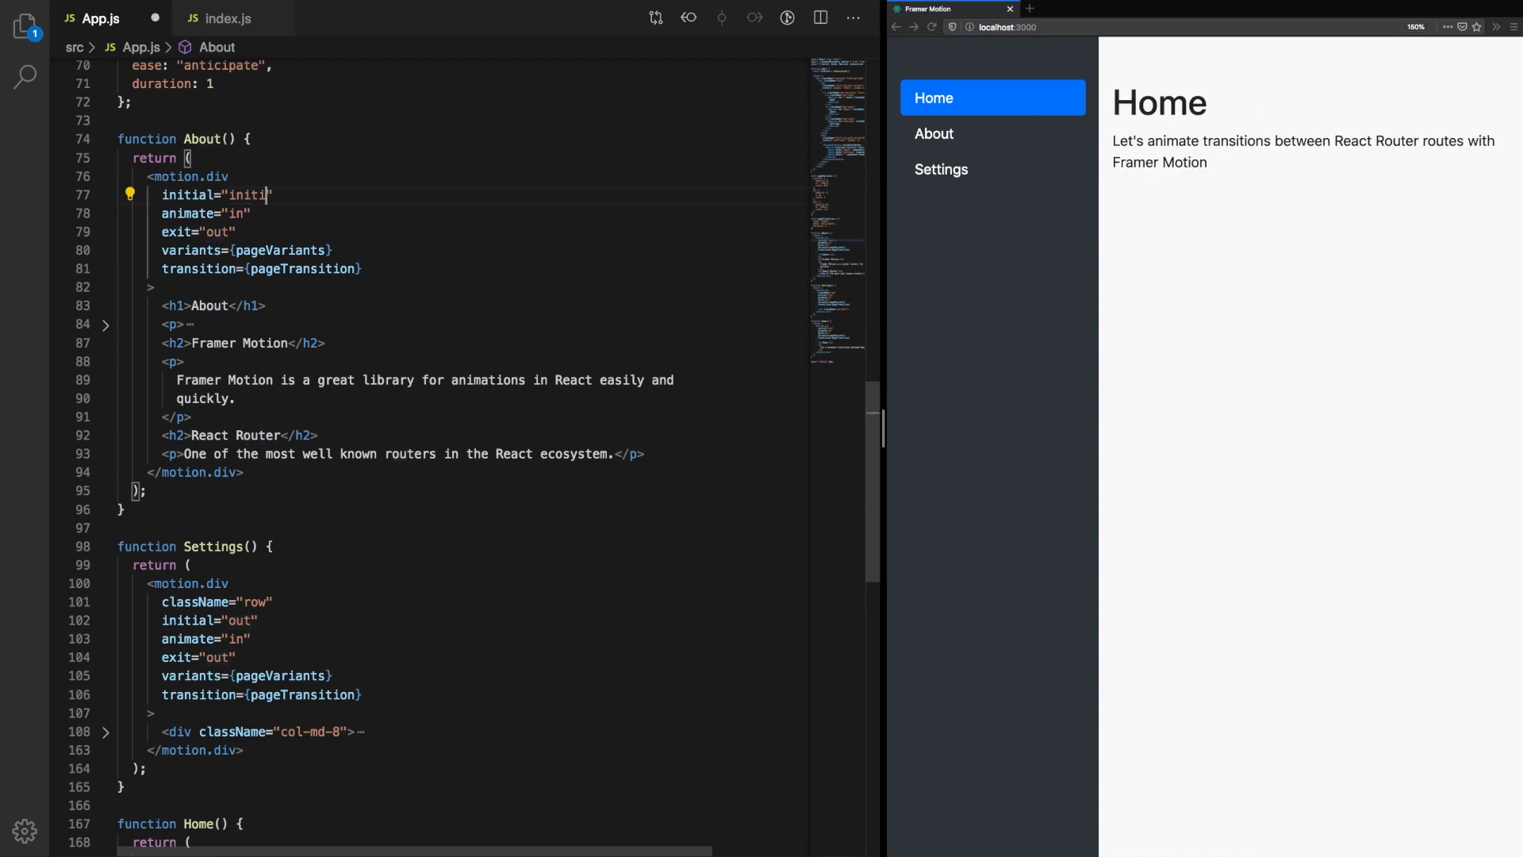
{"action": "scroll", "scroll_direction": "down", "scroll_amount": 3}
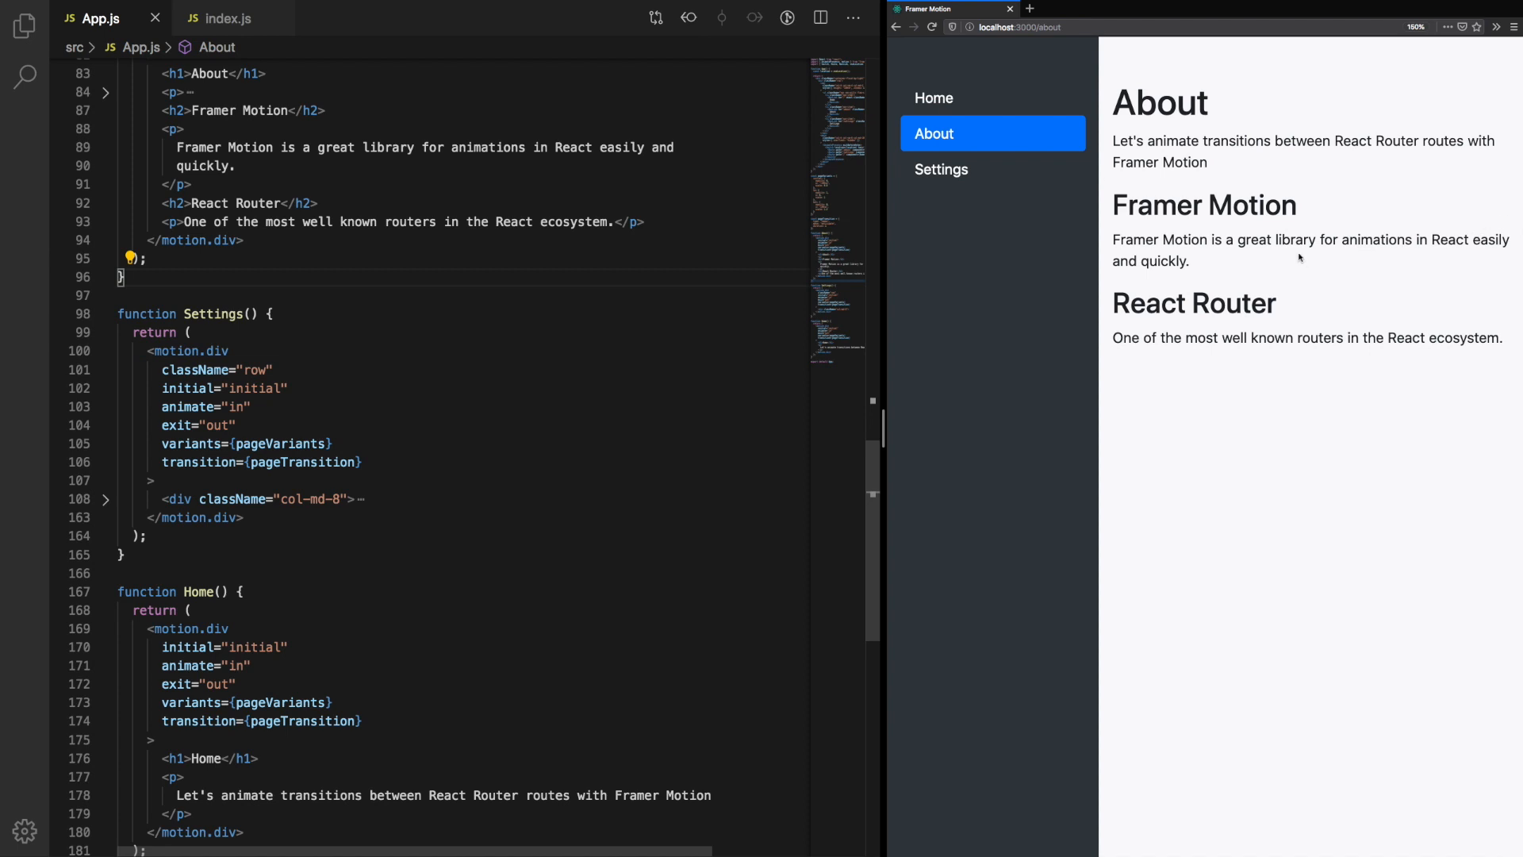
Step: Preview the left-to-right scaled slide by switching between Home, About and Settings
{"action": "left_click", "coordinate": [933, 97]}
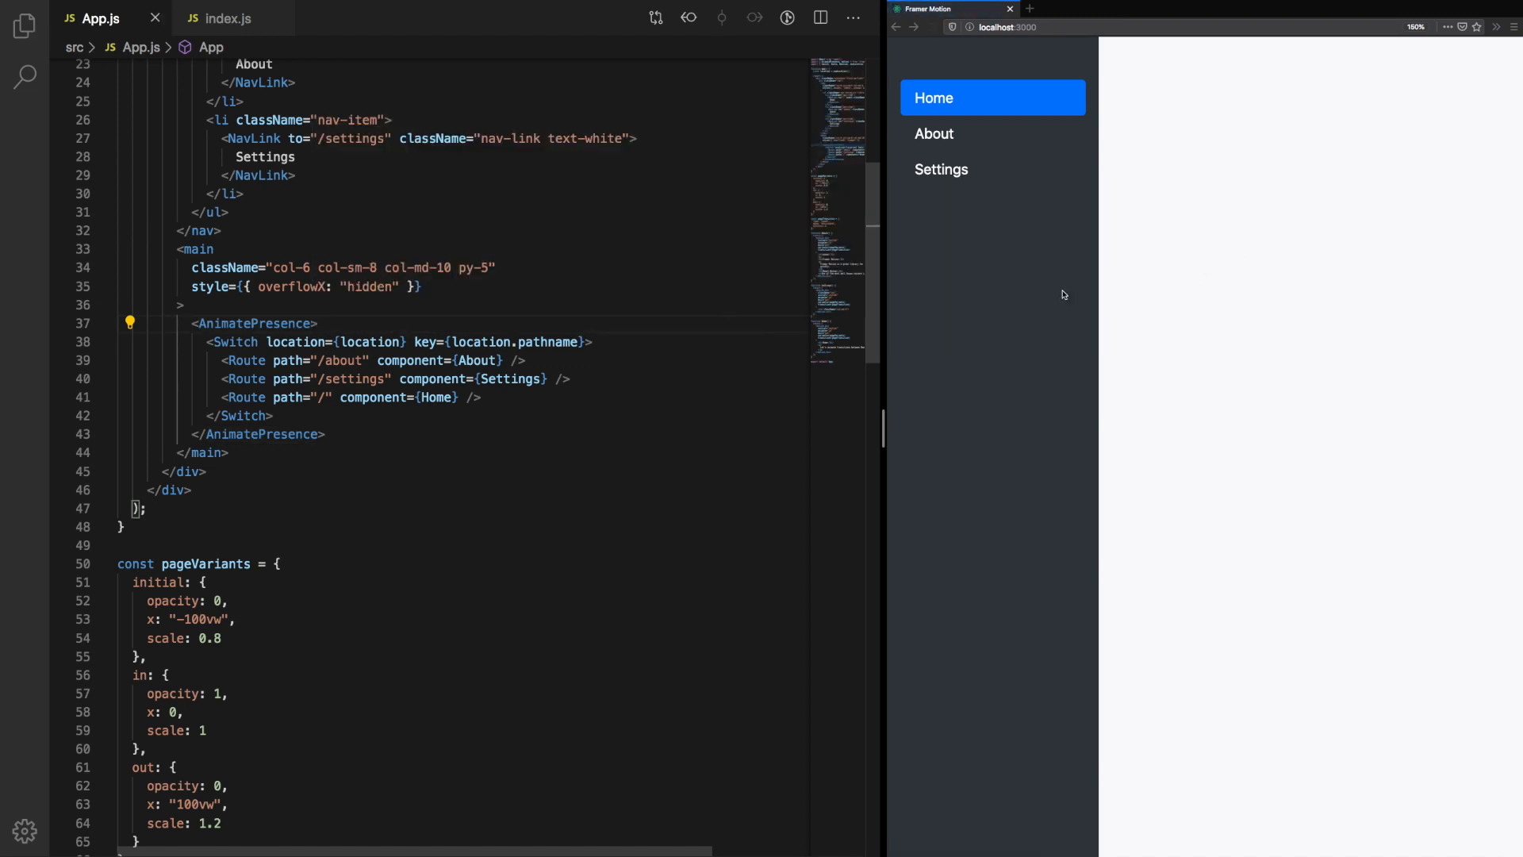
{"action": "left_click", "coordinate": [933, 133]}
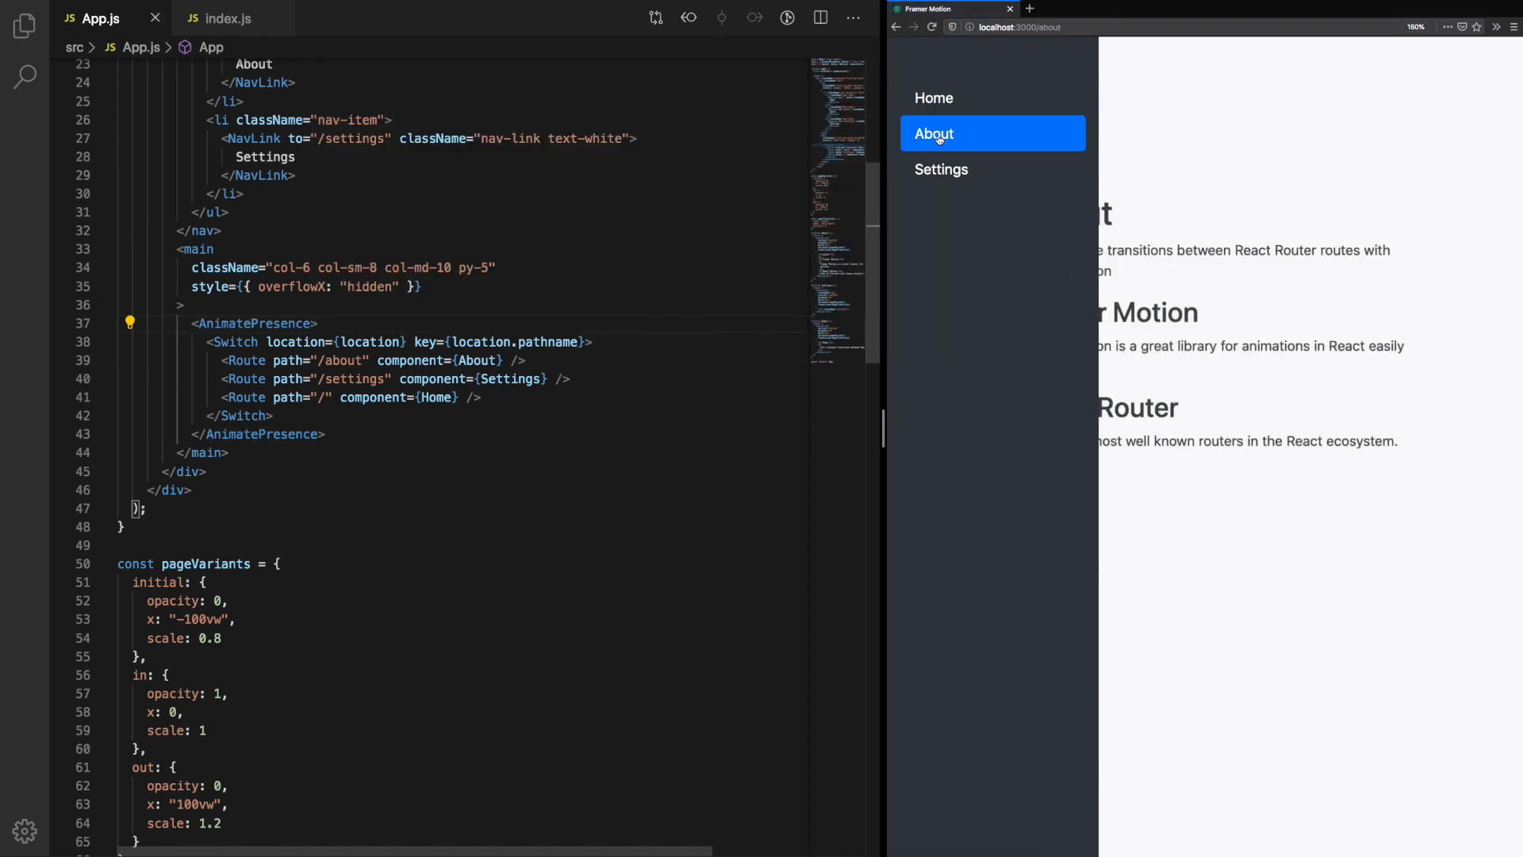
{"action": "left_click", "coordinate": [933, 97]}
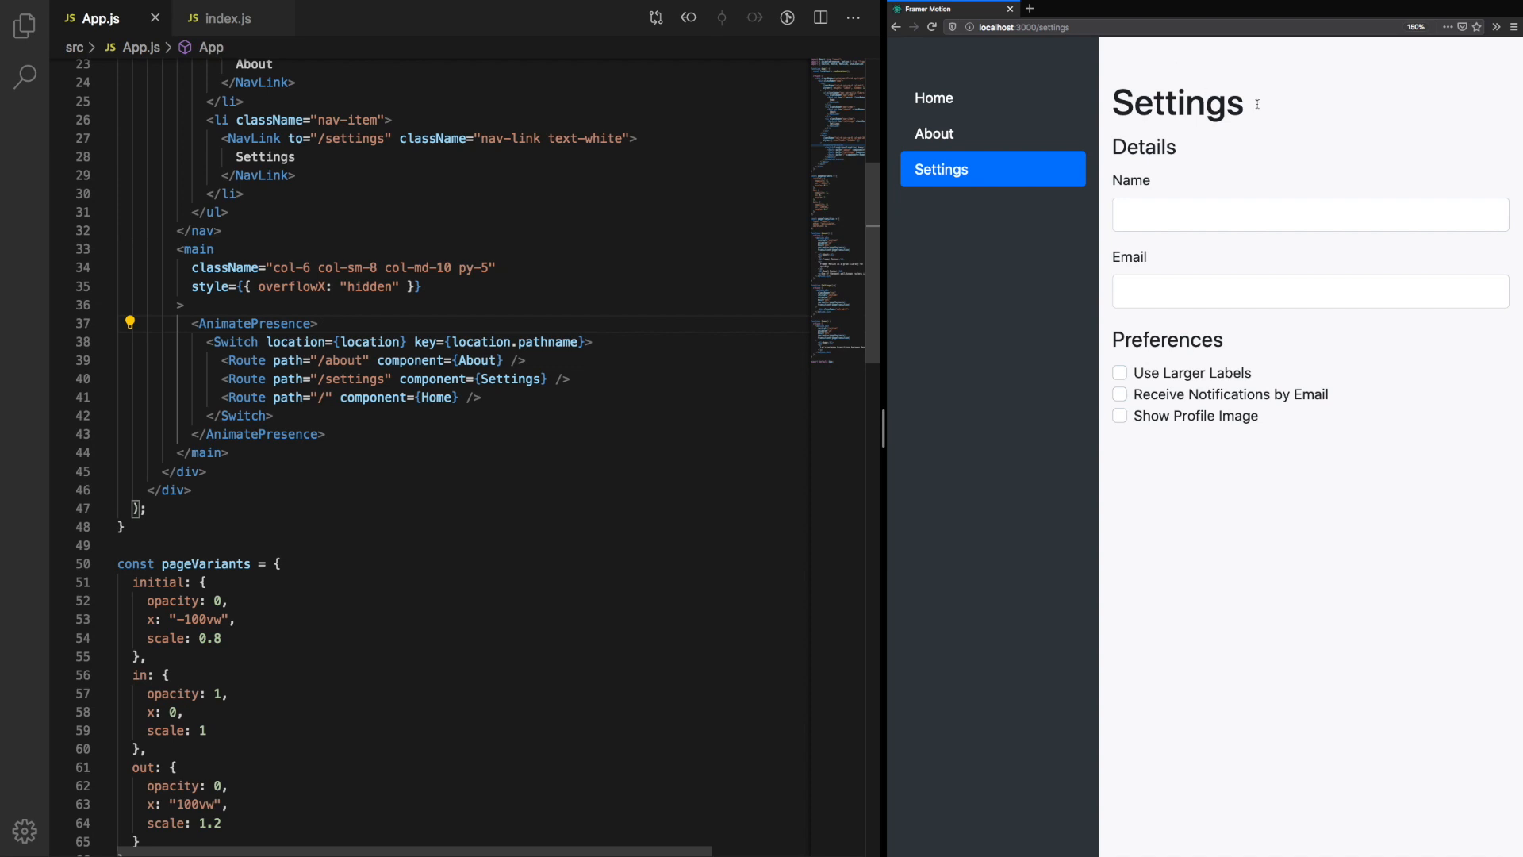
{"action": "mouse_move", "coordinate": [1351, 111]}
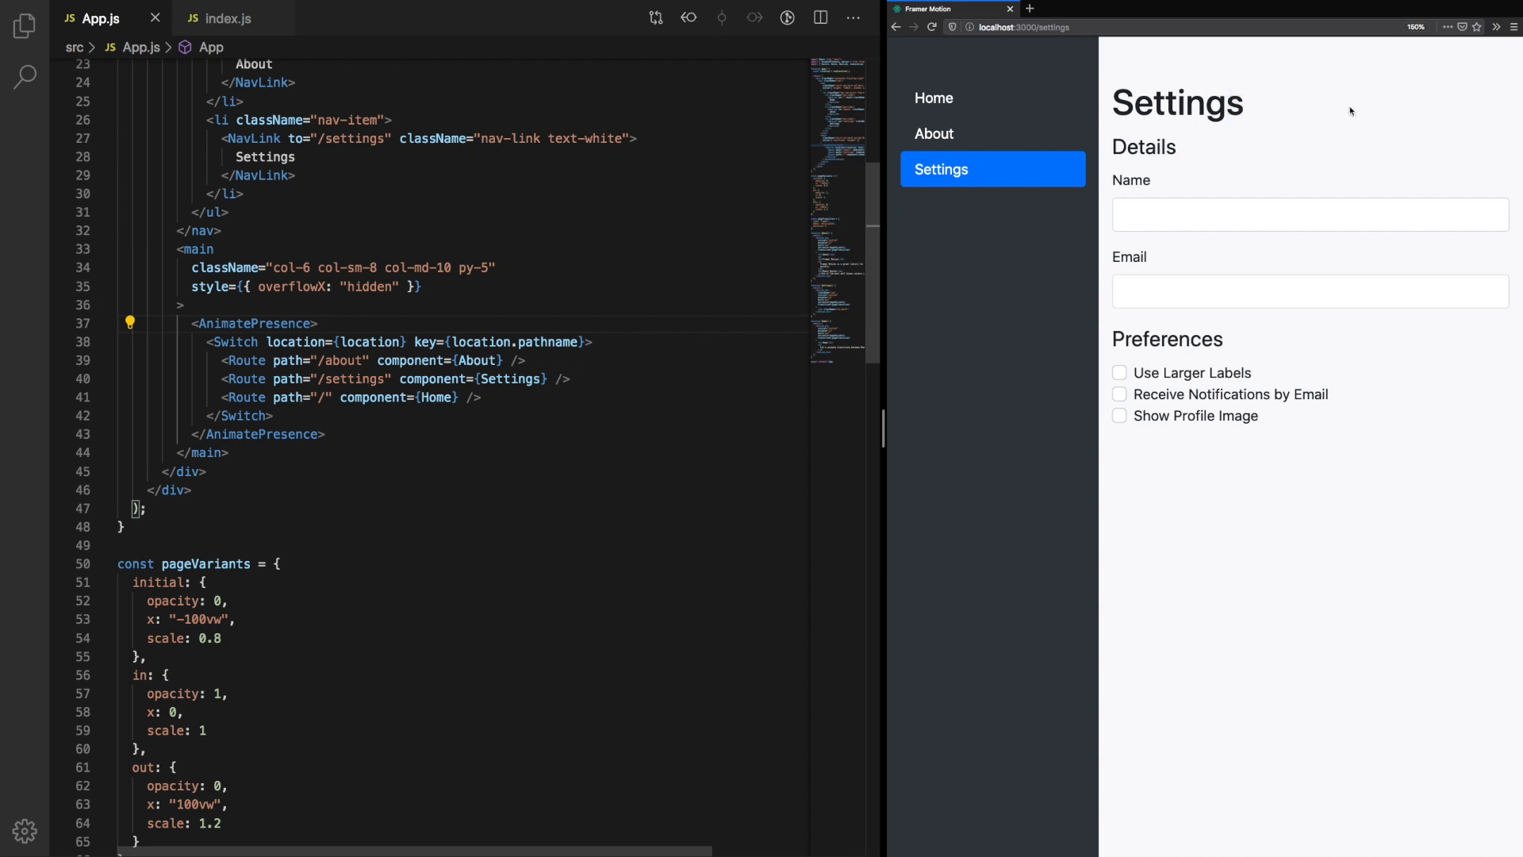
{"action": "left_click", "coordinate": [933, 133]}
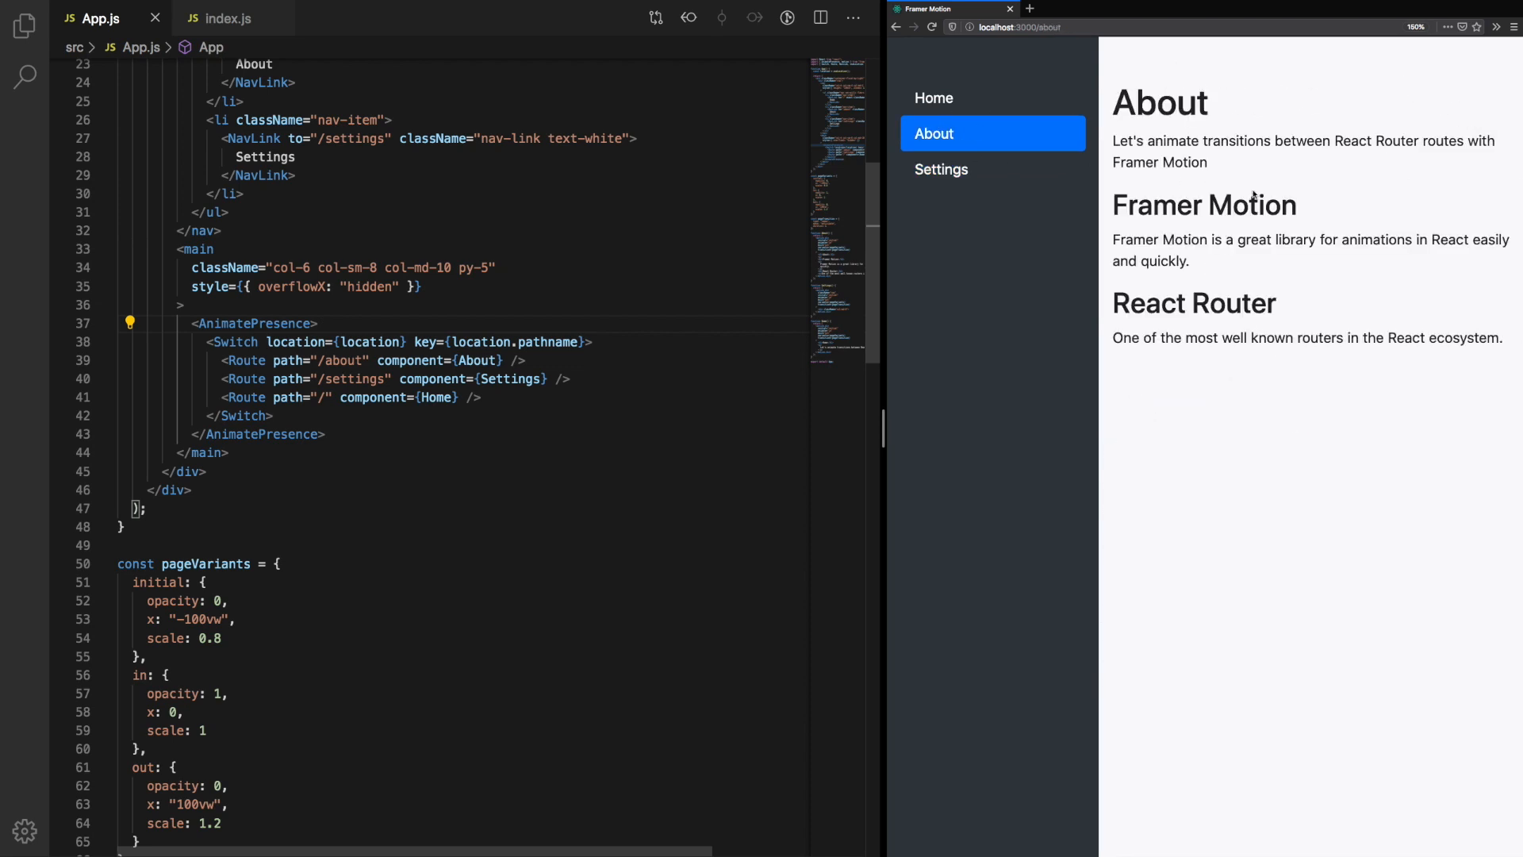
{"action": "mouse_move", "coordinate": [941, 109]}
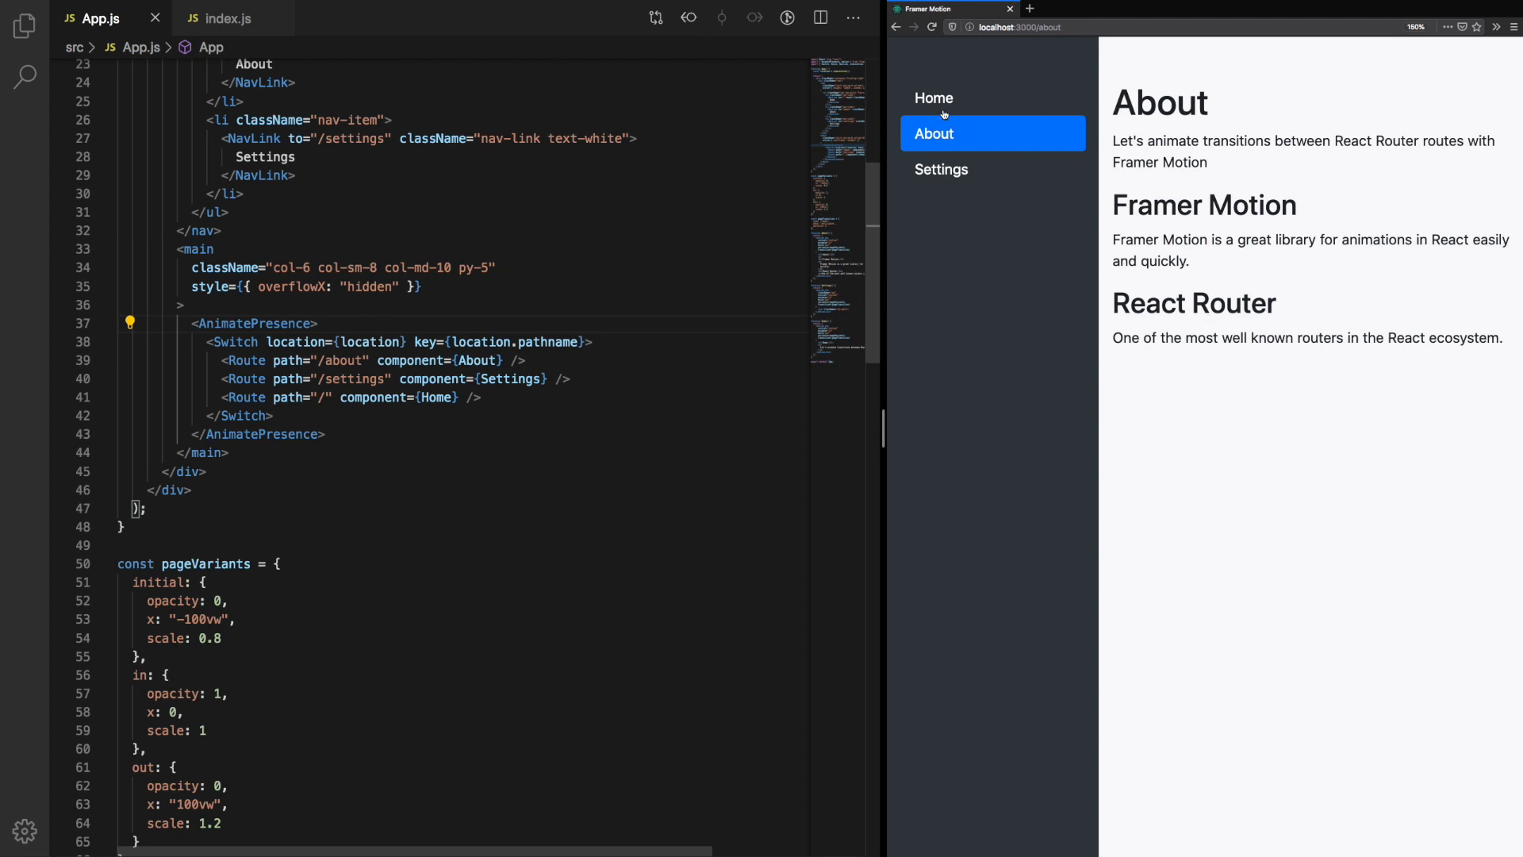
Step: Start adding position: "relative" to the main element's style beside overflowX: "hidden"
{"action": "left_click", "coordinate": [933, 96]}
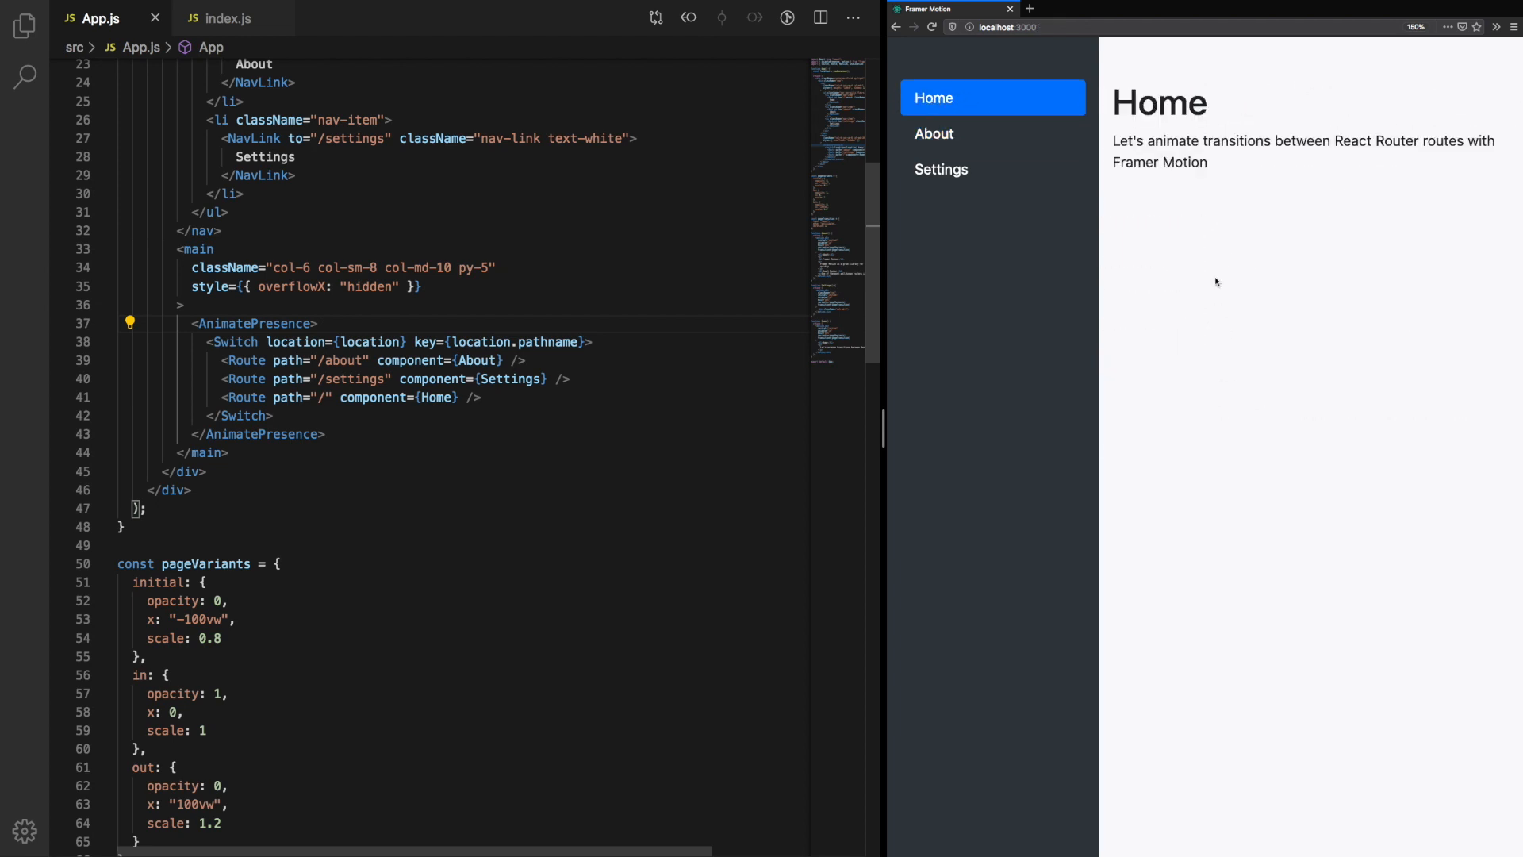
{"action": "type", "text": "pos"}
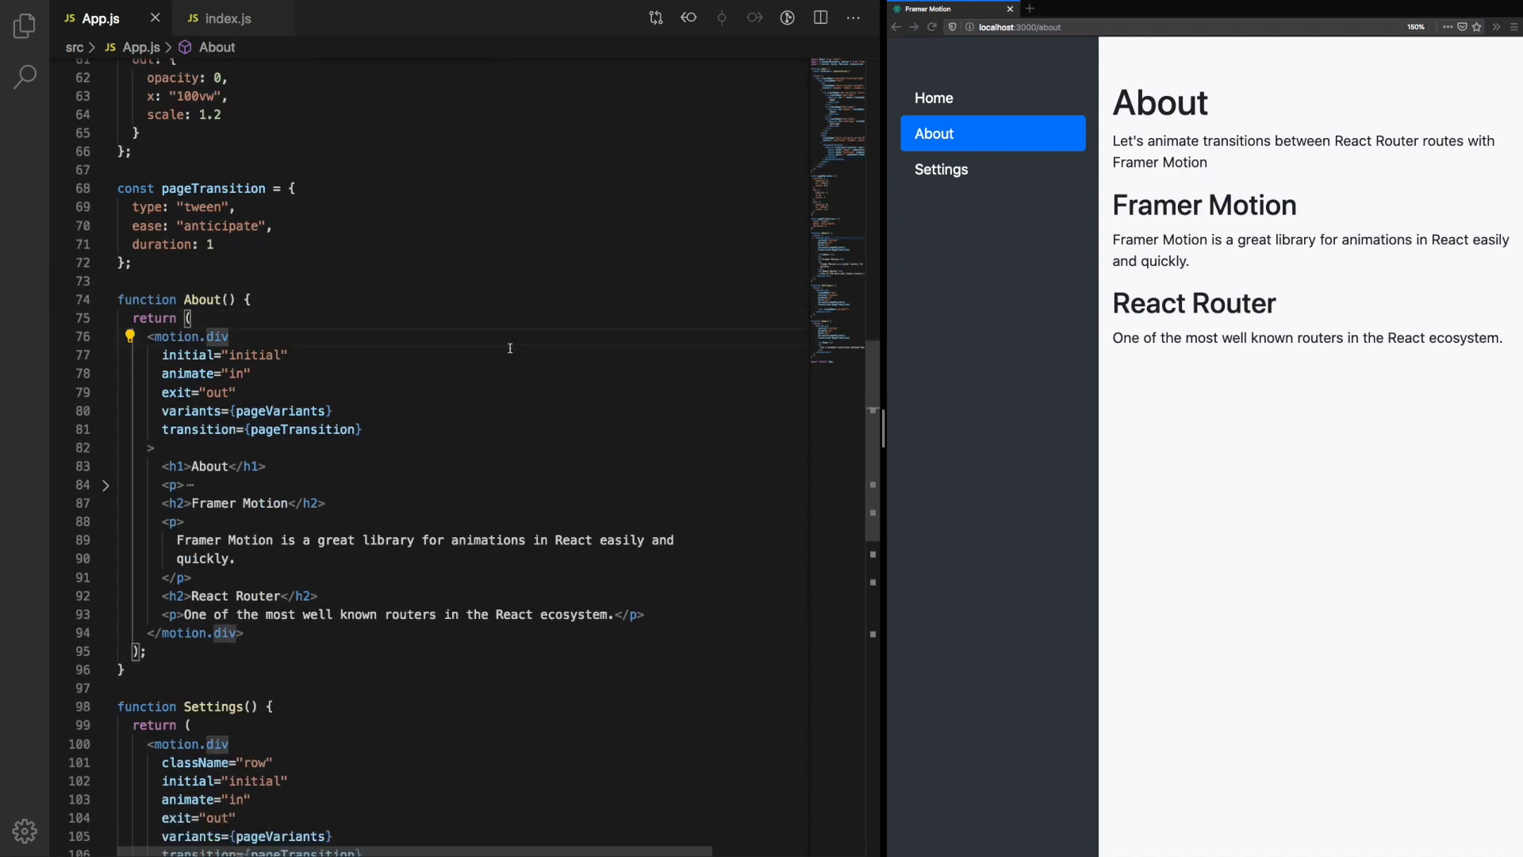
Step: Pass style={pageStyle} (position: "absolute") to the page motion.divs and check Settings and About
{"action": "type", "text": "style={pageStyle}"}
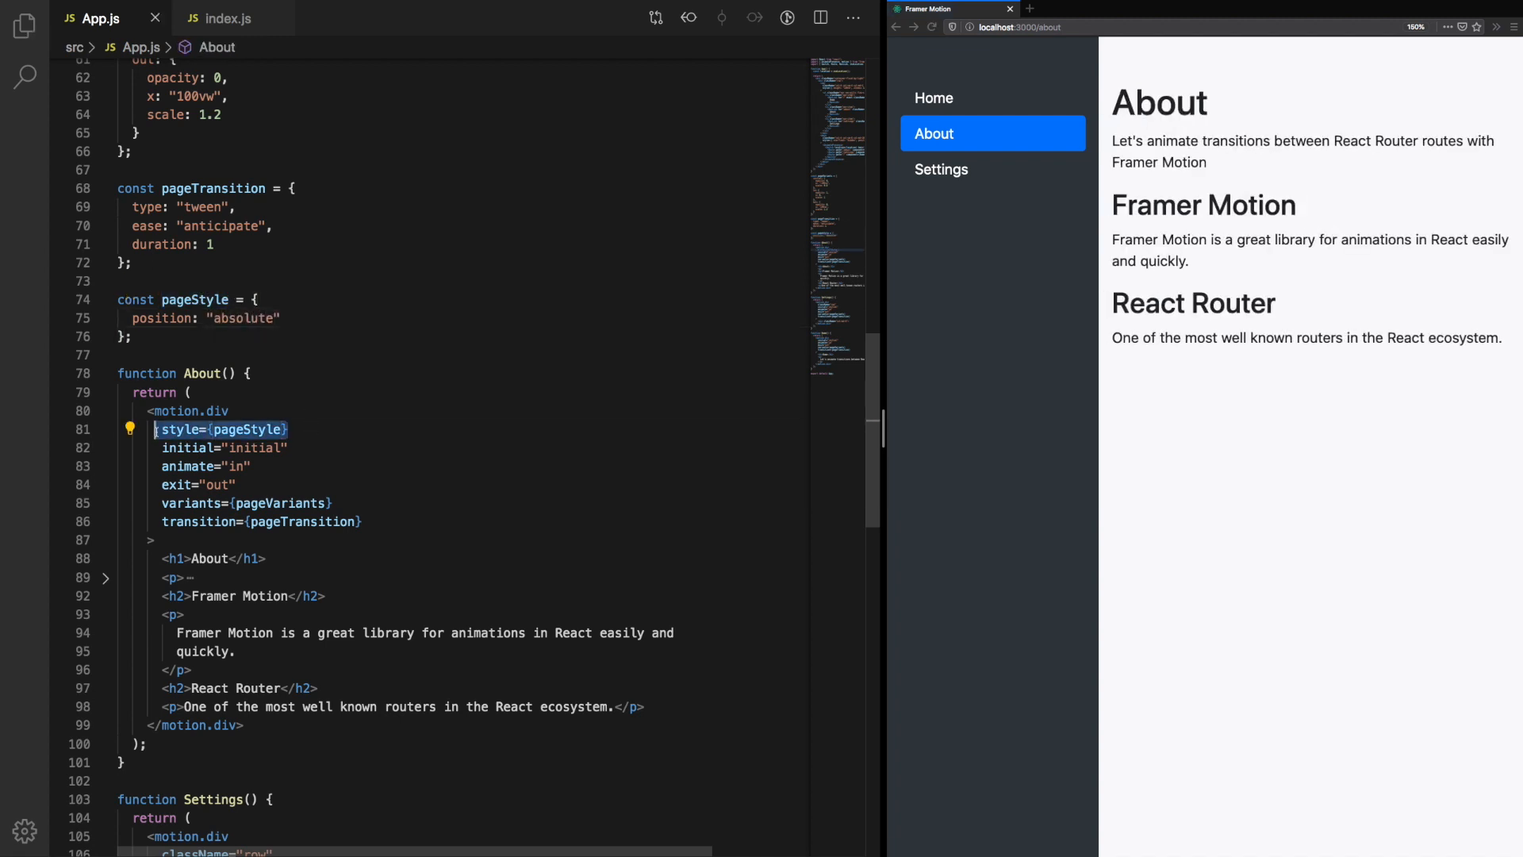
{"action": "scroll", "scroll_direction": "down", "scroll_amount": 3}
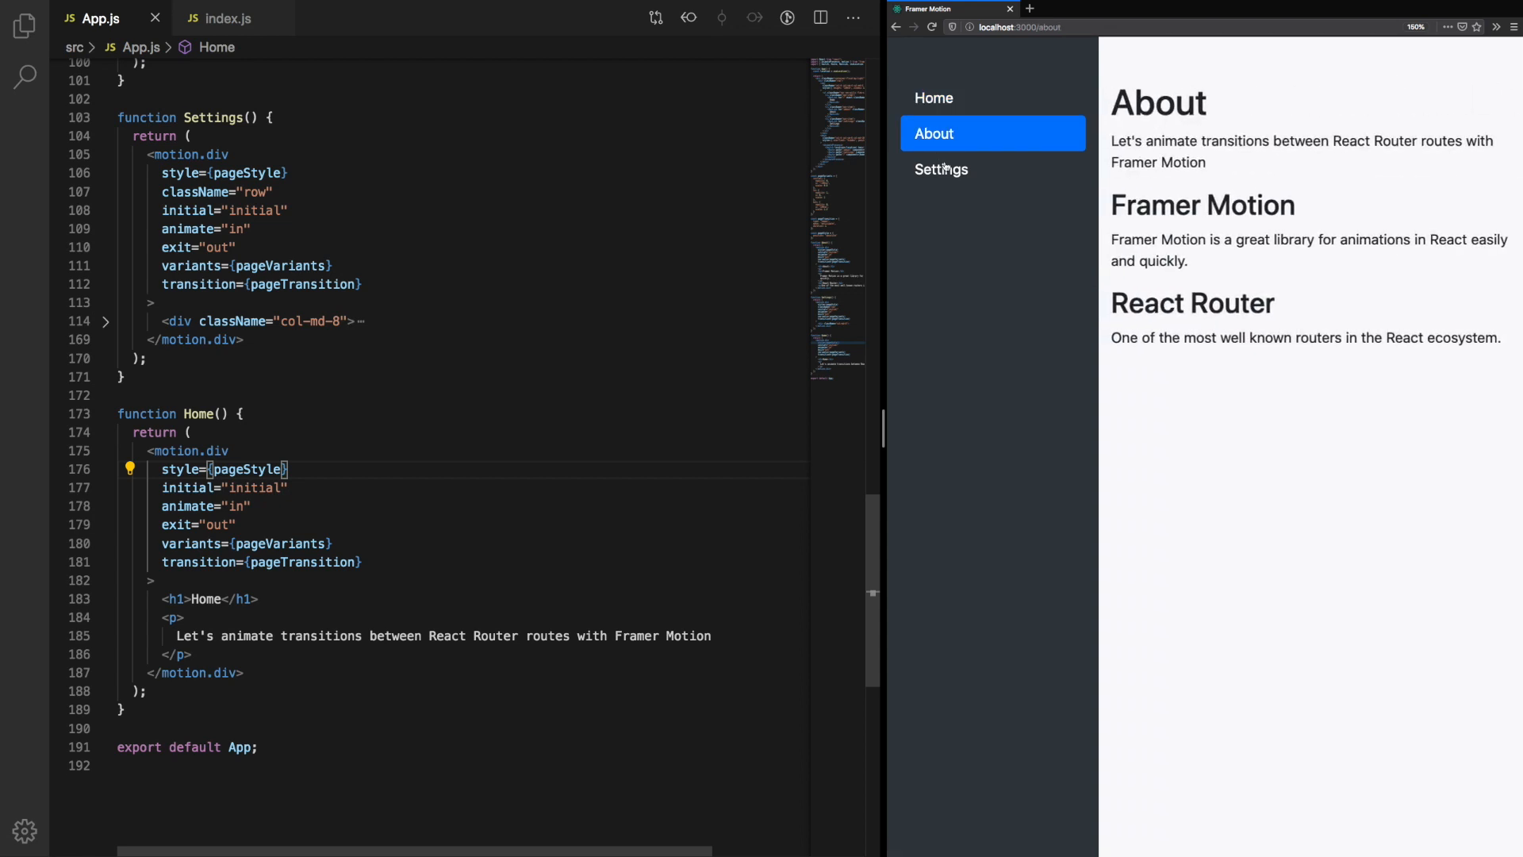
{"action": "left_click", "coordinate": [941, 169]}
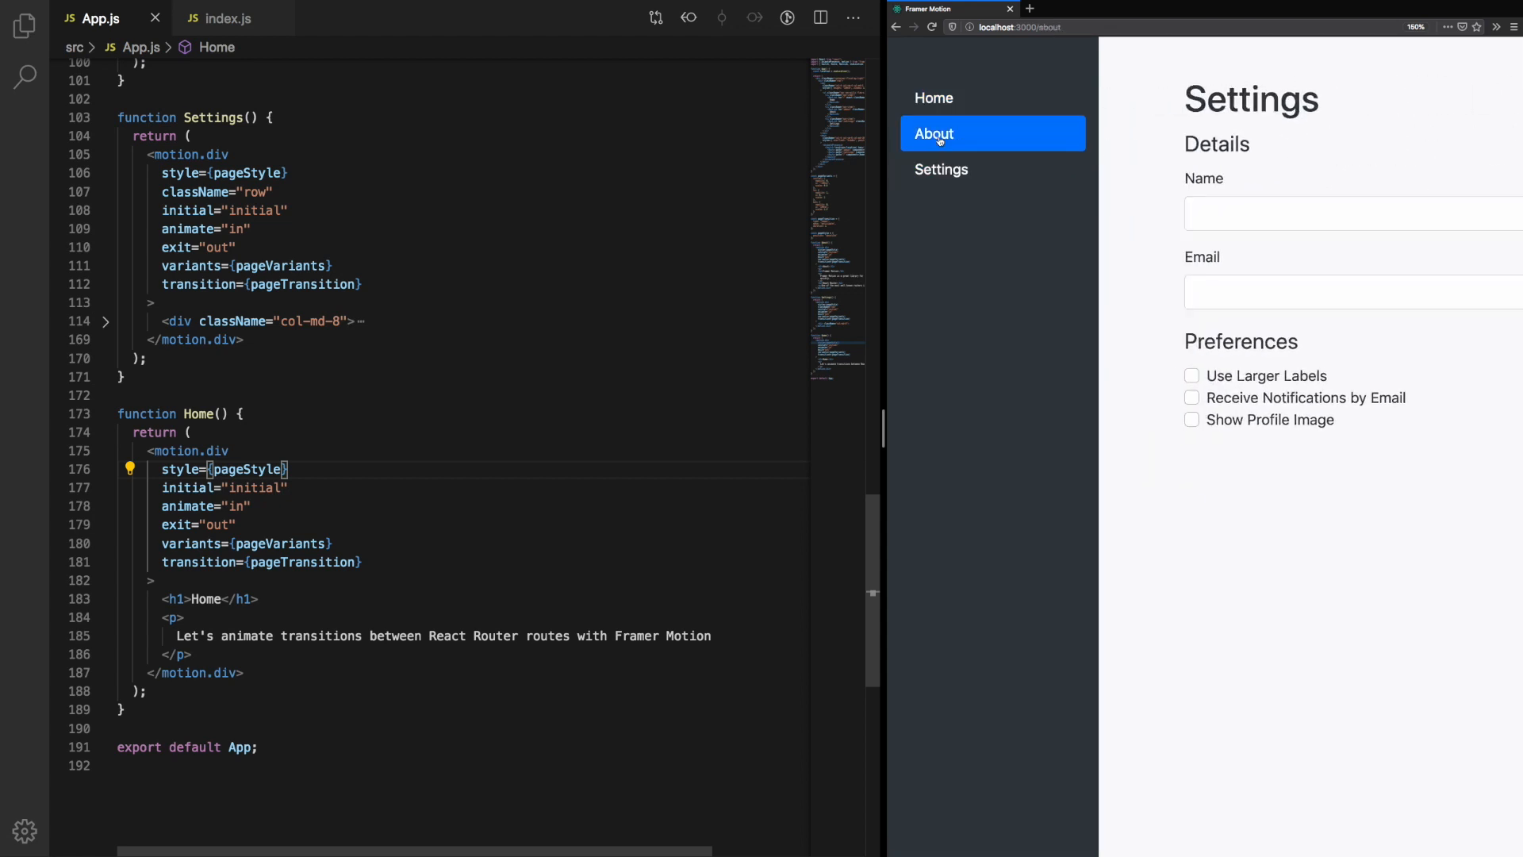
{"action": "left_click", "coordinate": [933, 97]}
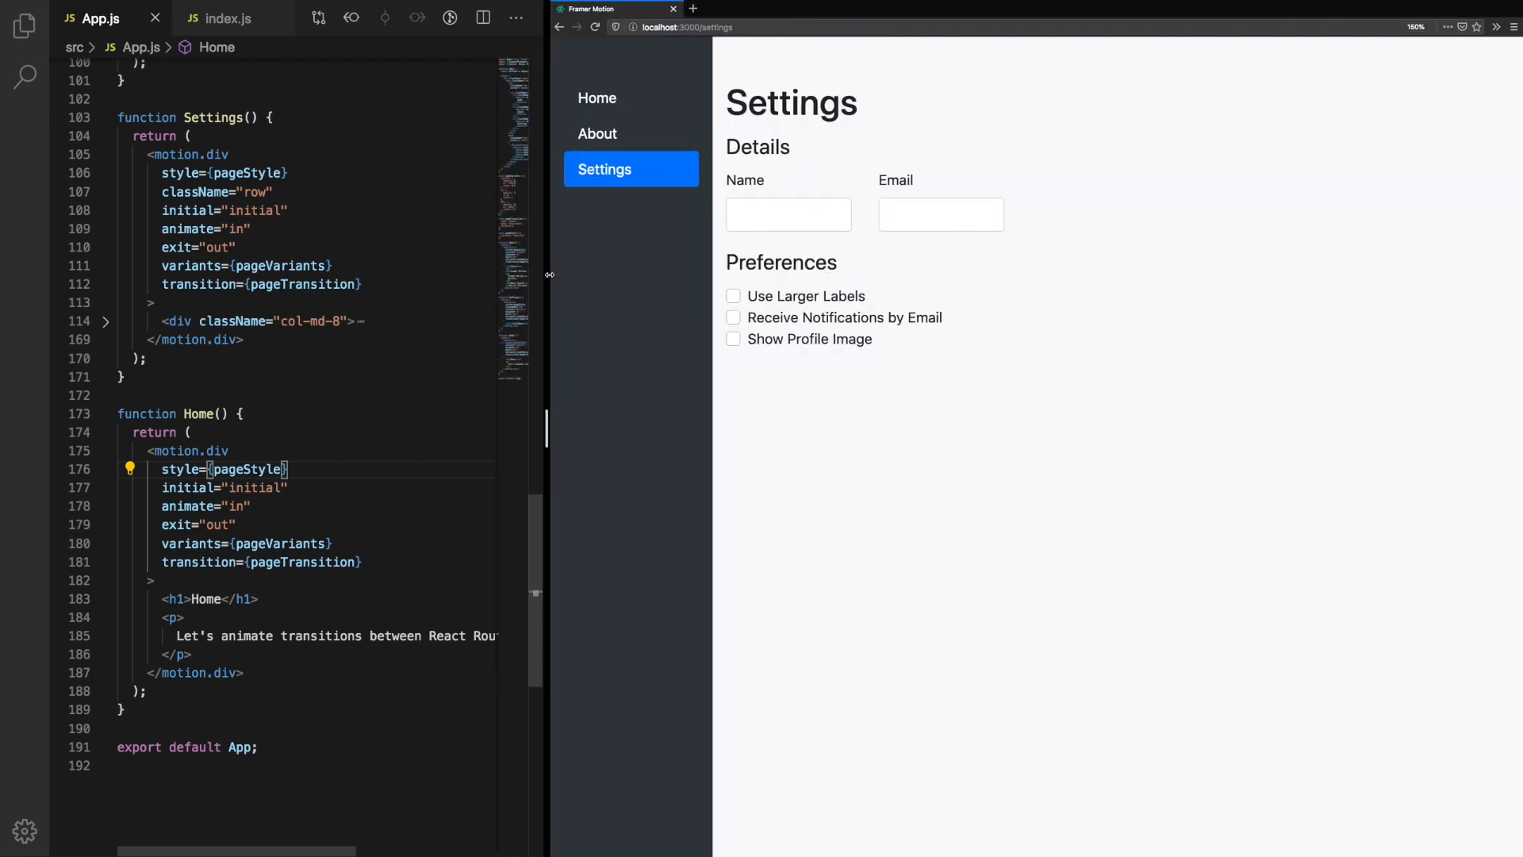
Step: Visit About, Home and Settings to watch the transitions with the absolute pageStyle applied
{"action": "left_click", "coordinate": [598, 133]}
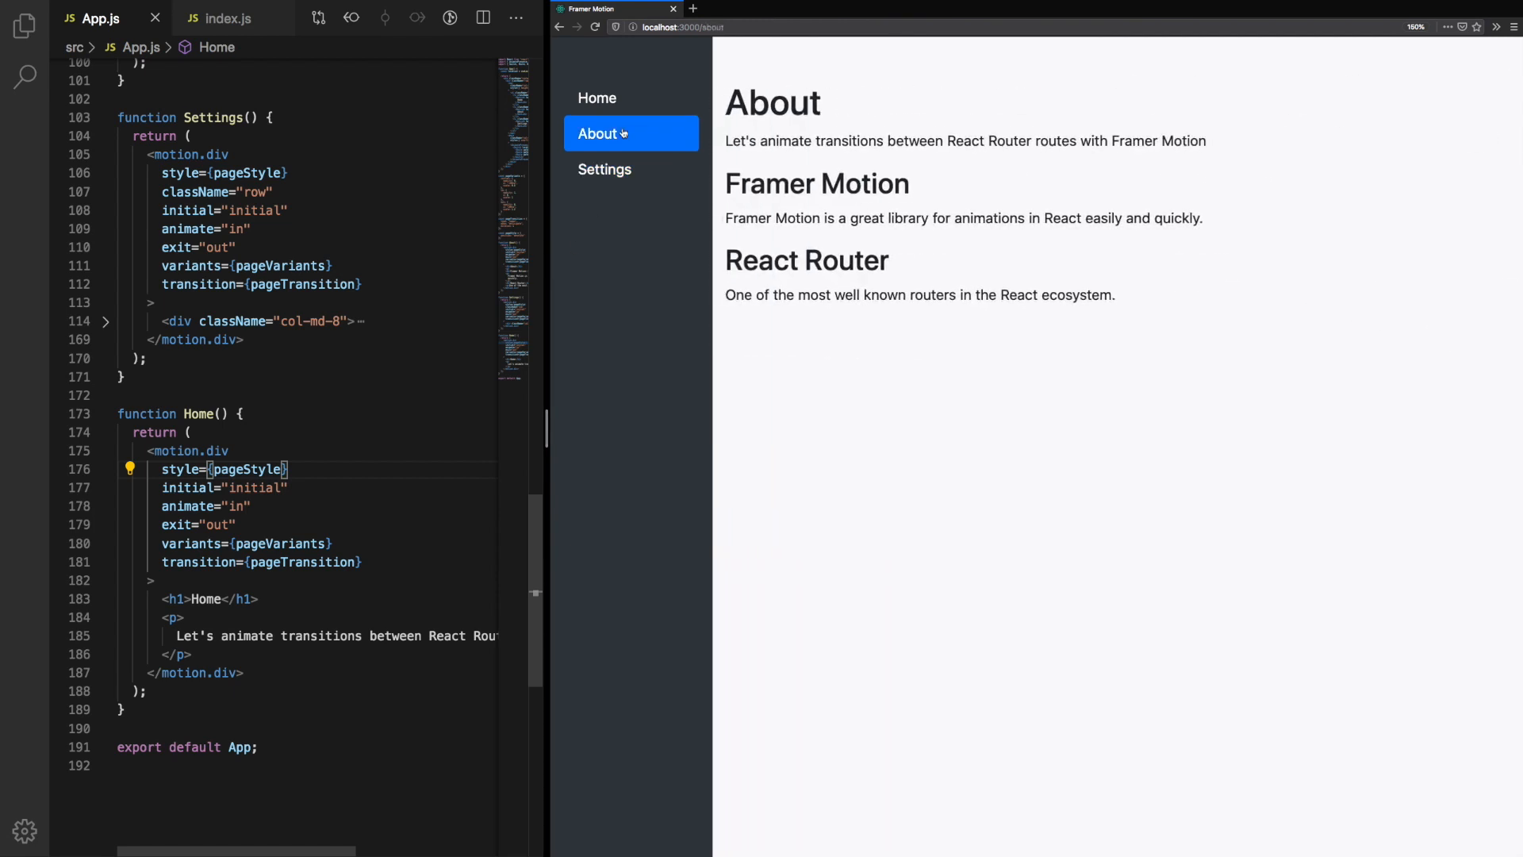
{"action": "left_click", "coordinate": [598, 96]}
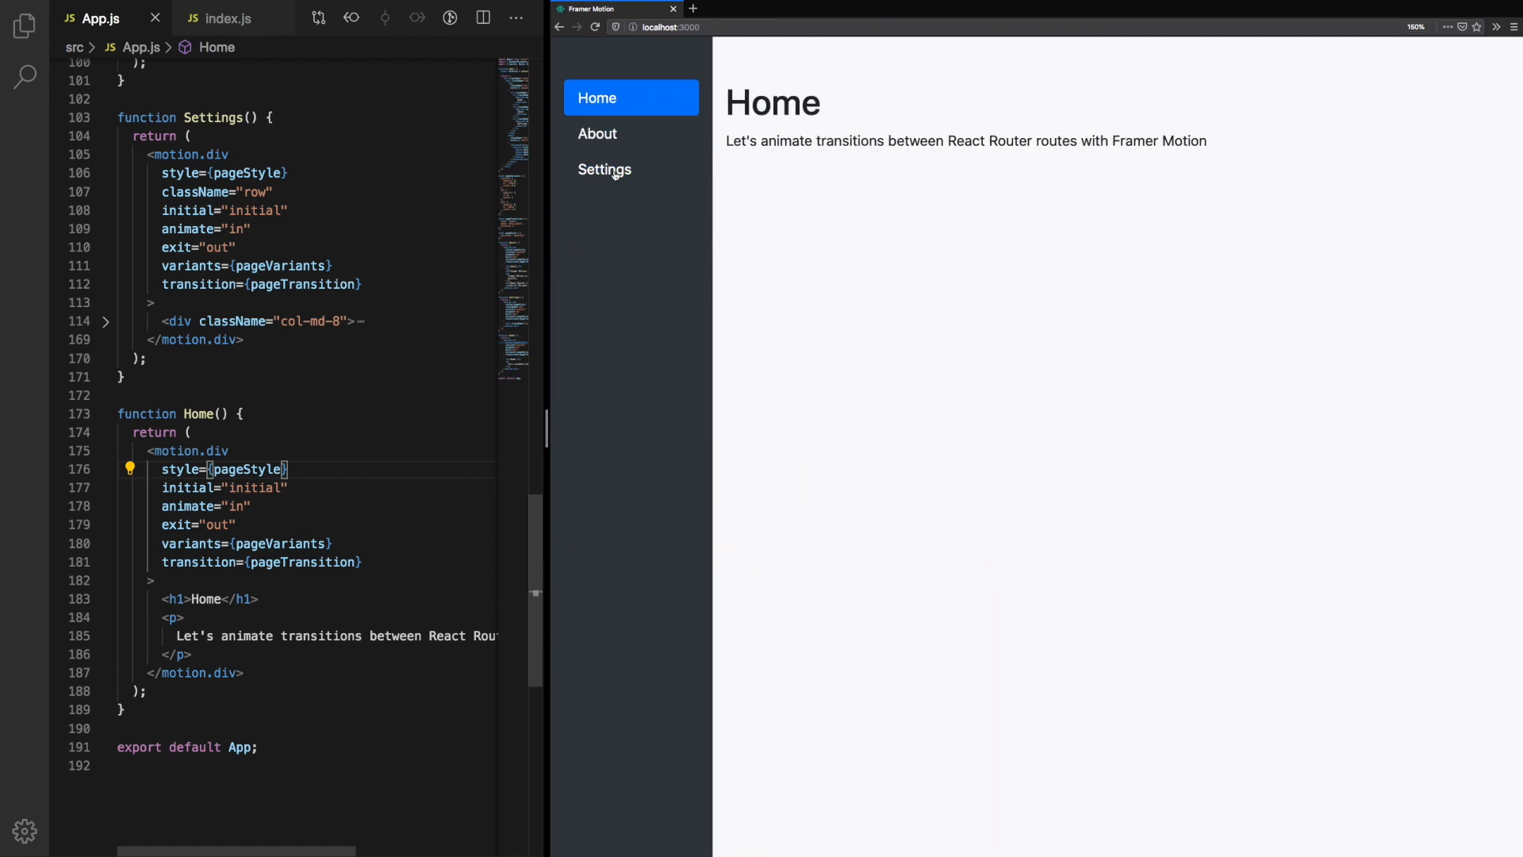
{"action": "left_click", "coordinate": [598, 134]}
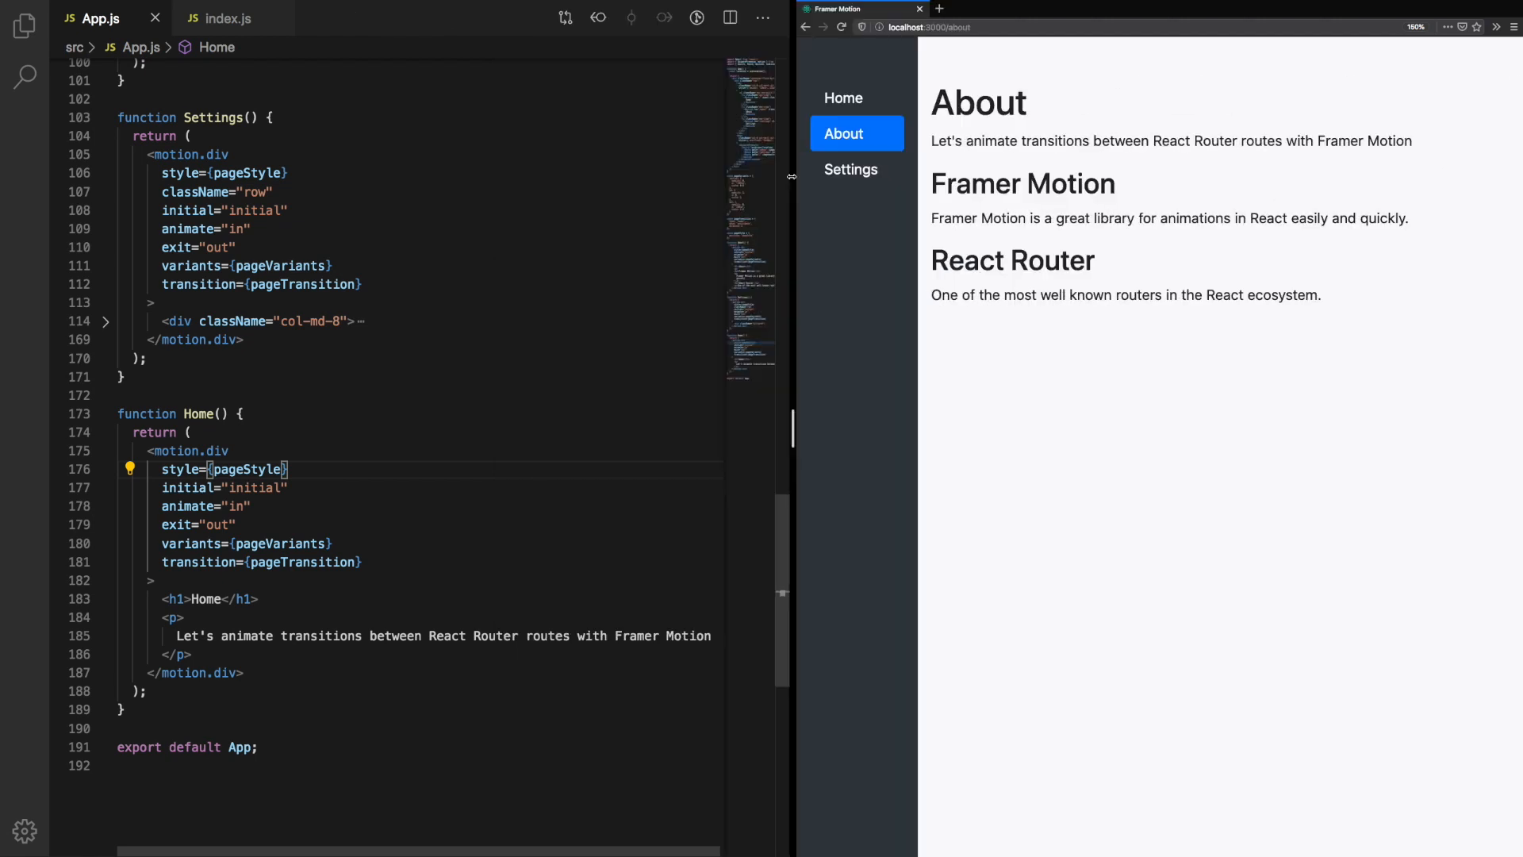
{"action": "left_click", "coordinate": [851, 170]}
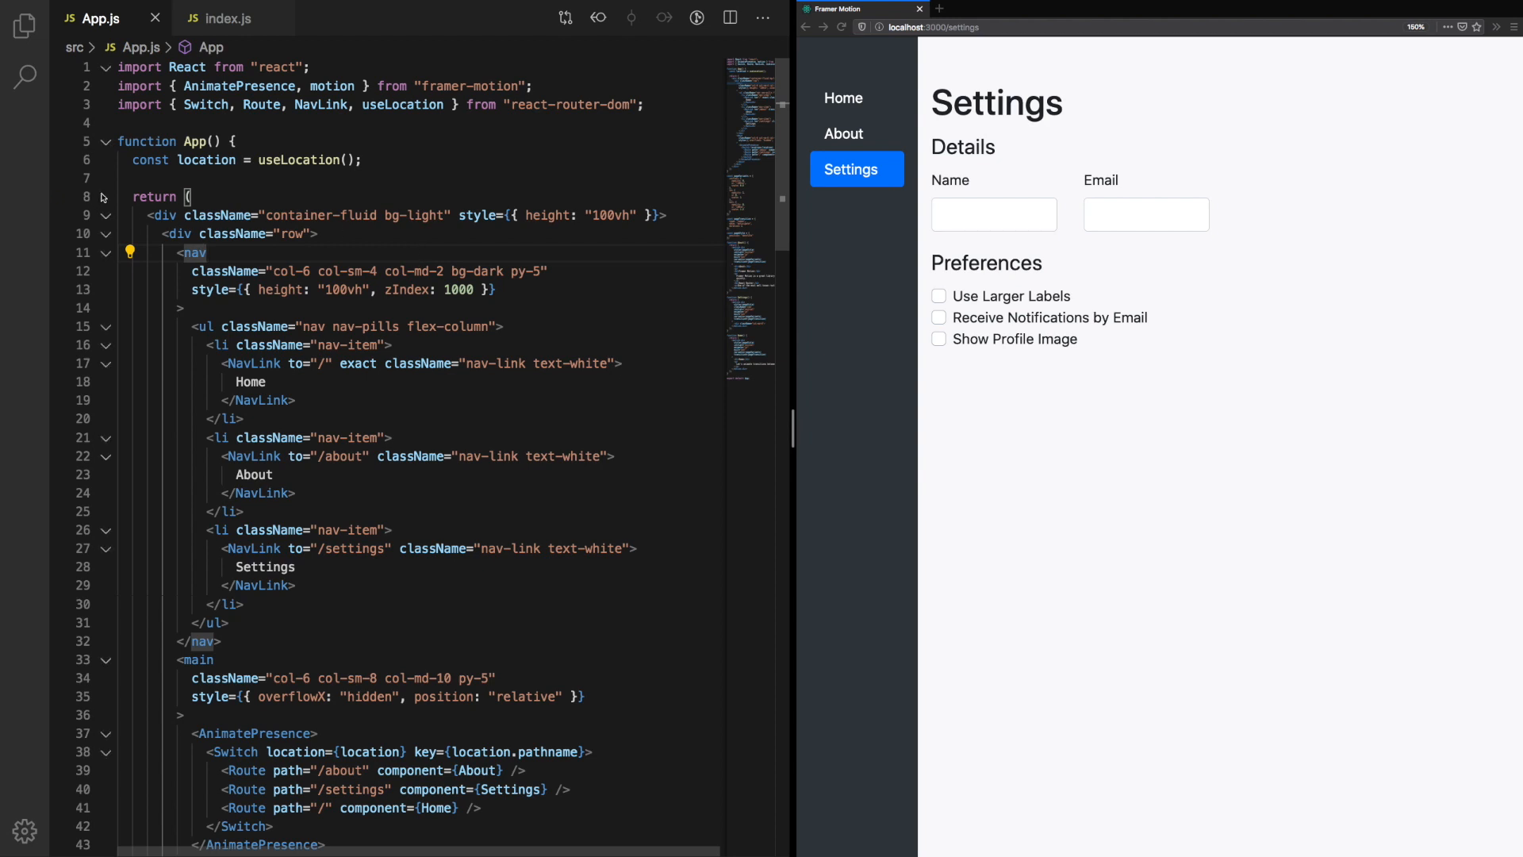
Step: Remove Switch's location and key props and see pages stop animating between About and Home
{"action": "double_click", "coordinate": [238, 86]}
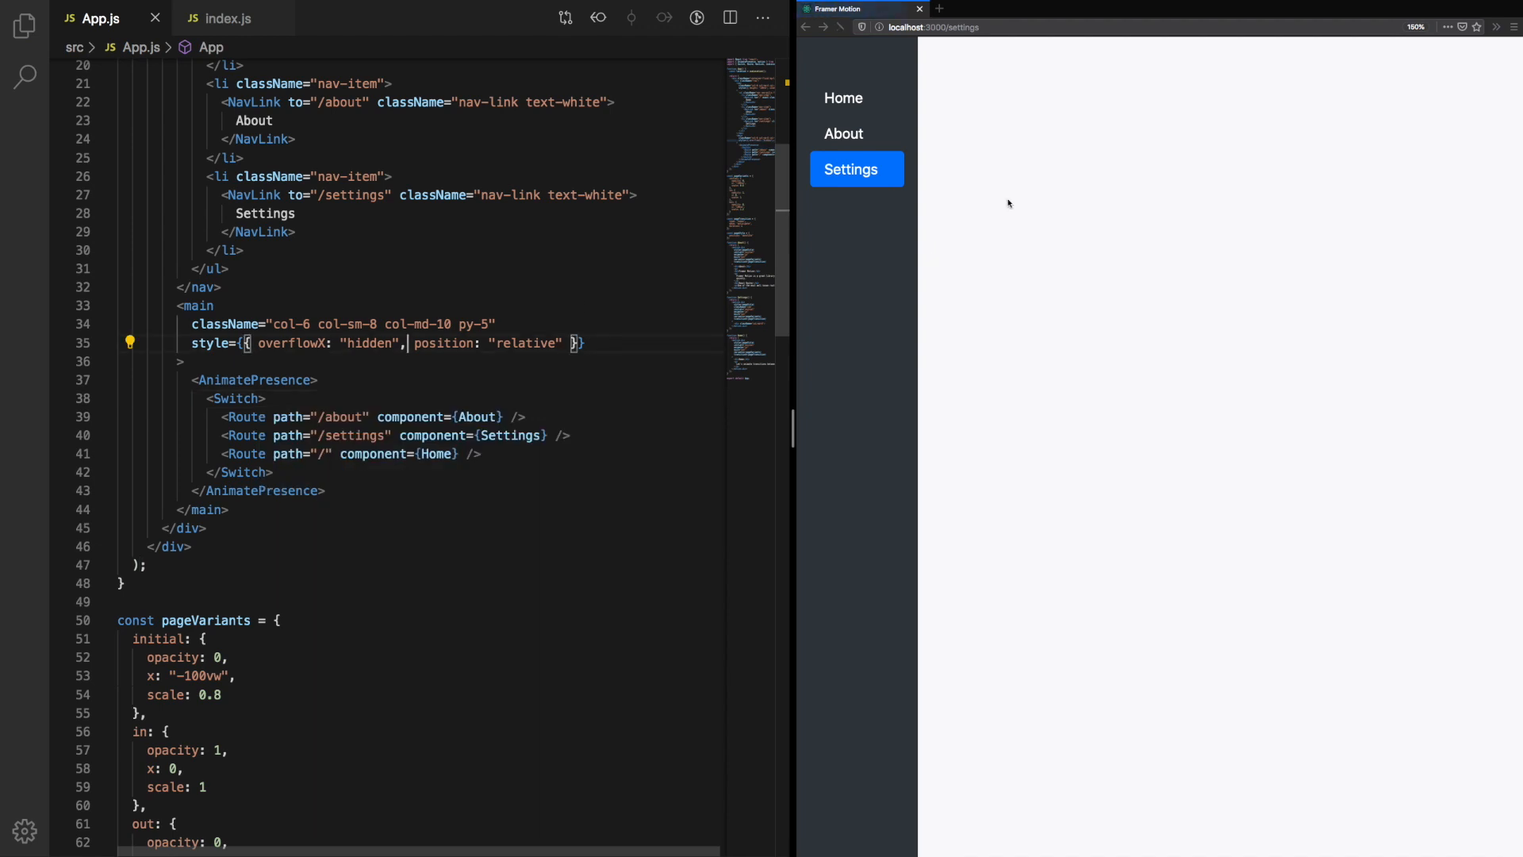
{"action": "left_click", "coordinate": [843, 133]}
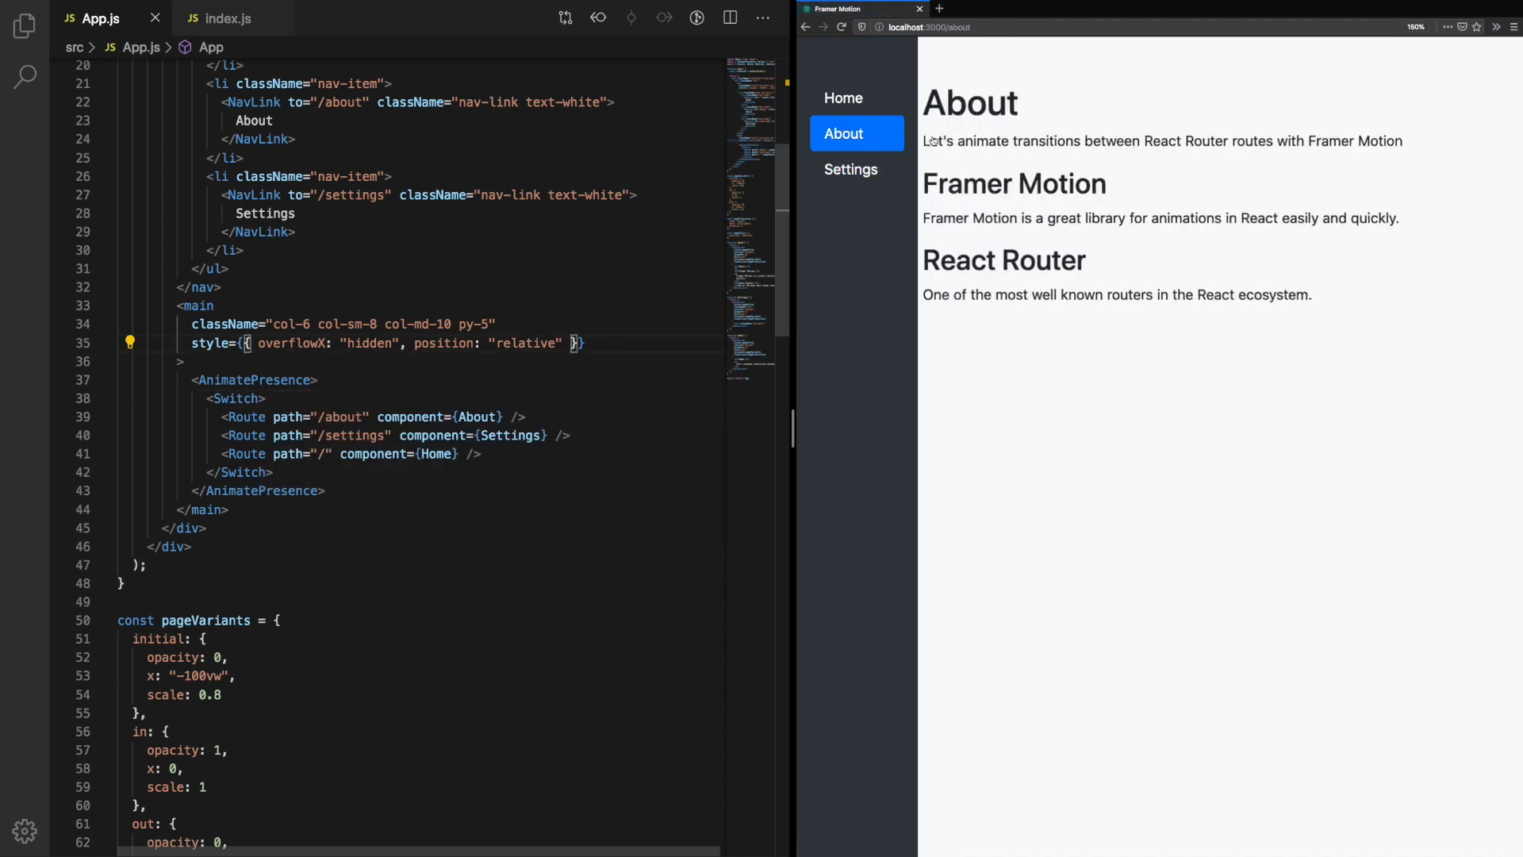
{"action": "left_click", "coordinate": [843, 97]}
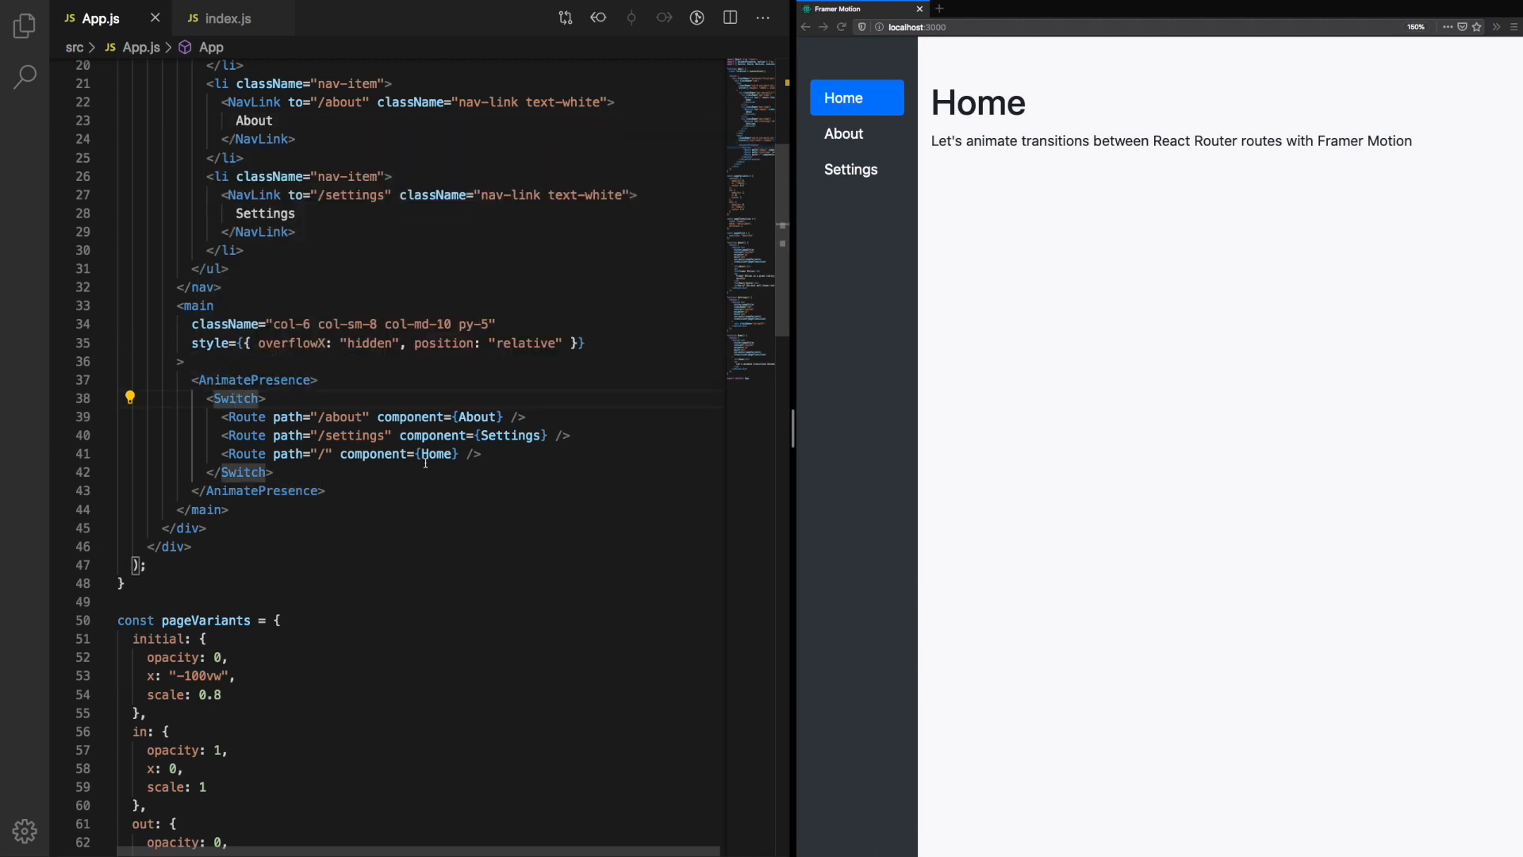
Step: Restore location={location} key={location.pathname} on Switch and confirm Home and About animate again
{"action": "left_click", "coordinate": [843, 133]}
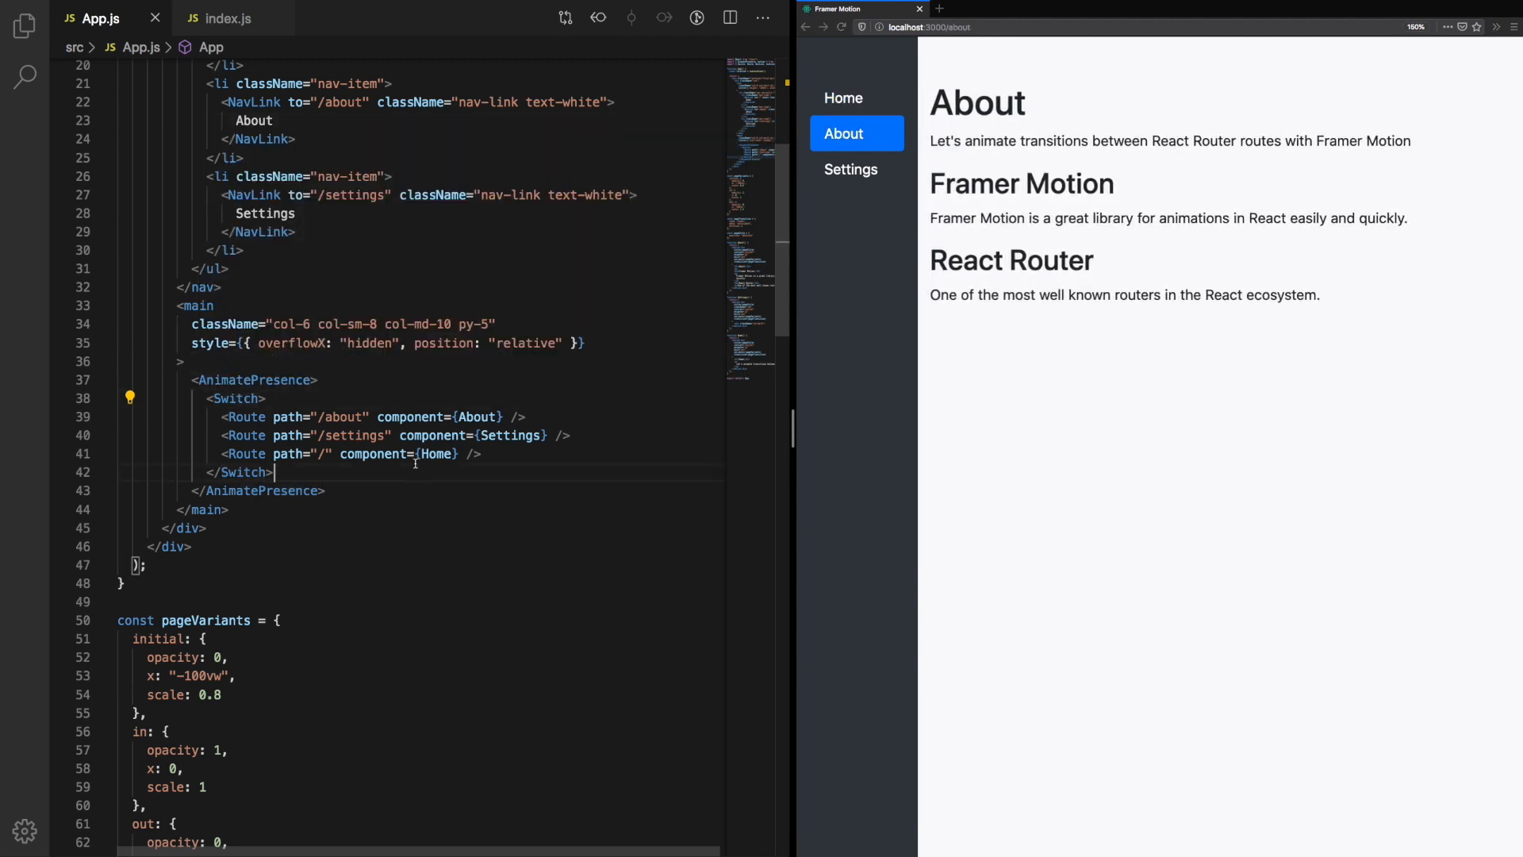
{"action": "type", "text": "location={location} key={location.pathname}"}
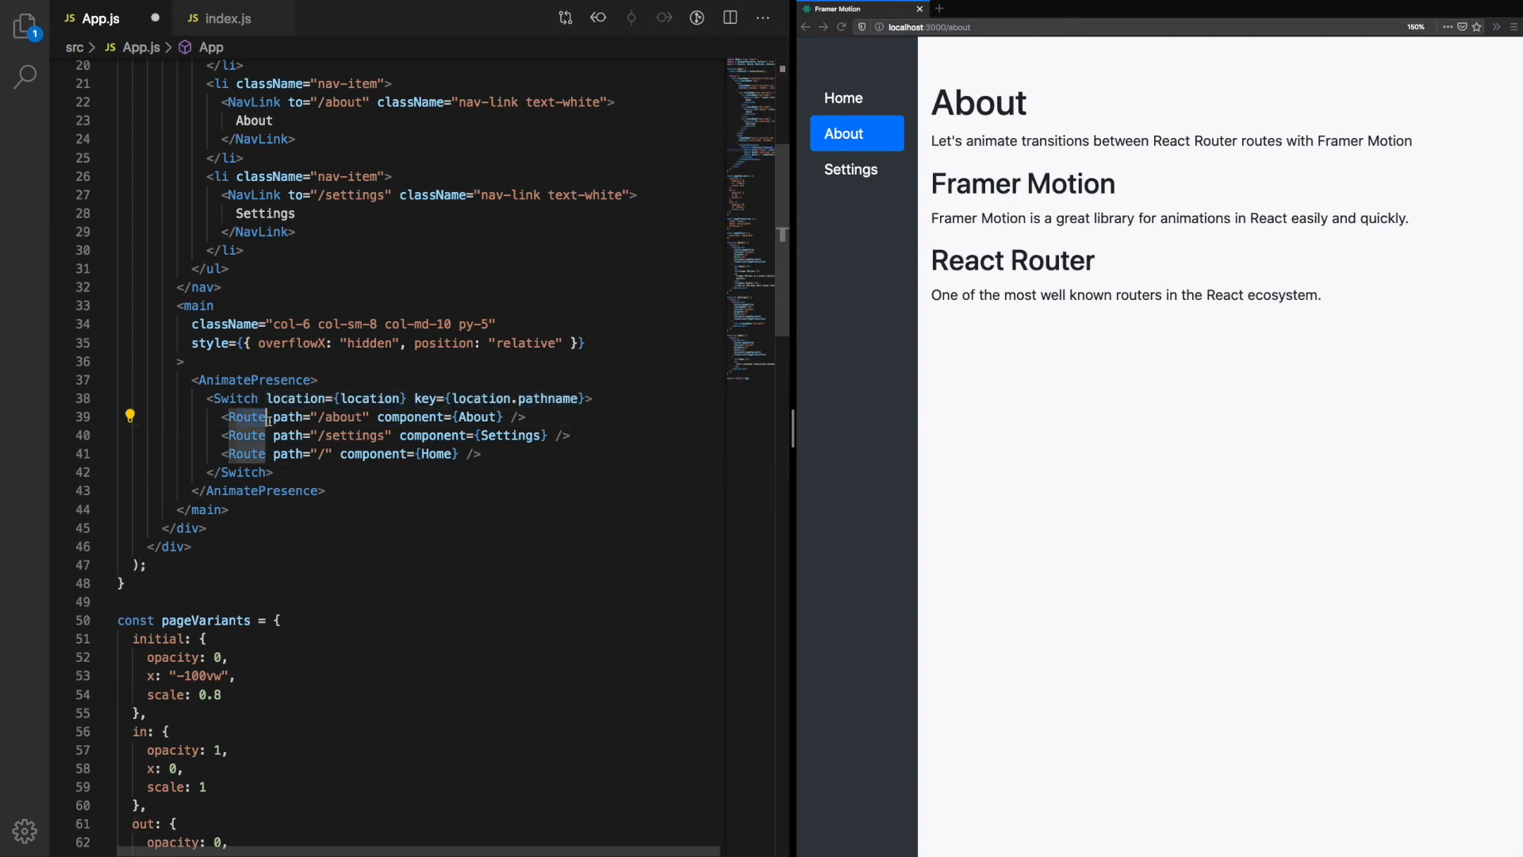
{"action": "left_click", "coordinate": [842, 97]}
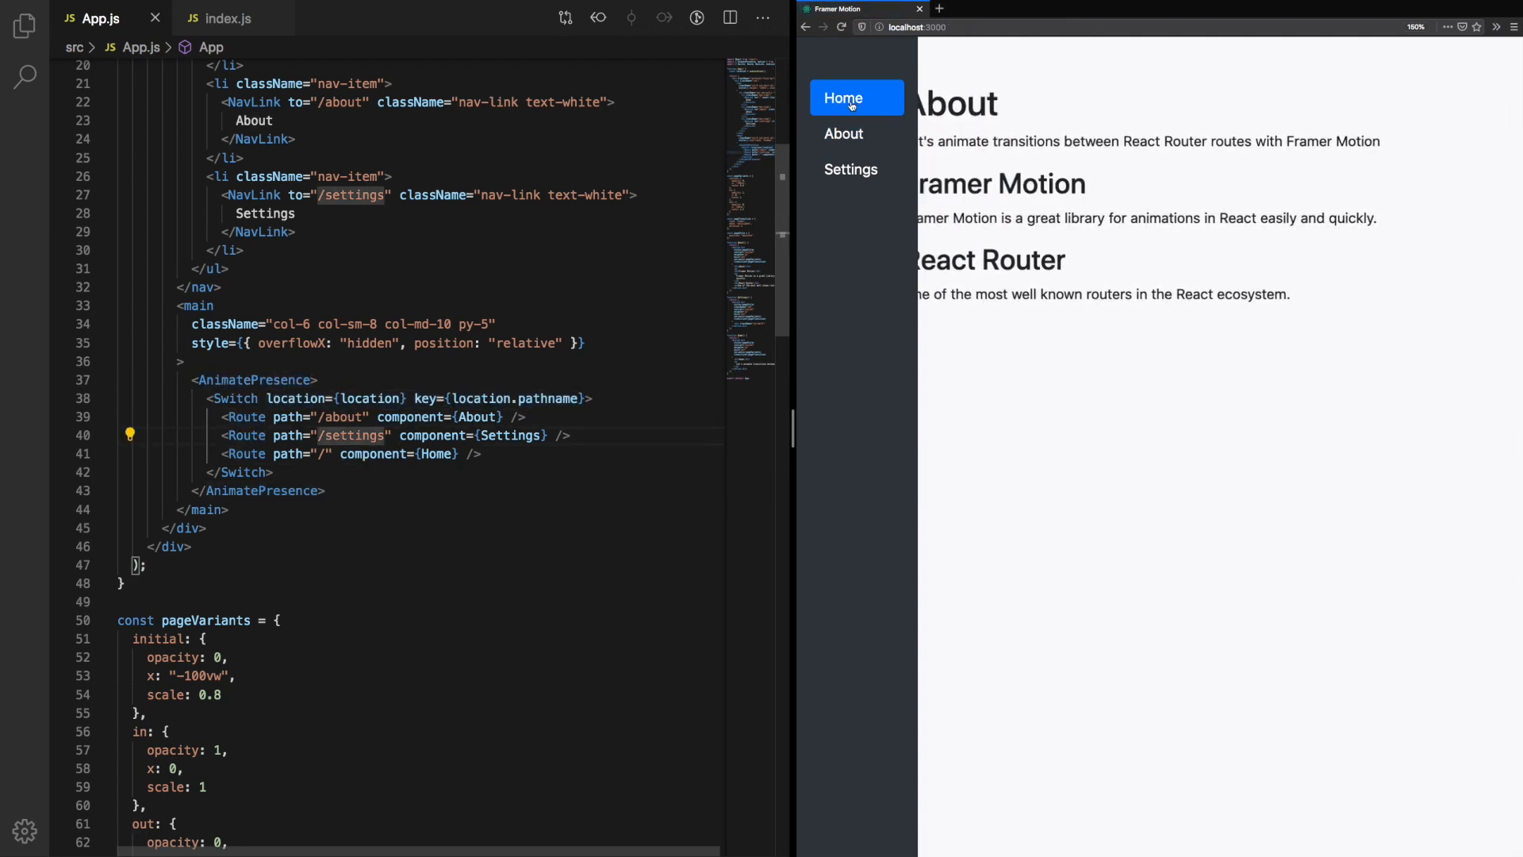
{"action": "left_click", "coordinate": [842, 134]}
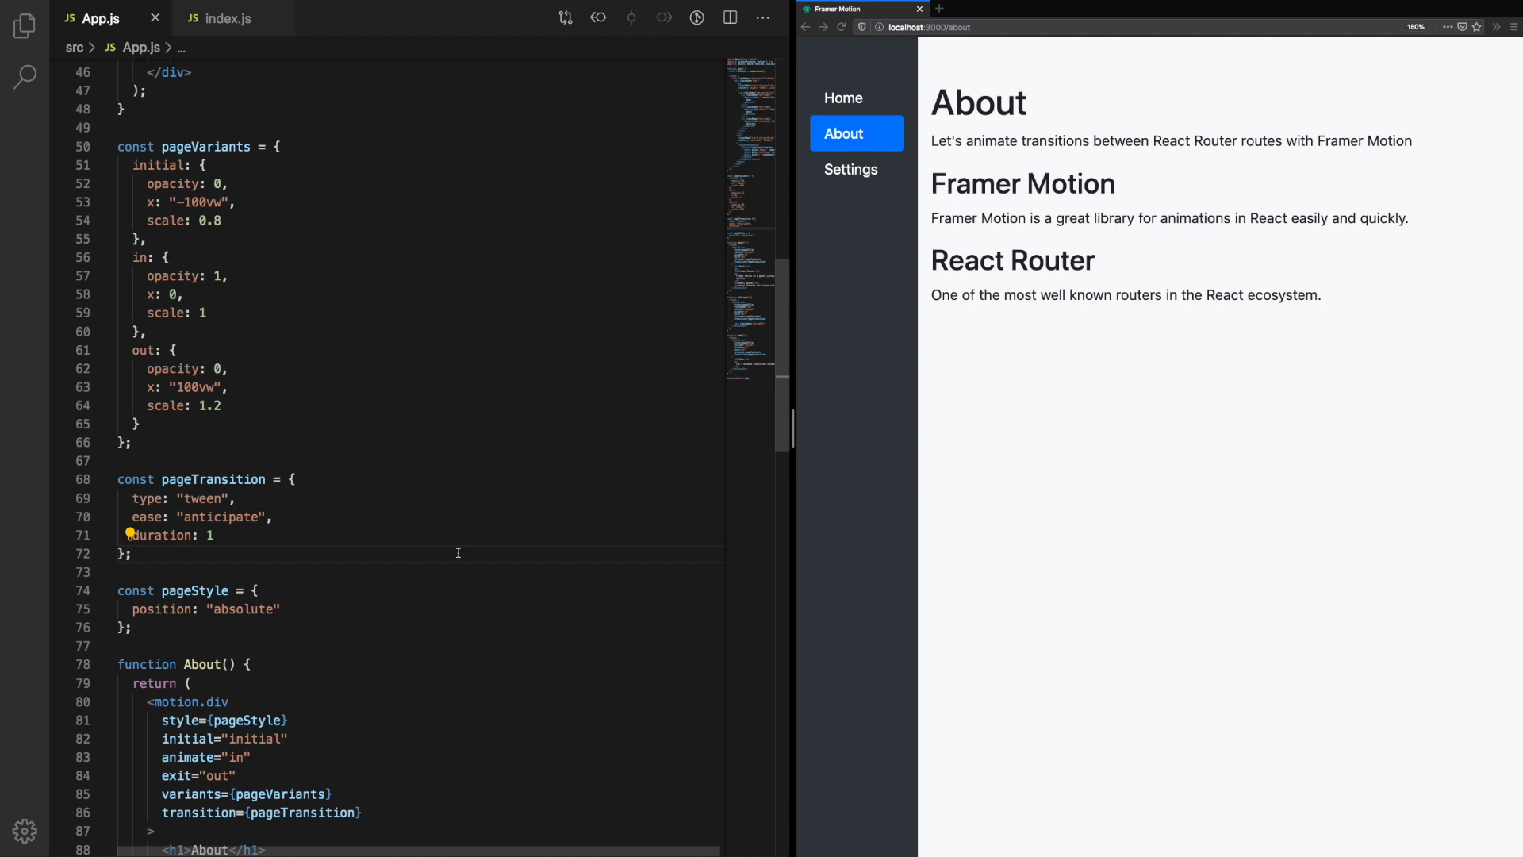
Step: Change pageTransition's duration from 1 to 0.2 and test the quicker slide
{"action": "double_click", "coordinate": [213, 479]}
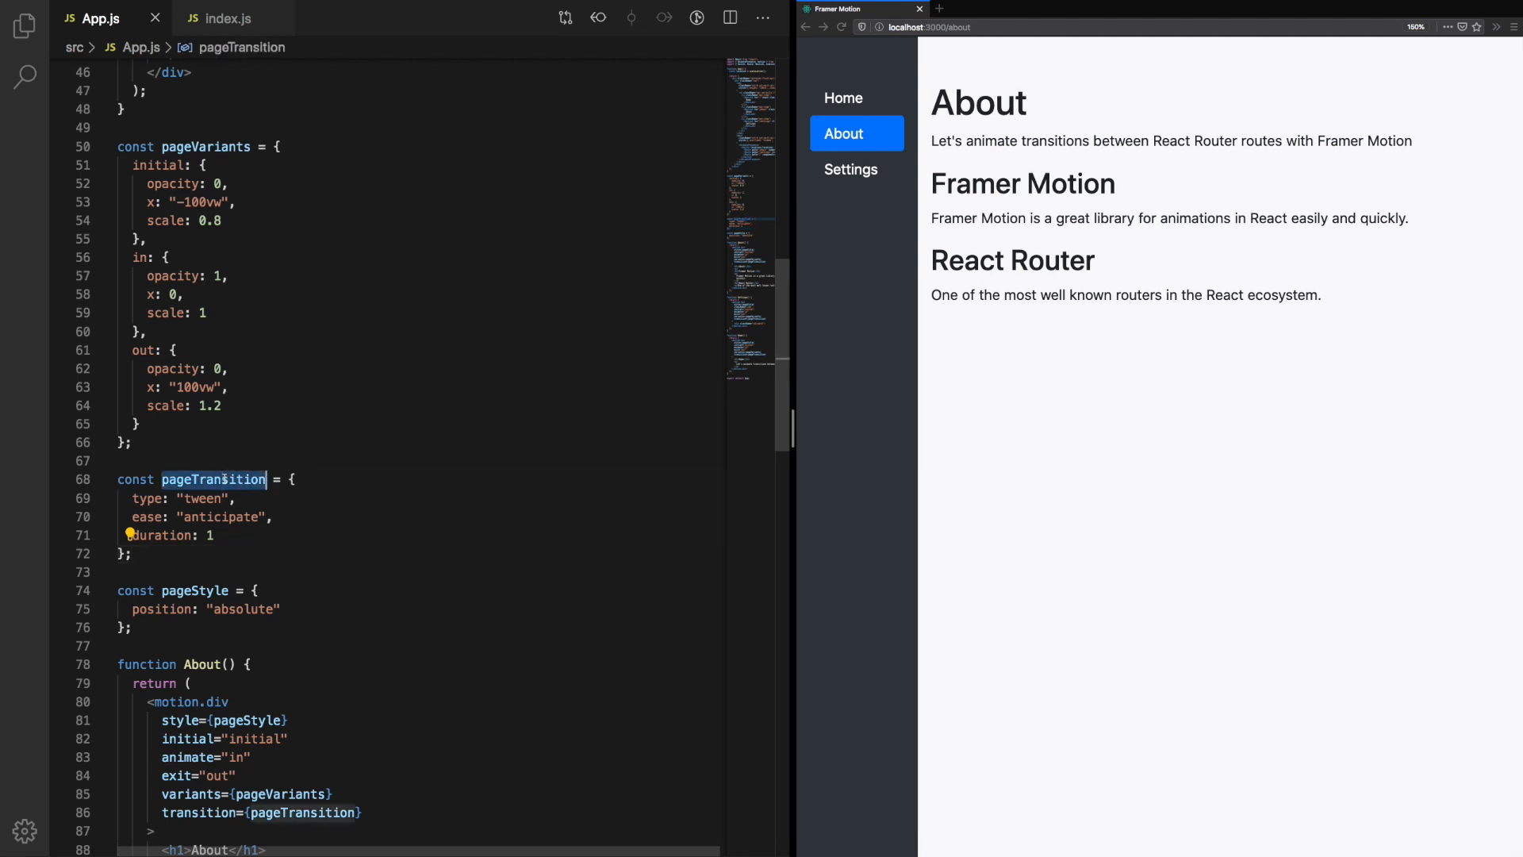
{"action": "key", "text": "Backspace"}
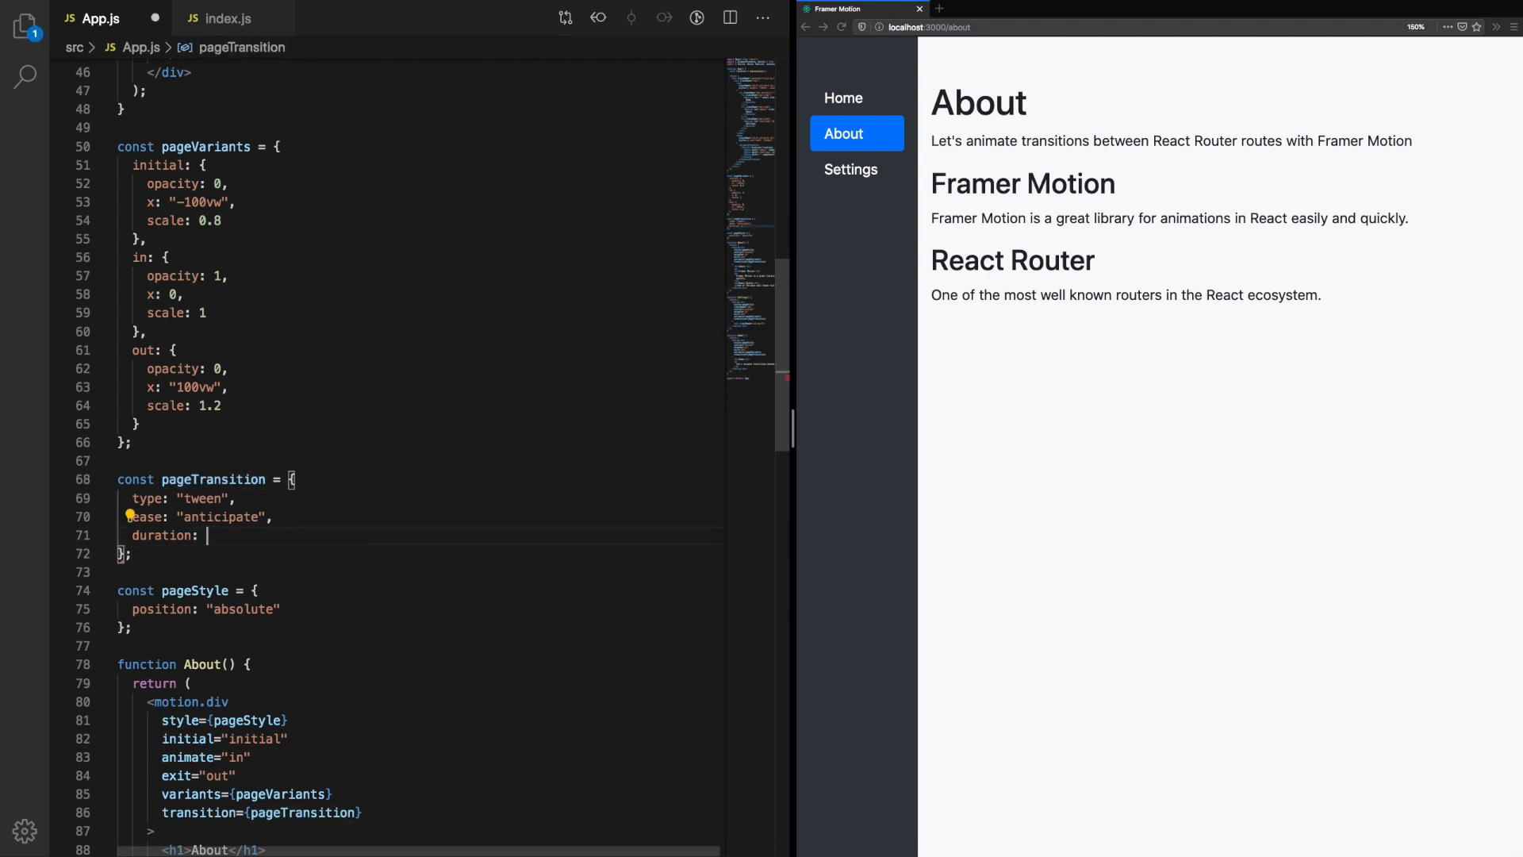
{"action": "type", "text": "0.2"}
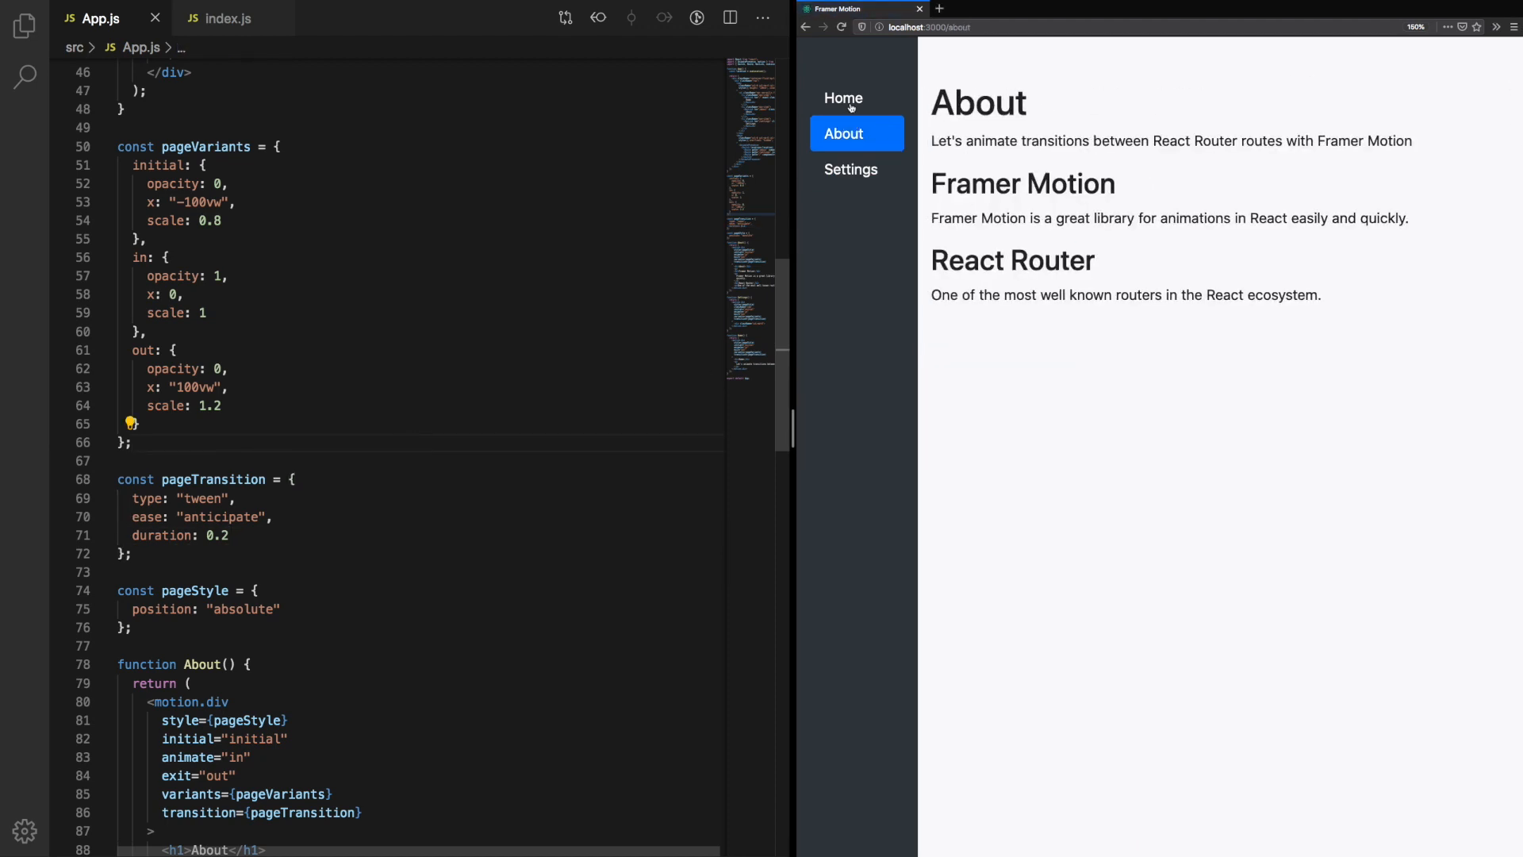
{"action": "left_click", "coordinate": [851, 170]}
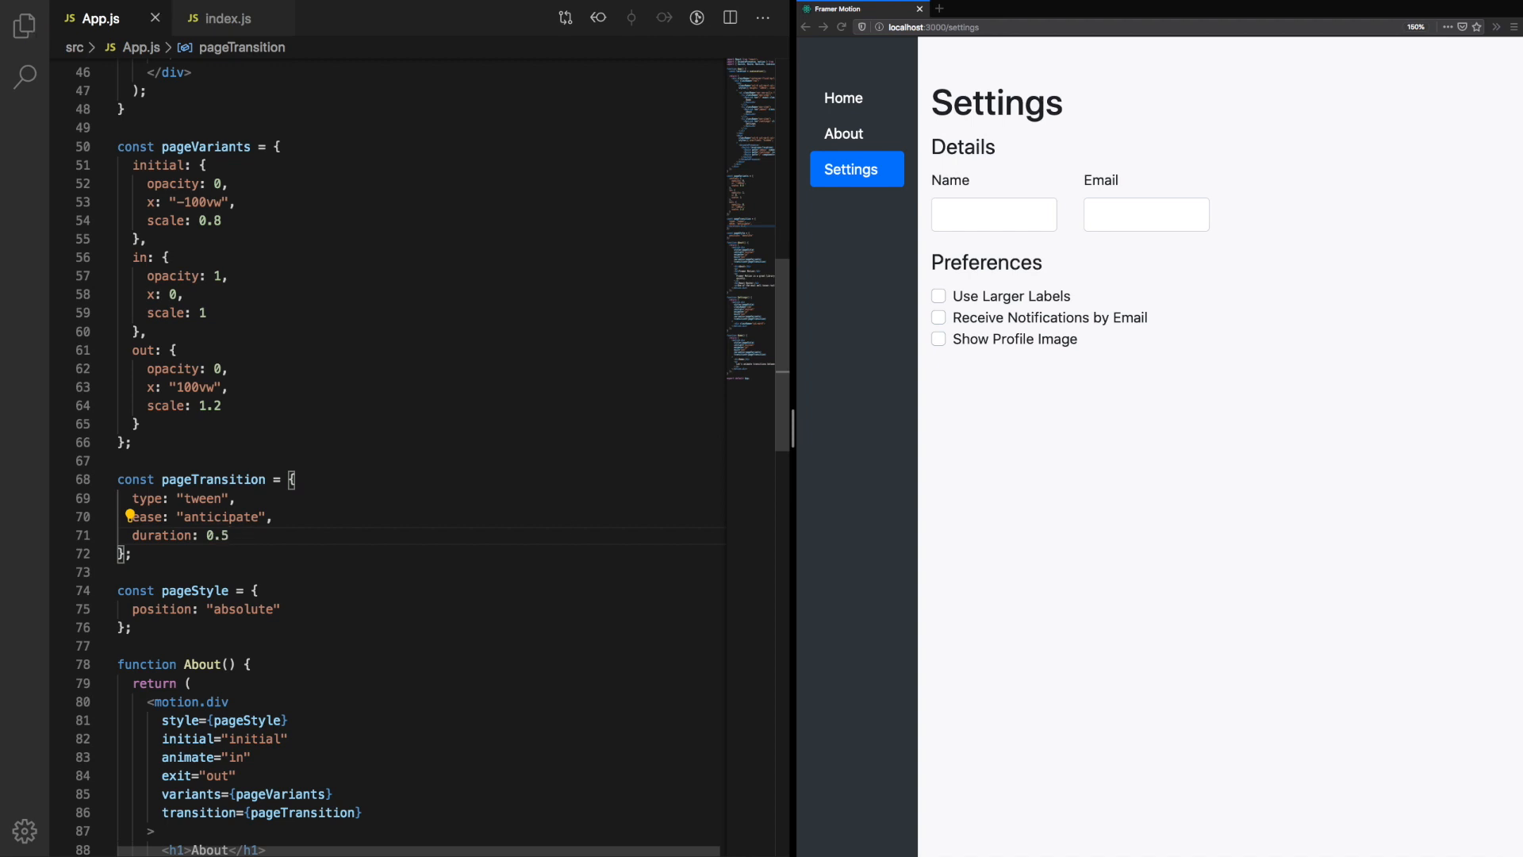
Step: Settle on a 0.5 duration and re-test About, Settings and Home
{"action": "left_click", "coordinate": [843, 133]}
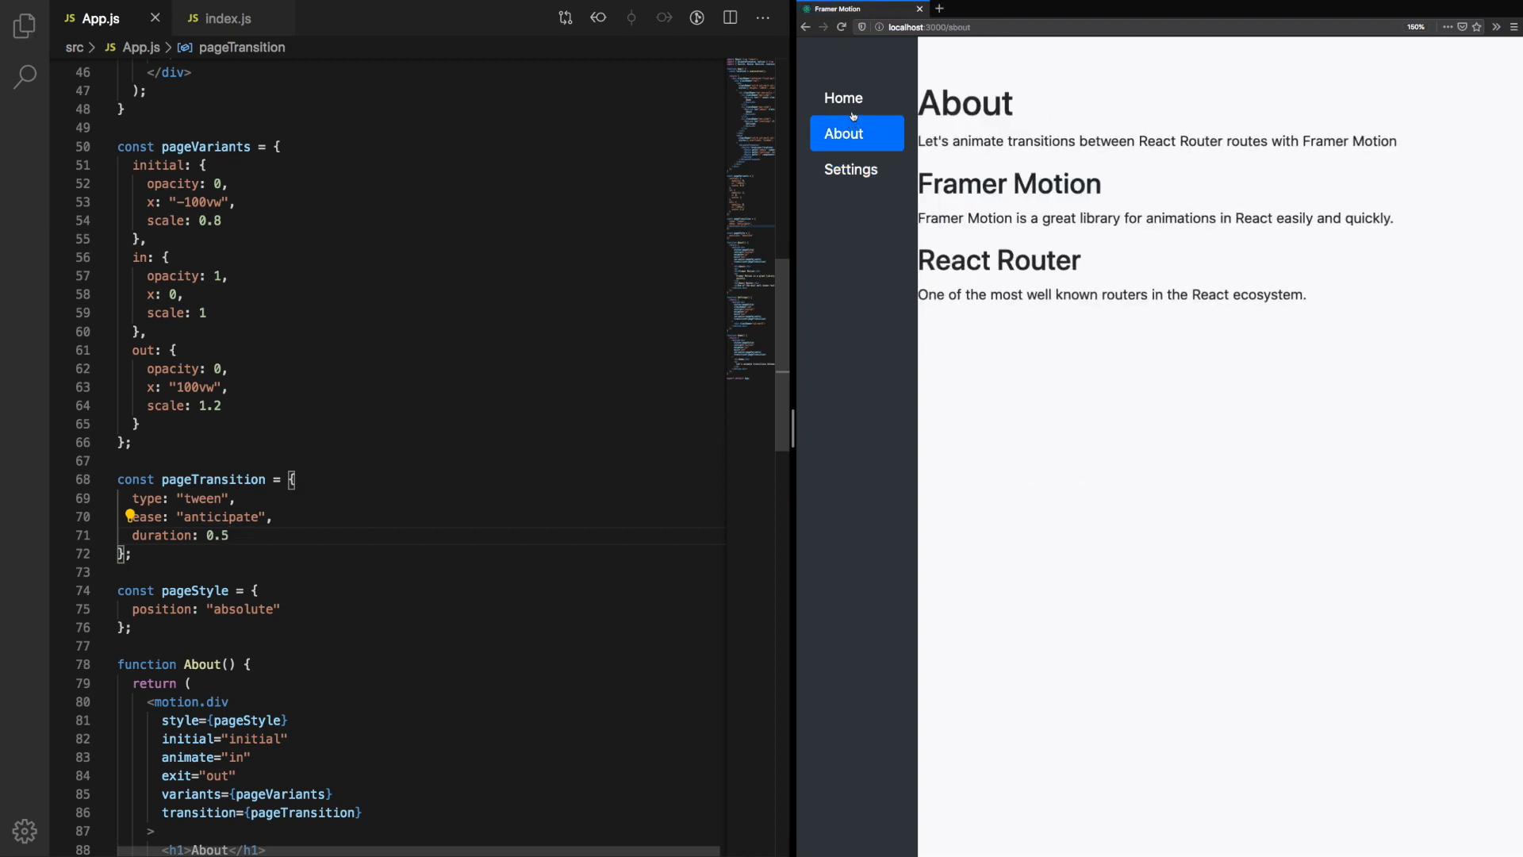
{"action": "left_click", "coordinate": [850, 170]}
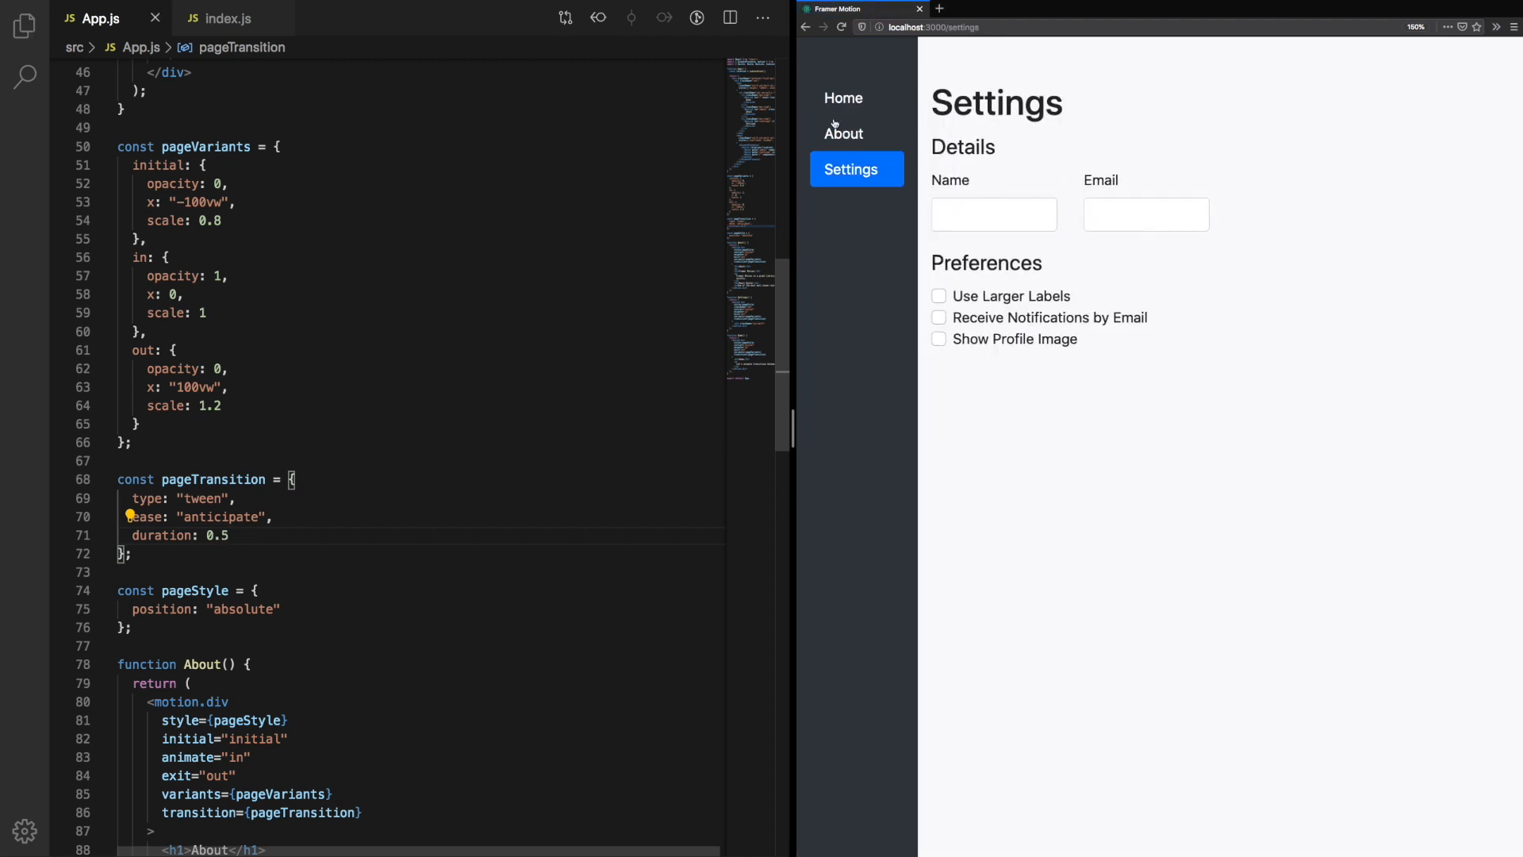
{"action": "left_click", "coordinate": [842, 97]}
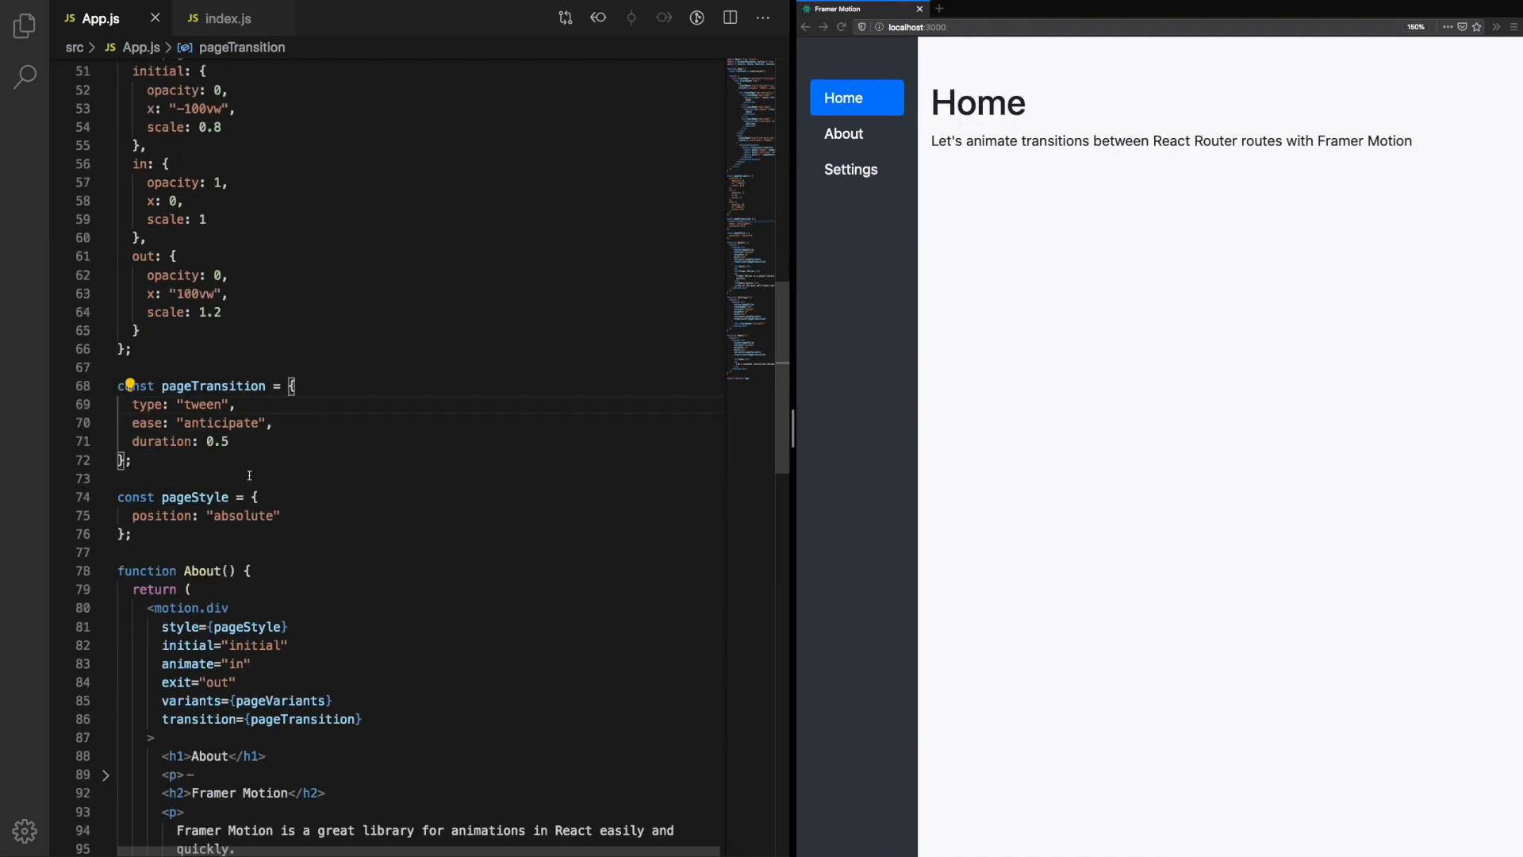
{"action": "scroll", "scroll_direction": "down", "scroll_amount": 3}
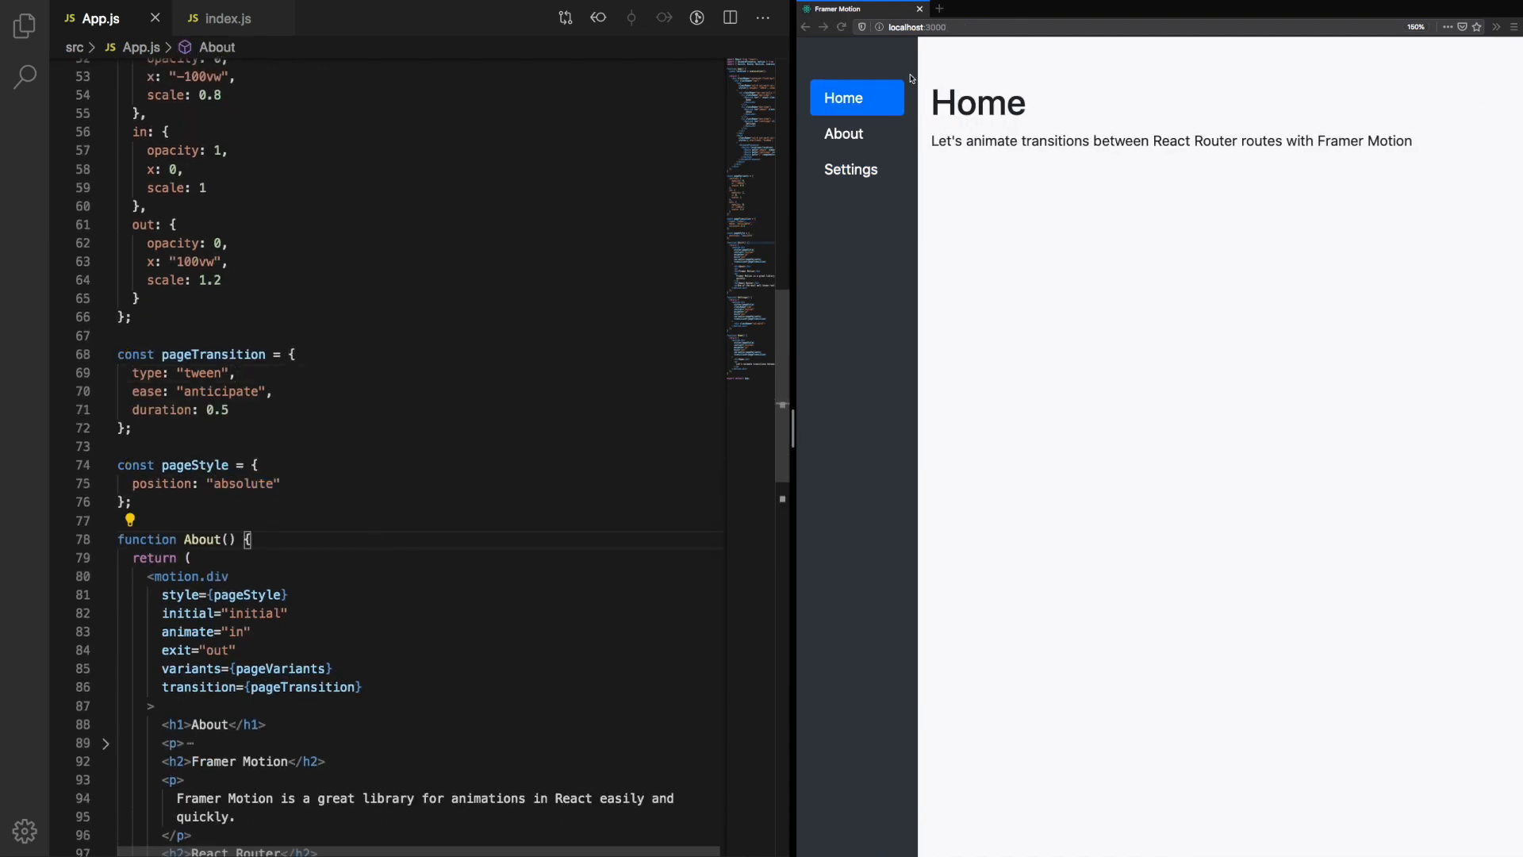